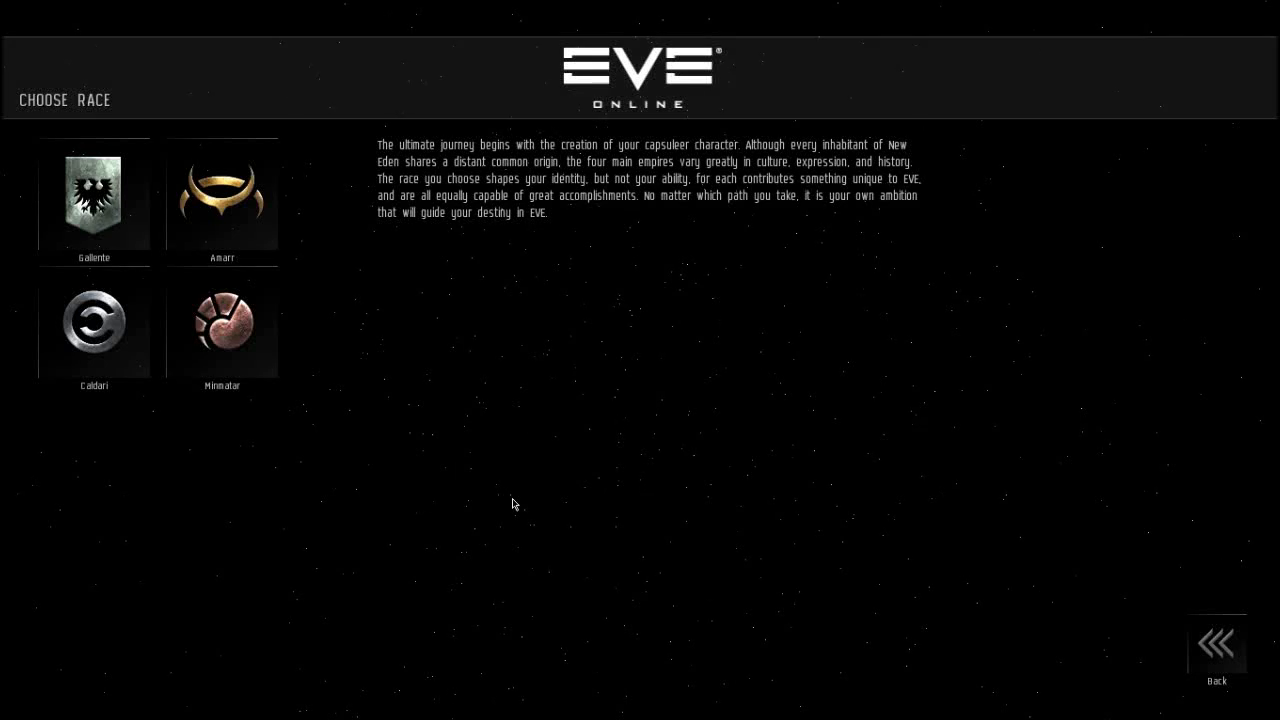
mouse_move(500, 494)
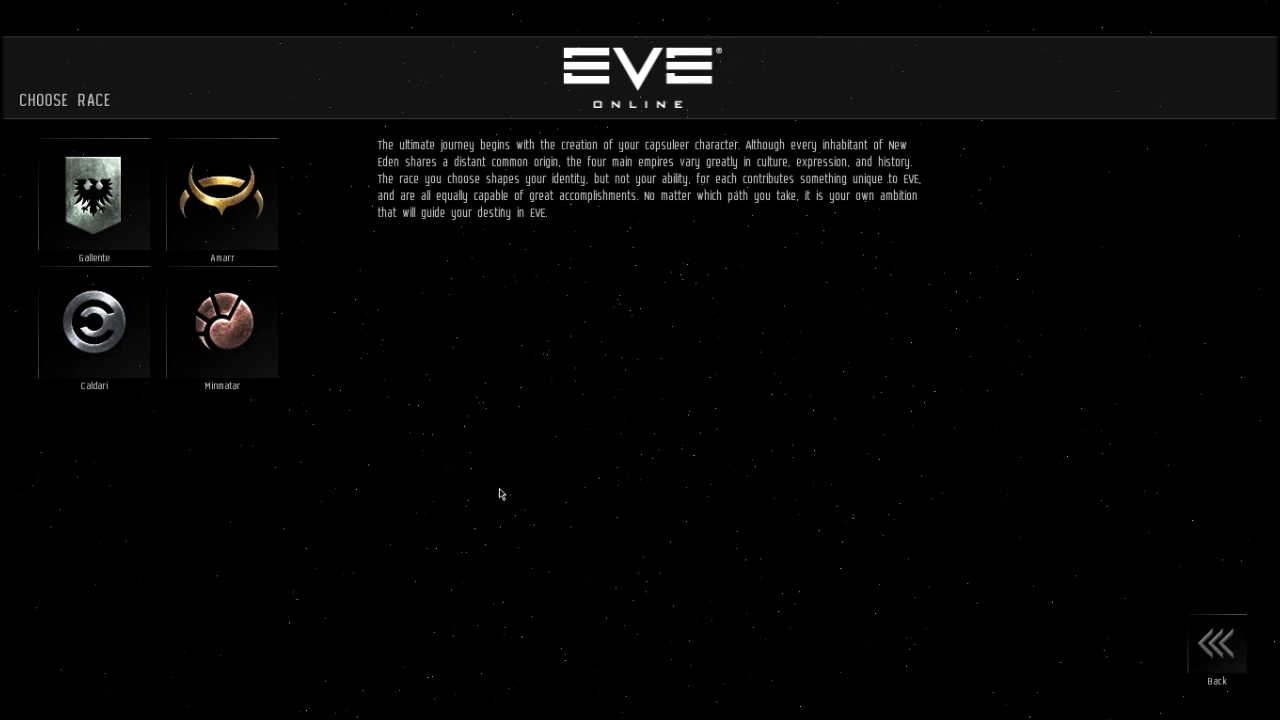
mouse_move(472, 436)
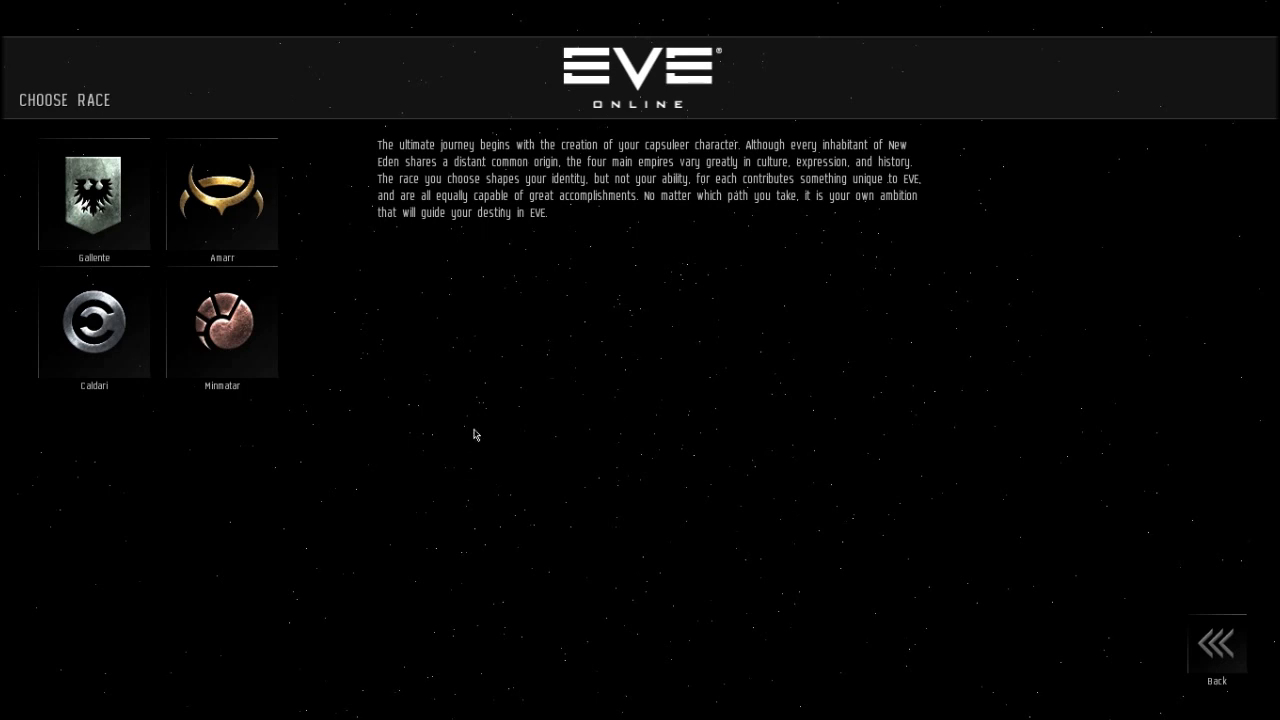
mouse_move(86, 534)
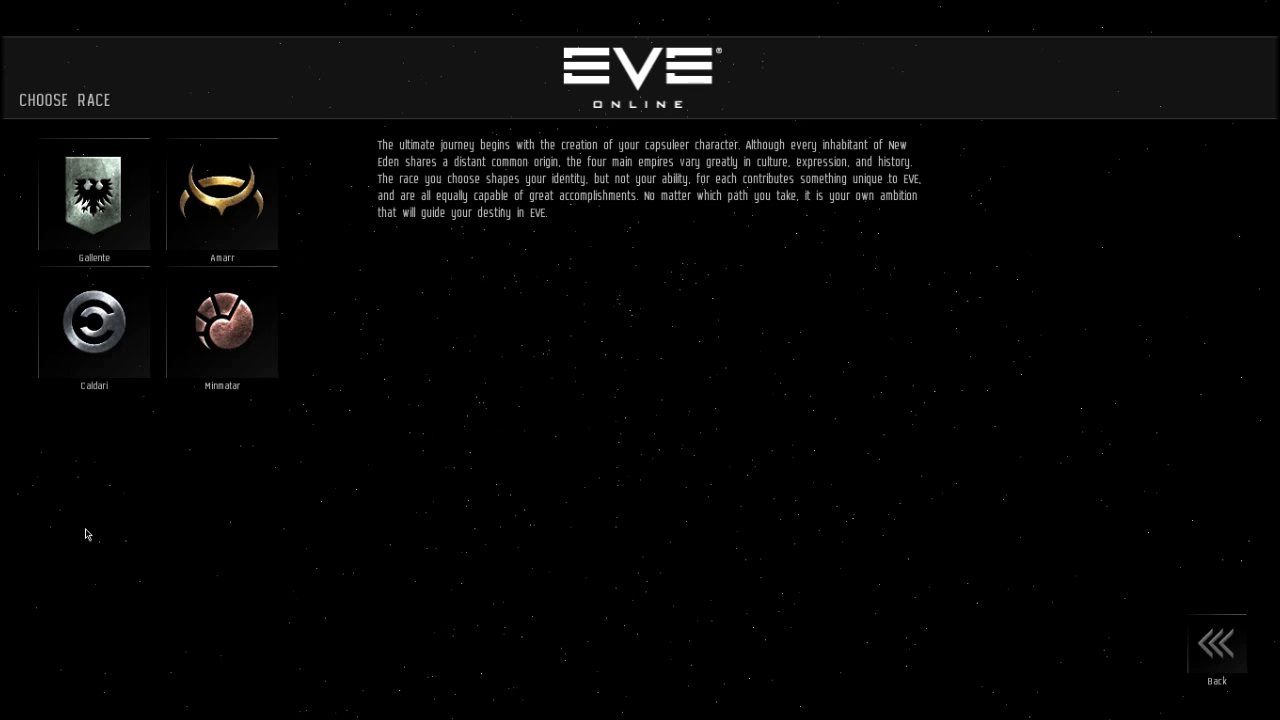
mouse_move(372, 422)
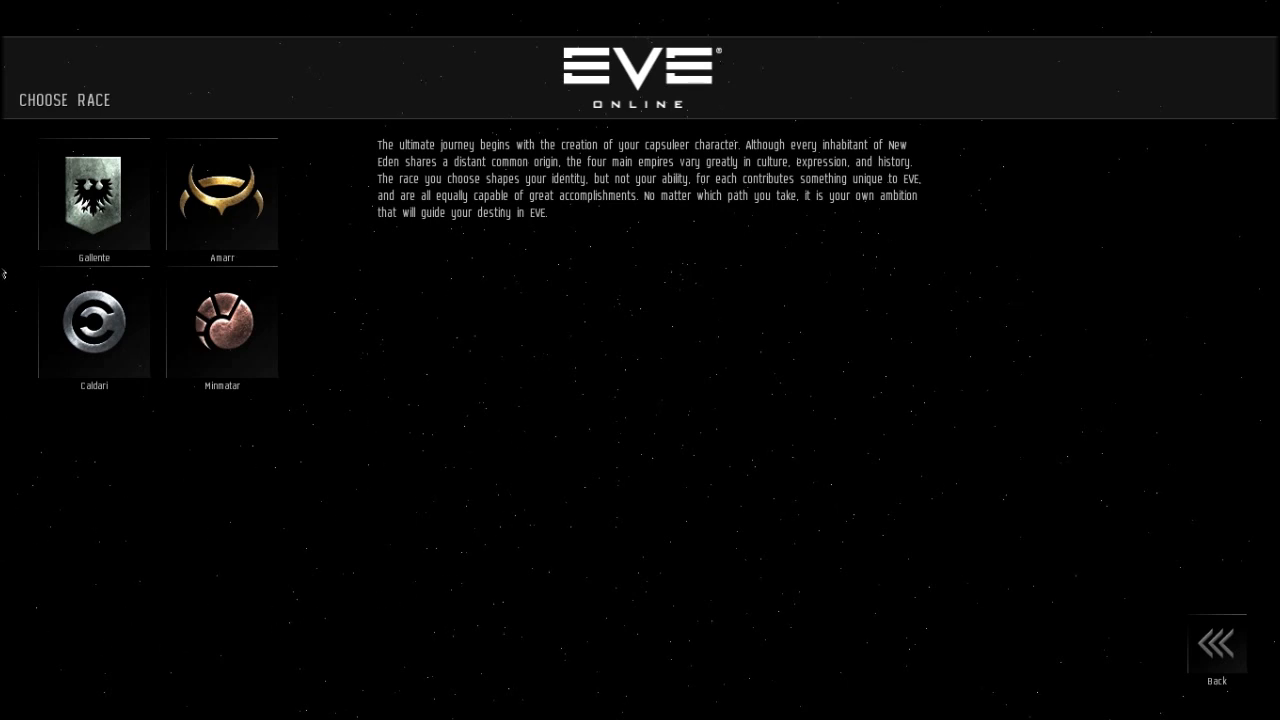
mouse_move(60, 472)
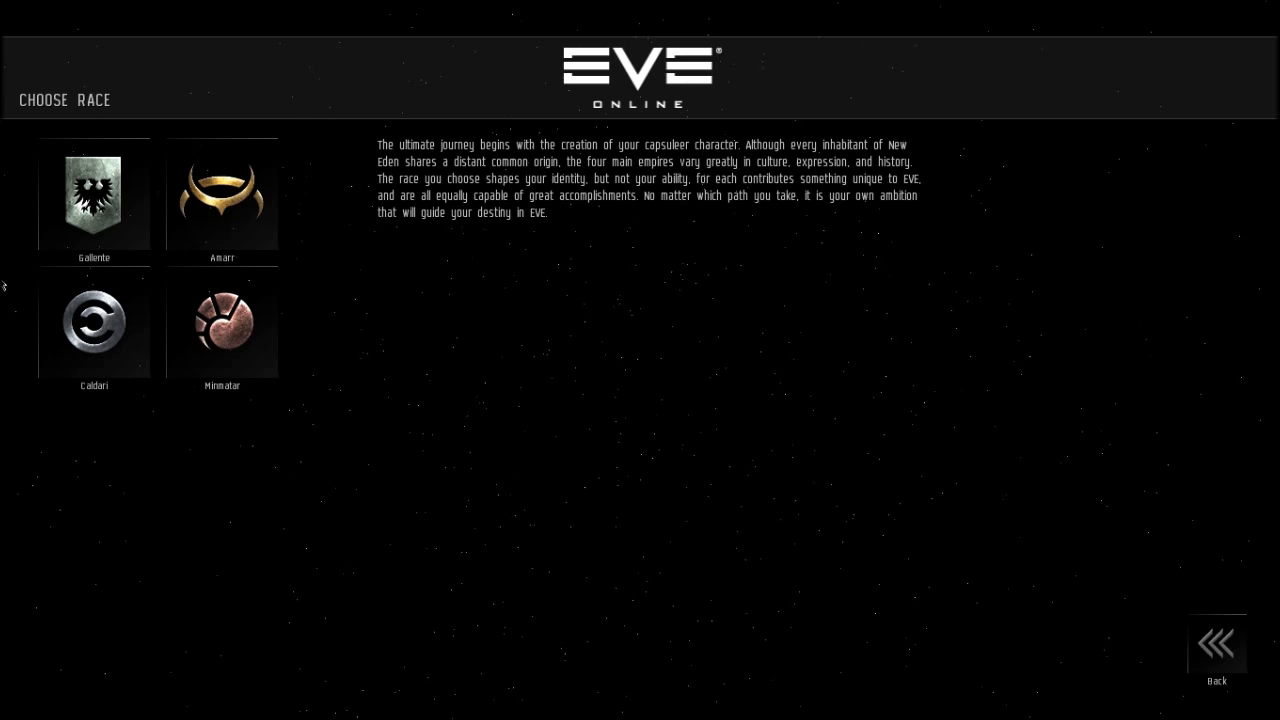
mouse_move(132, 94)
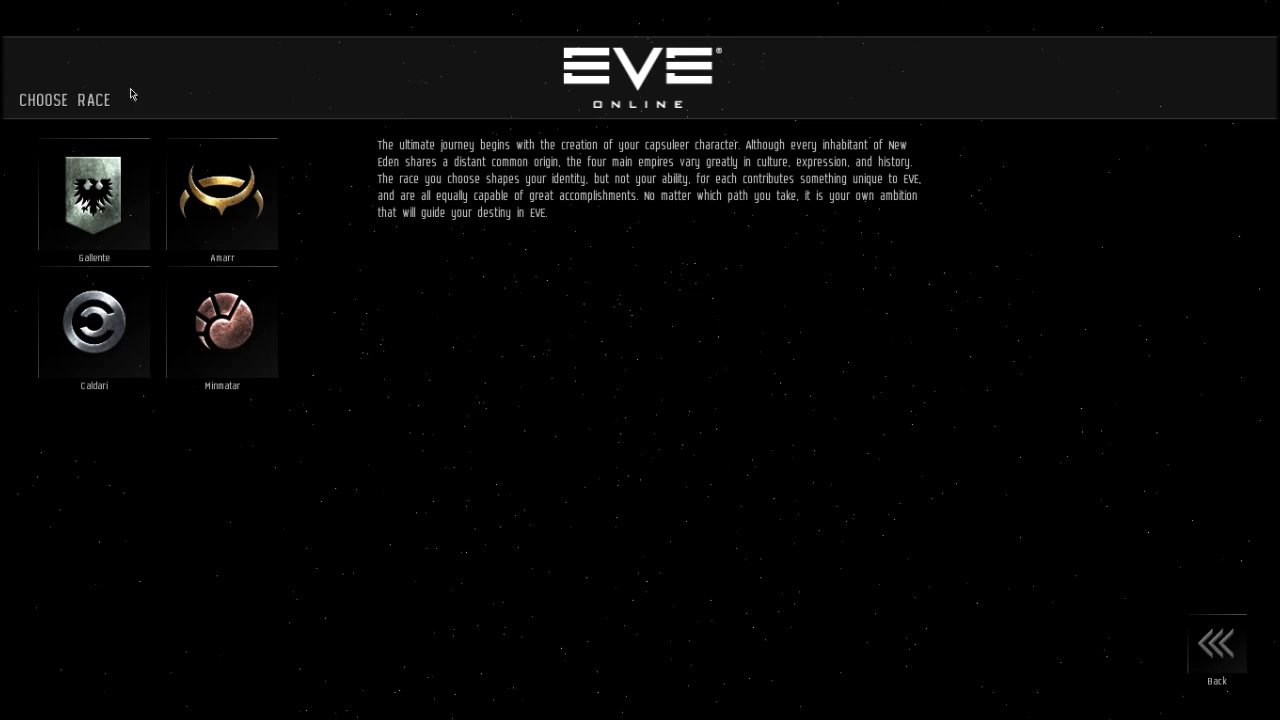
mouse_move(404, 382)
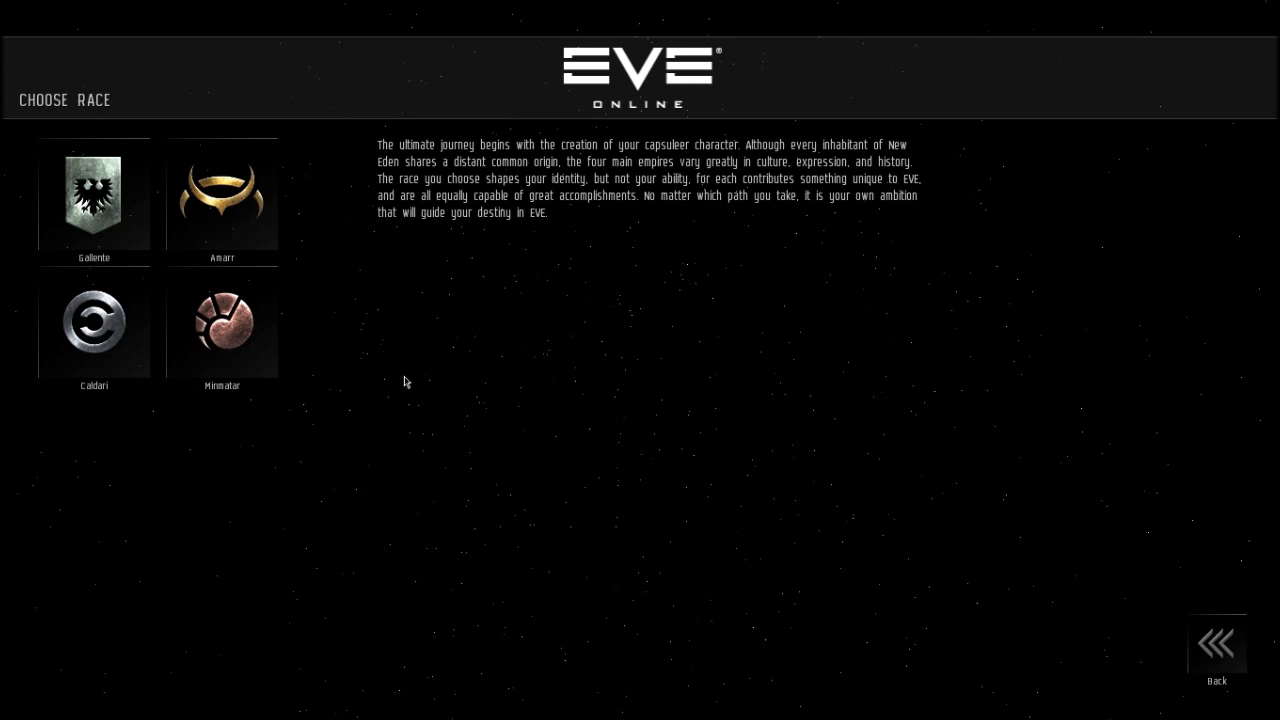
mouse_move(56, 416)
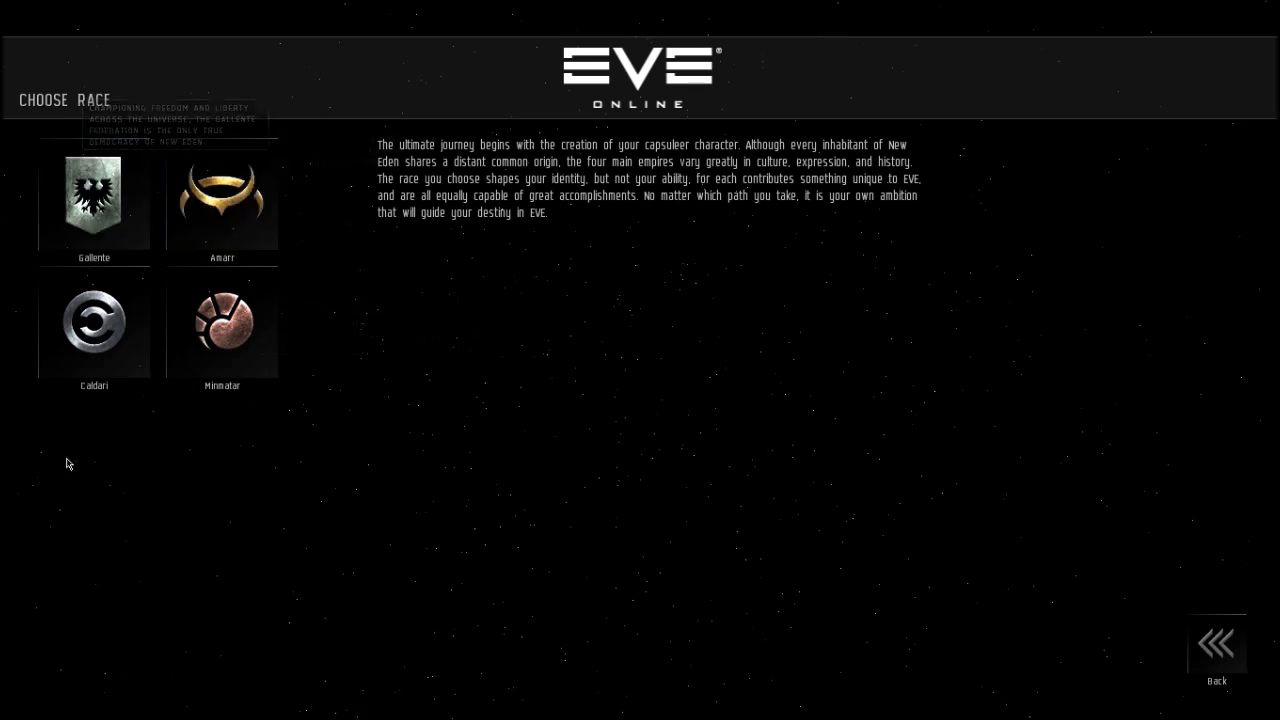
mouse_move(396, 374)
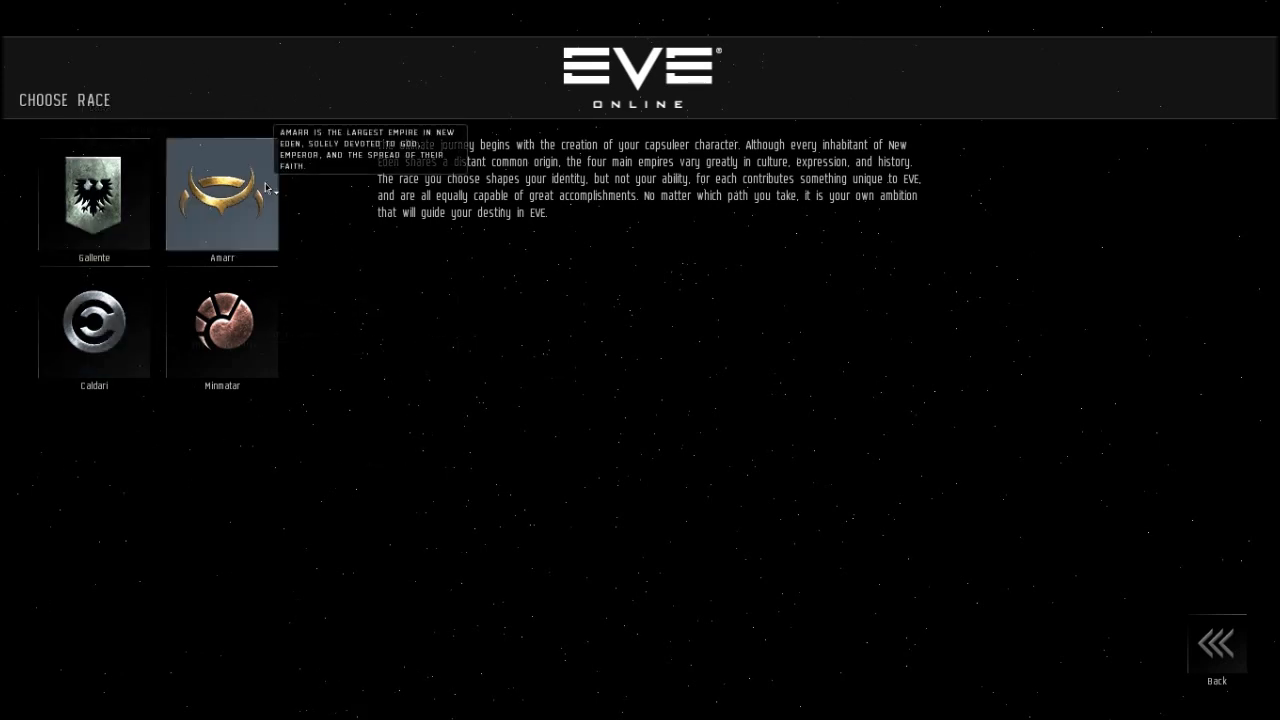
mouse_move(280, 188)
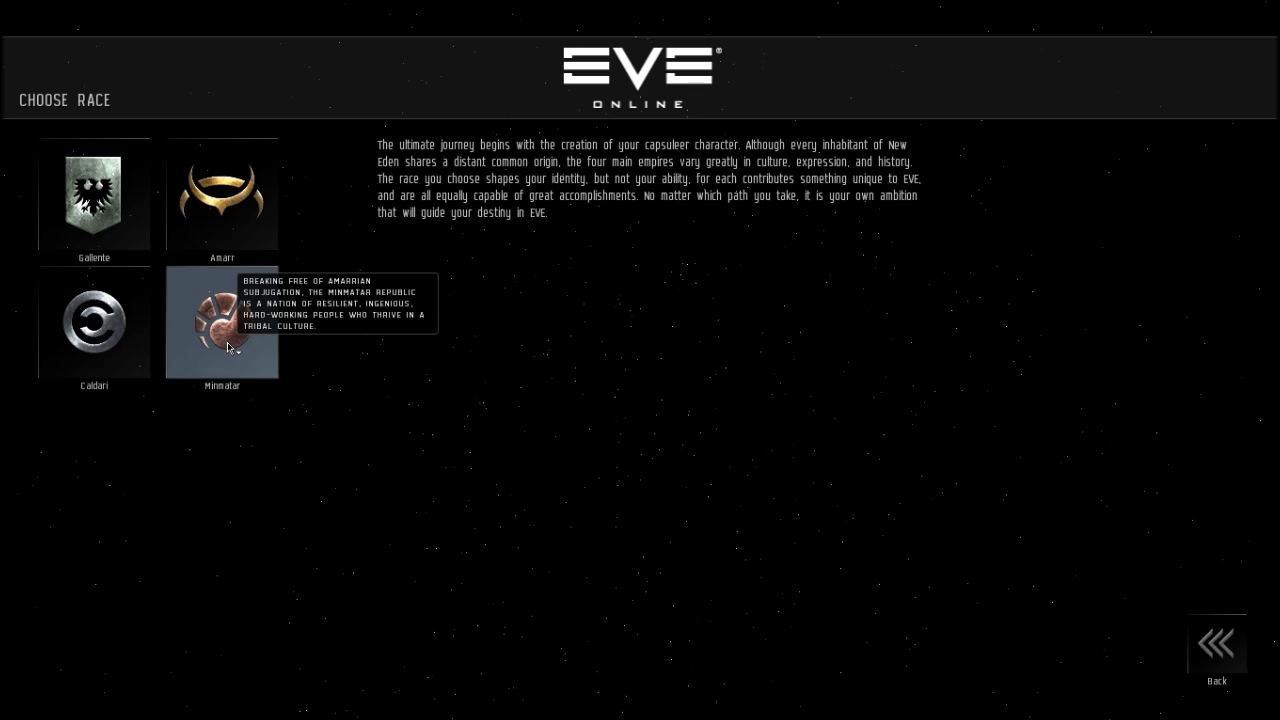
mouse_move(288, 408)
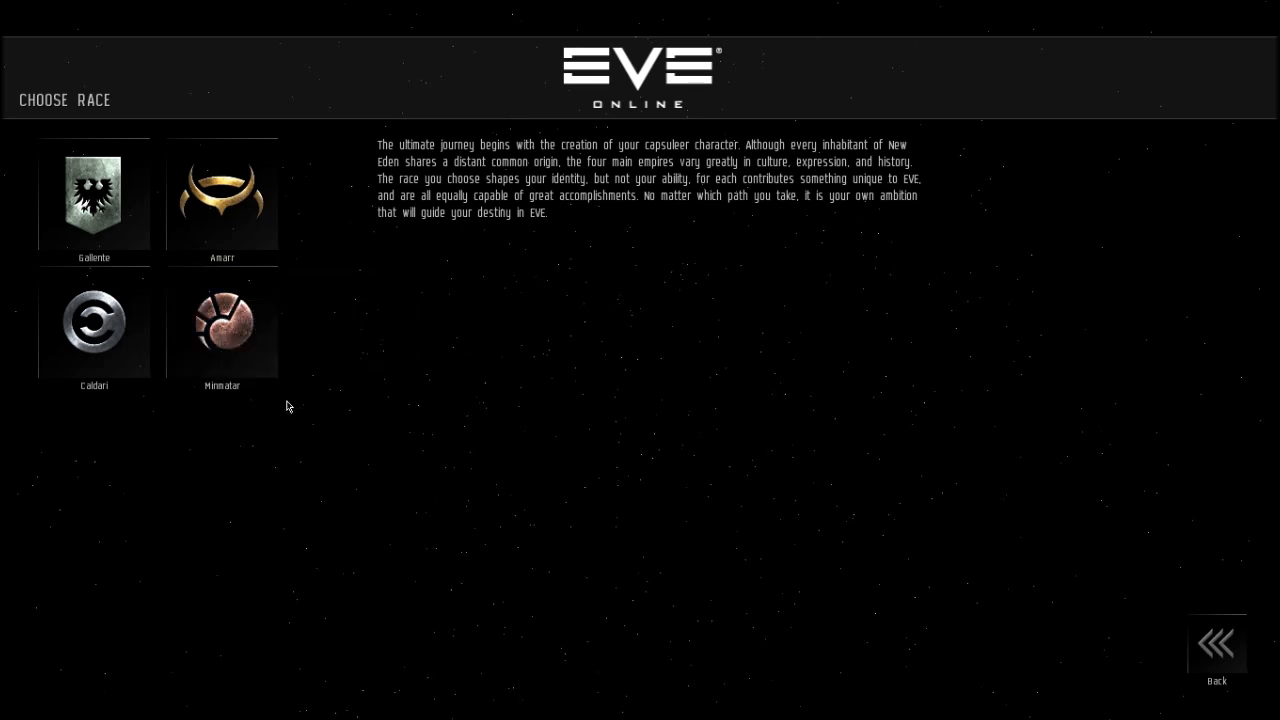
mouse_move(222, 324)
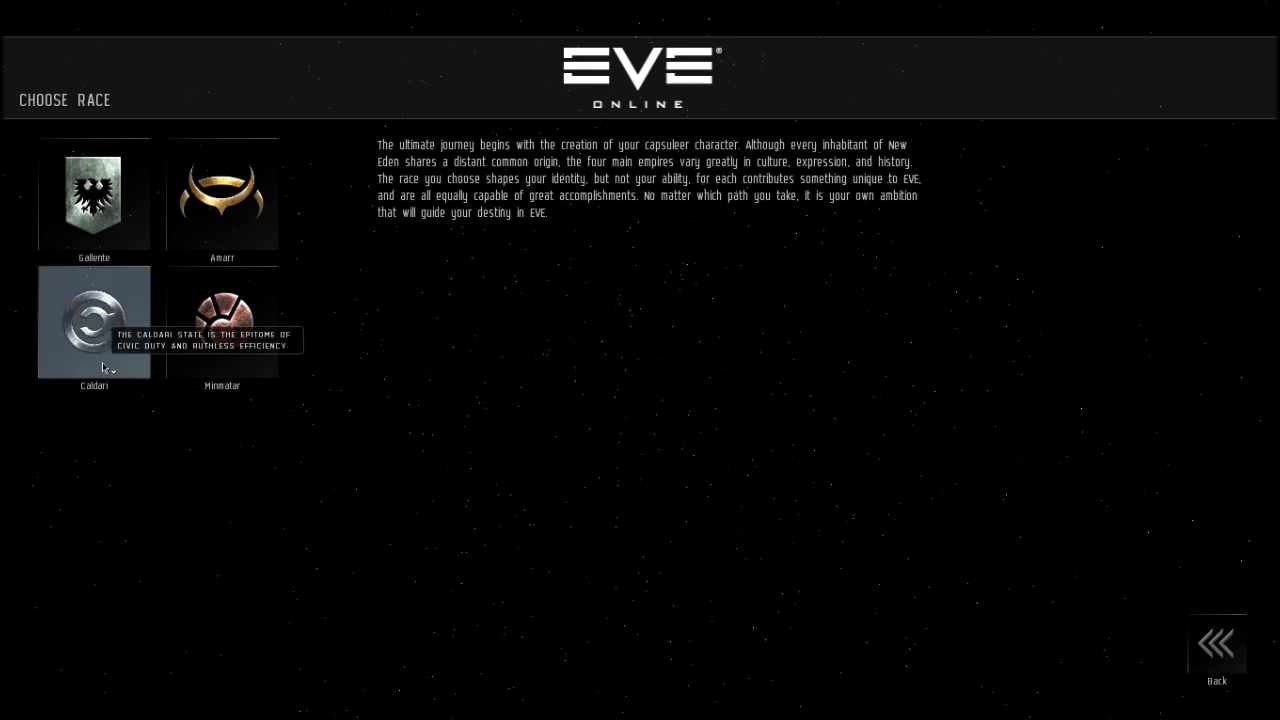
mouse_move(14, 344)
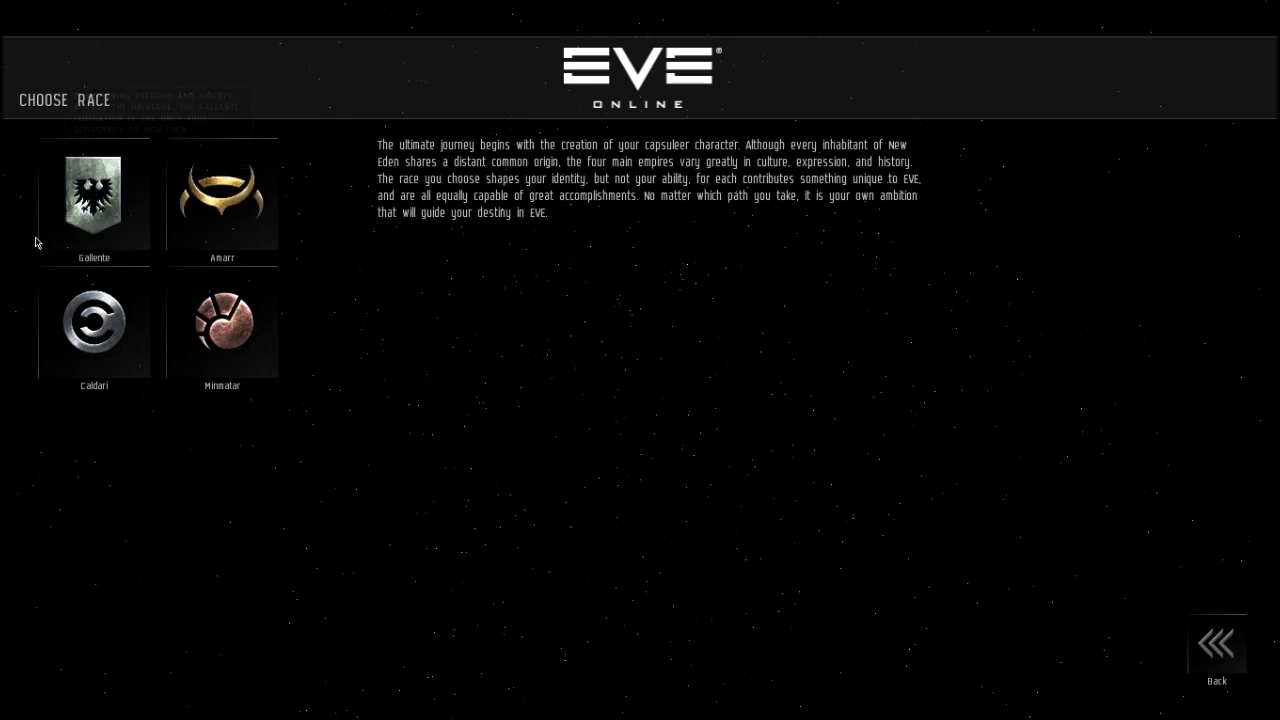
mouse_move(88, 188)
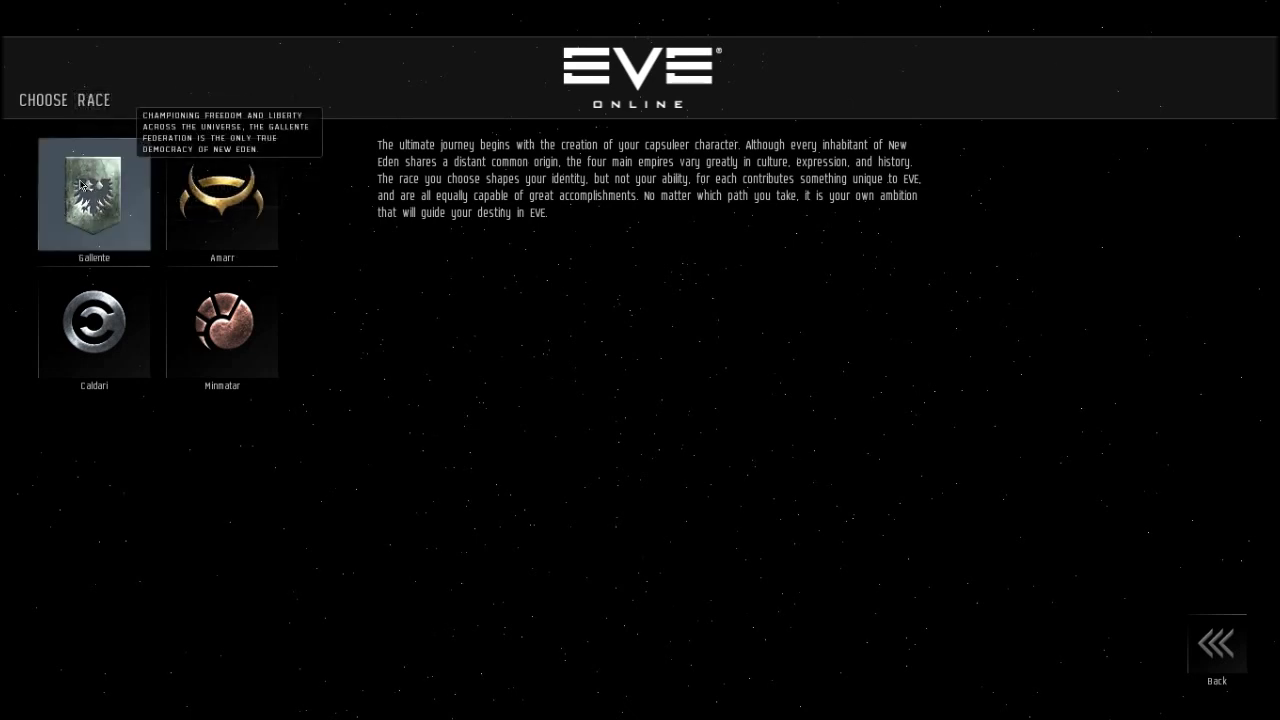
mouse_move(368, 106)
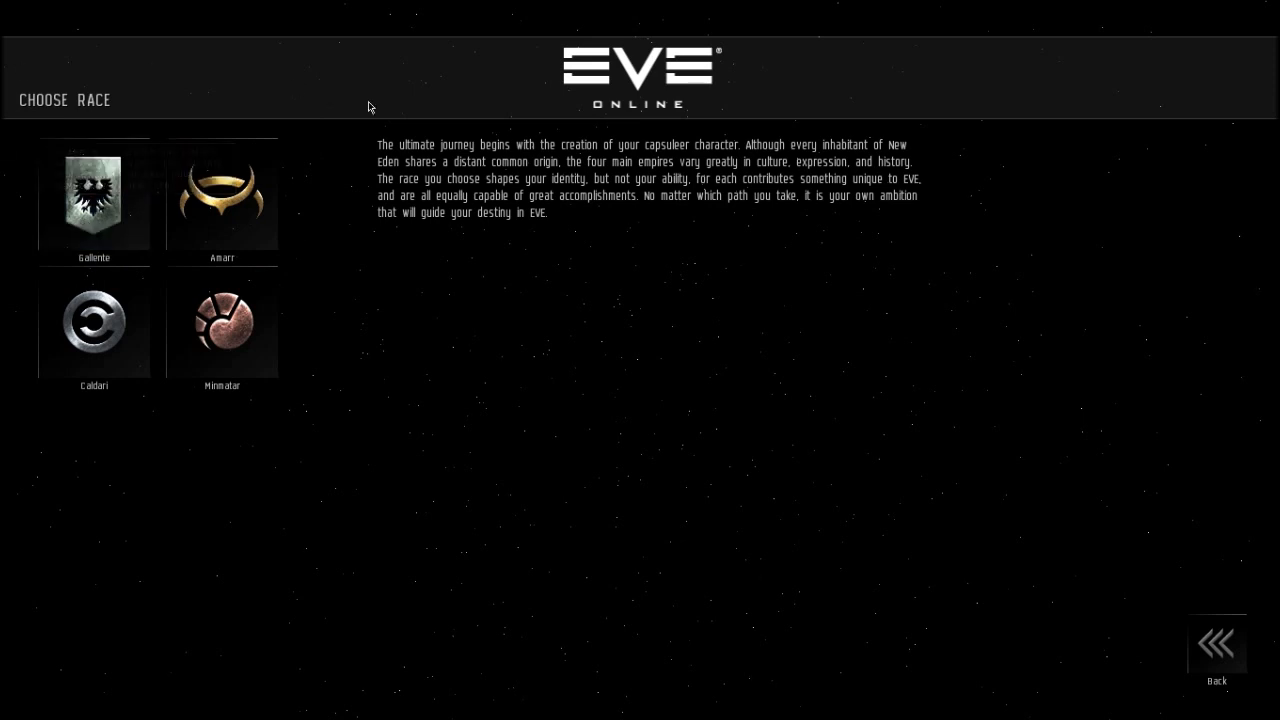
mouse_move(84, 322)
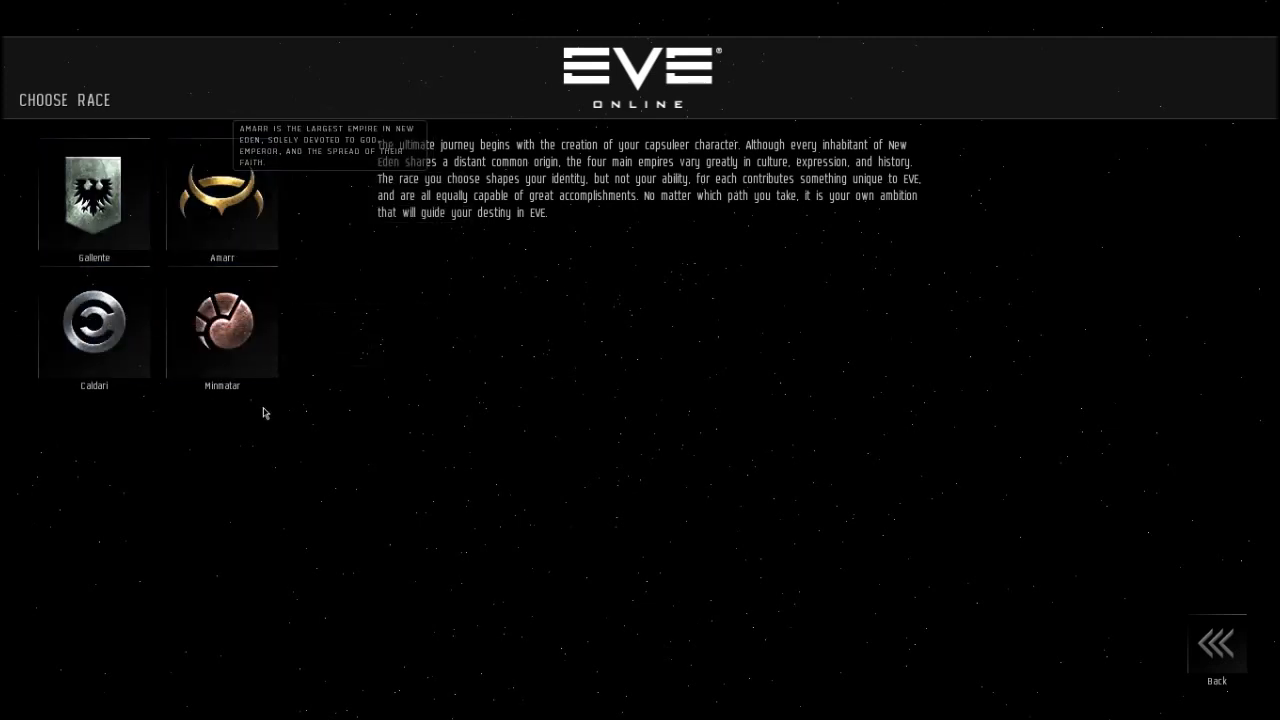
mouse_move(580, 94)
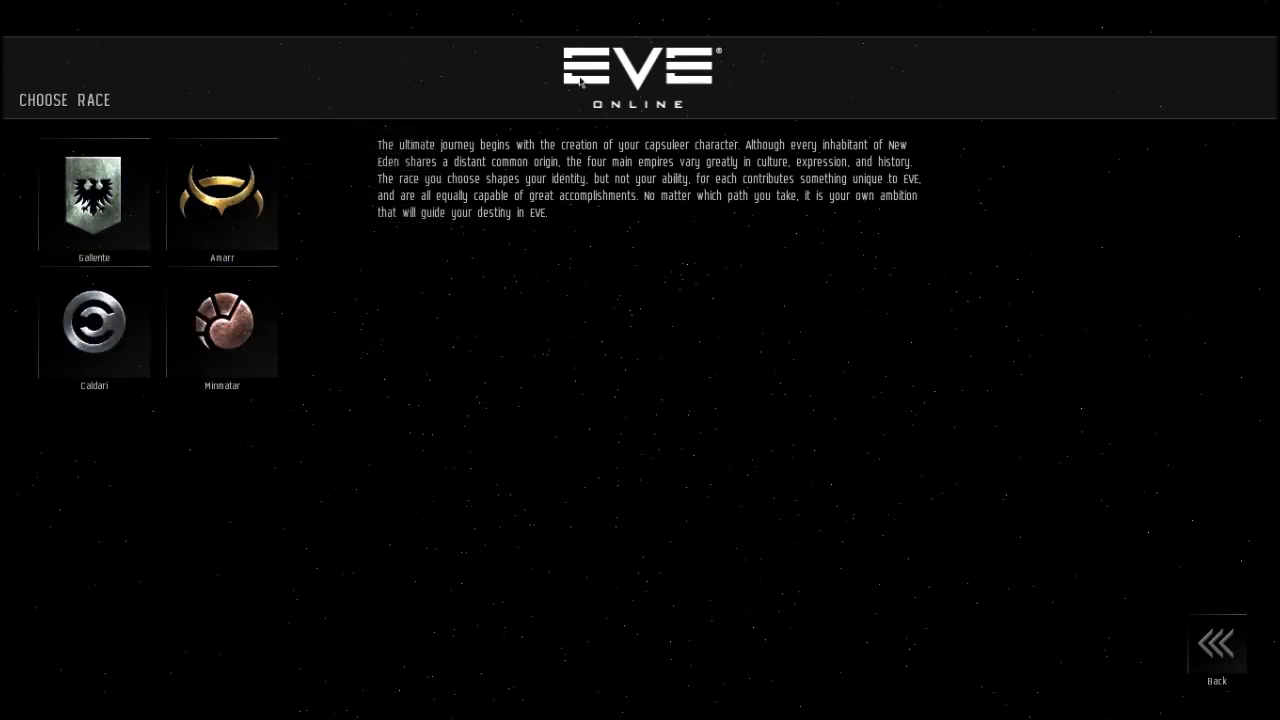
mouse_move(650, 262)
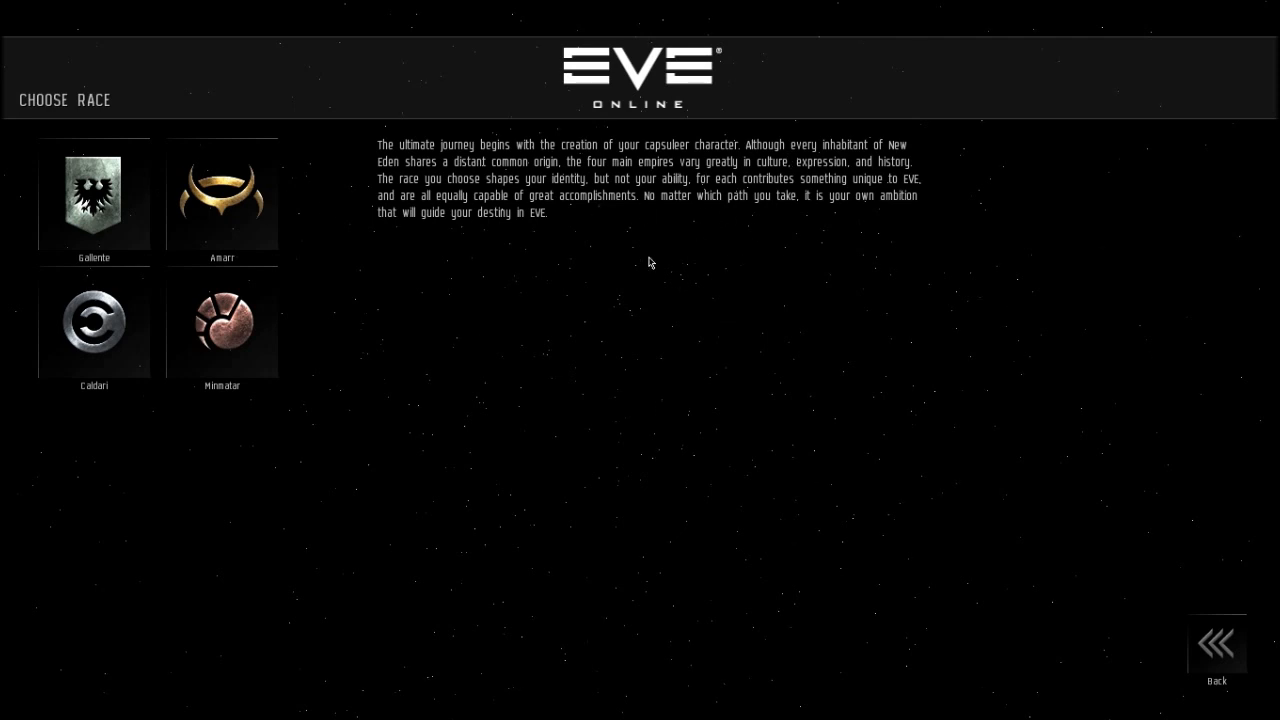
- Choose Gallente on the race screen to show its description and bloodlines
left_click(94, 196)
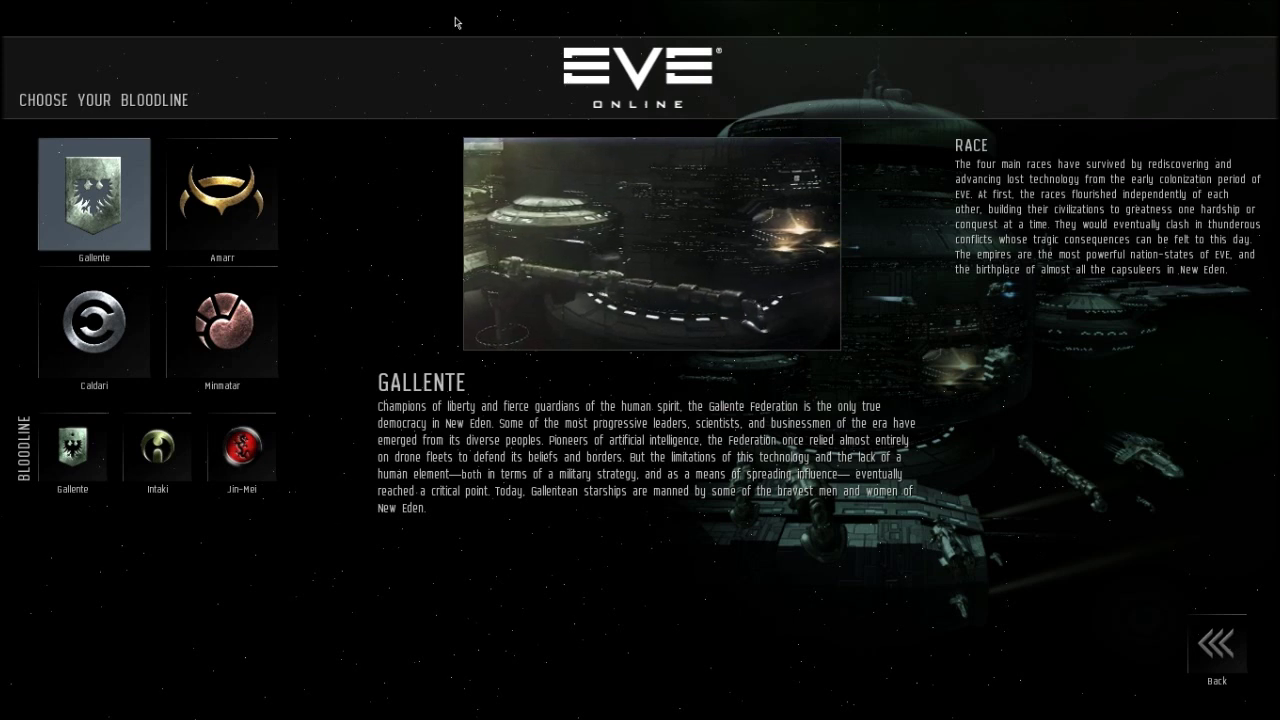
mouse_move(370, 96)
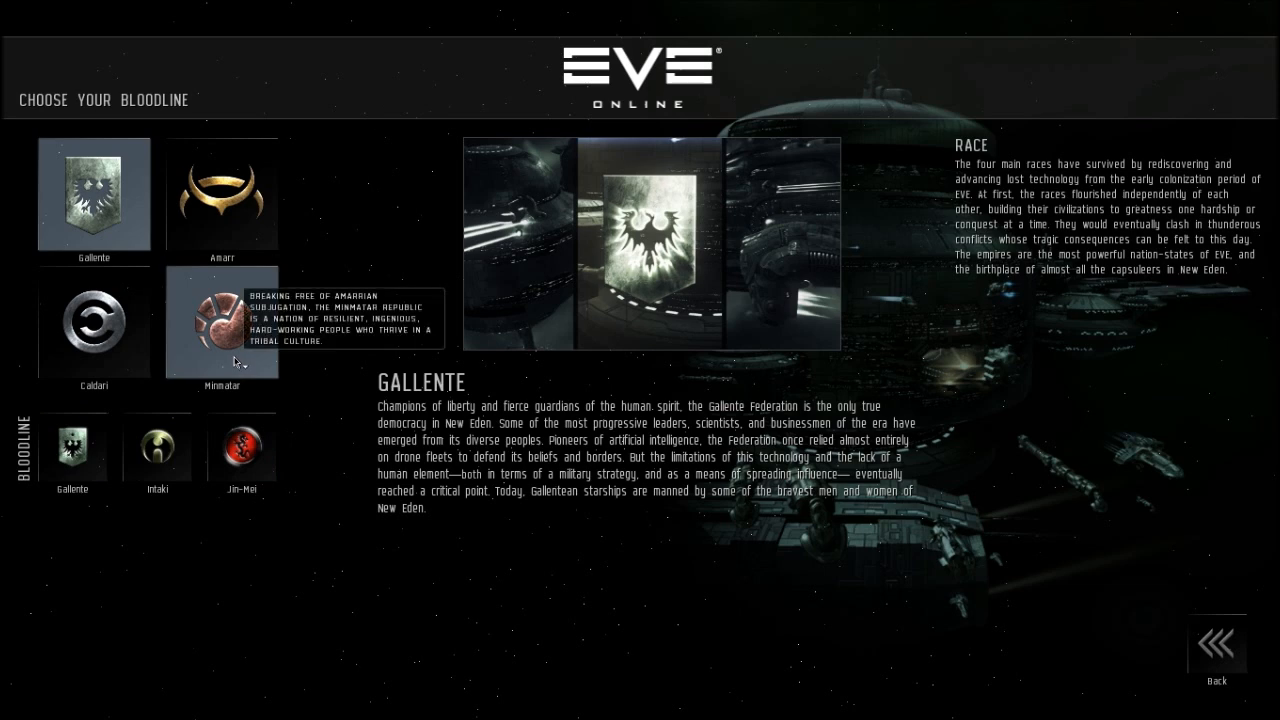
- Switch to Minmatar and settle on the Vherokior bloodline after trying Brutor and Sebiestor
left_click(220, 320)
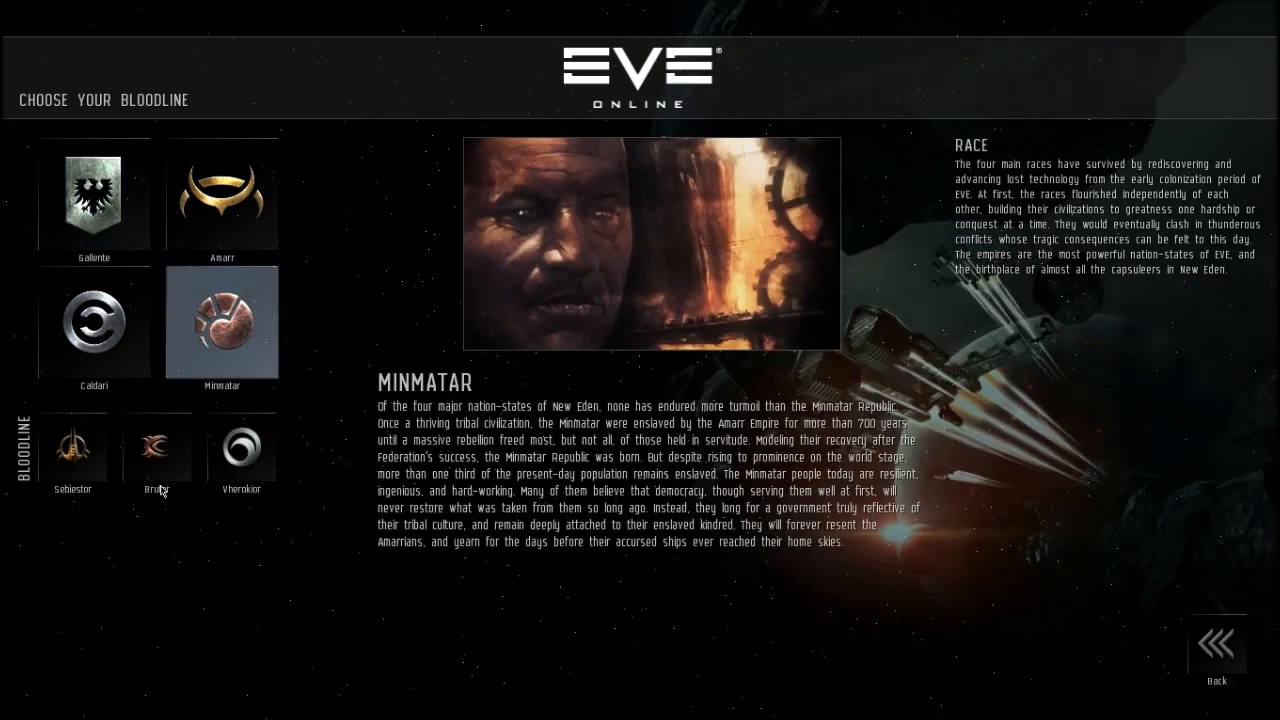
left_click(156, 448)
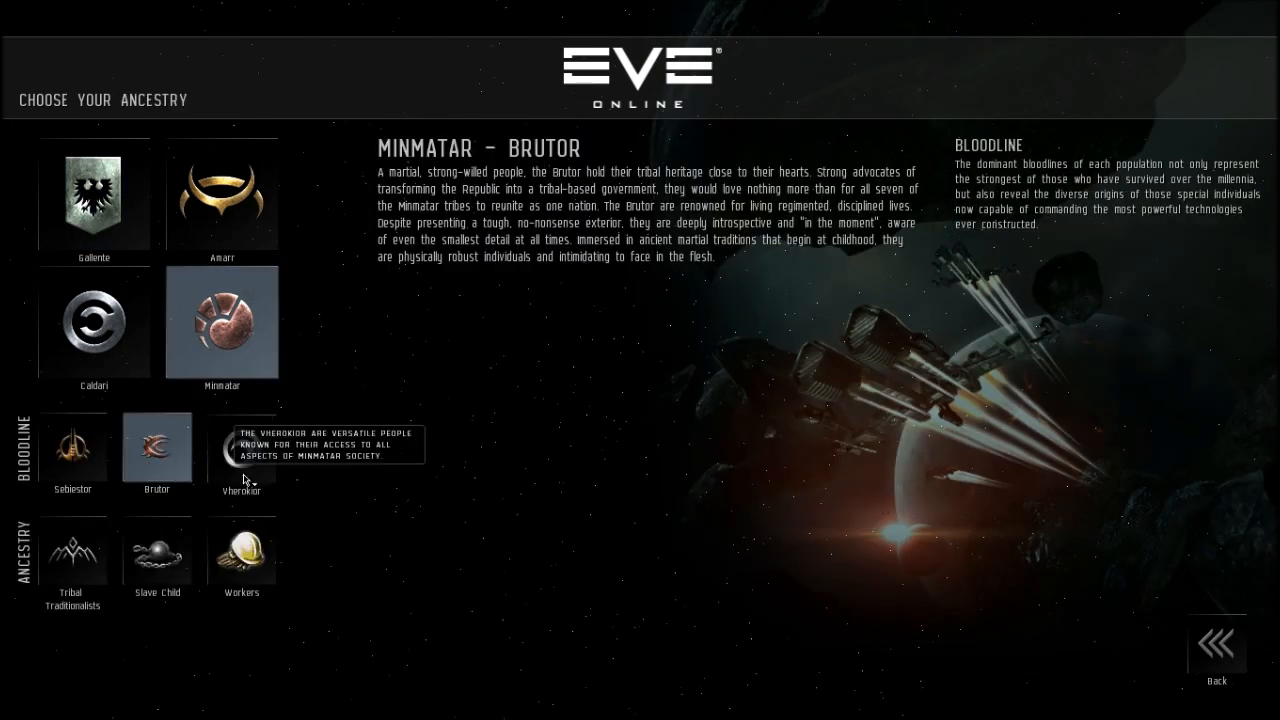
left_click(72, 444)
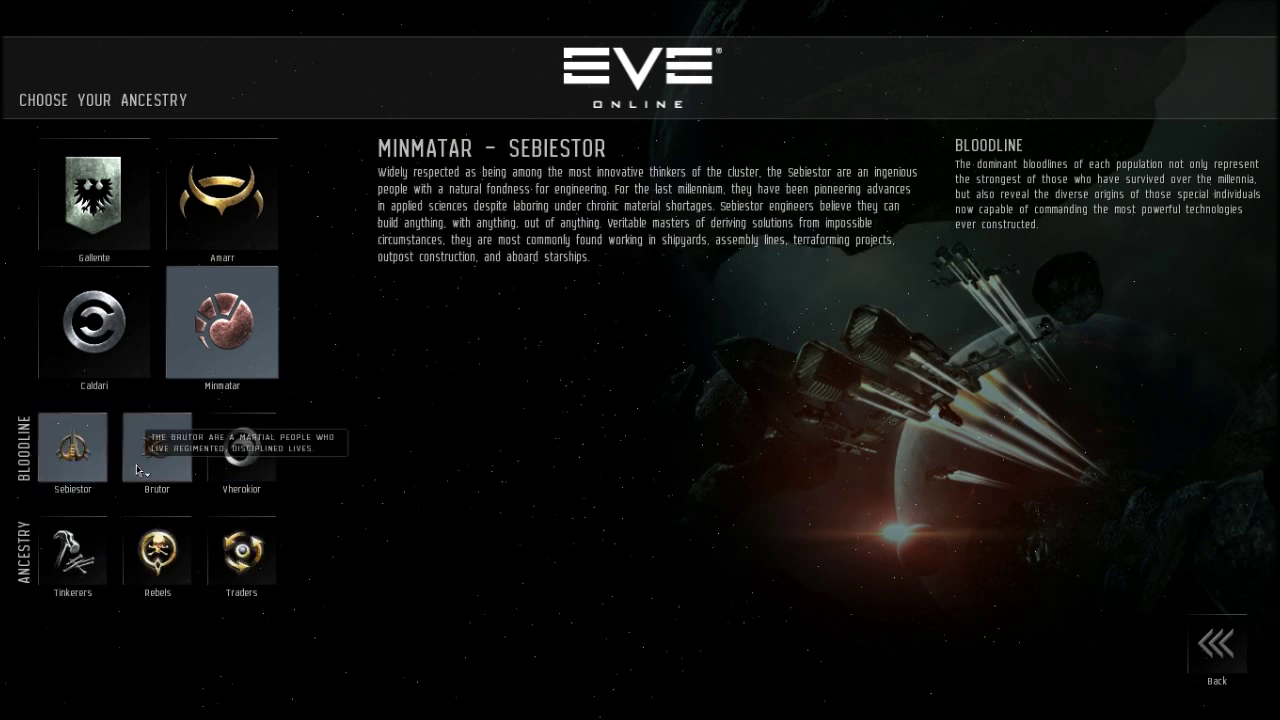
left_click(240, 446)
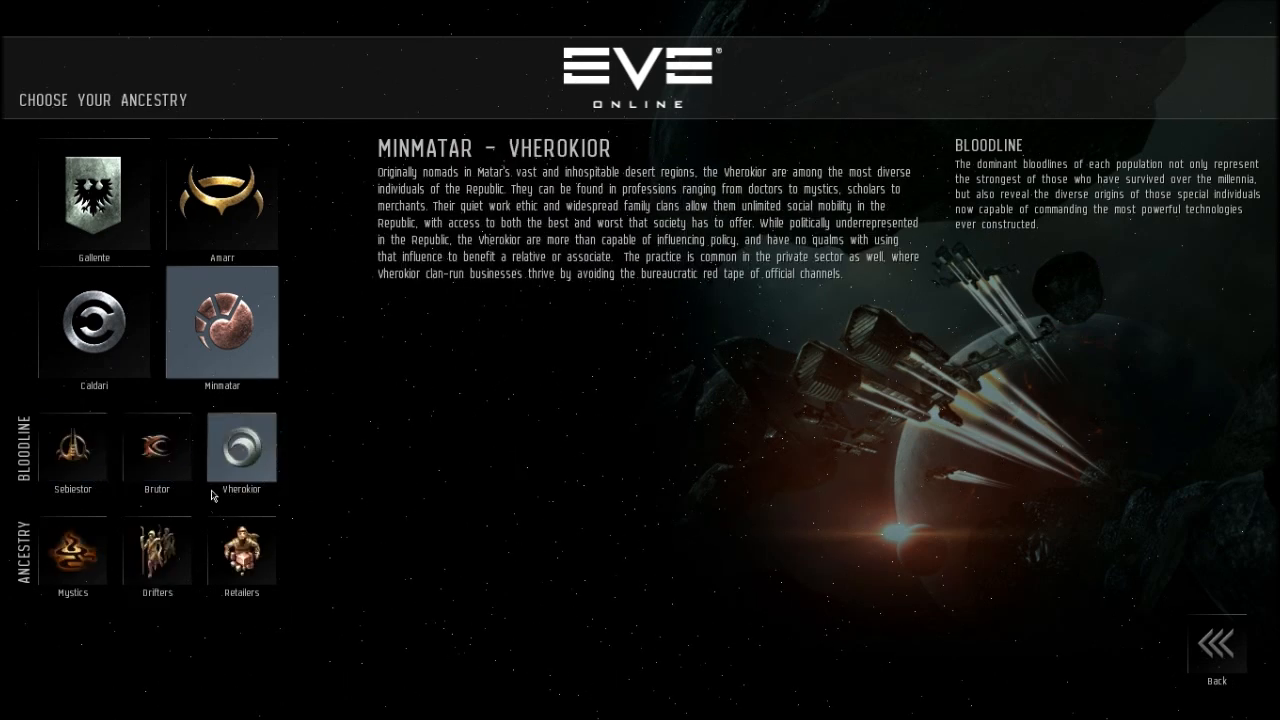
mouse_move(560, 572)
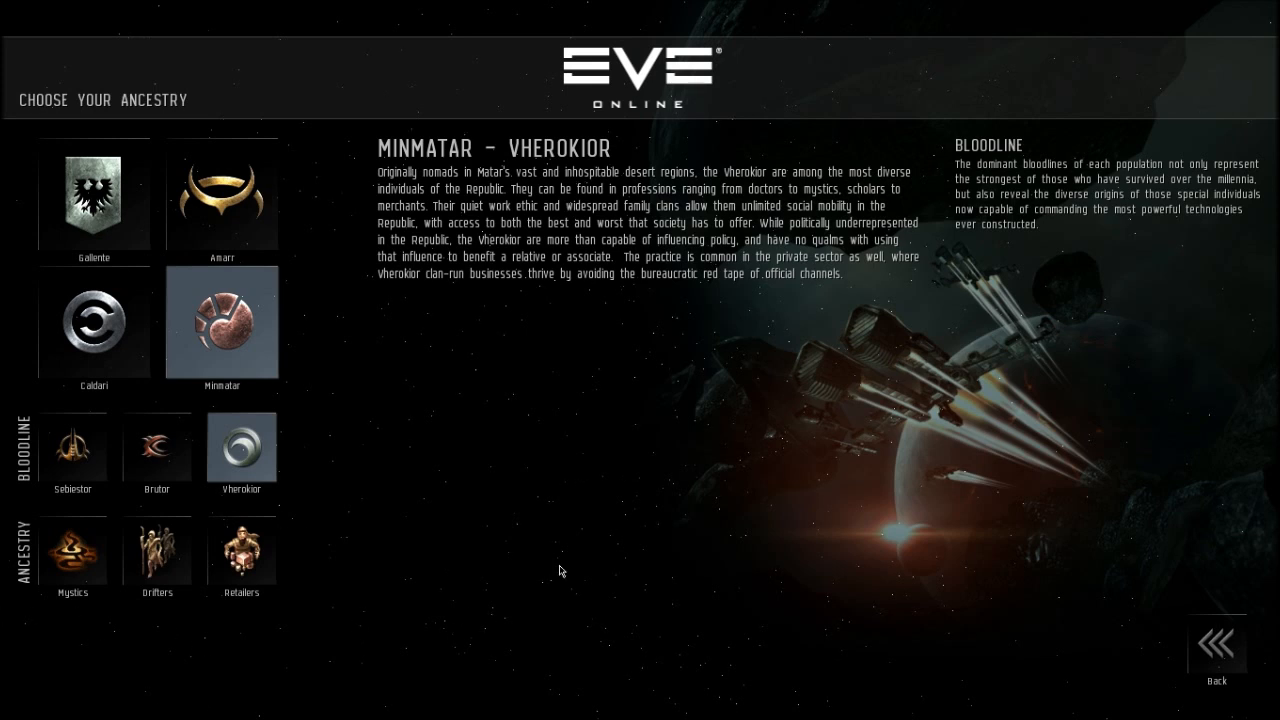
mouse_move(352, 144)
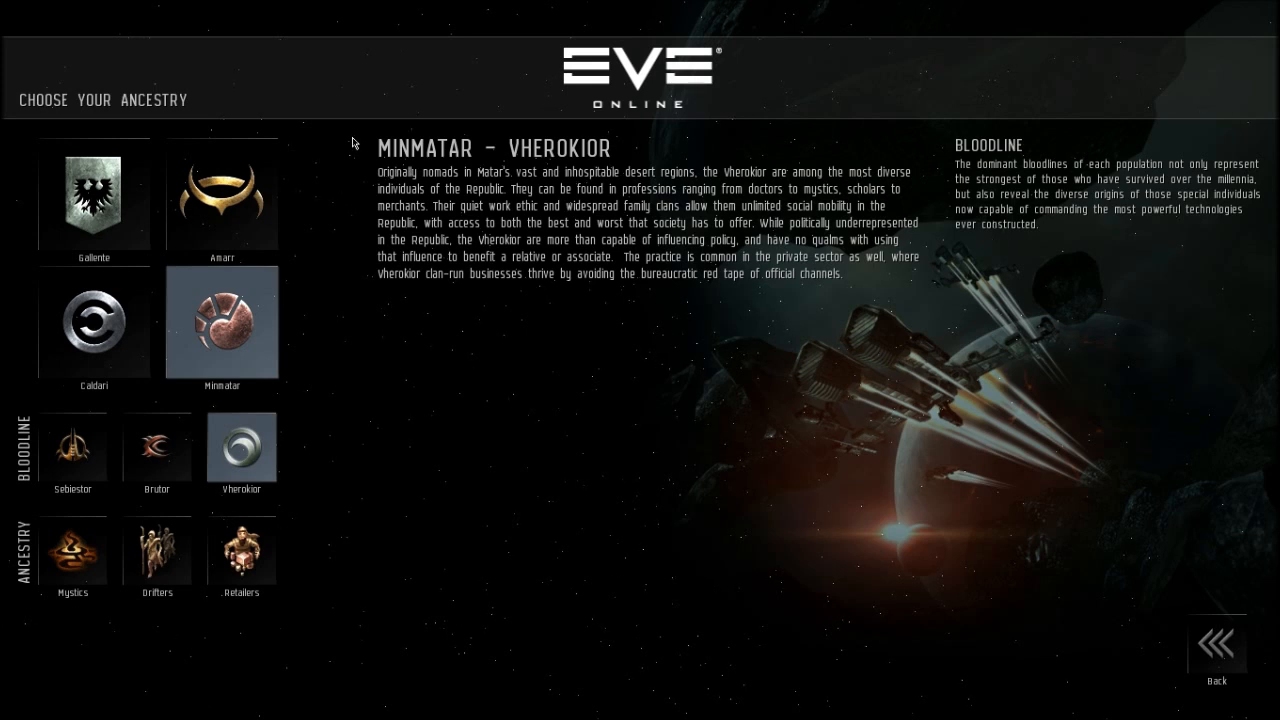
mouse_move(372, 144)
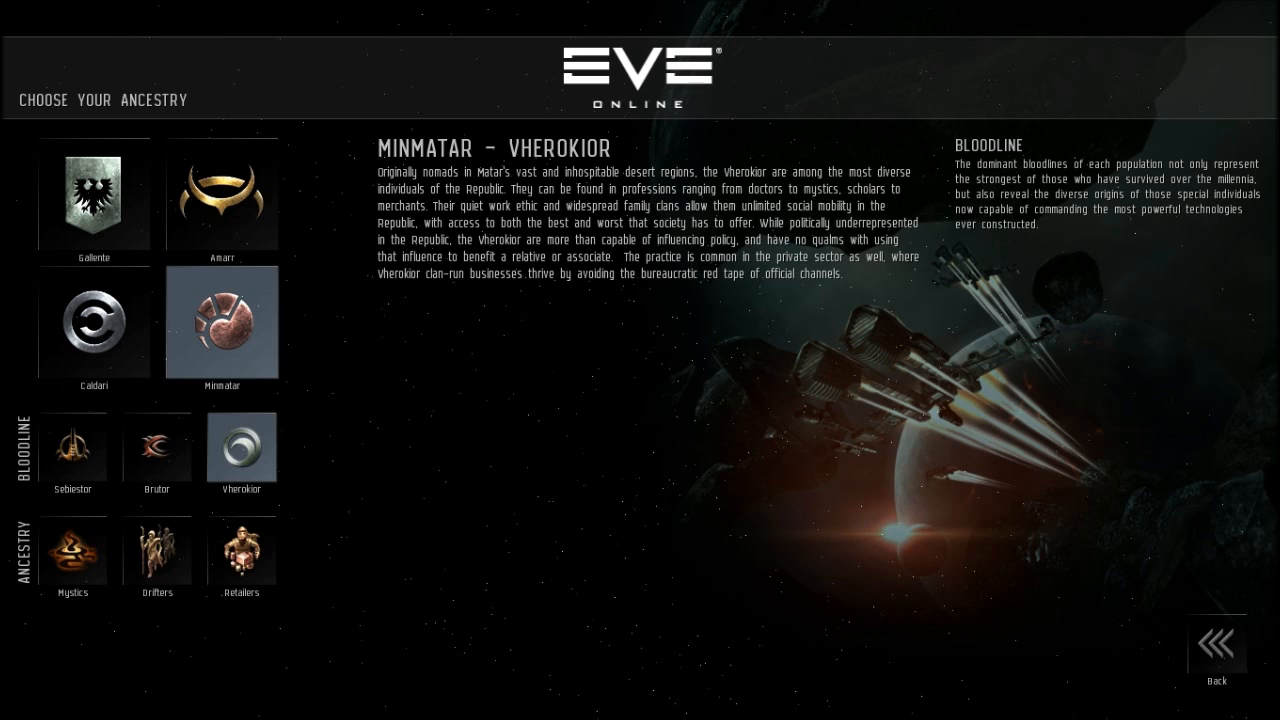
mouse_move(664, 472)
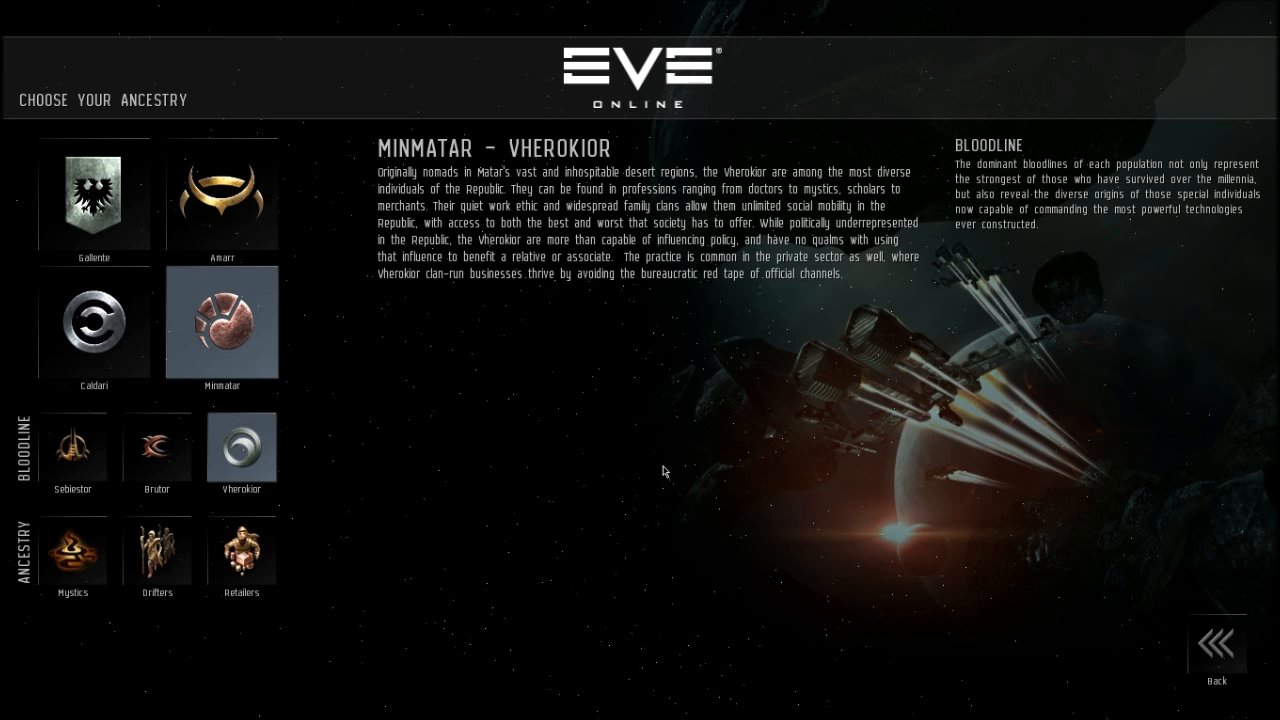
mouse_move(316, 120)
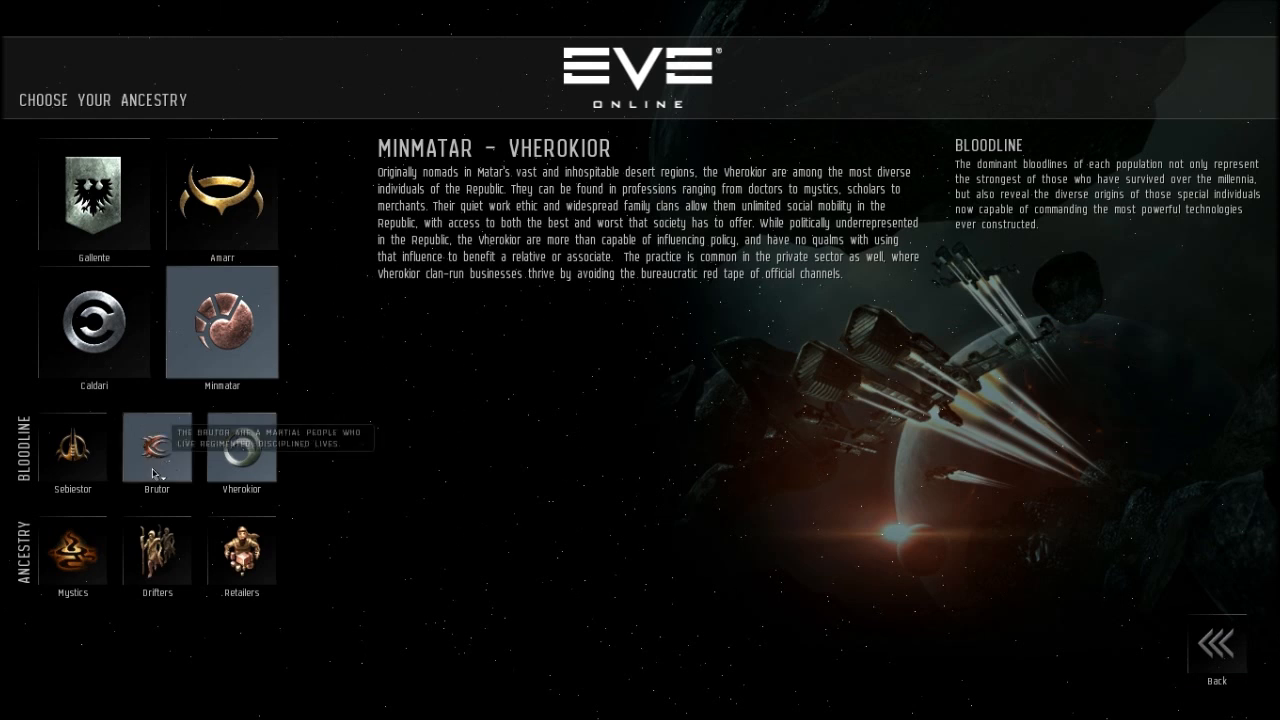
left_click(240, 448)
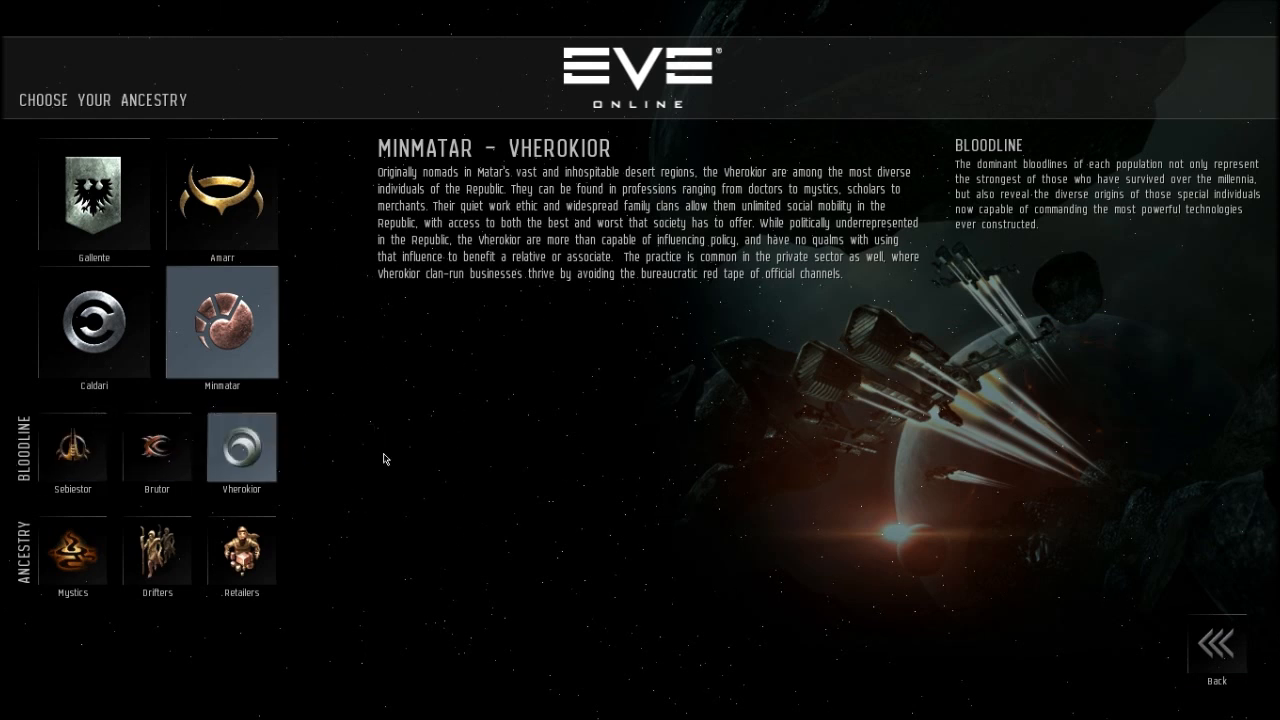
mouse_move(348, 584)
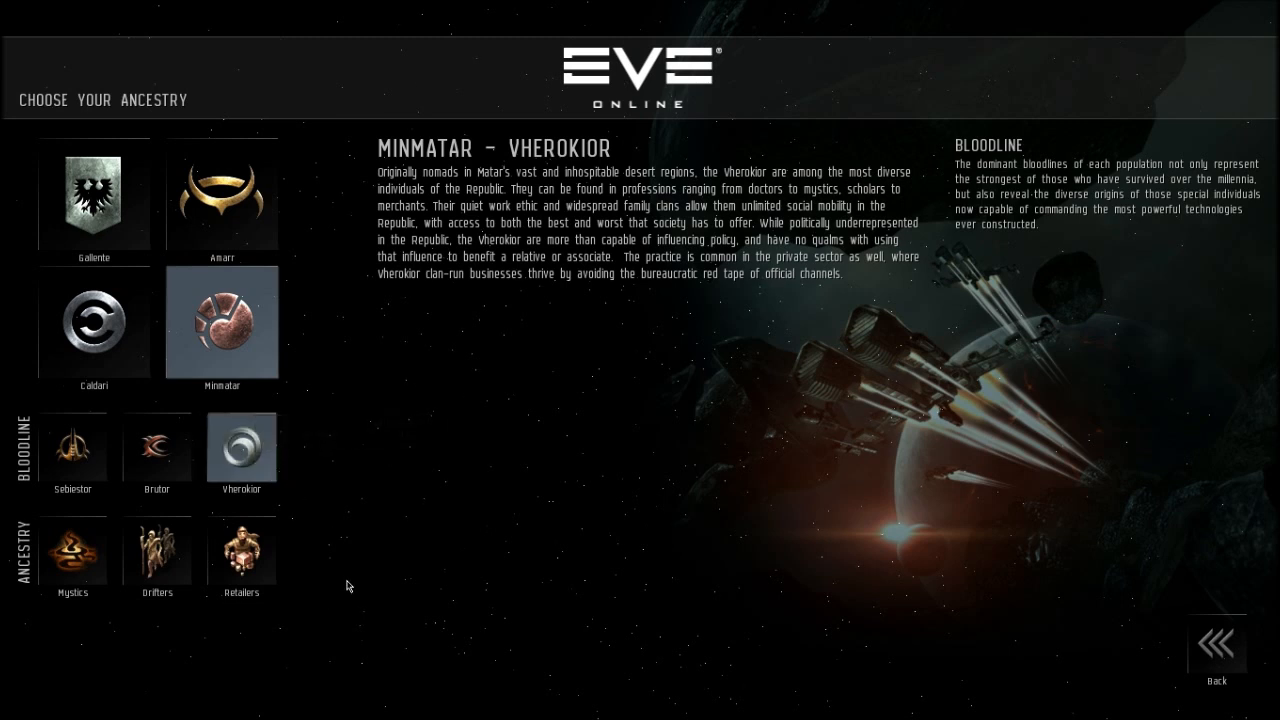
mouse_move(88, 564)
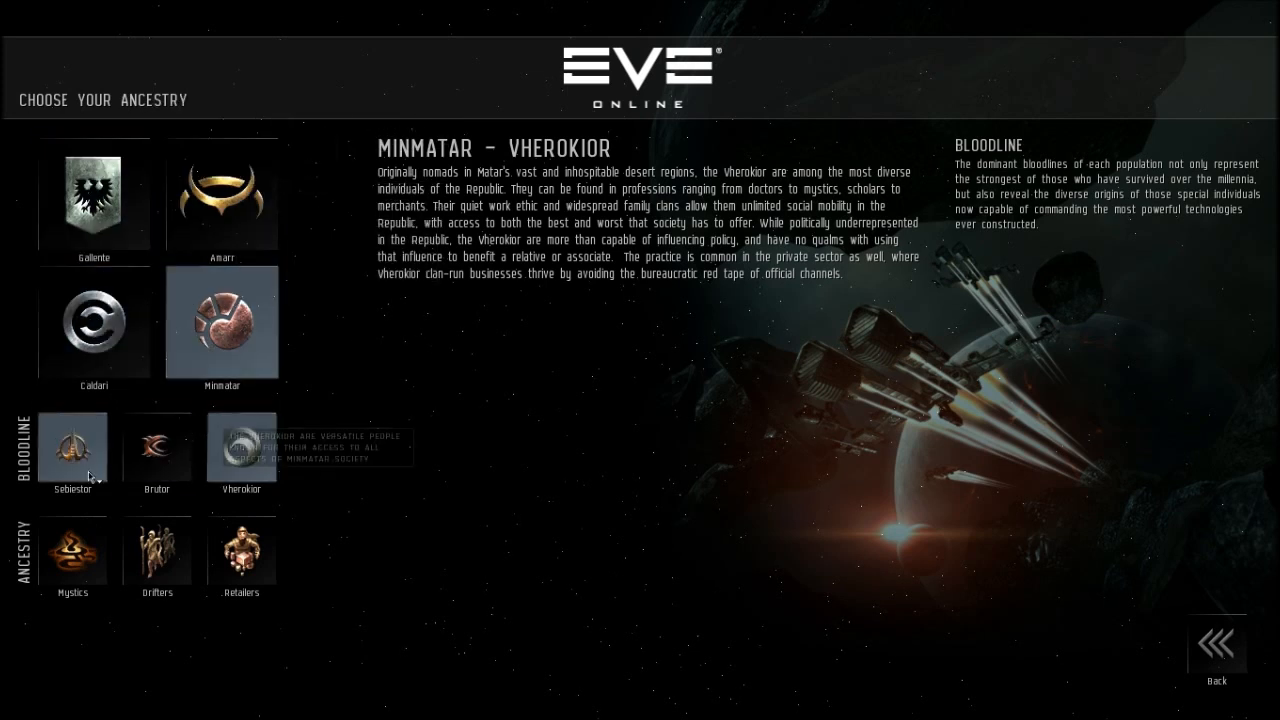
mouse_move(452, 568)
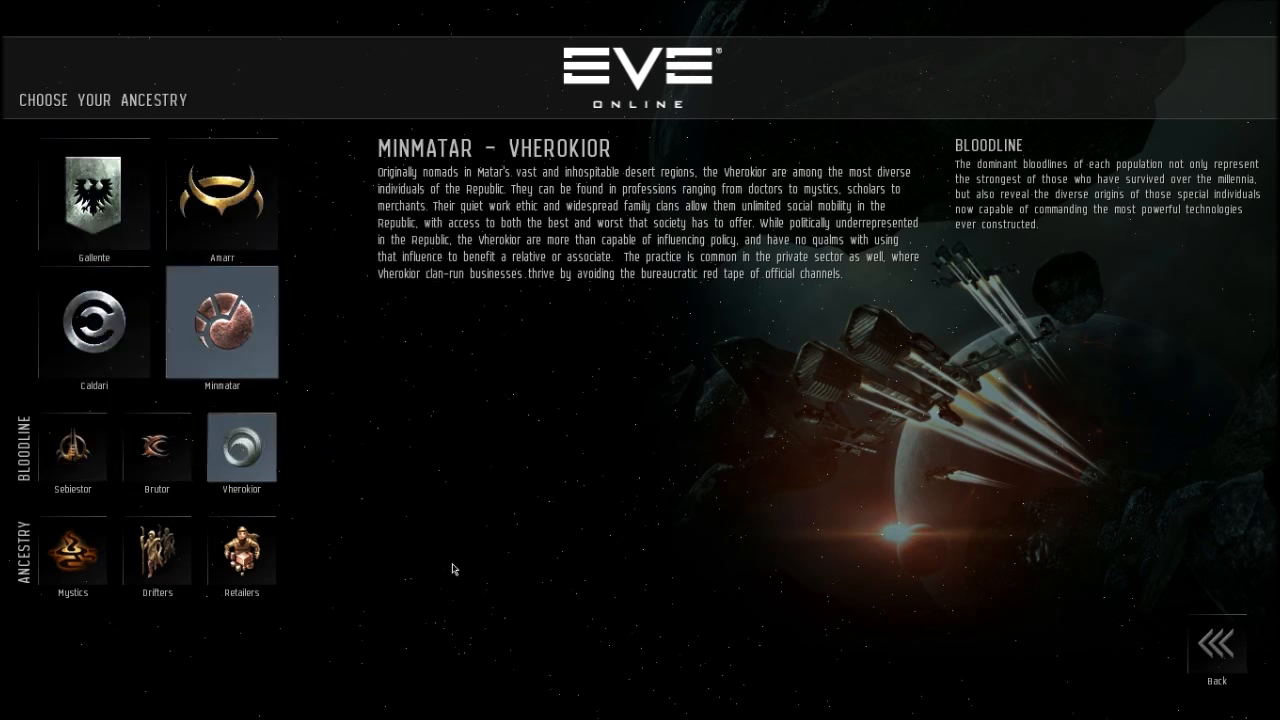
- Make her a female Mystic and restyle her costume, look and hairstyle
left_click(72, 552)
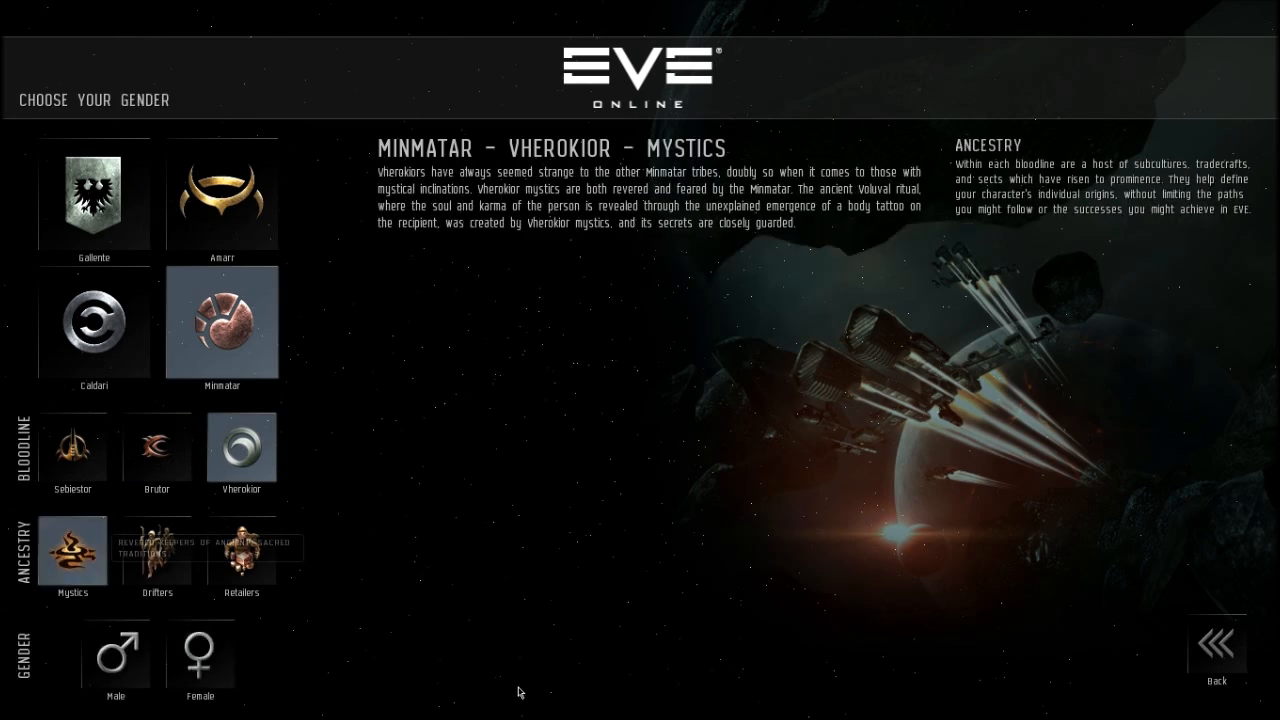
left_click(200, 654)
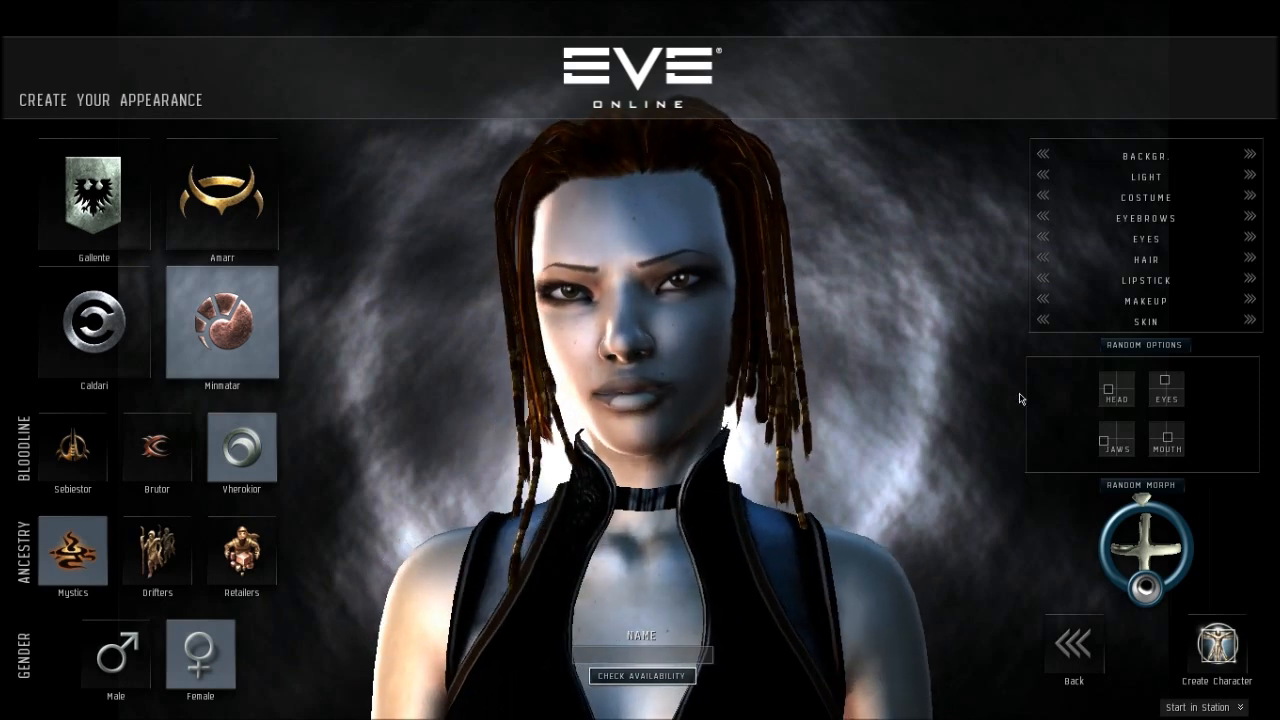
left_click(1142, 486)
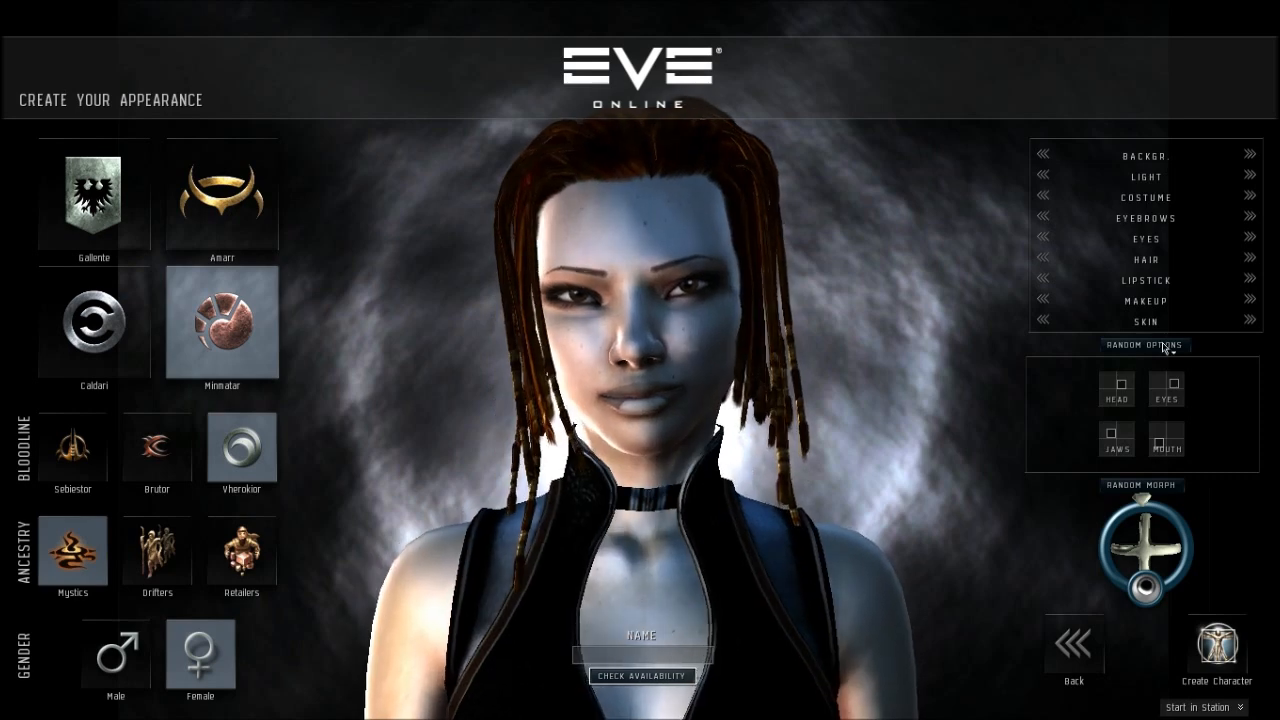
left_click(1144, 344)
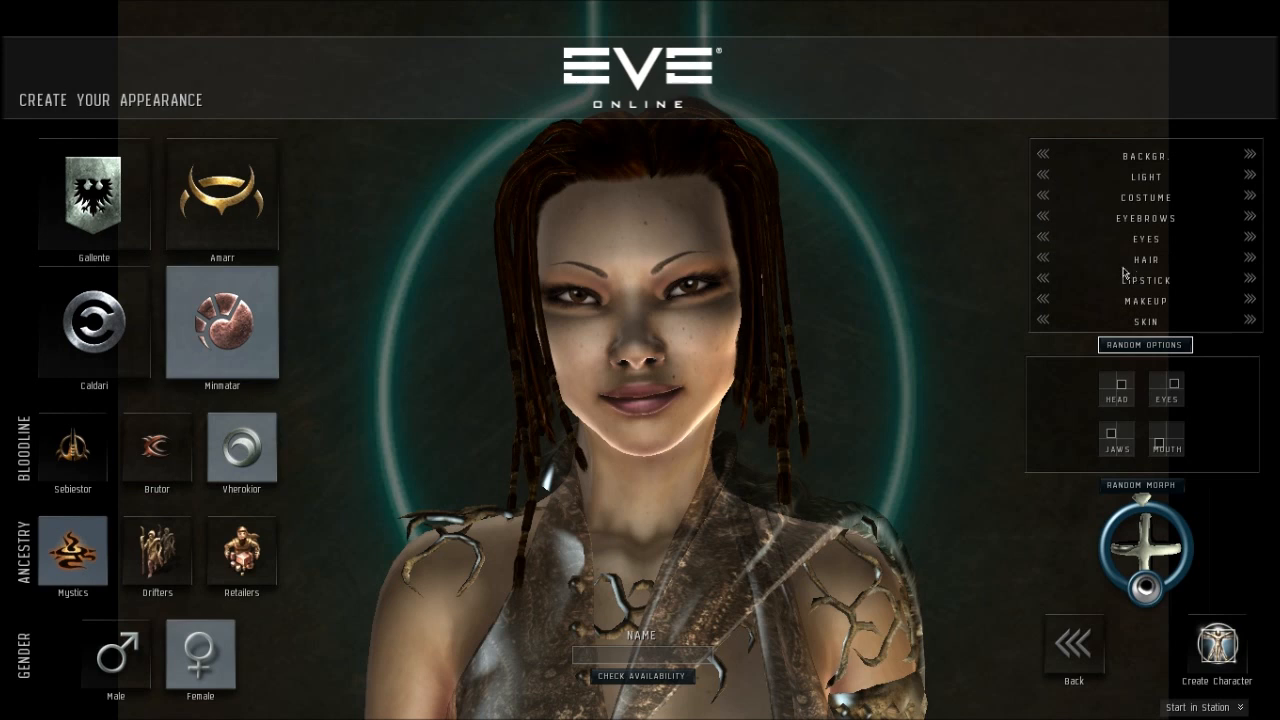
mouse_move(1236, 274)
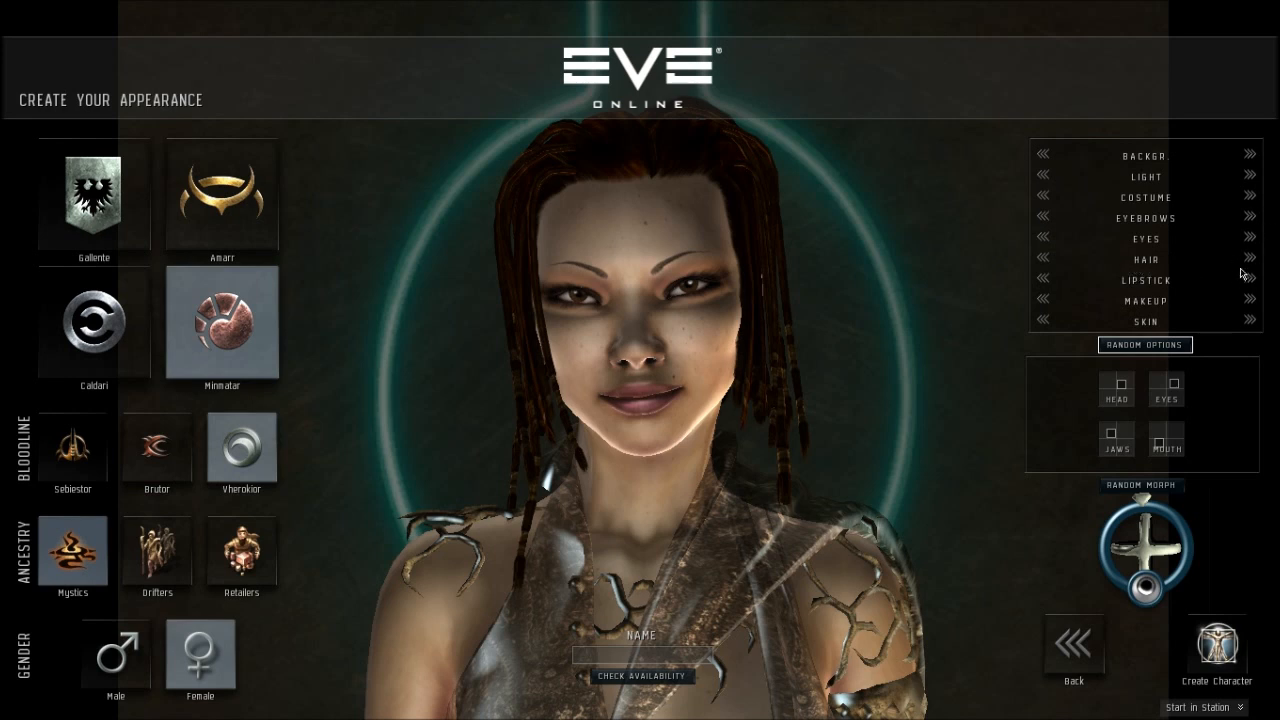
left_click(1248, 260)
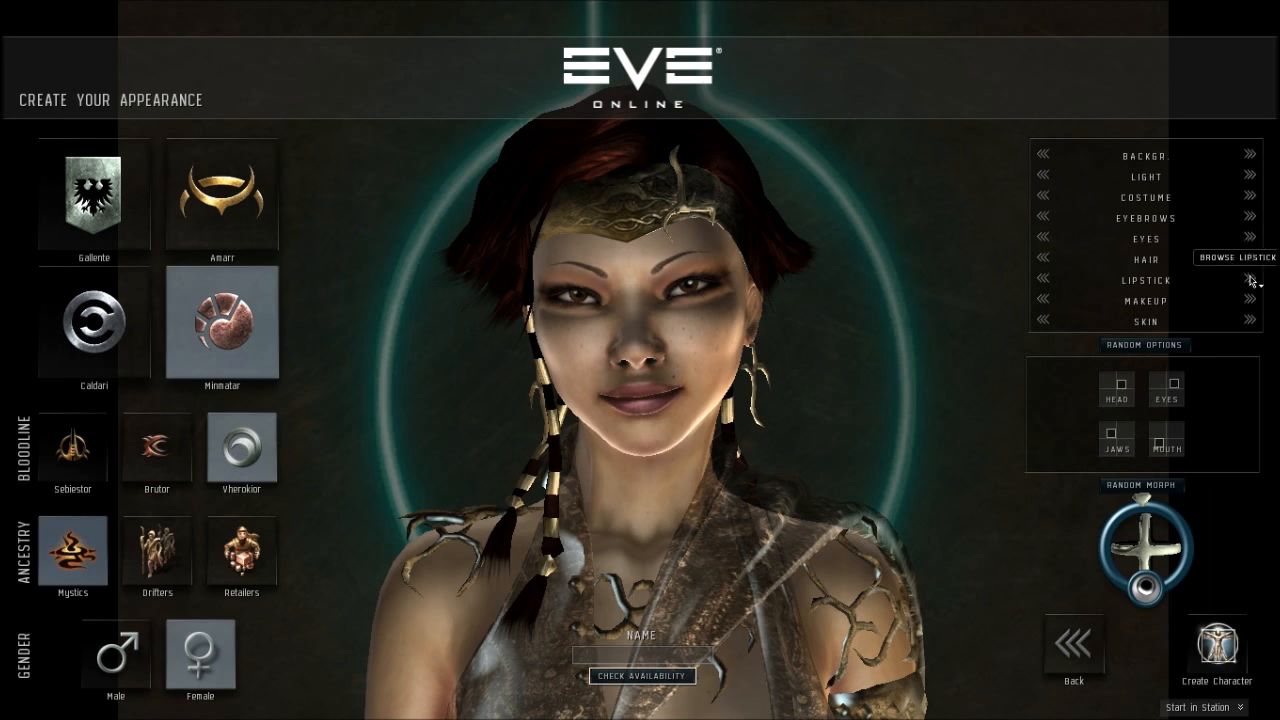
mouse_move(1084, 200)
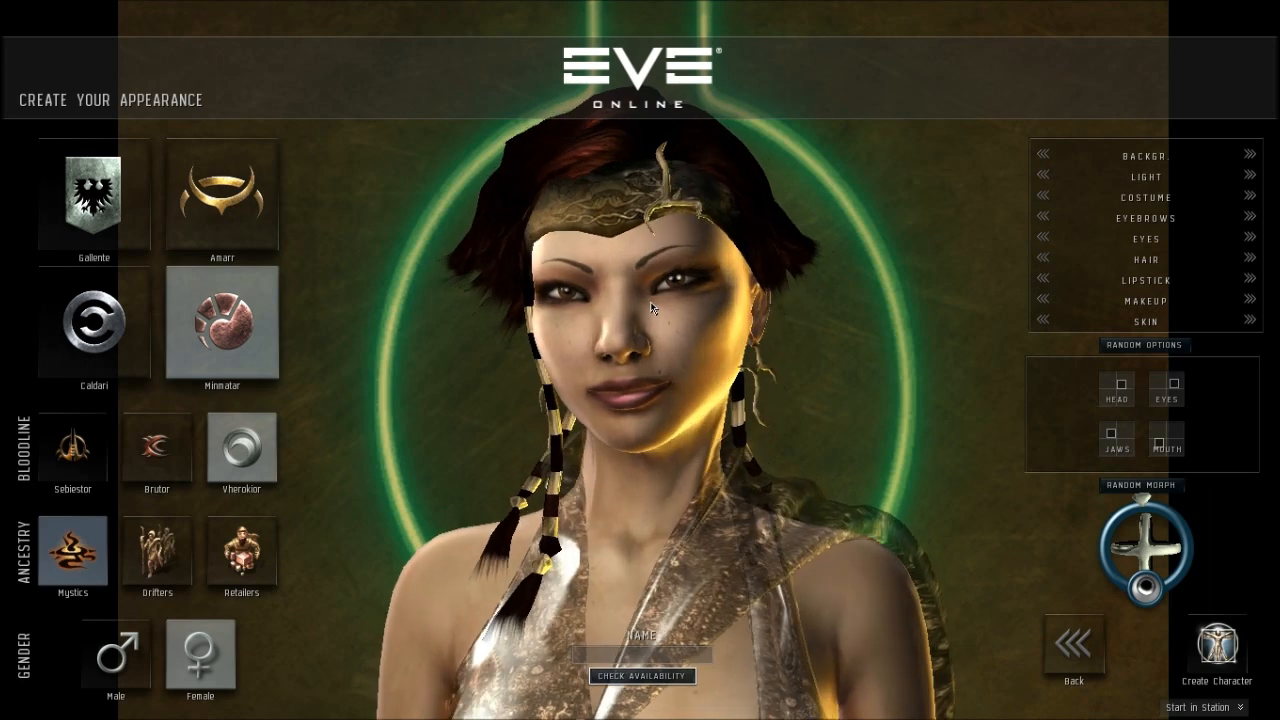
mouse_move(448, 434)
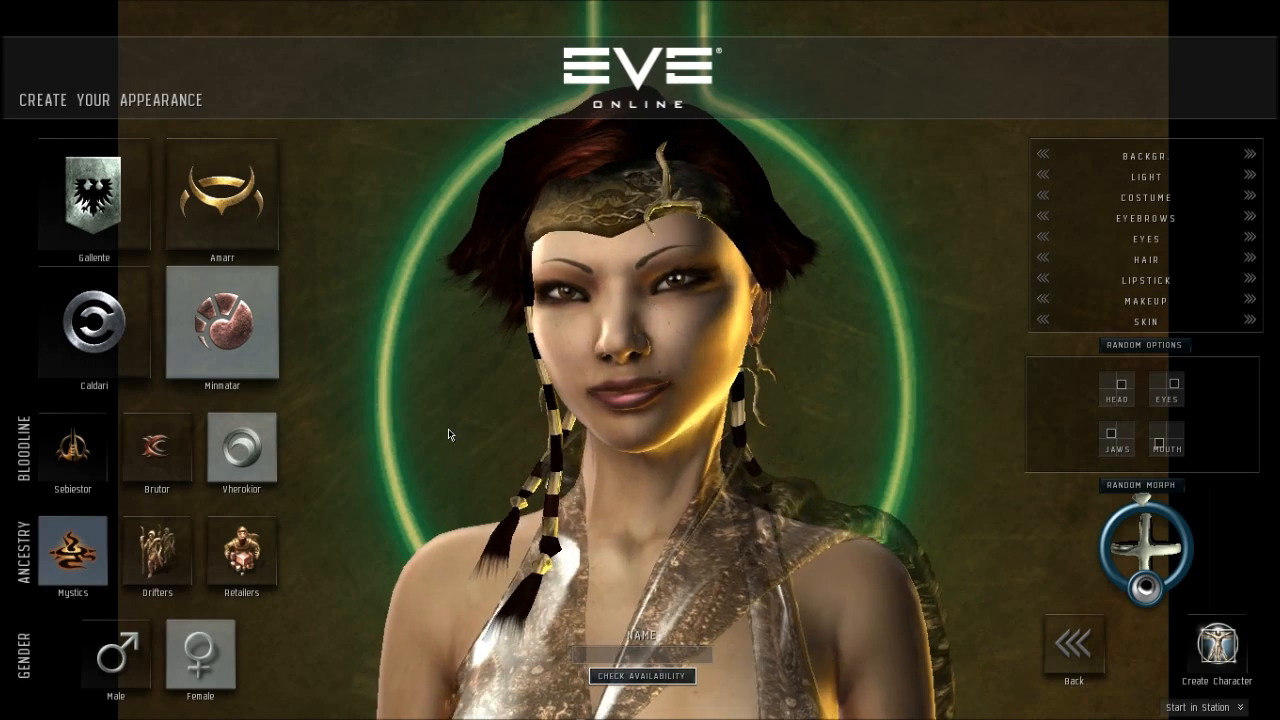
mouse_move(408, 384)
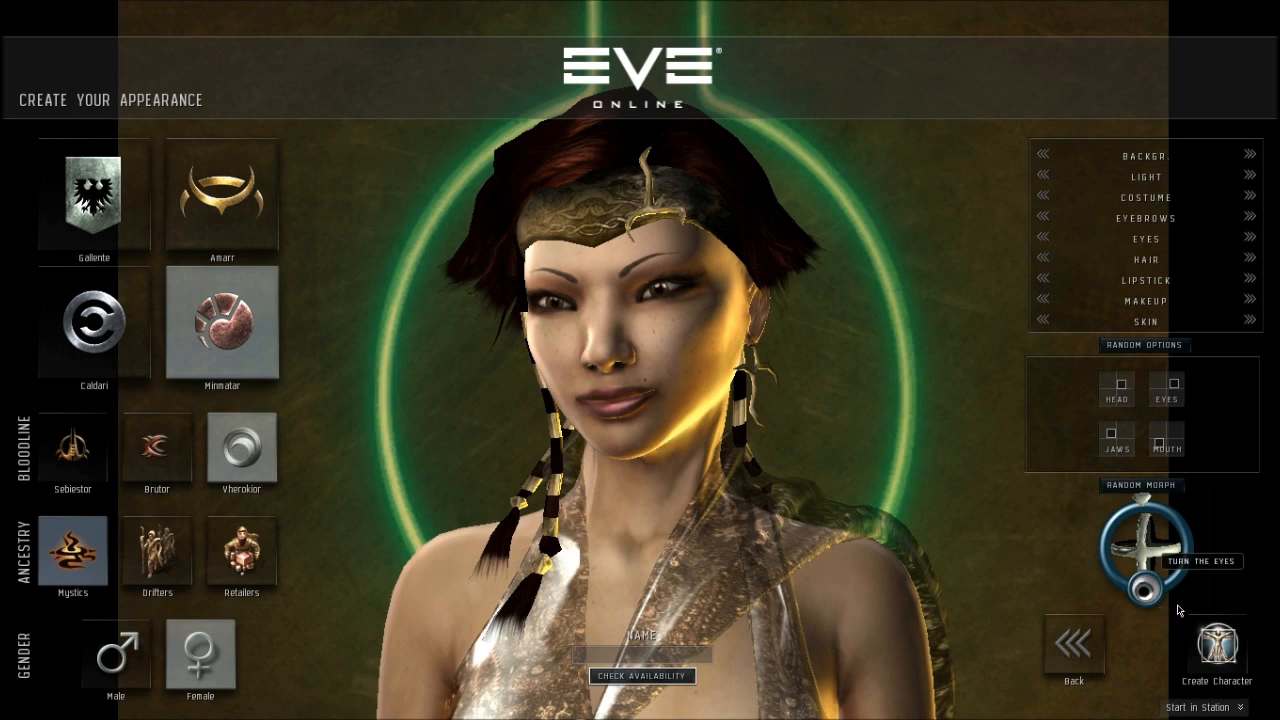
mouse_move(1260, 248)
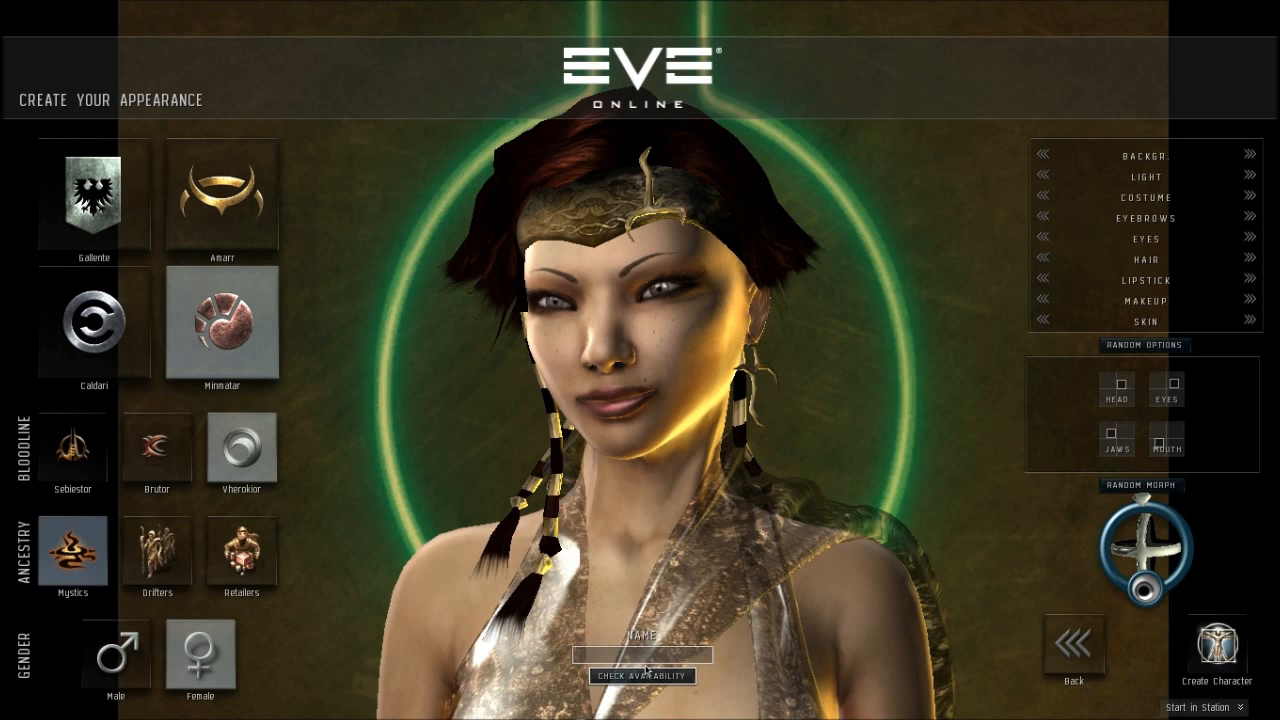
- Name the character 'Endless Dro' in the name field
type("Endless Drow")
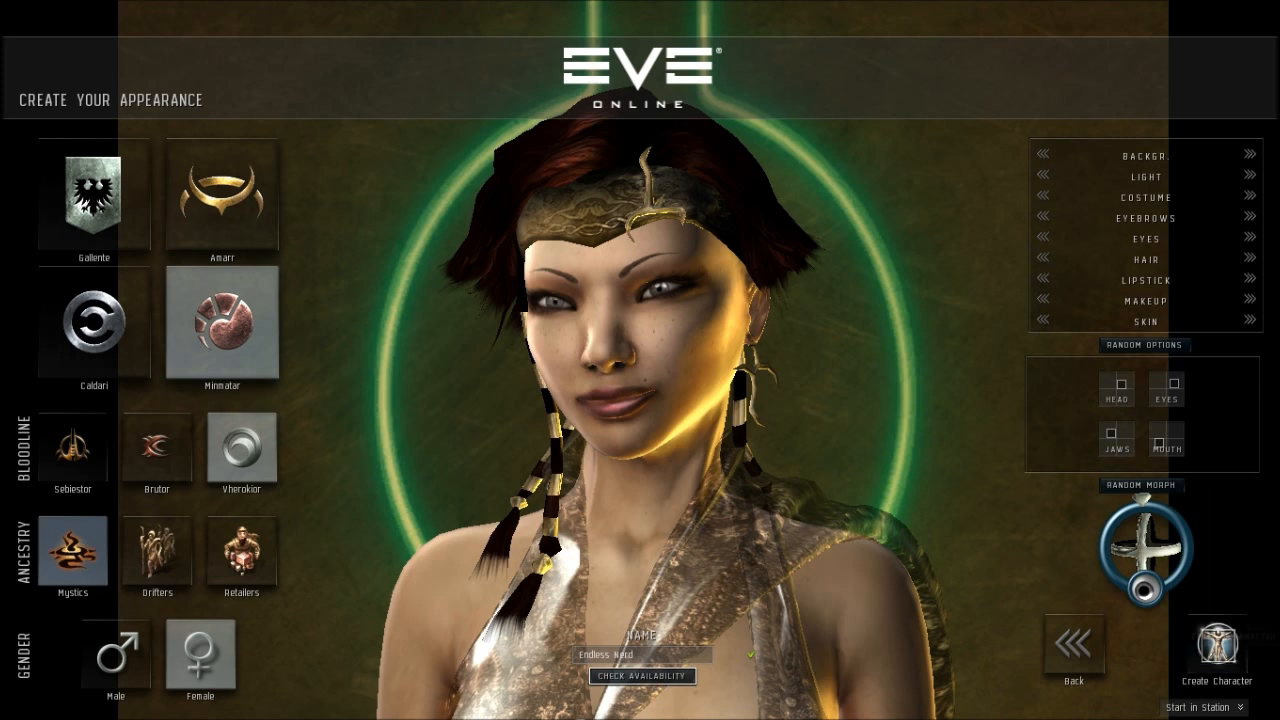
mouse_move(1216, 648)
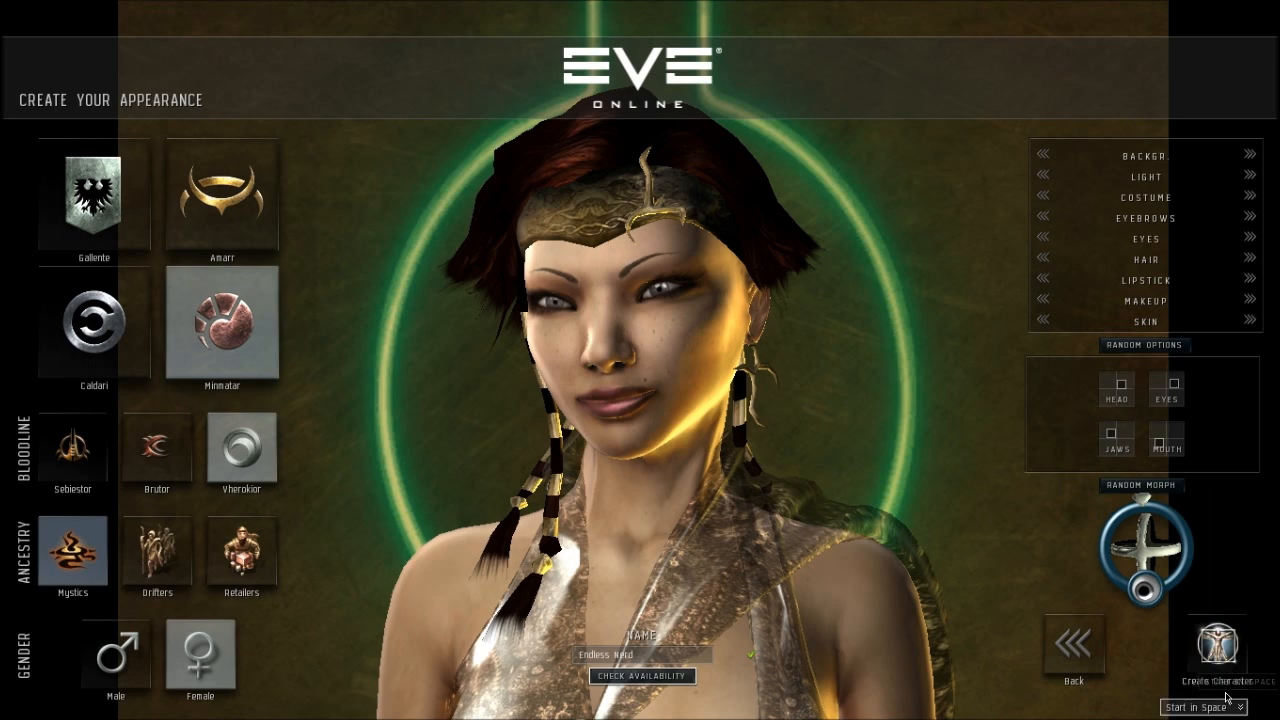
- Create the character, select her portrait and enter the game into space
left_click(1216, 644)
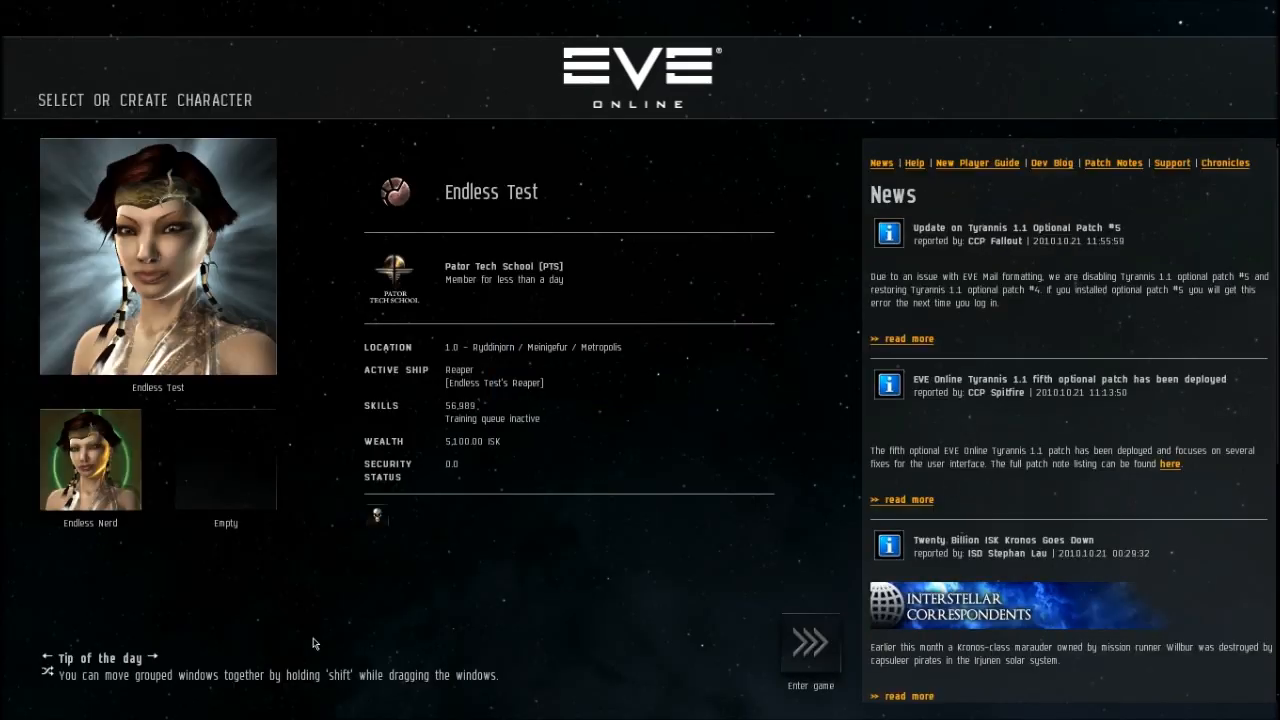
left_click(90, 458)
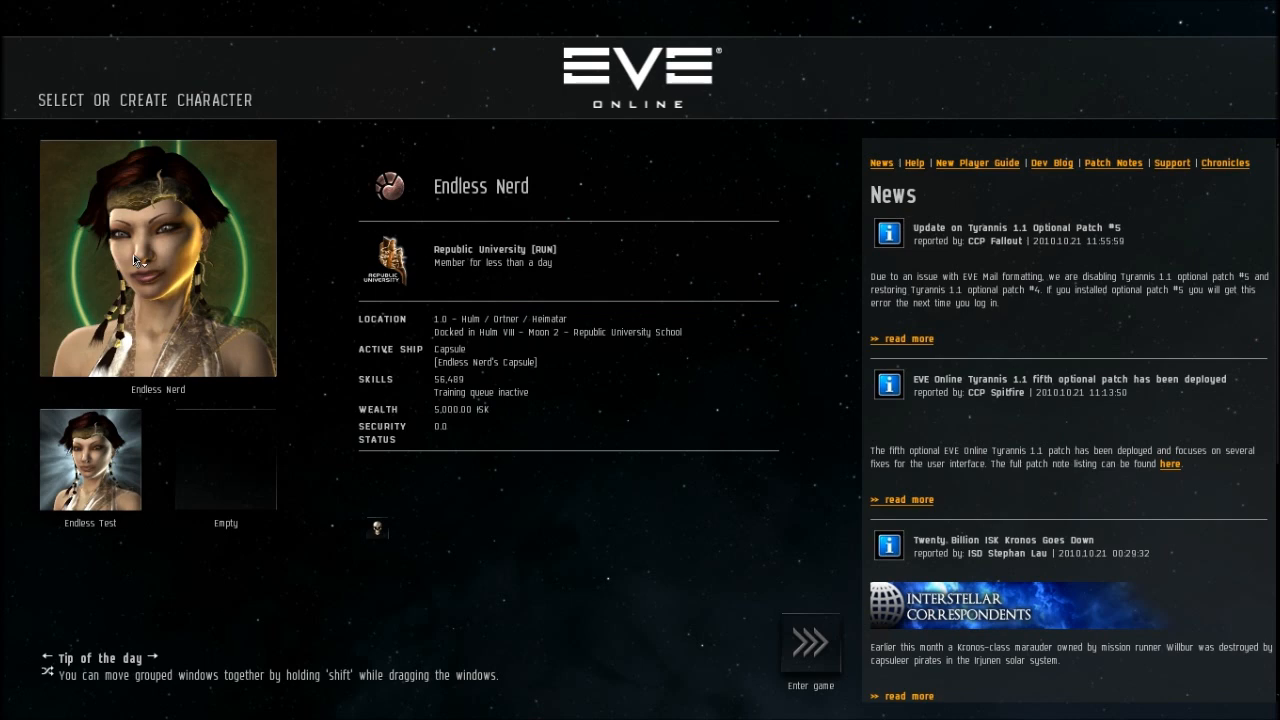
left_click(810, 644)
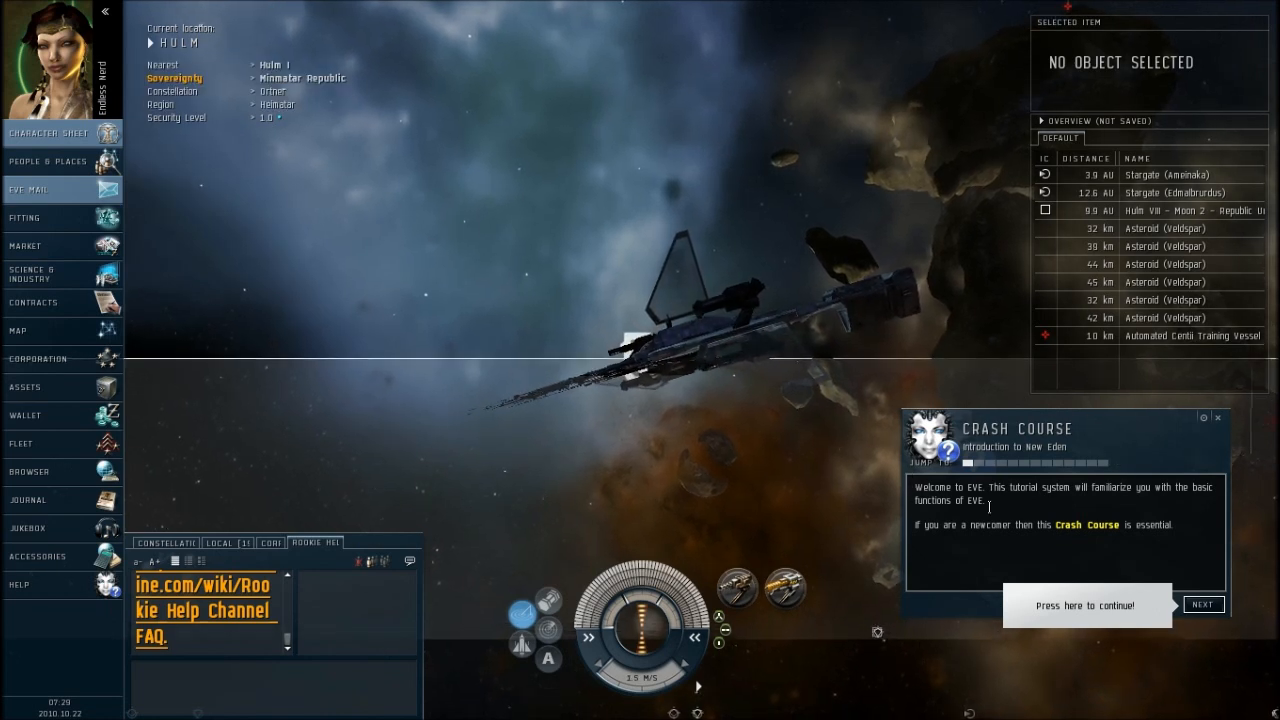
- Read through the Crash Course pages, glancing at the empty cargo hold along the way
left_click(1204, 604)
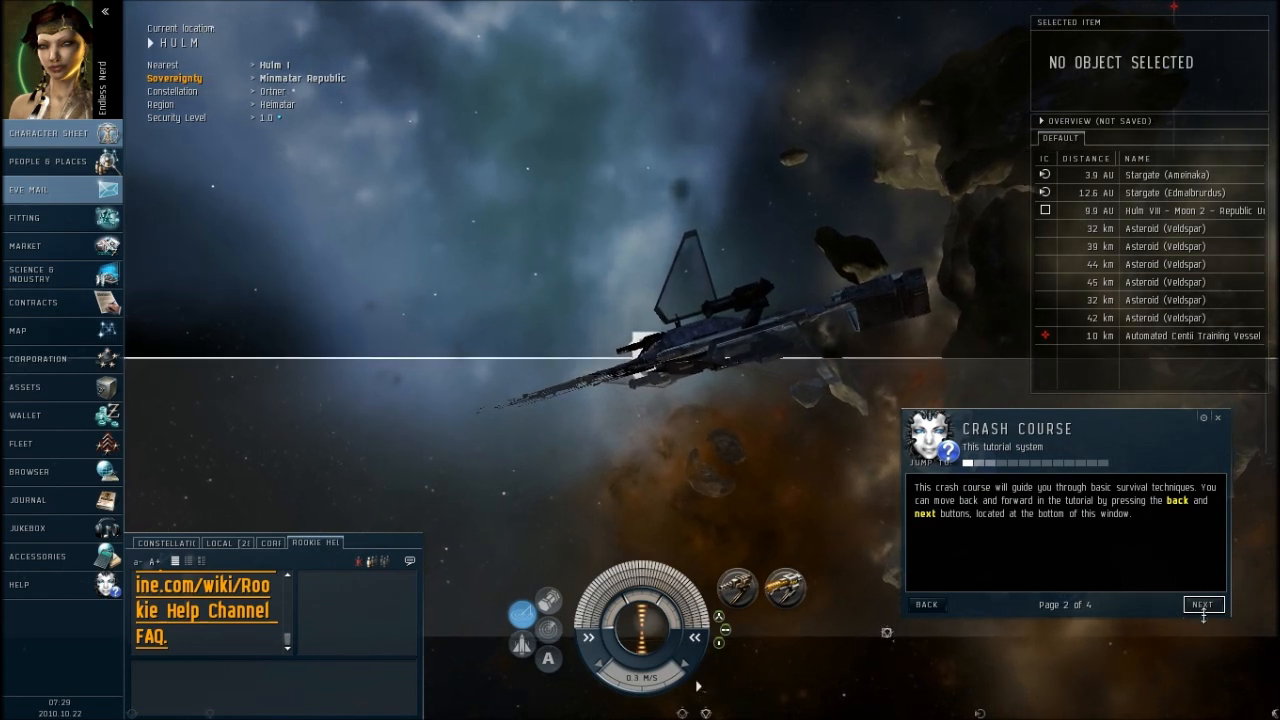
left_click(1204, 604)
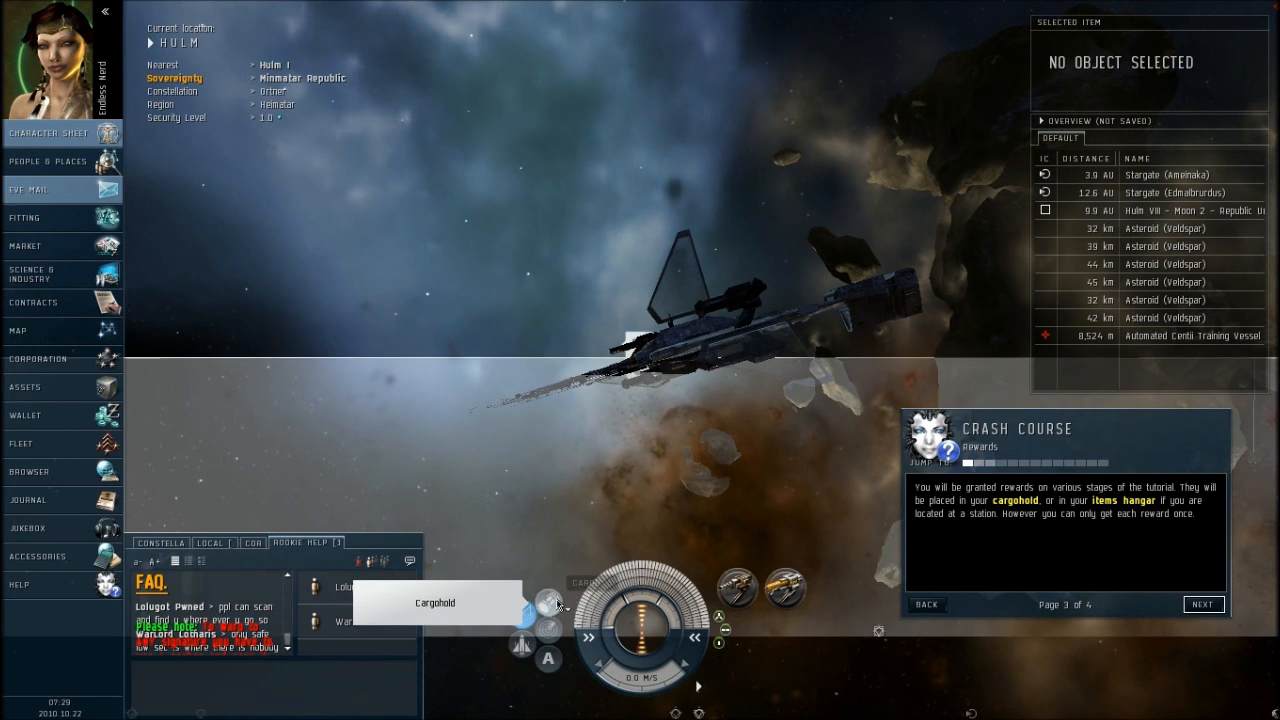
left_click(552, 602)
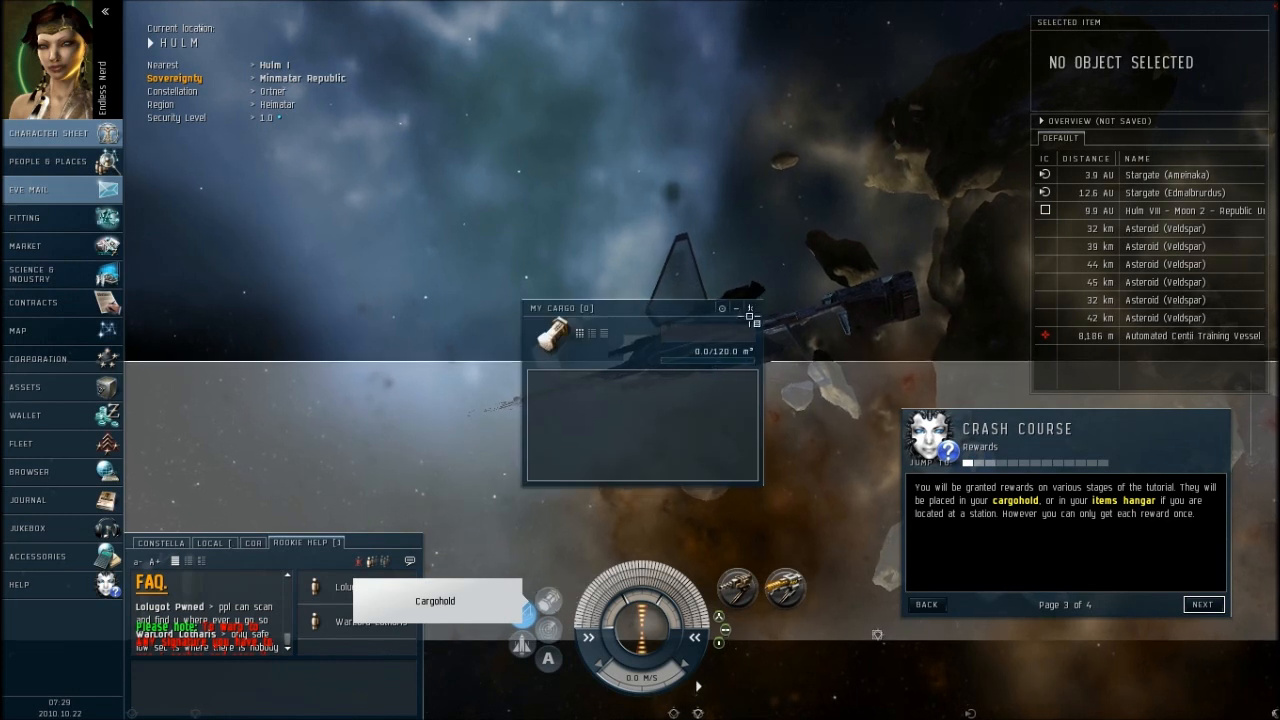
left_click(1204, 604)
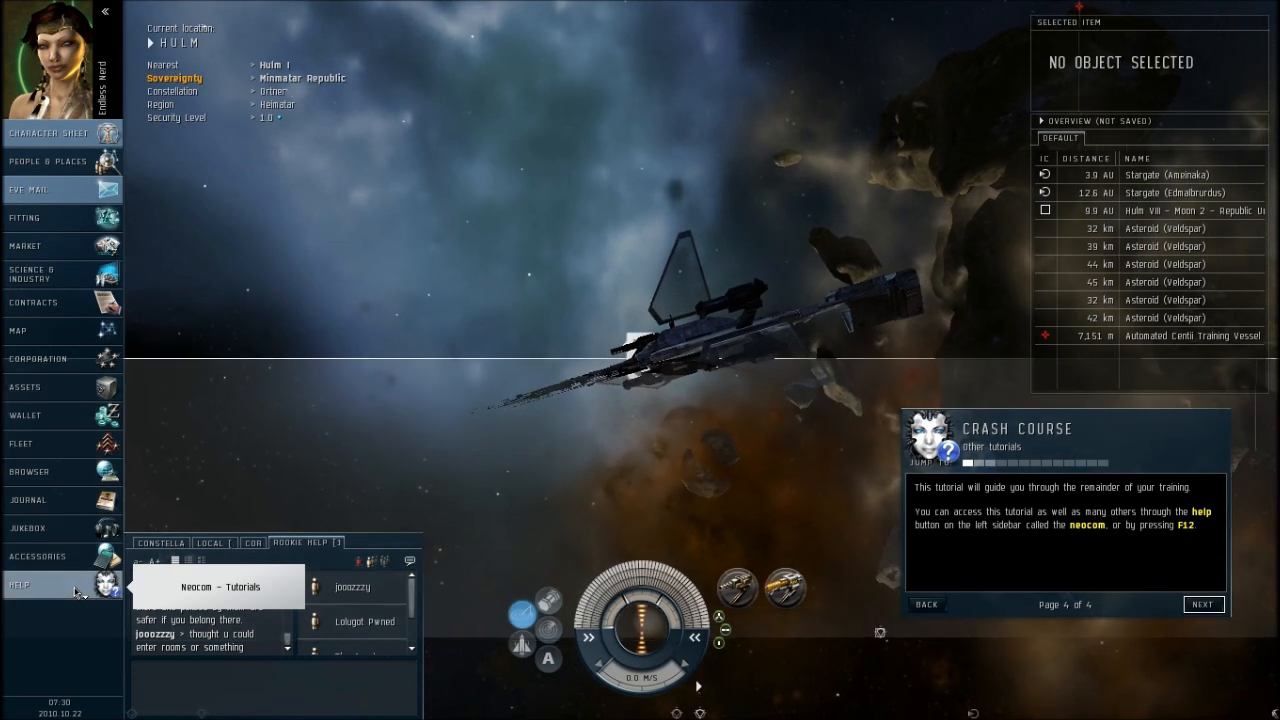
mouse_move(216, 422)
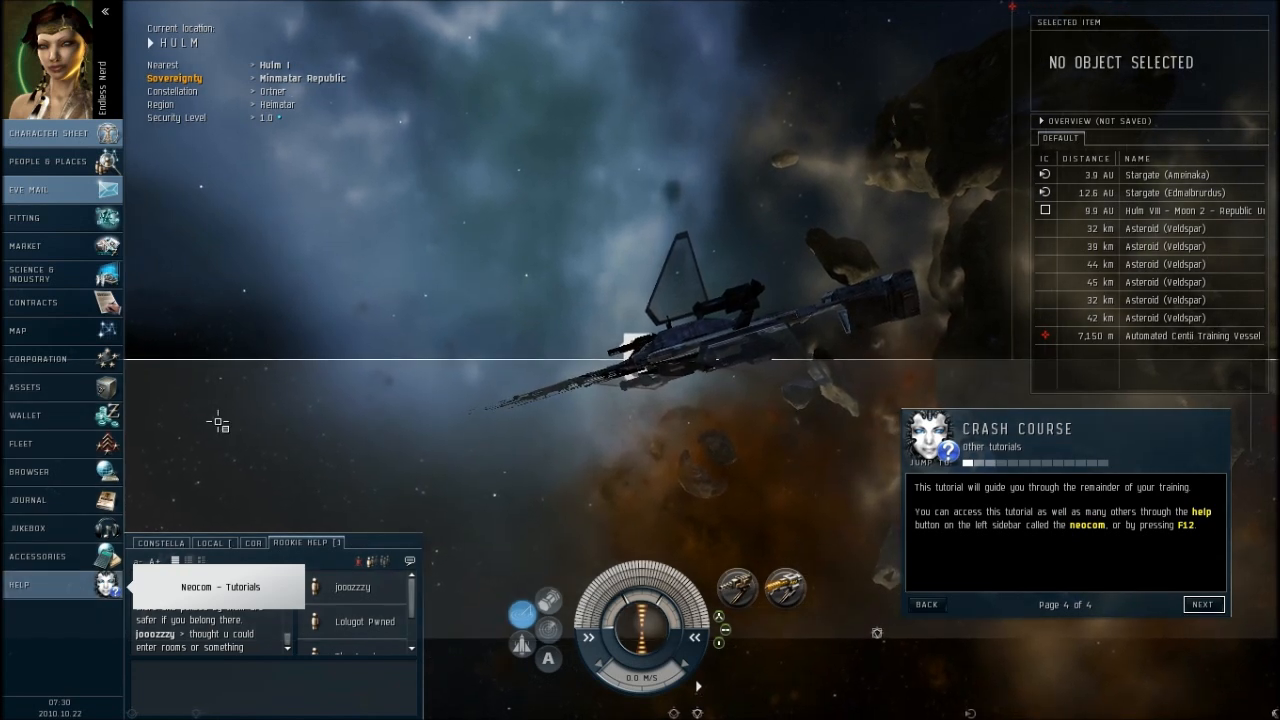
left_click(1204, 604)
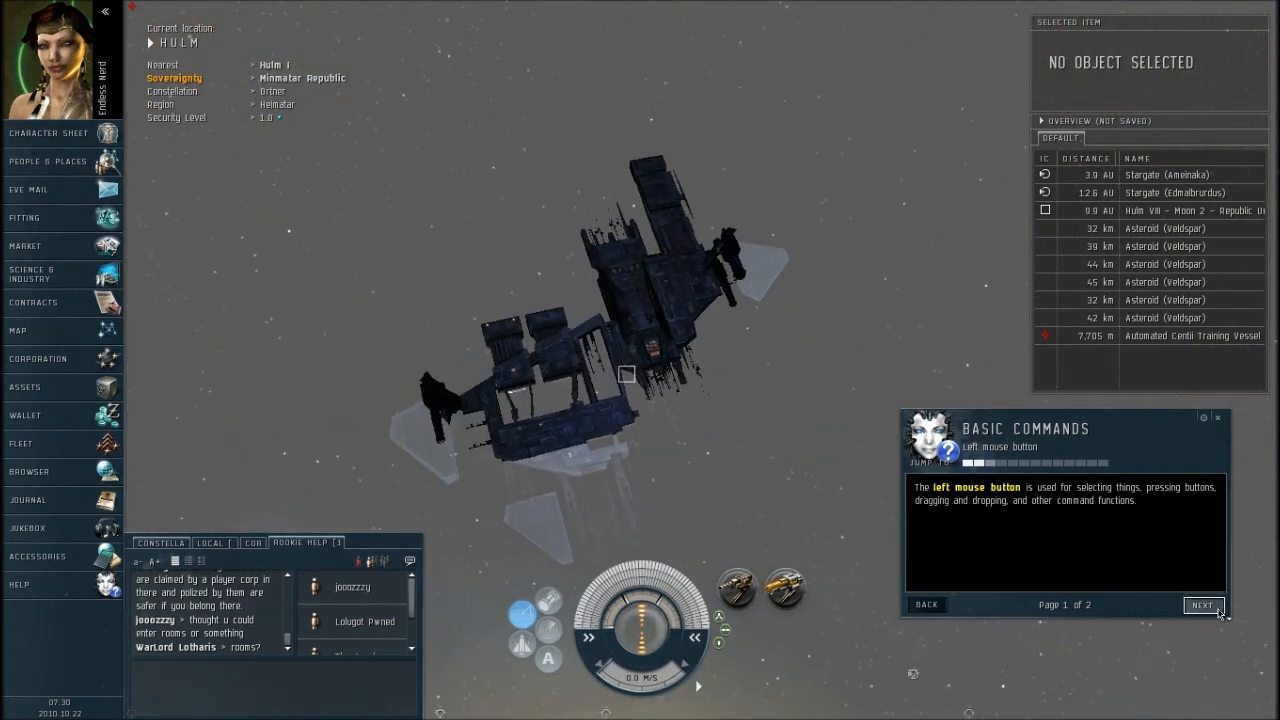
- Try the right-click action menus on the ship and a nearby rock, finishing Basic Commands
left_click(1202, 604)
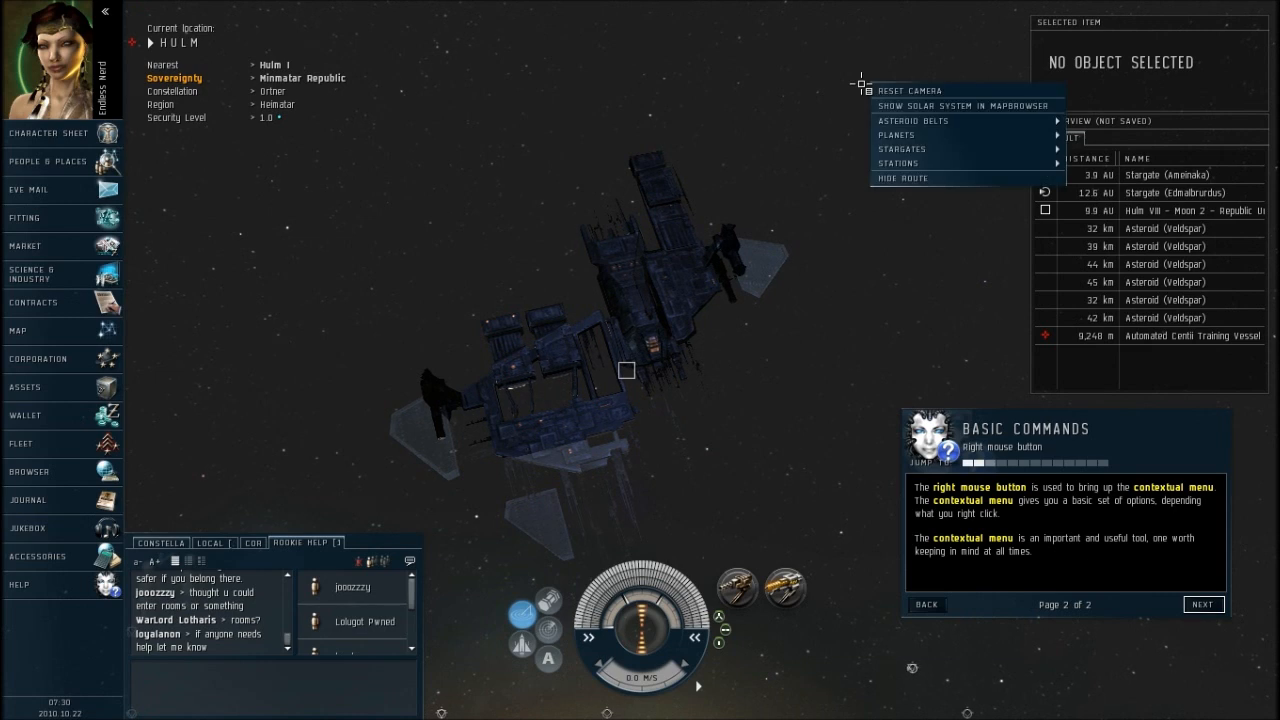
mouse_move(944, 132)
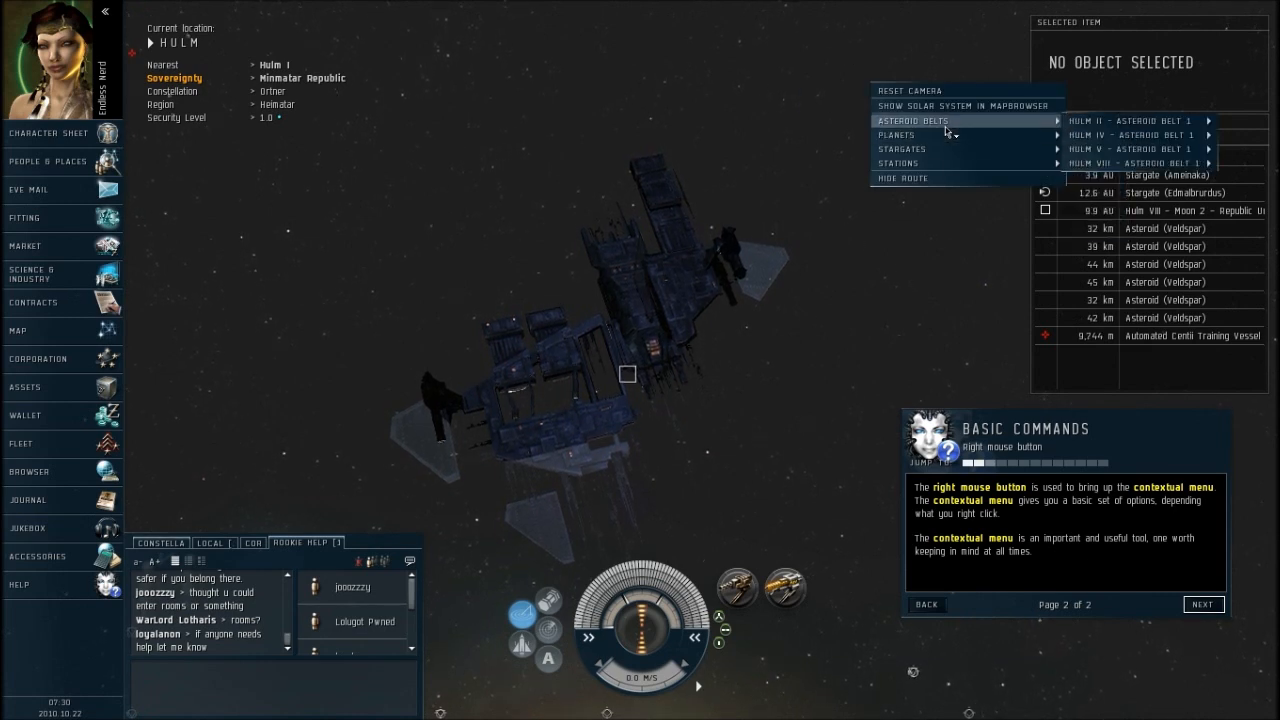
mouse_move(910, 148)
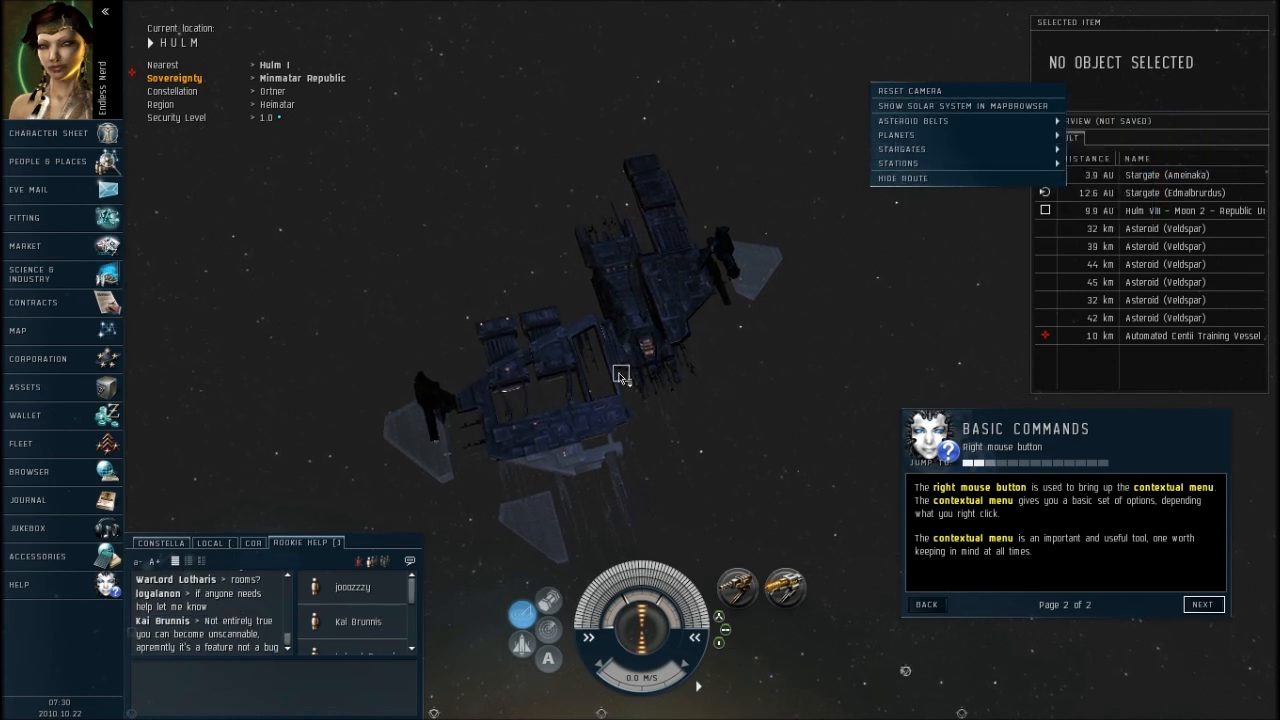
right_click(620, 376)
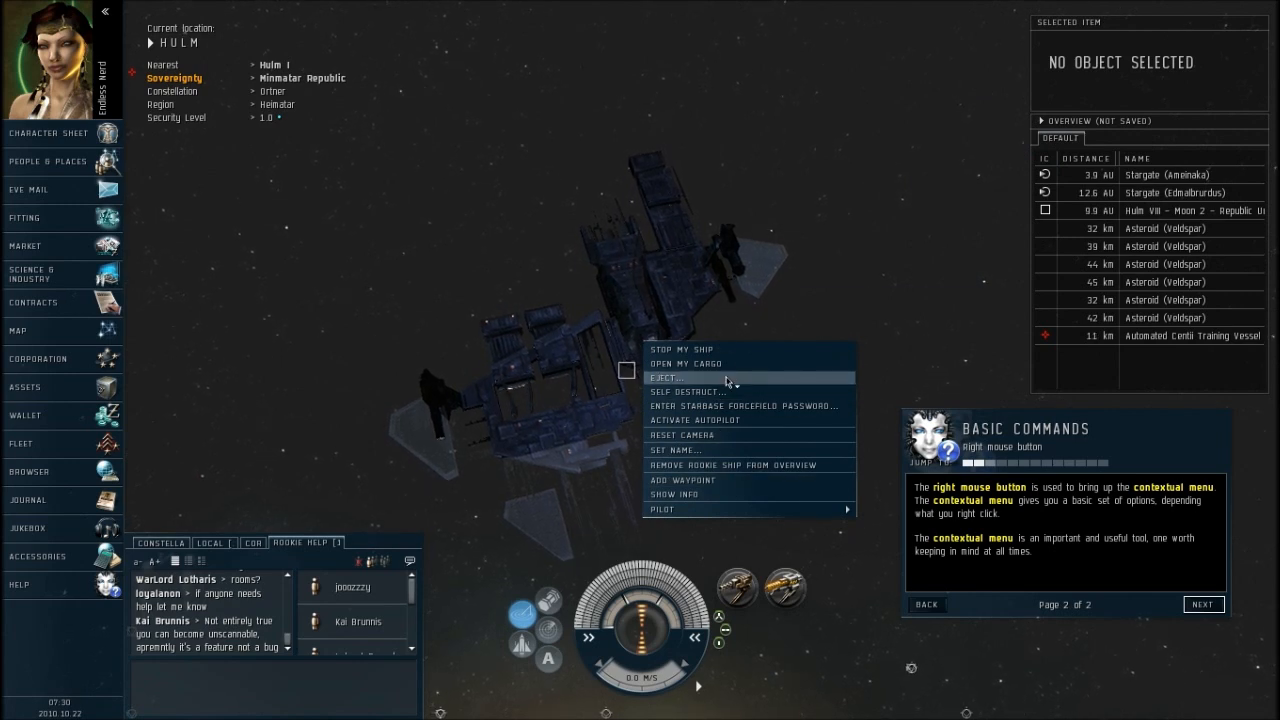
mouse_move(764, 350)
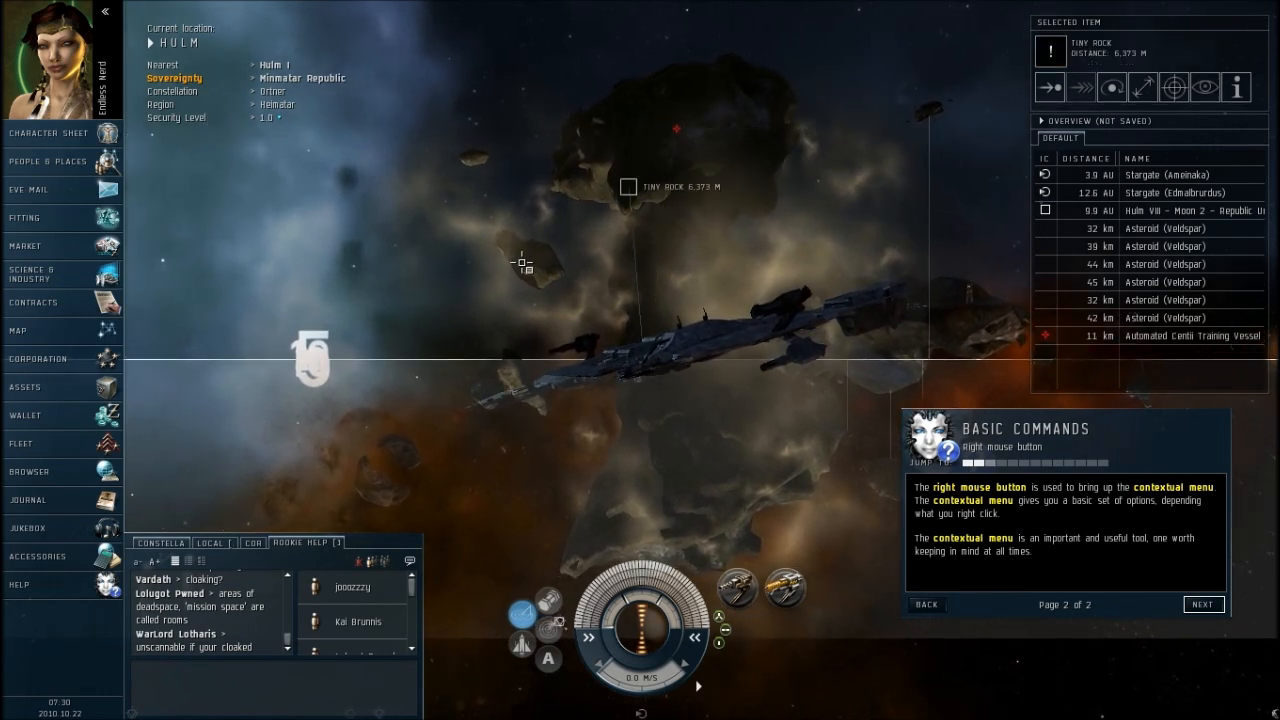
right_click(626, 188)
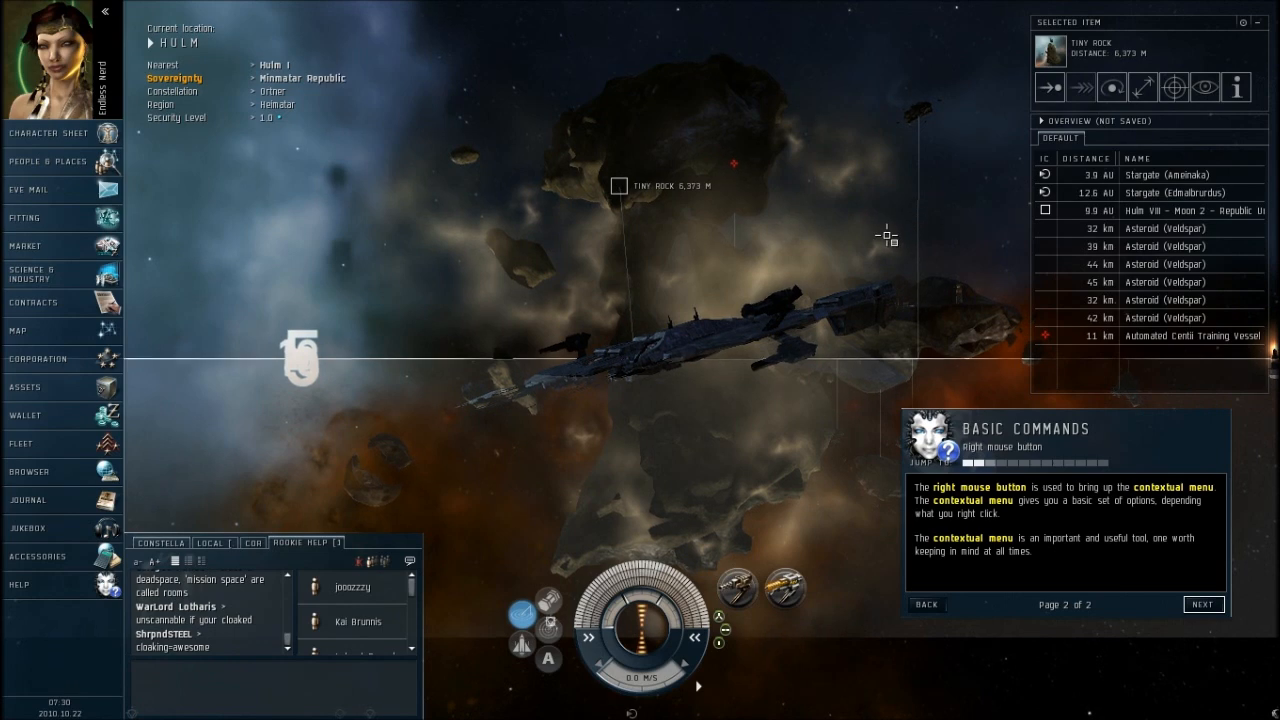
left_click(1204, 604)
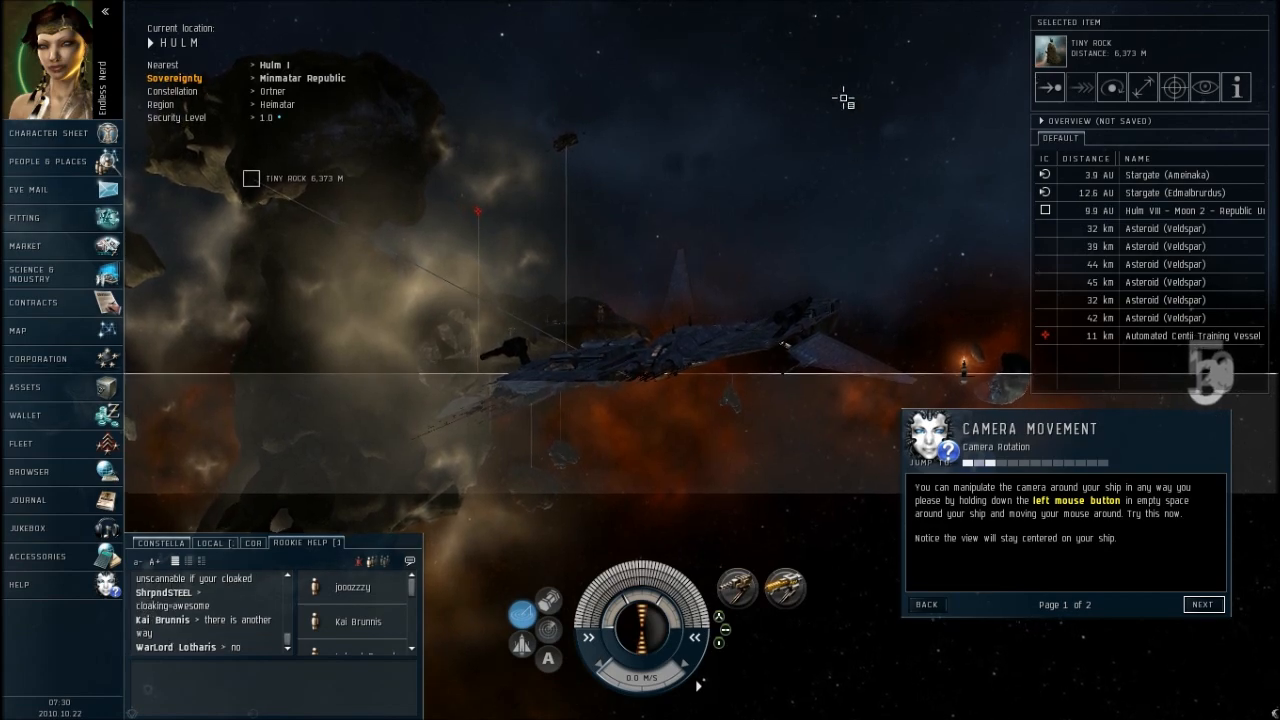
- Orbit the camera around the ship and show the tactical distance rings
left_click_drag(844, 98, 632, 144)
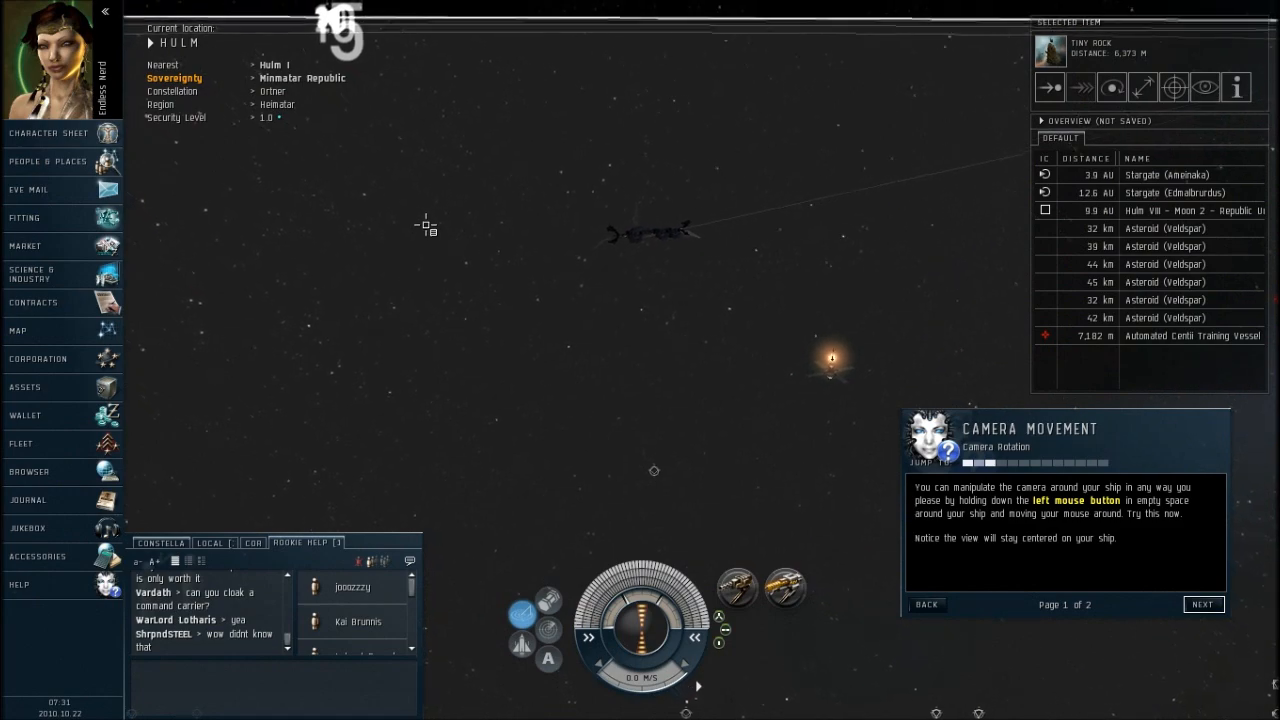
right_click(530, 222)
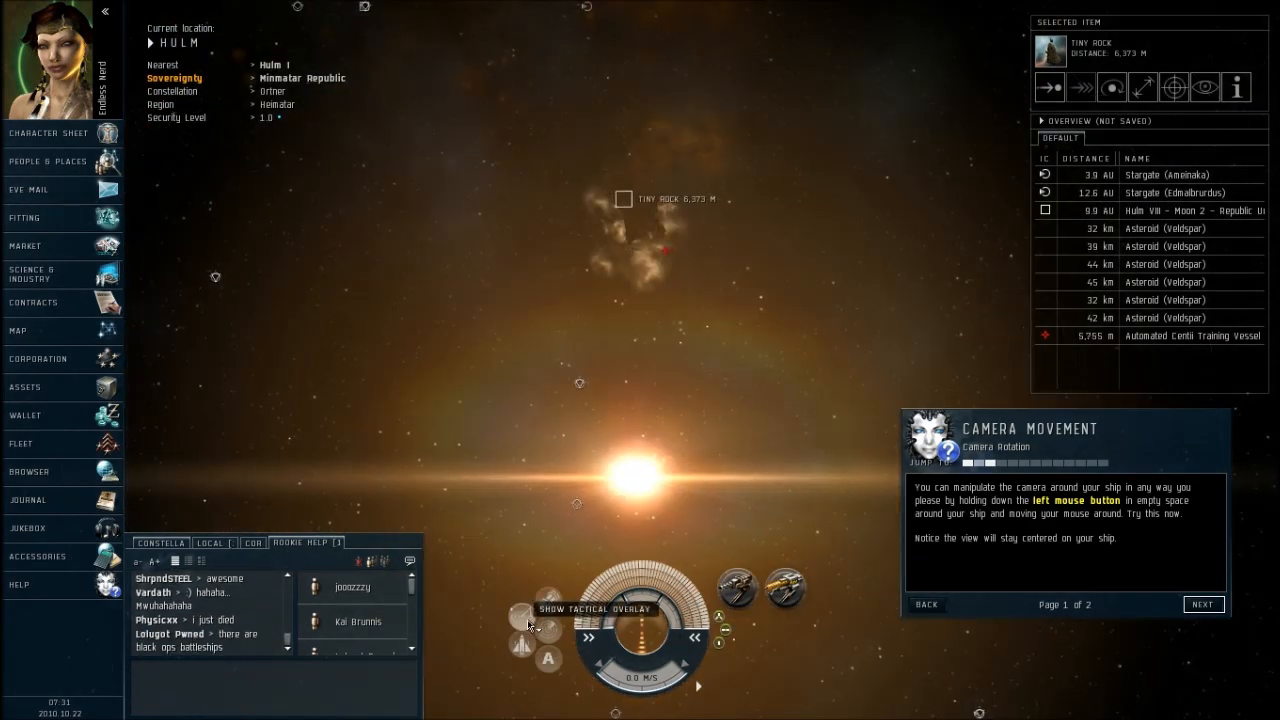
left_click(524, 624)
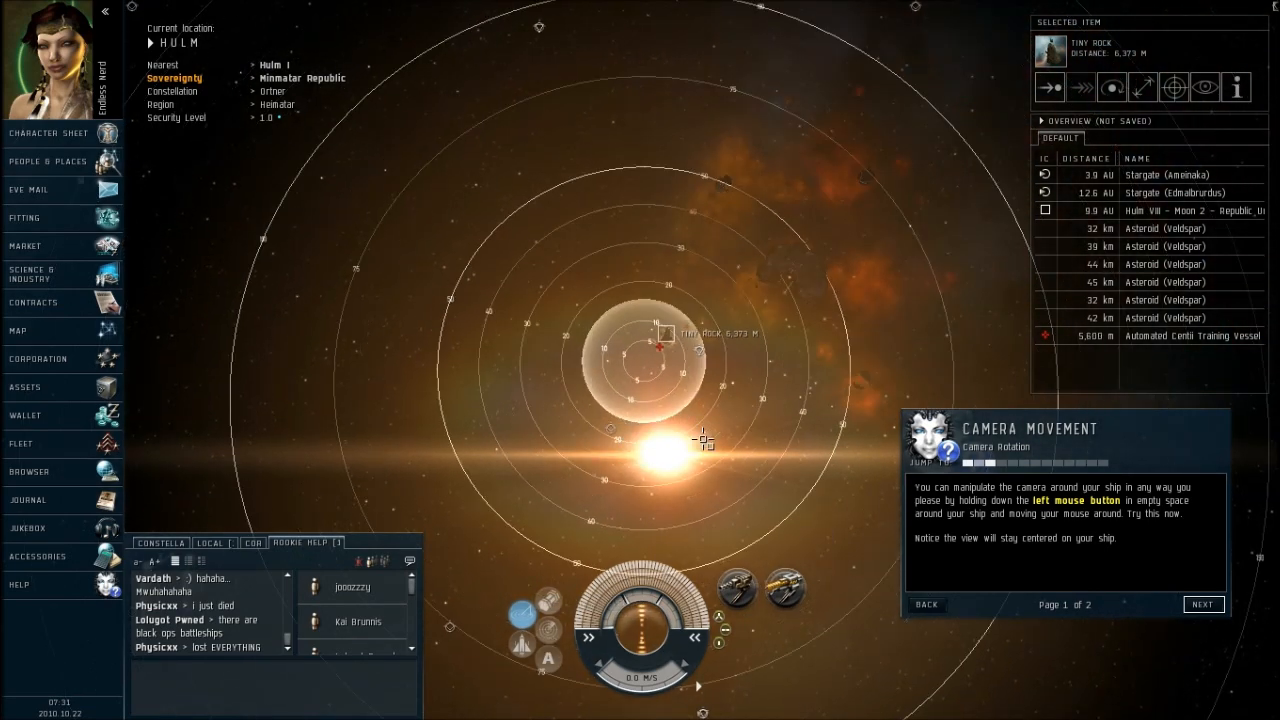
left_click_drag(704, 440, 720, 436)
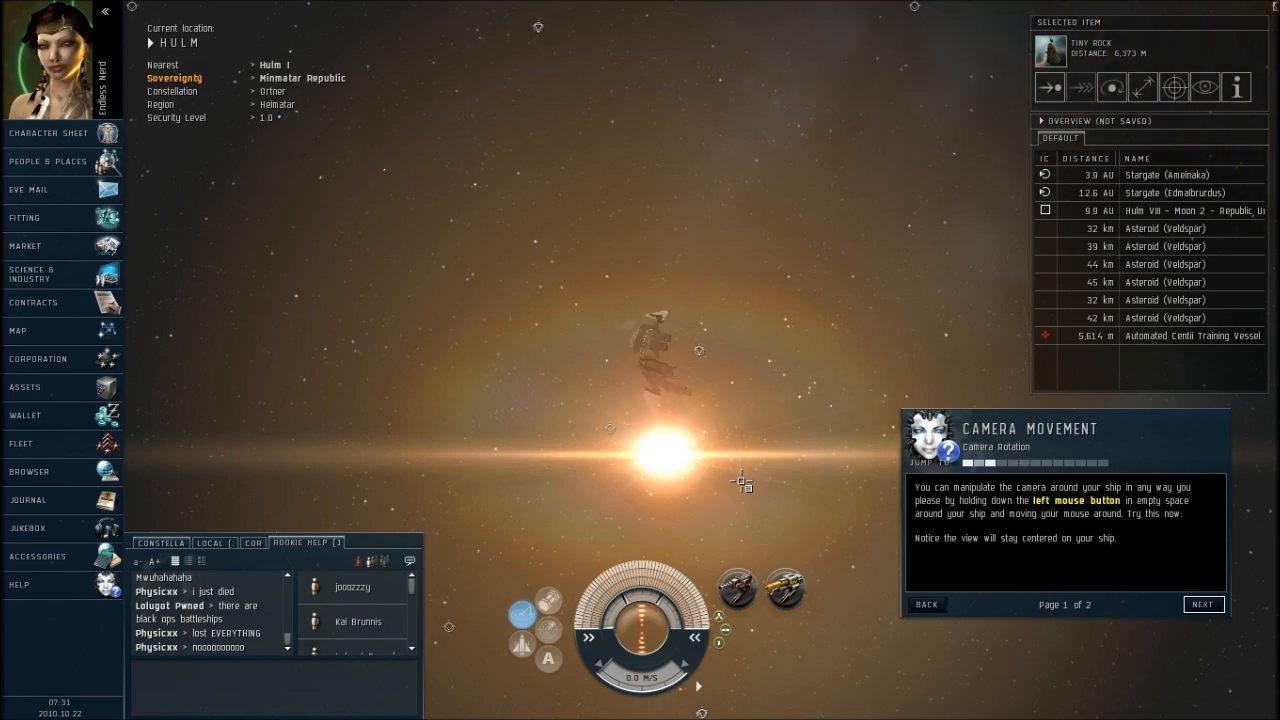
left_click_drag(740, 482, 564, 348)
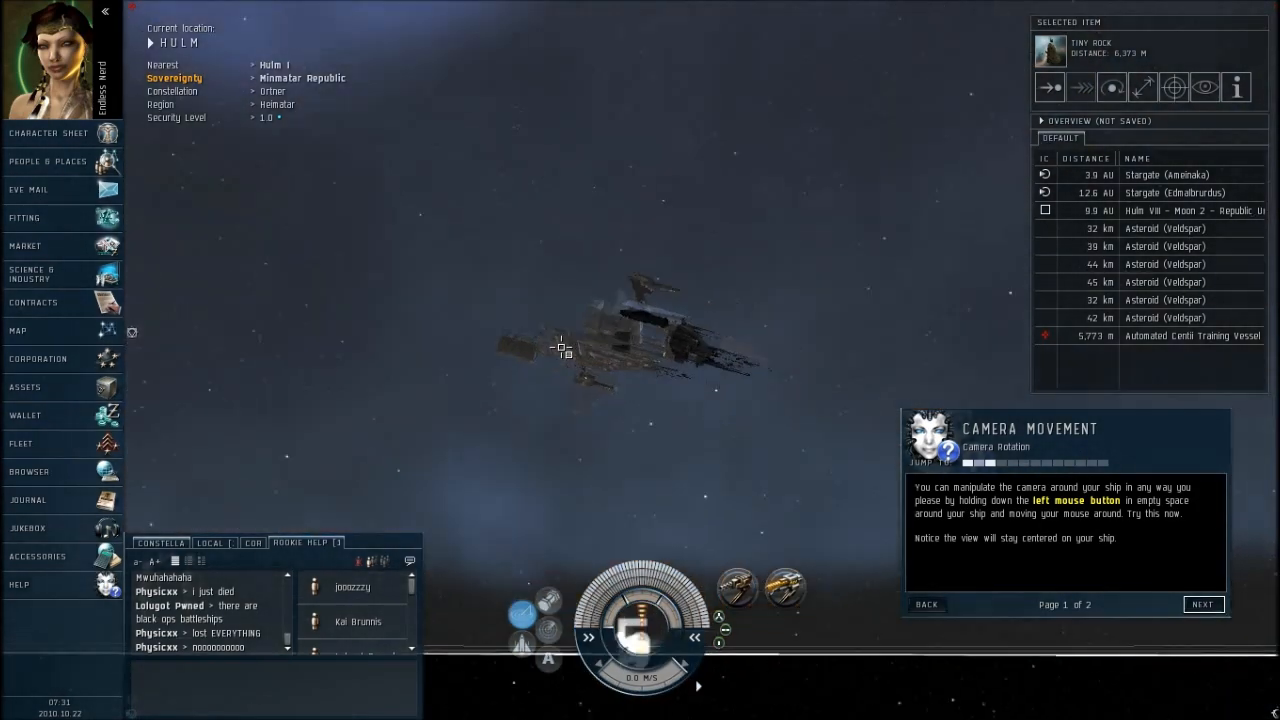
left_click_drag(560, 348, 684, 396)
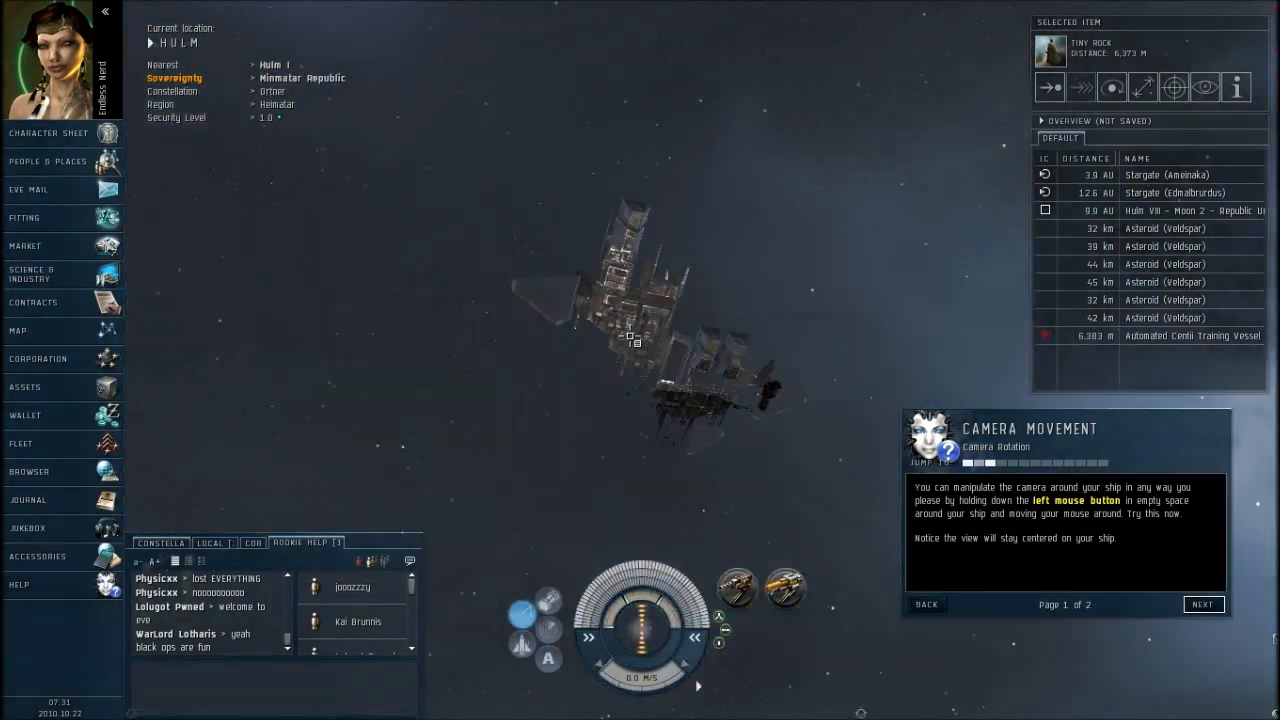
left_click_drag(636, 336, 670, 456)
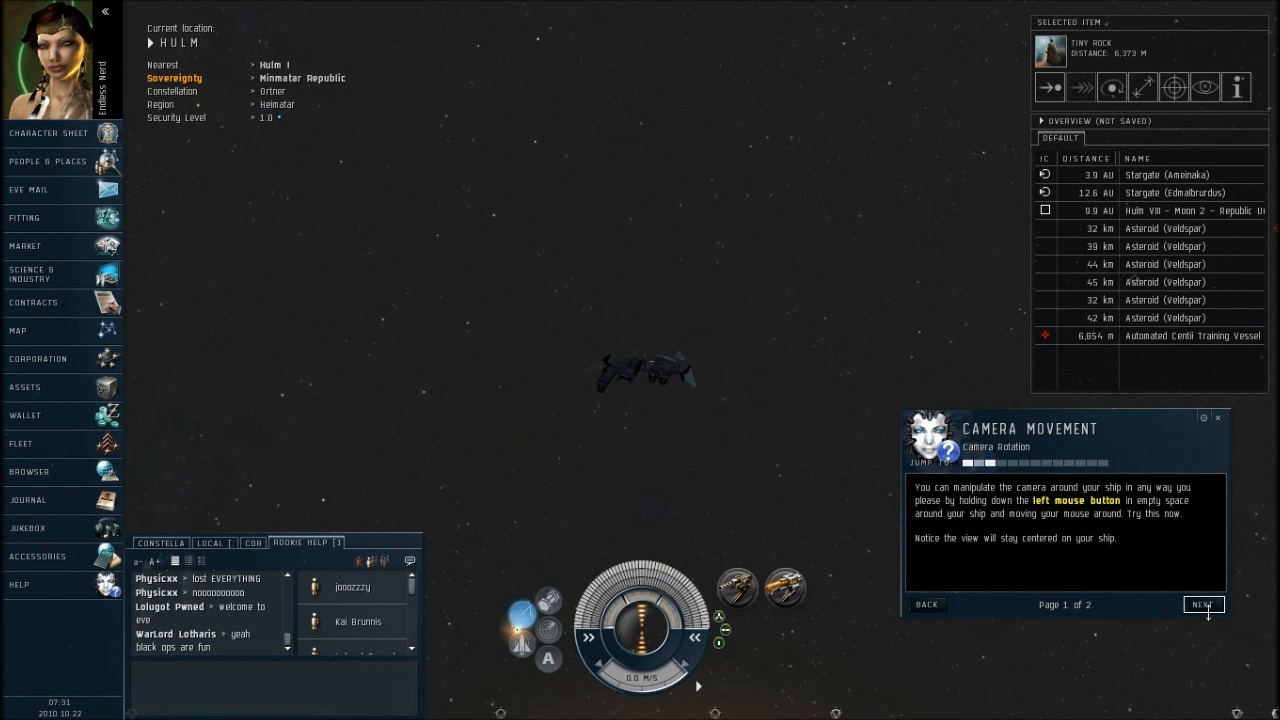
- Read the camera zooming page and finish the Camera Movement tutorial
left_click(1202, 604)
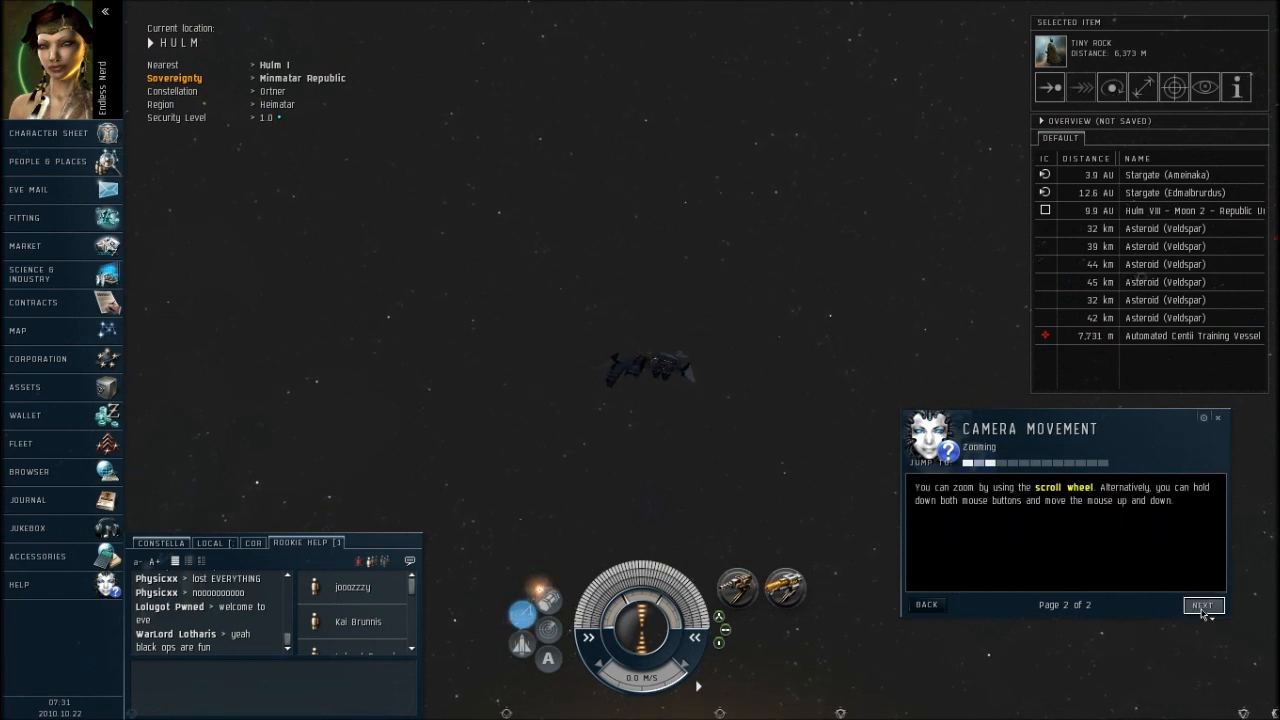
left_click(1204, 604)
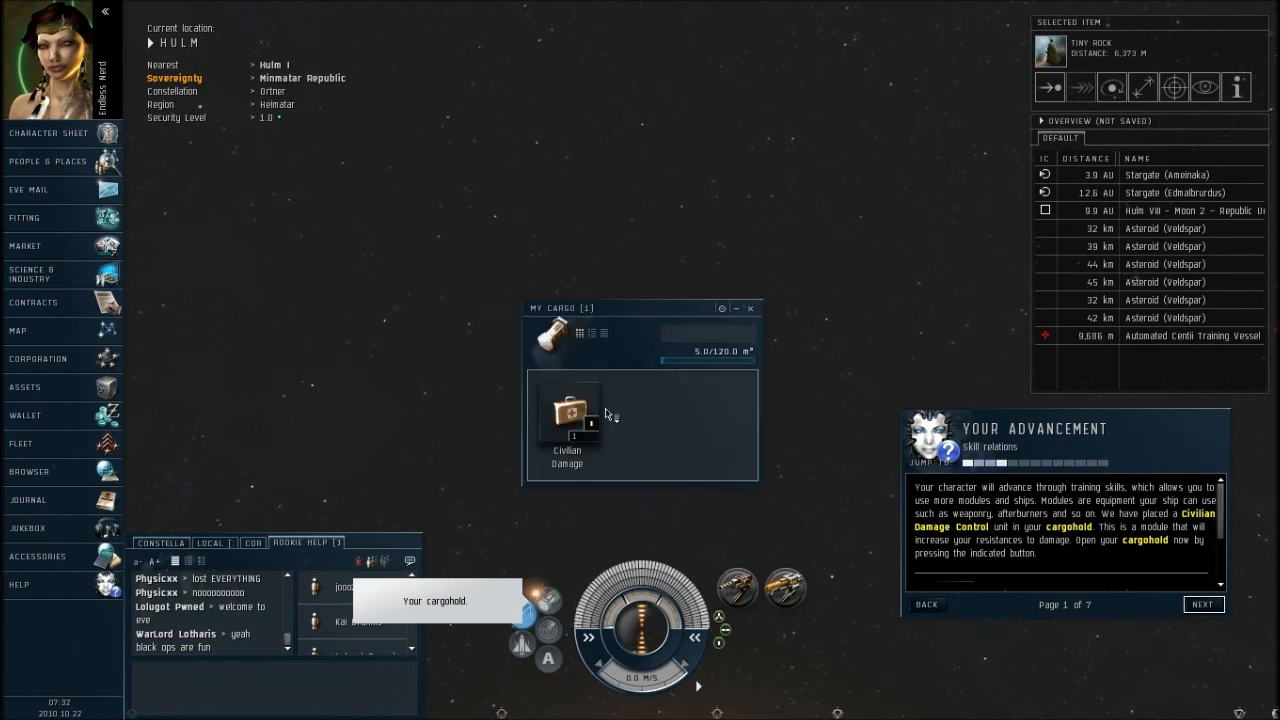
mouse_move(576, 414)
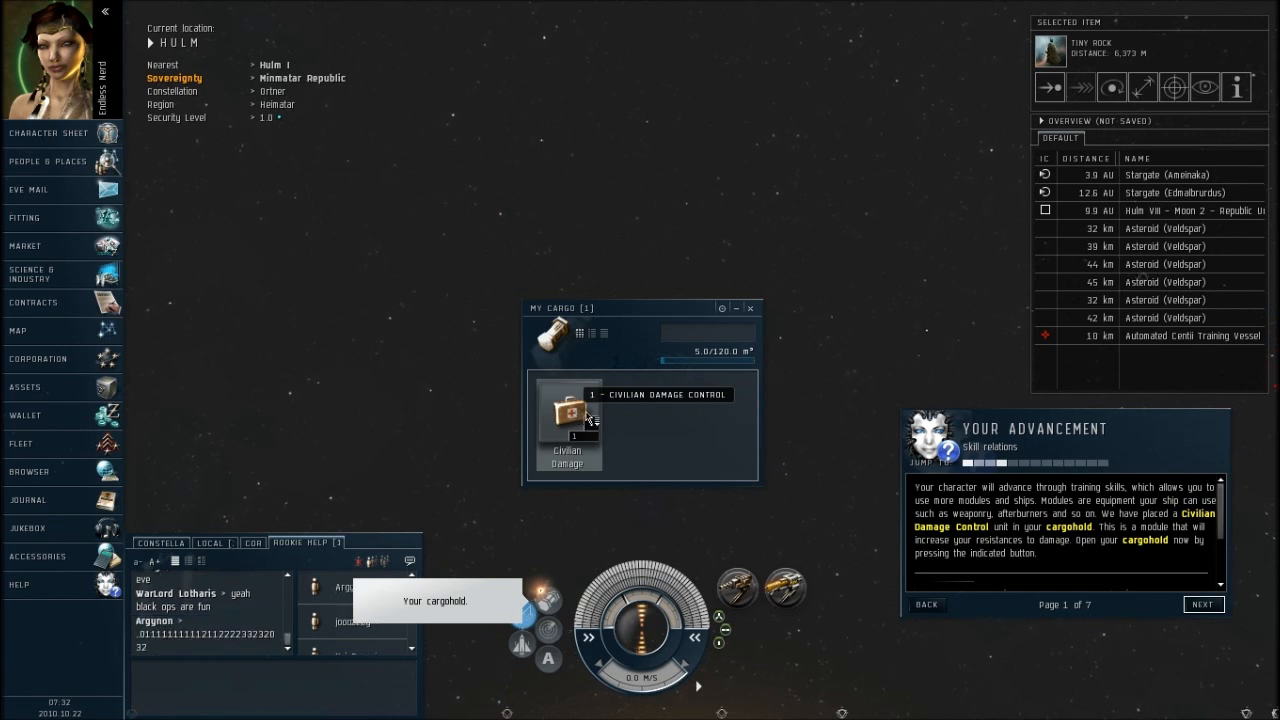
mouse_move(1222, 532)
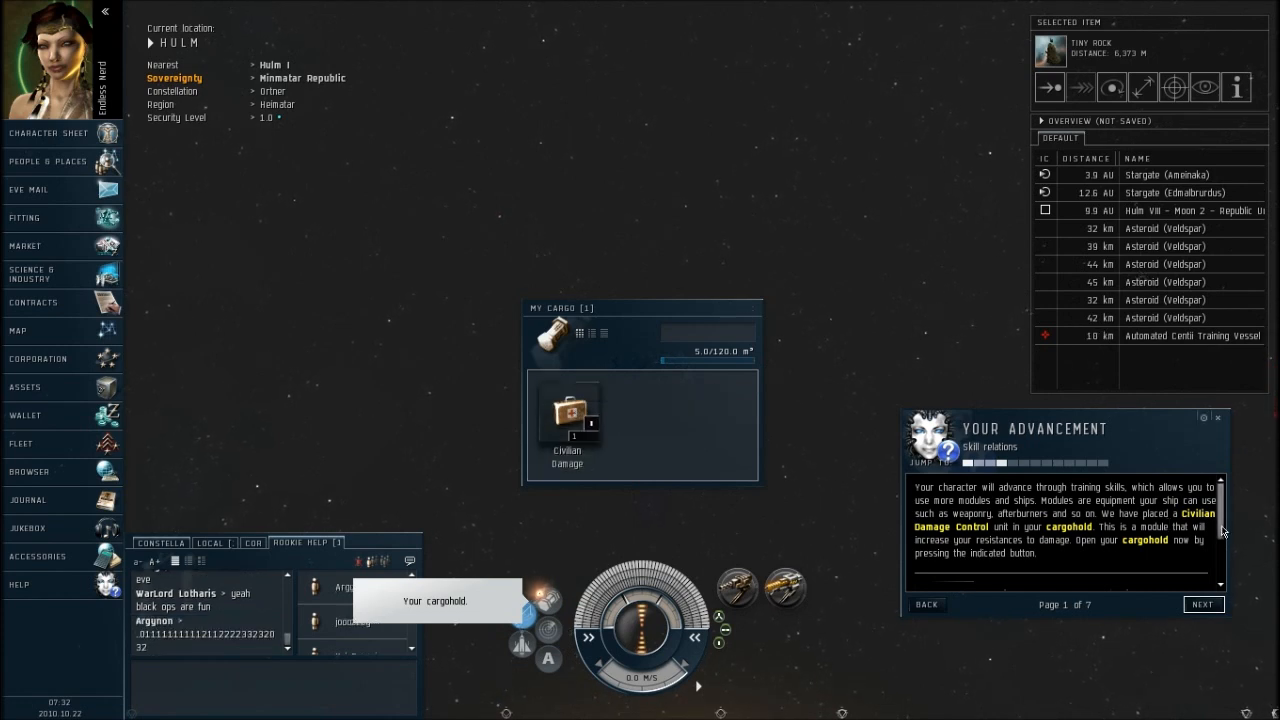
- Advance the Your Advancement tutorial to the Show Info page
left_click(1204, 604)
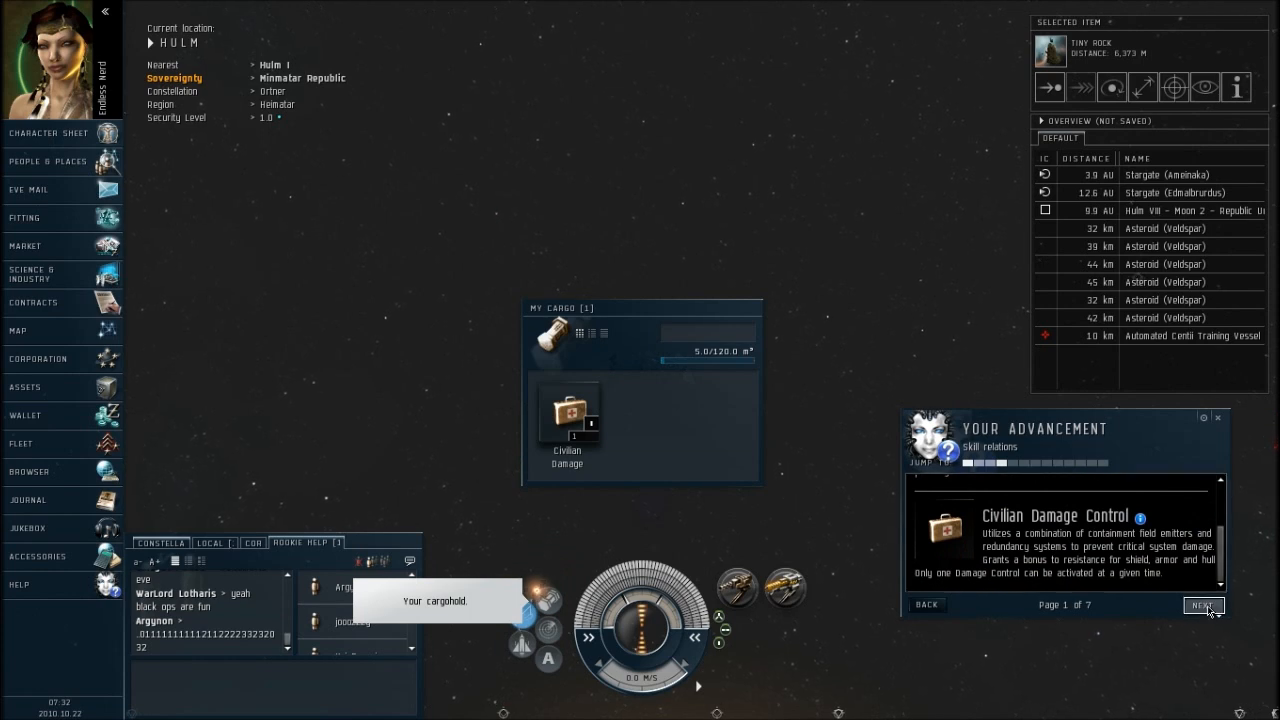
left_click(1204, 604)
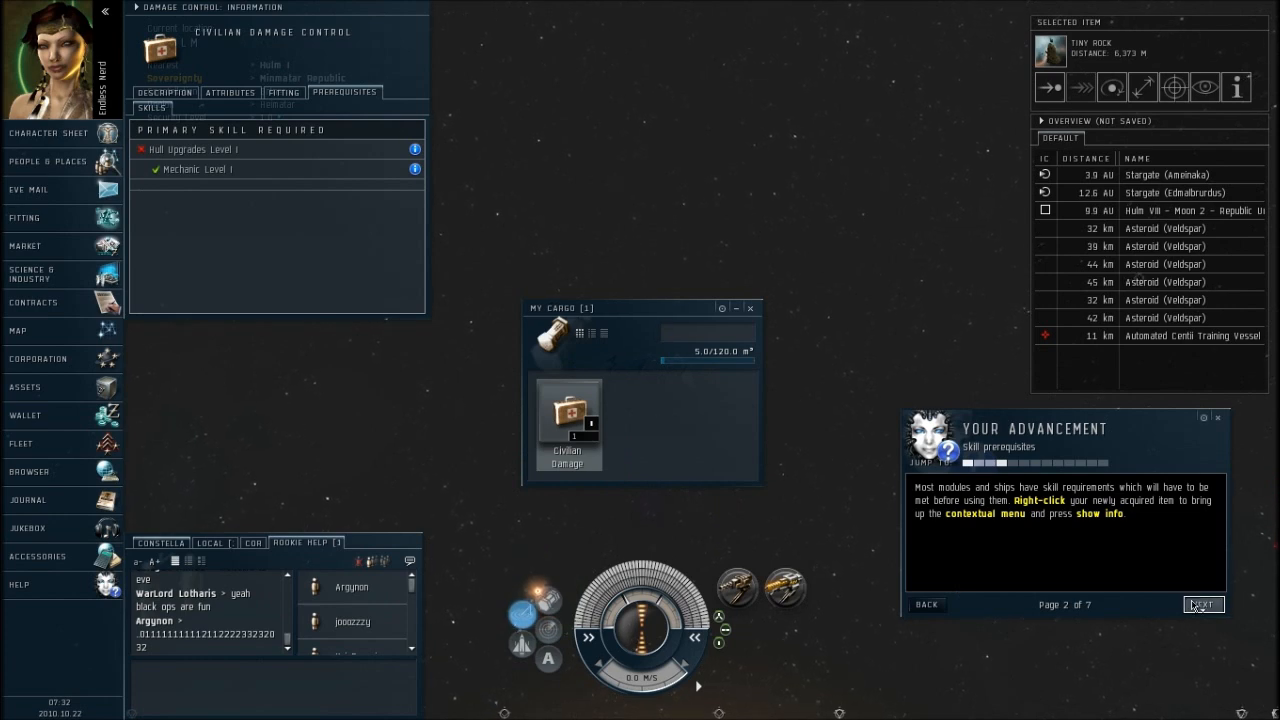
left_click(1204, 604)
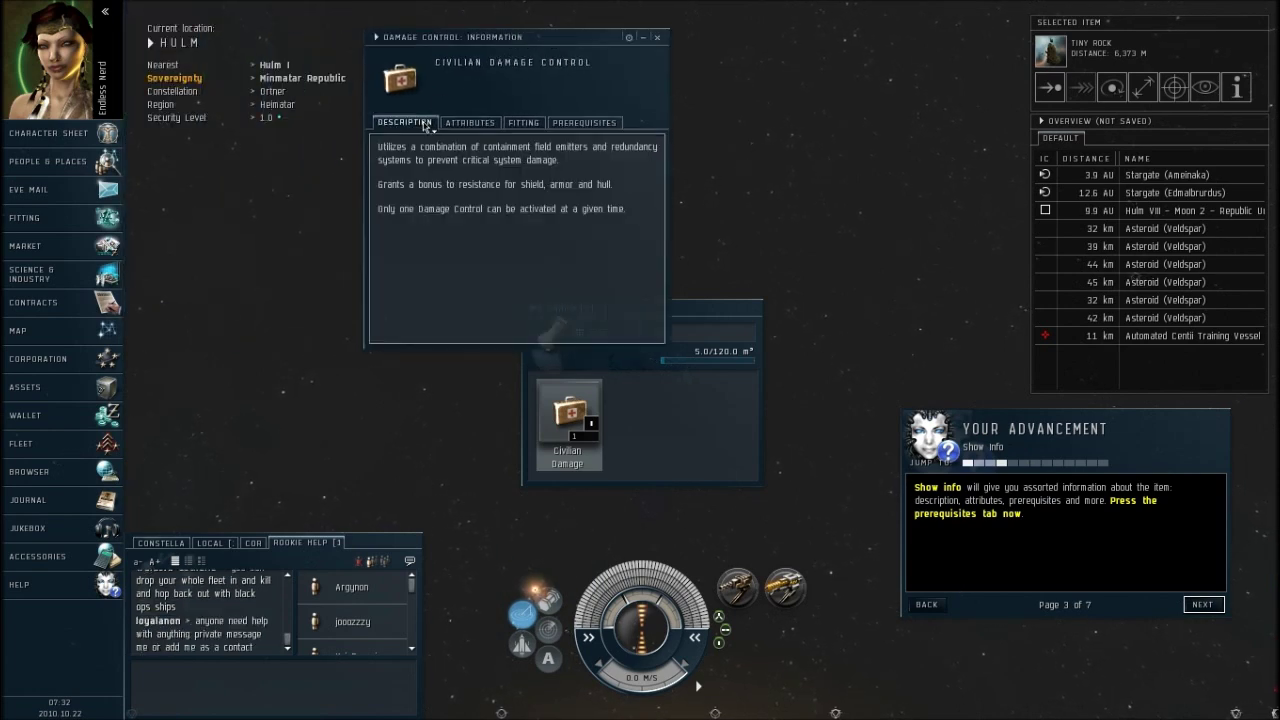
- Review the Civilian Damage Control's Attributes, Fitting and Prerequisites, then reach the skill-training page
left_click(470, 122)
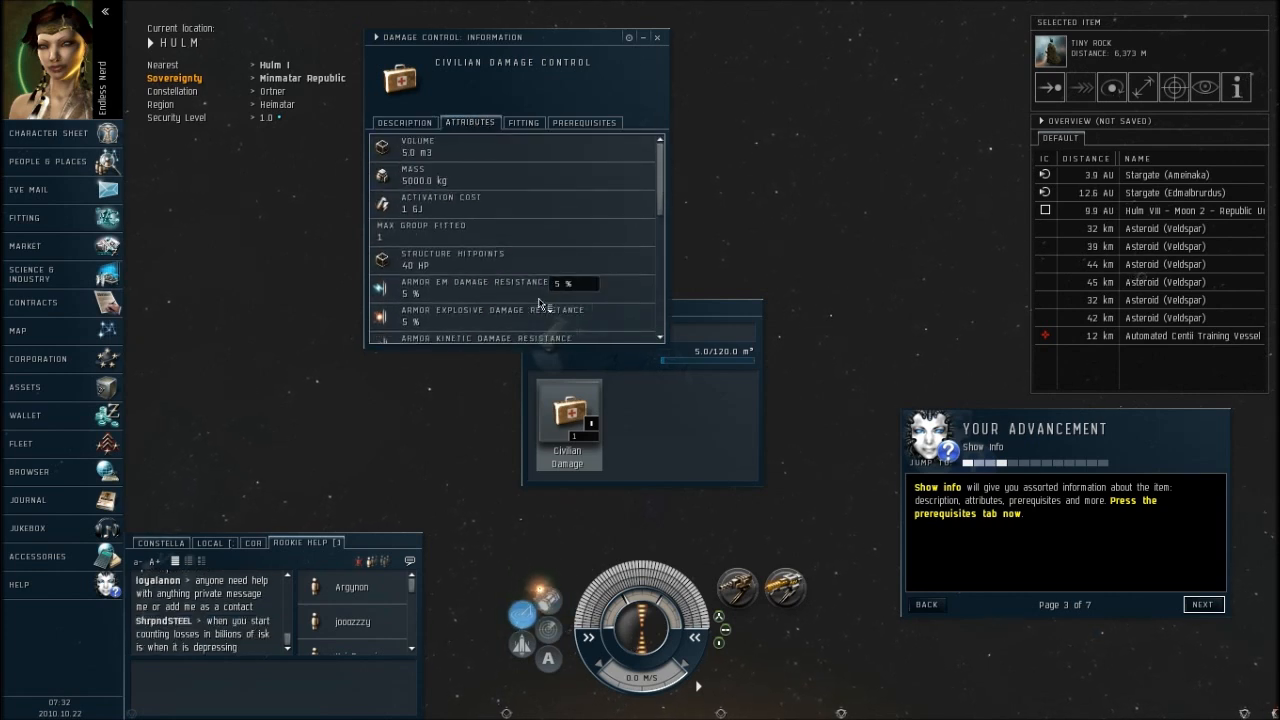
scroll("down", 3)
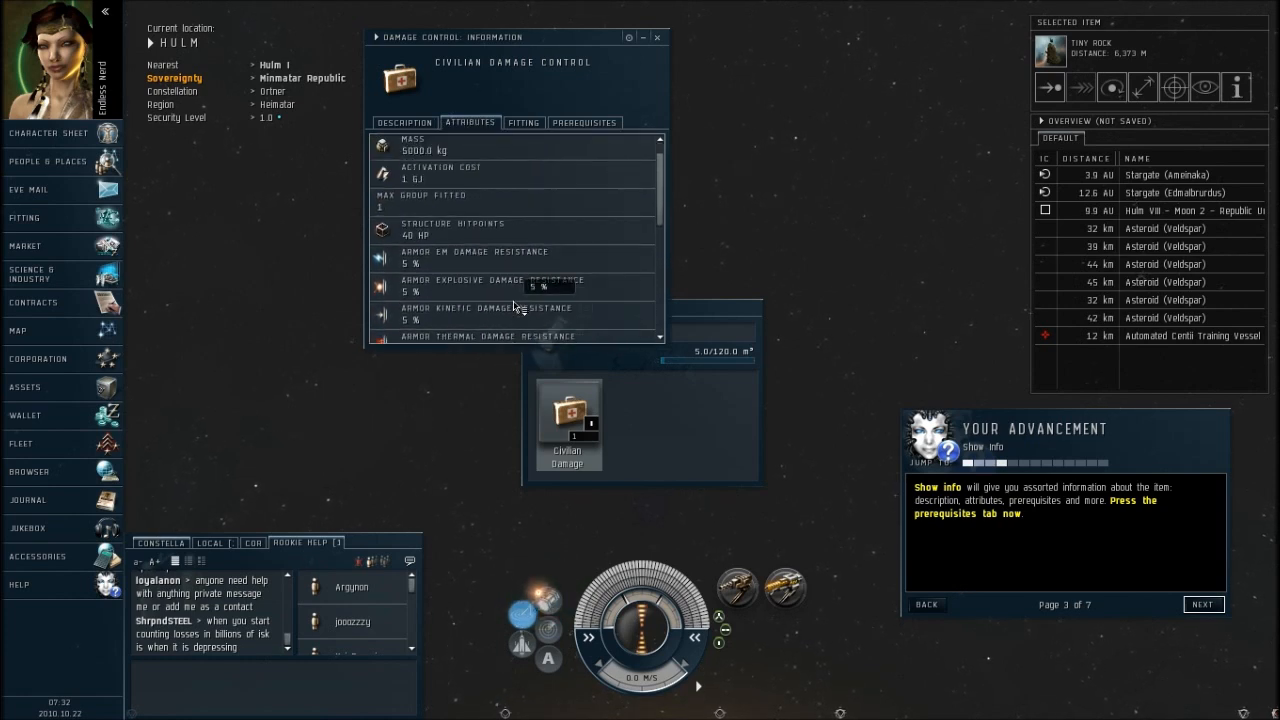
left_click(524, 122)
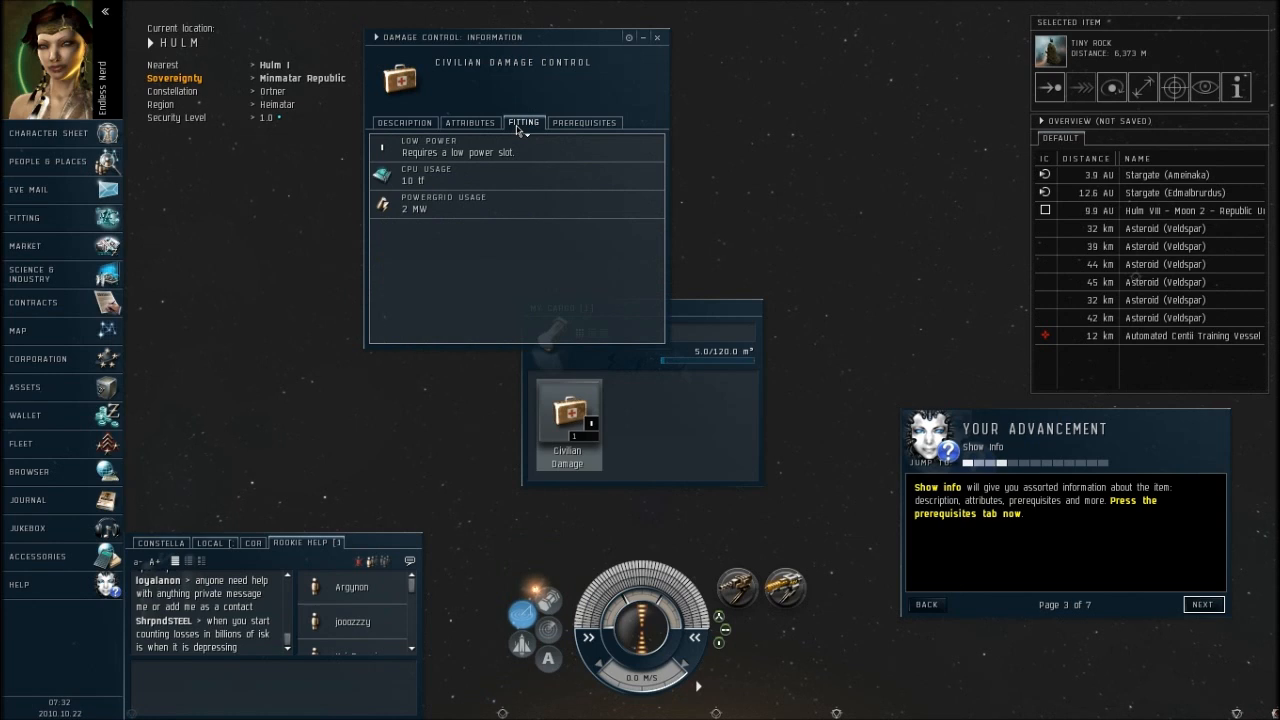
mouse_move(472, 212)
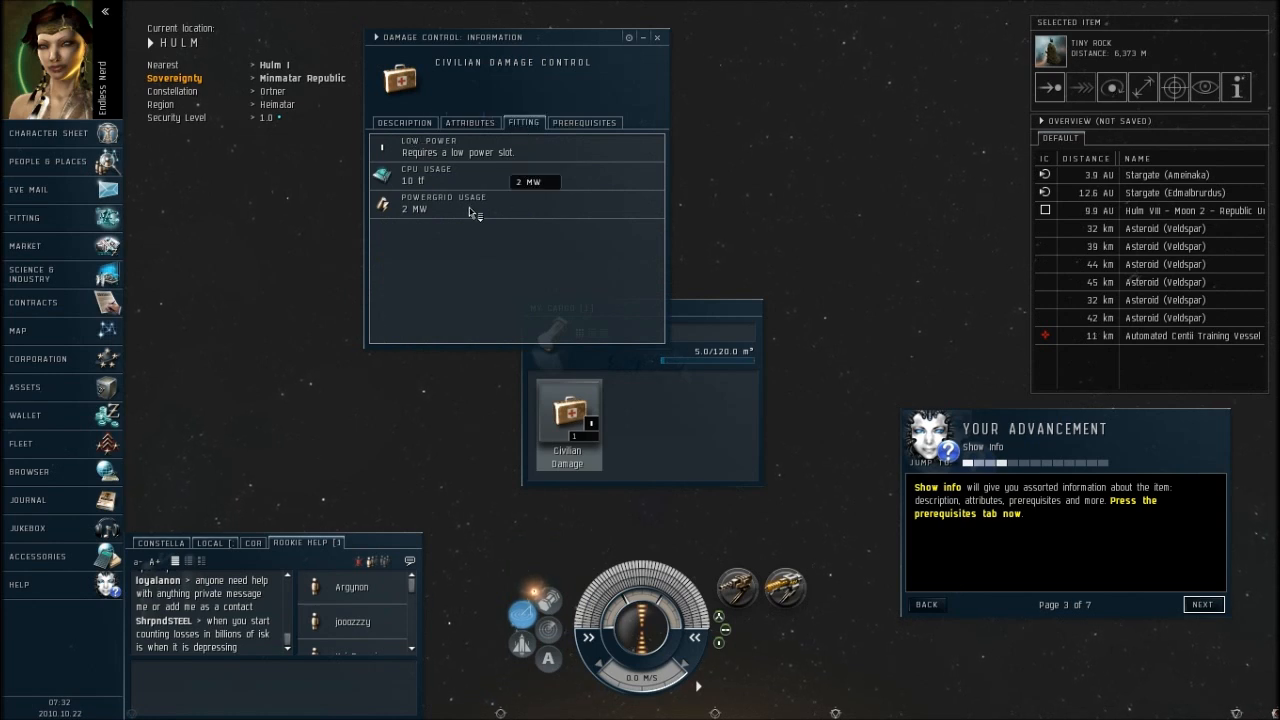
left_click(584, 122)
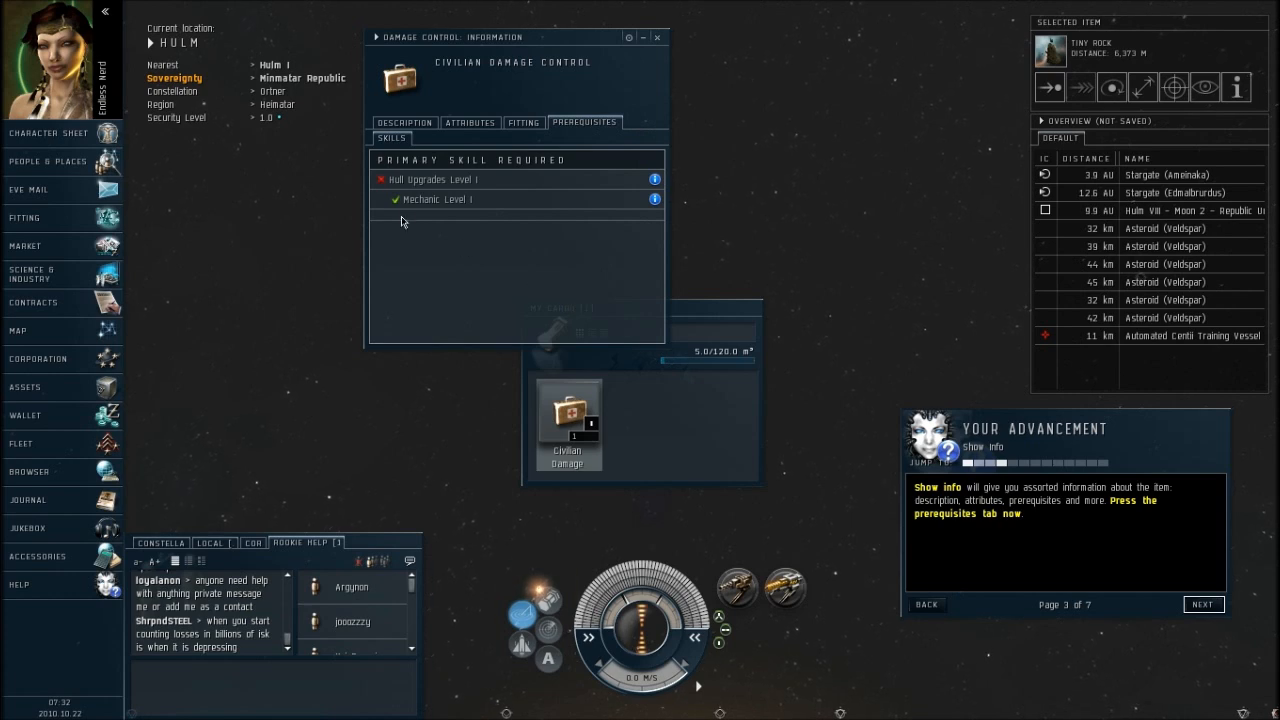
mouse_move(416, 188)
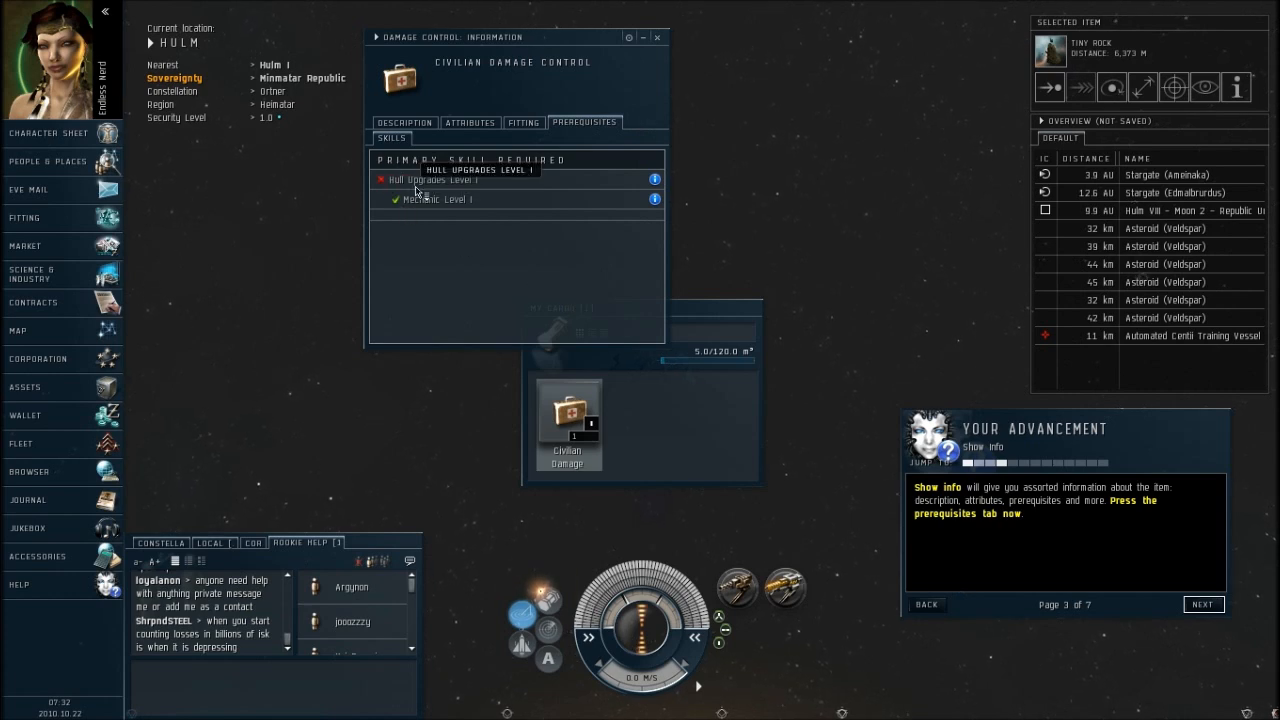
mouse_move(372, 178)
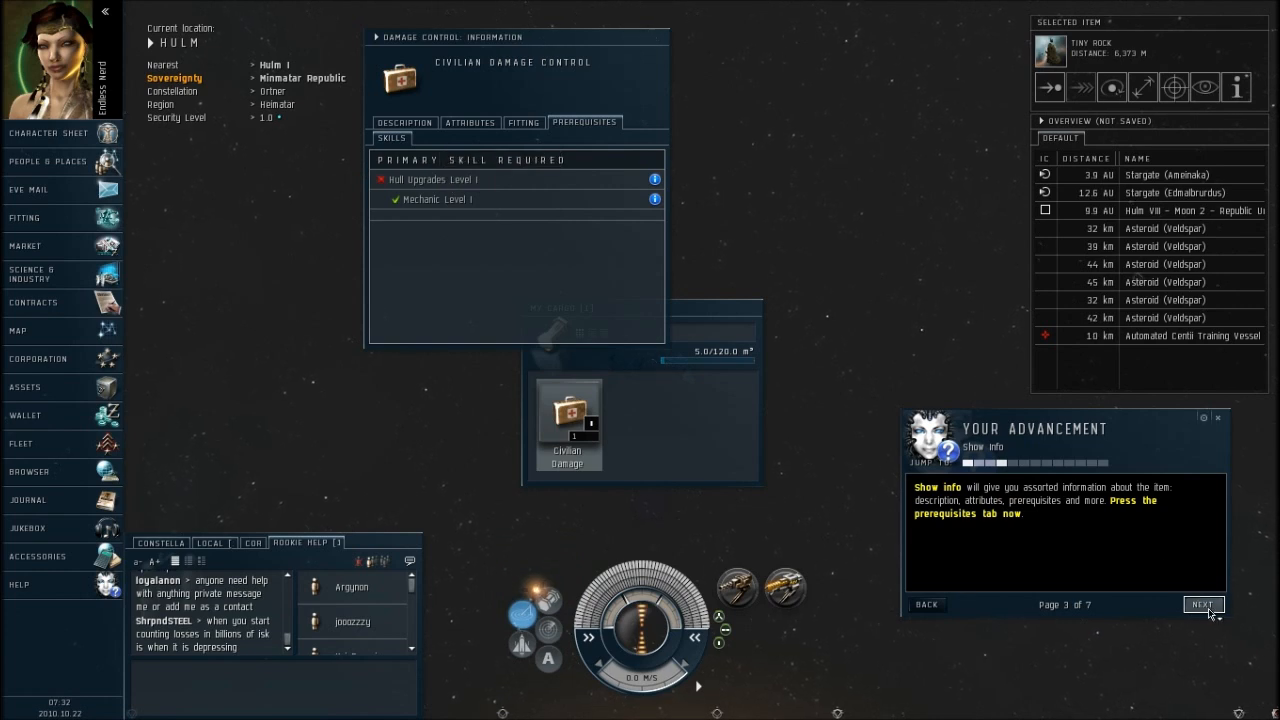
left_click(1204, 604)
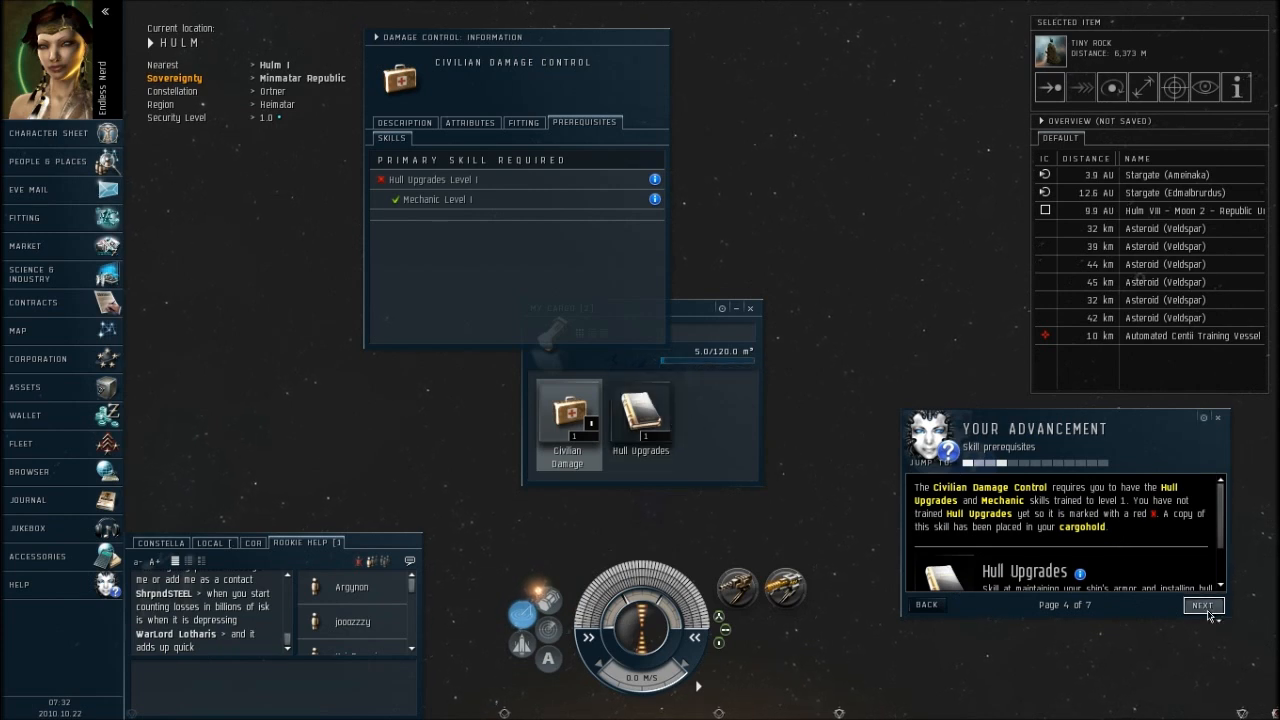
left_click(1204, 604)
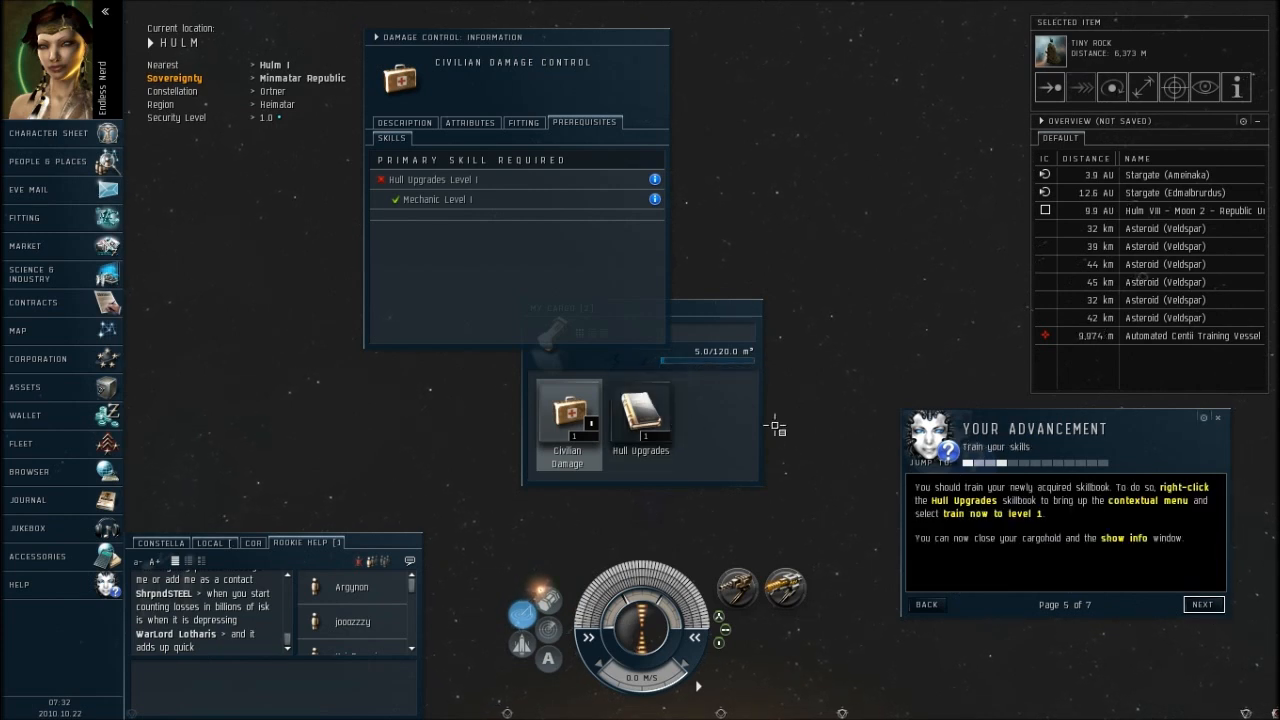
mouse_move(670, 396)
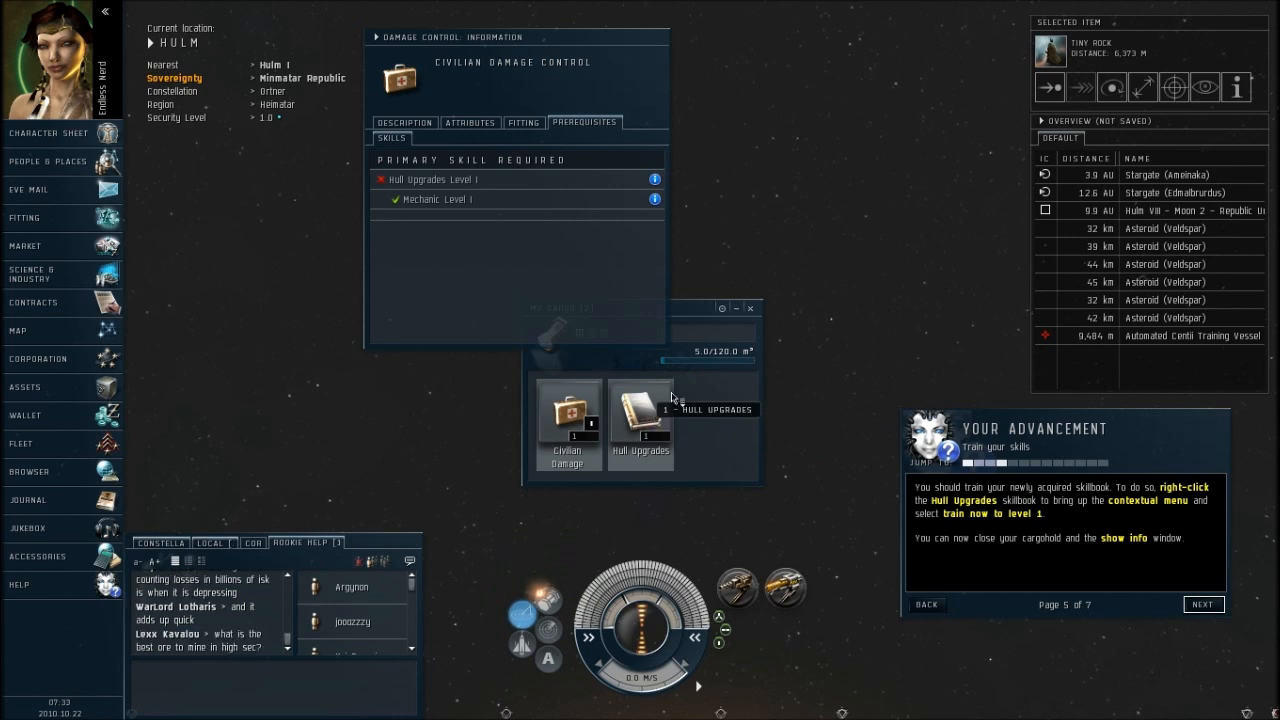
- Train Hull Upgrades to level 1 from the cargo skillbook and move to the character sheet page
right_click(640, 420)
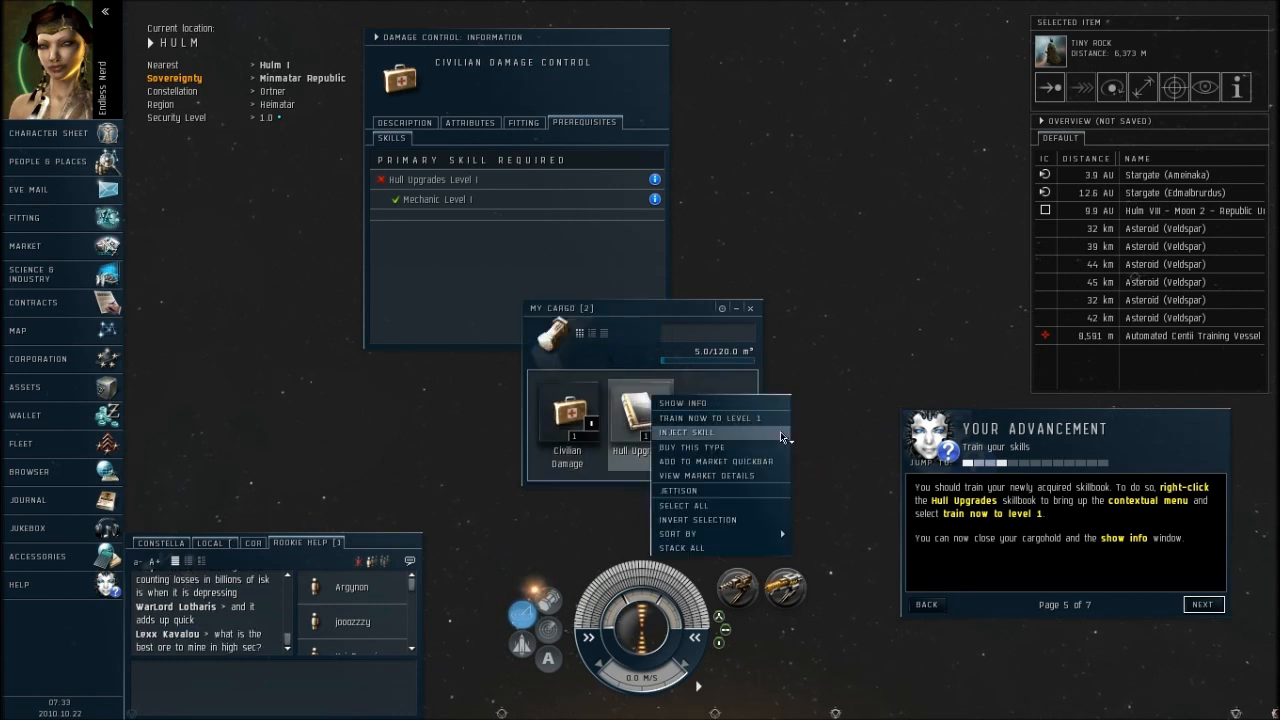
mouse_move(744, 418)
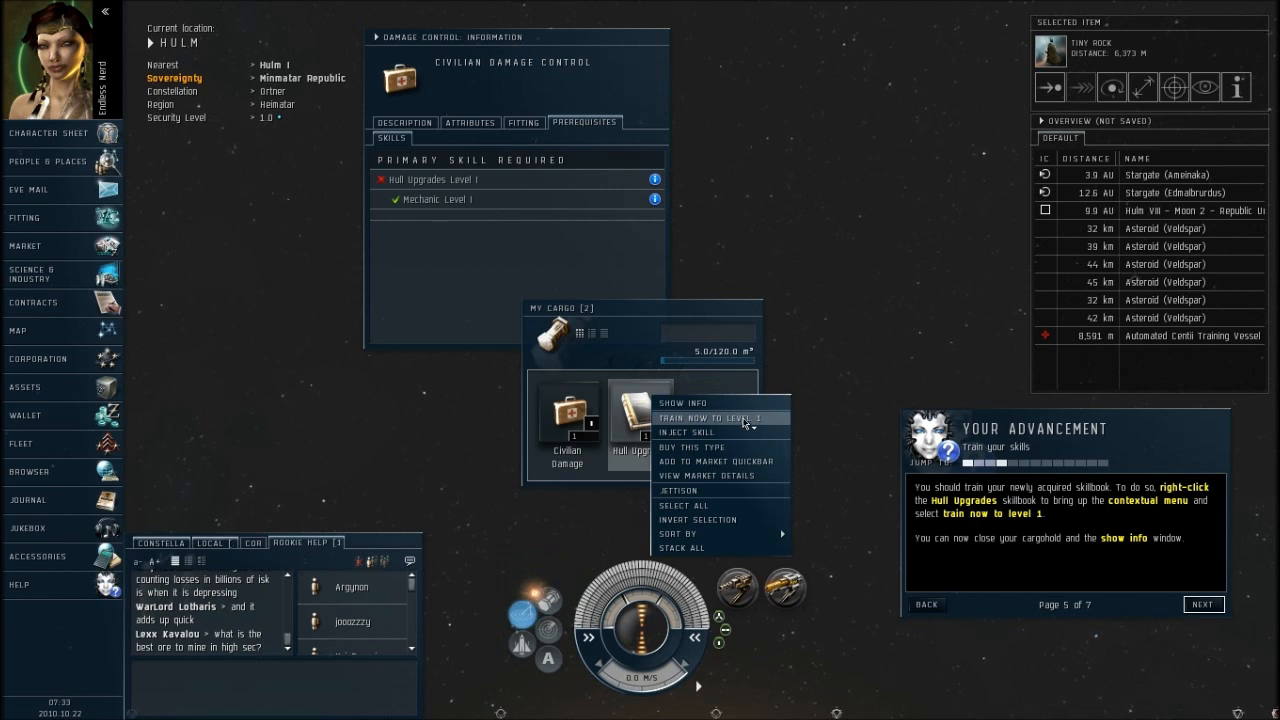
left_click(712, 418)
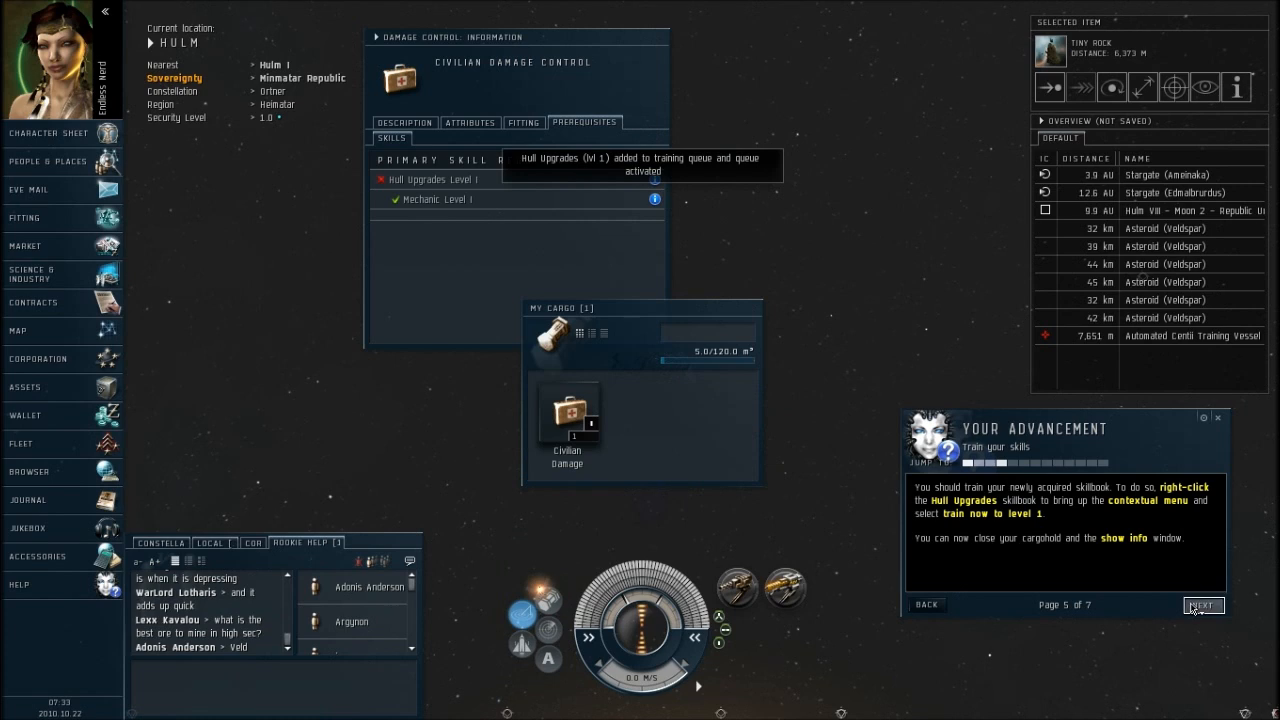
left_click(1204, 604)
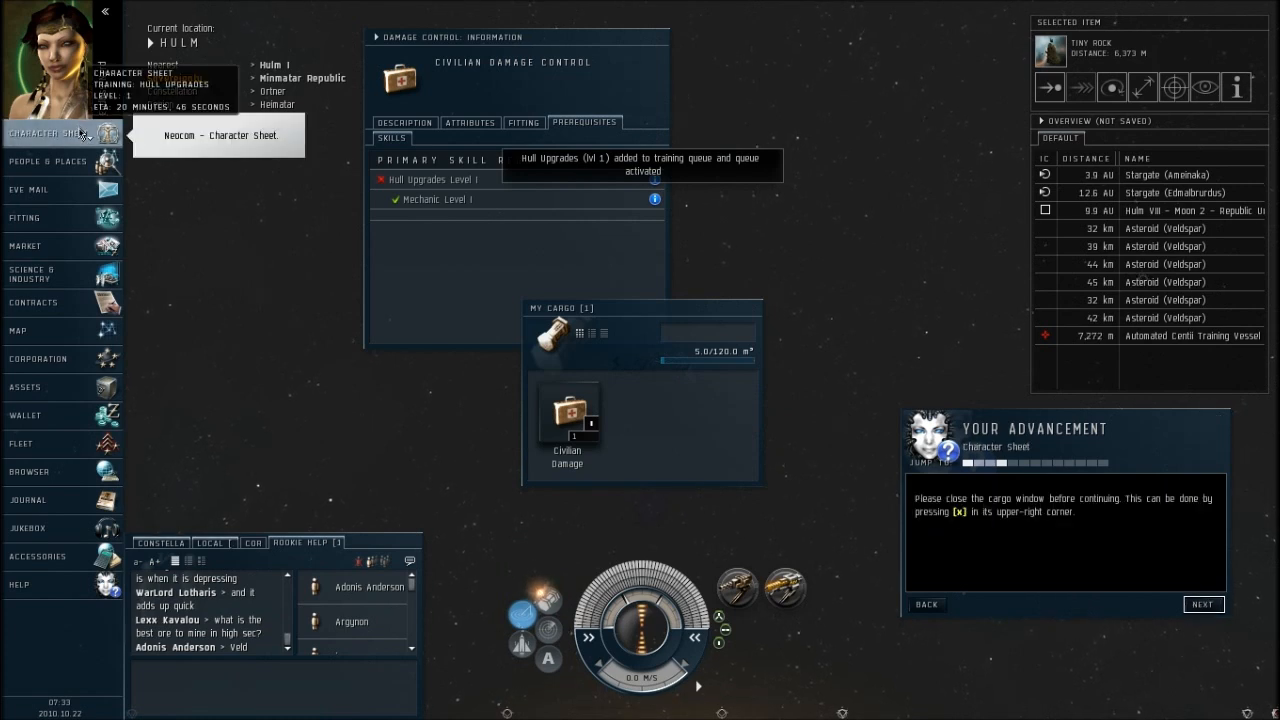
- Expand the Mechanic group on the character sheet to show Hull Upgrades, then finish the advancement tutorial
left_click(48, 132)
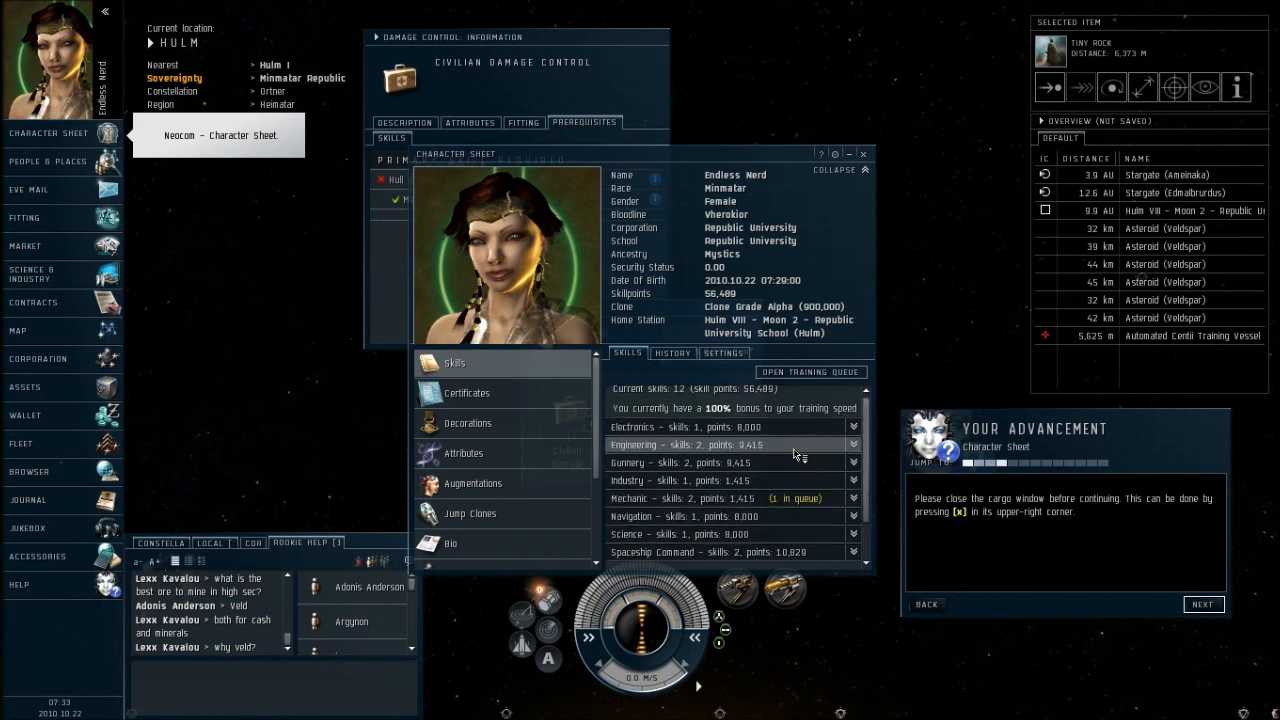
left_click(730, 464)
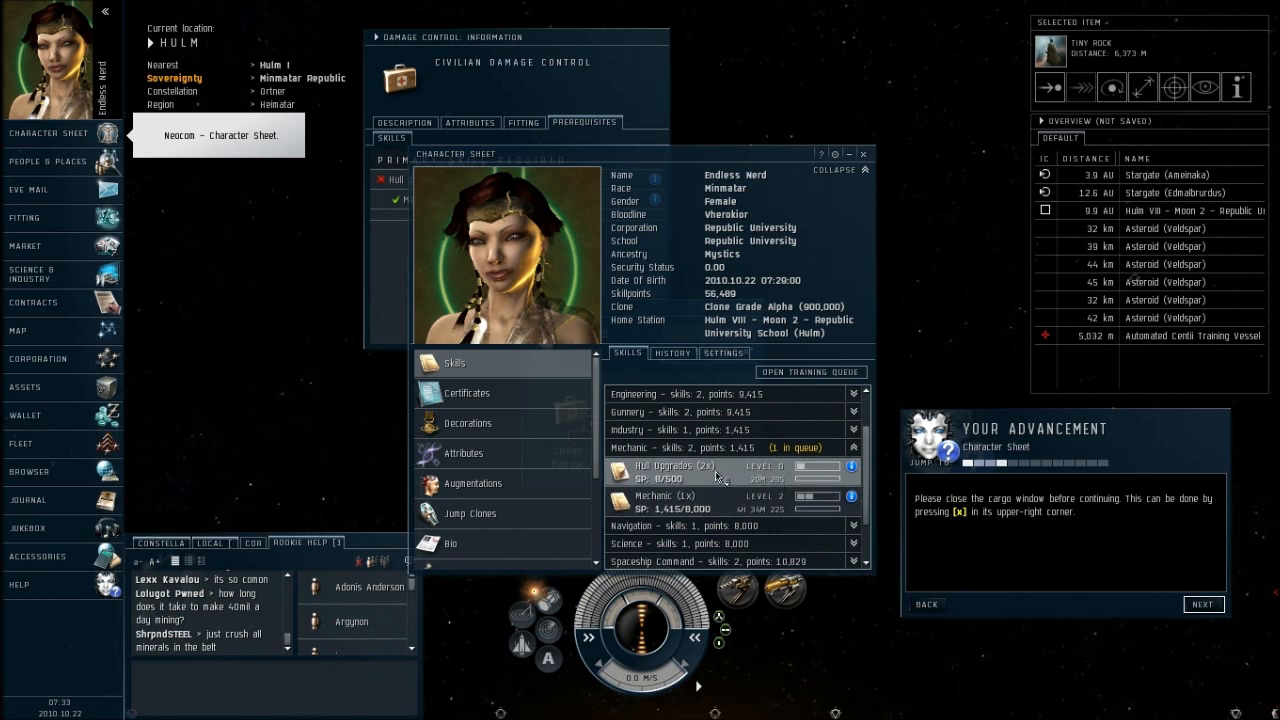
mouse_move(724, 480)
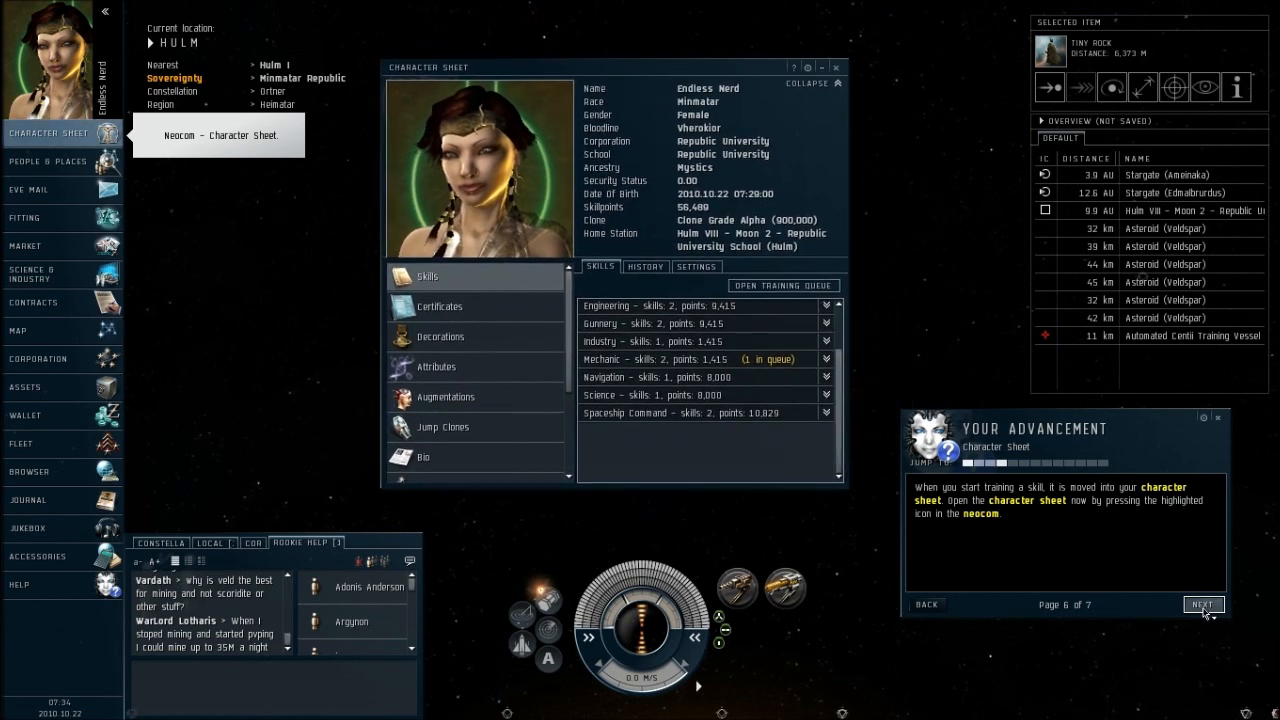
left_click(1204, 604)
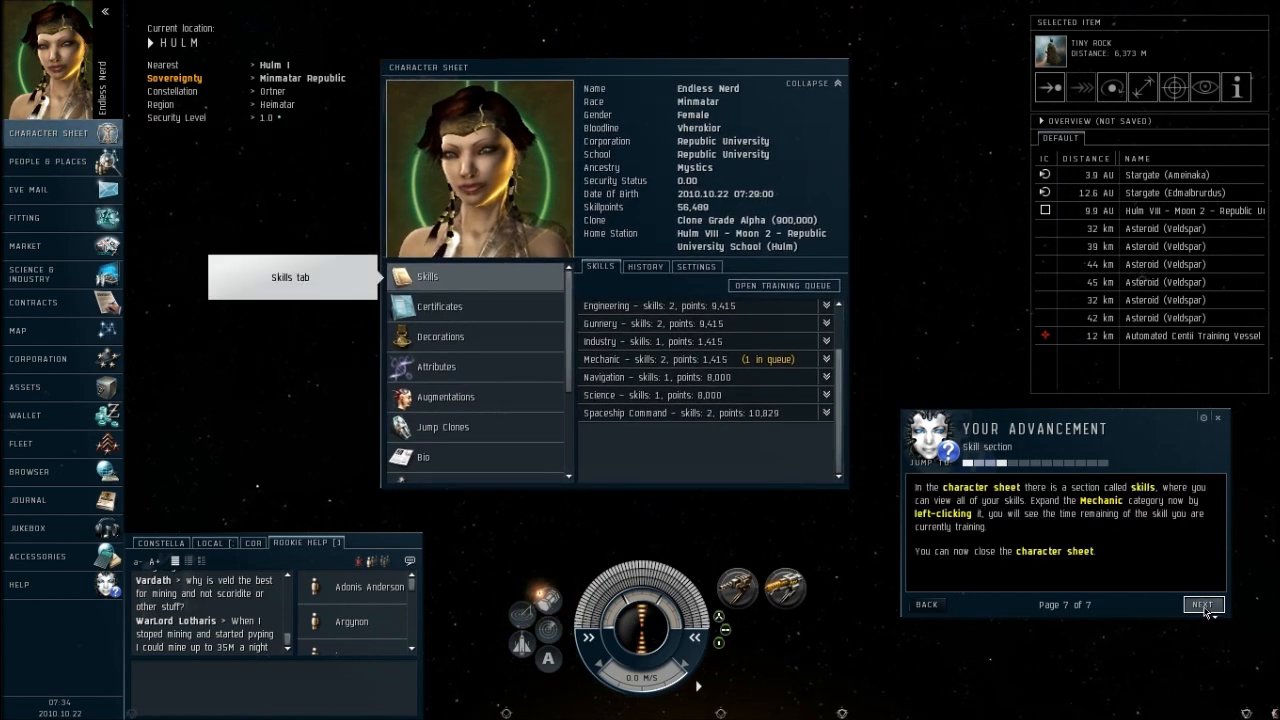
left_click(1204, 604)
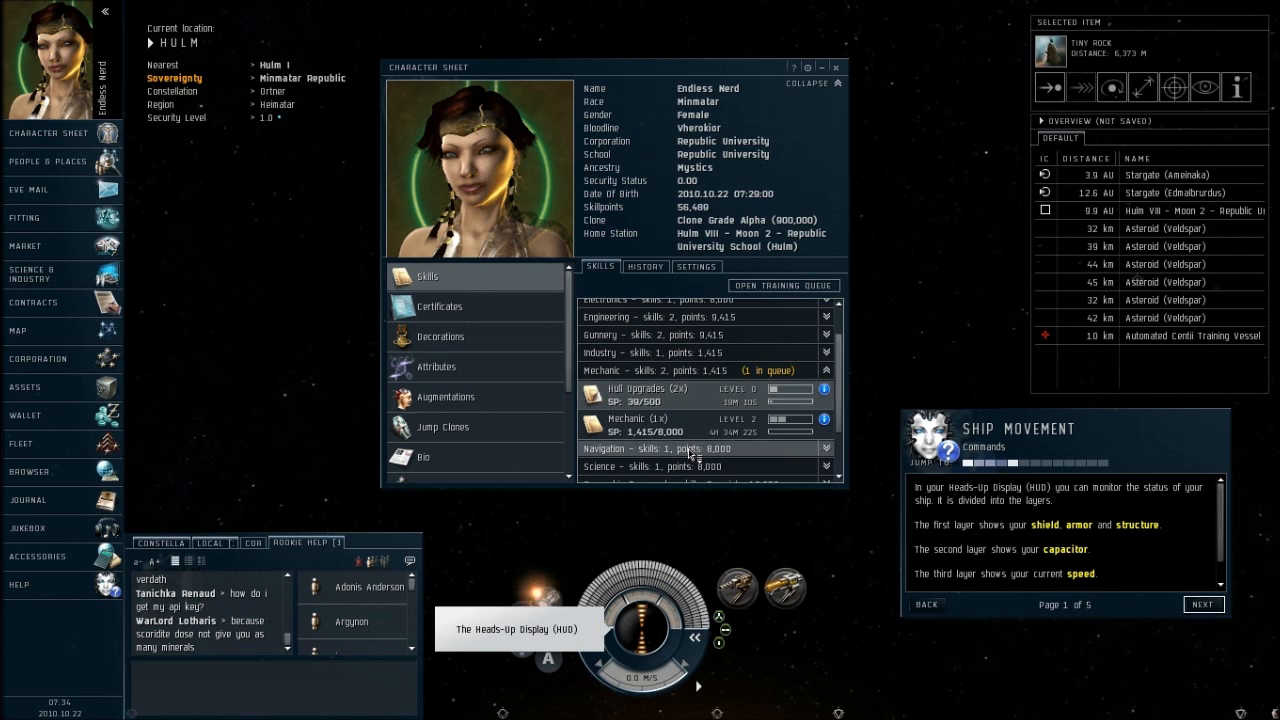
- Add Hull Upgrades to the skill training queue
left_click(784, 284)
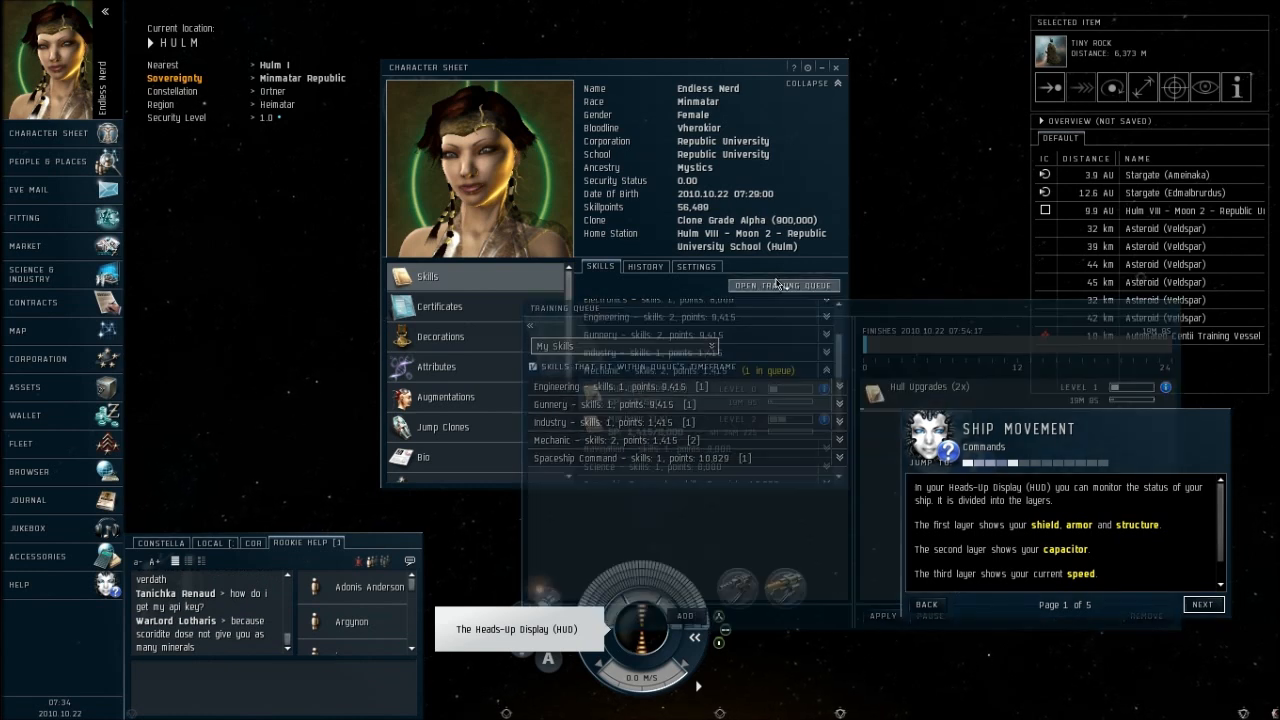
left_click(784, 284)
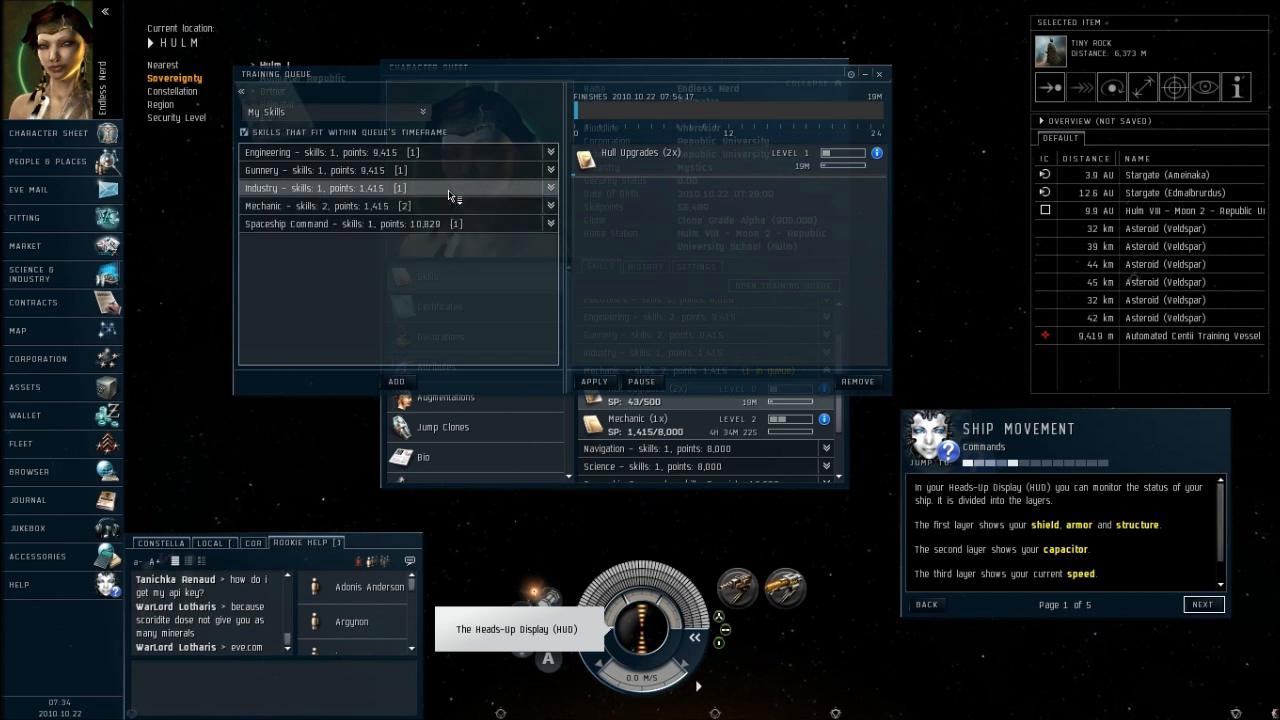
left_click(552, 206)
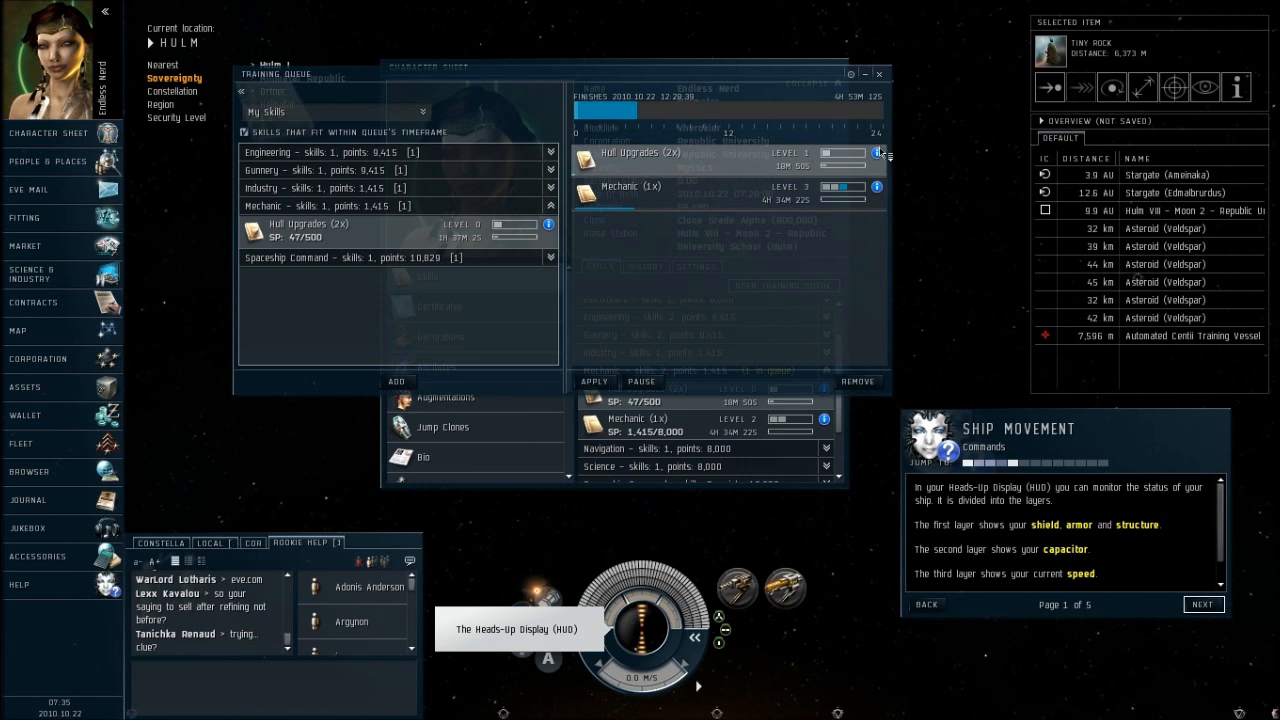
- Review Hull Upgrades' info and its required Mechanic skill, then dismiss the info window
left_click(876, 152)
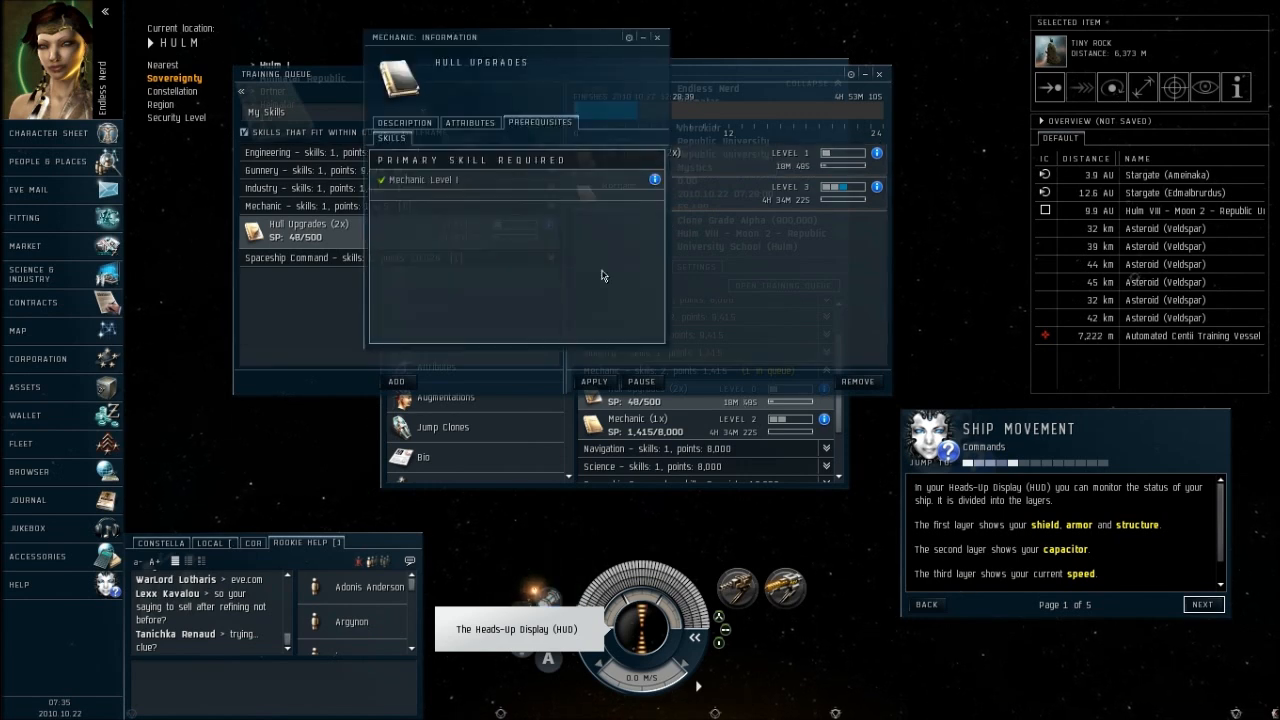
left_click(404, 122)
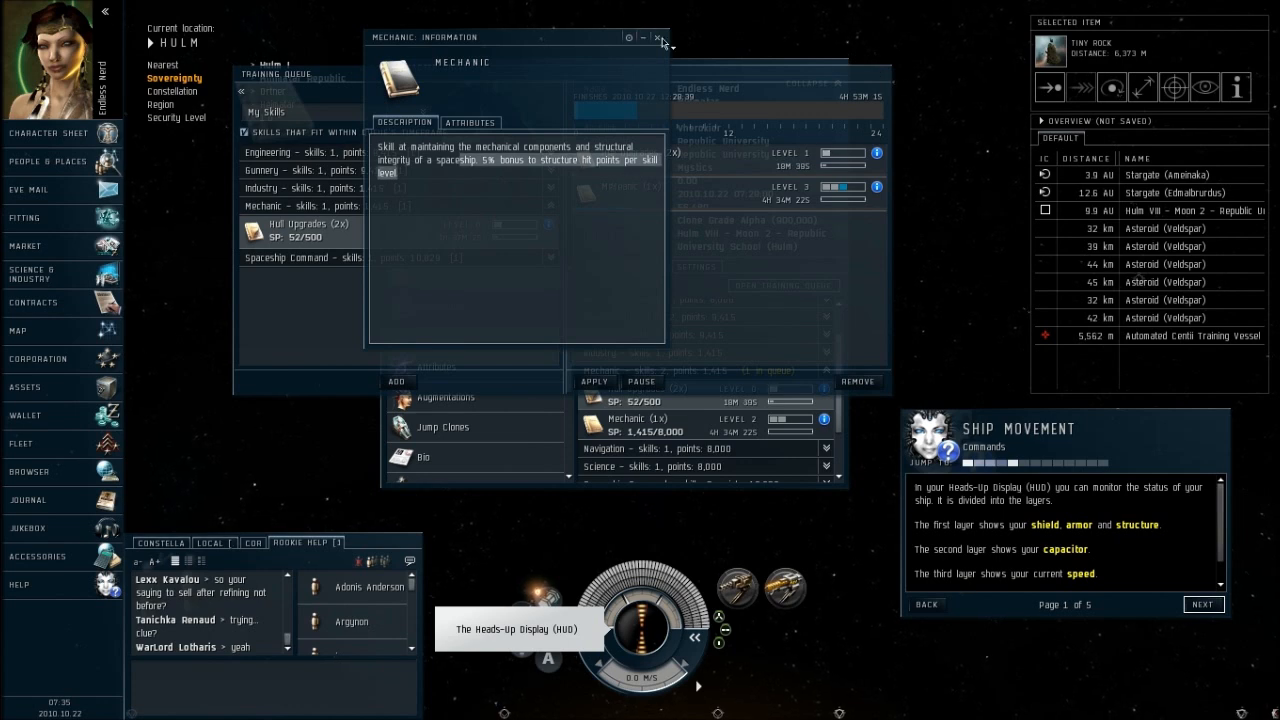
left_click(660, 36)
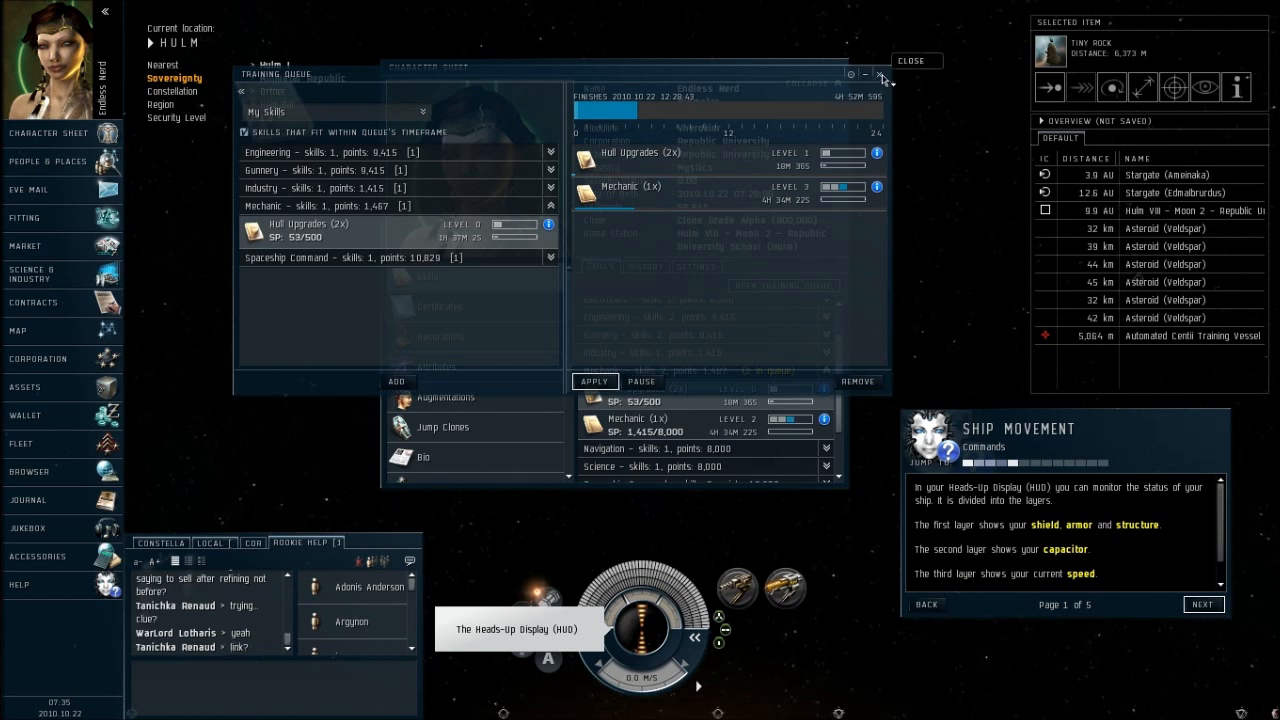
- Close the training queue and return to the view of space around the ship
left_click(880, 74)
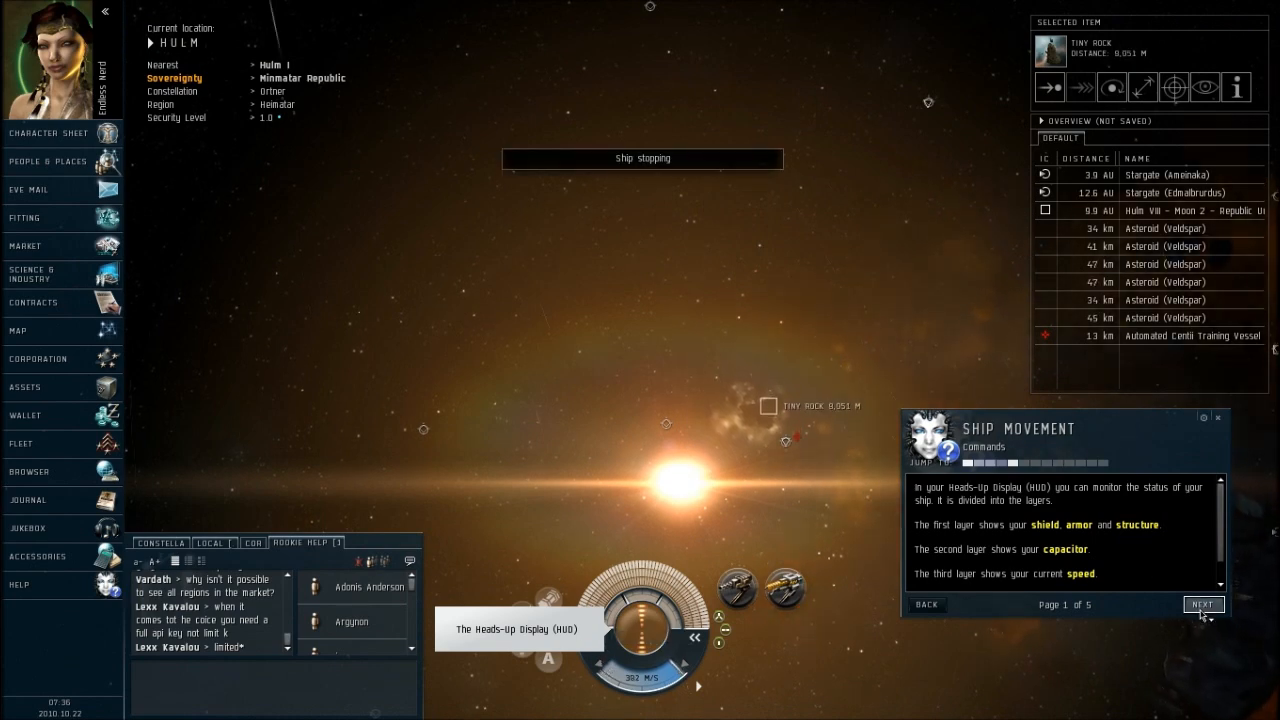
- Approach the selected Automated Centii Training Vessel from the Selected Item window
left_click(1202, 604)
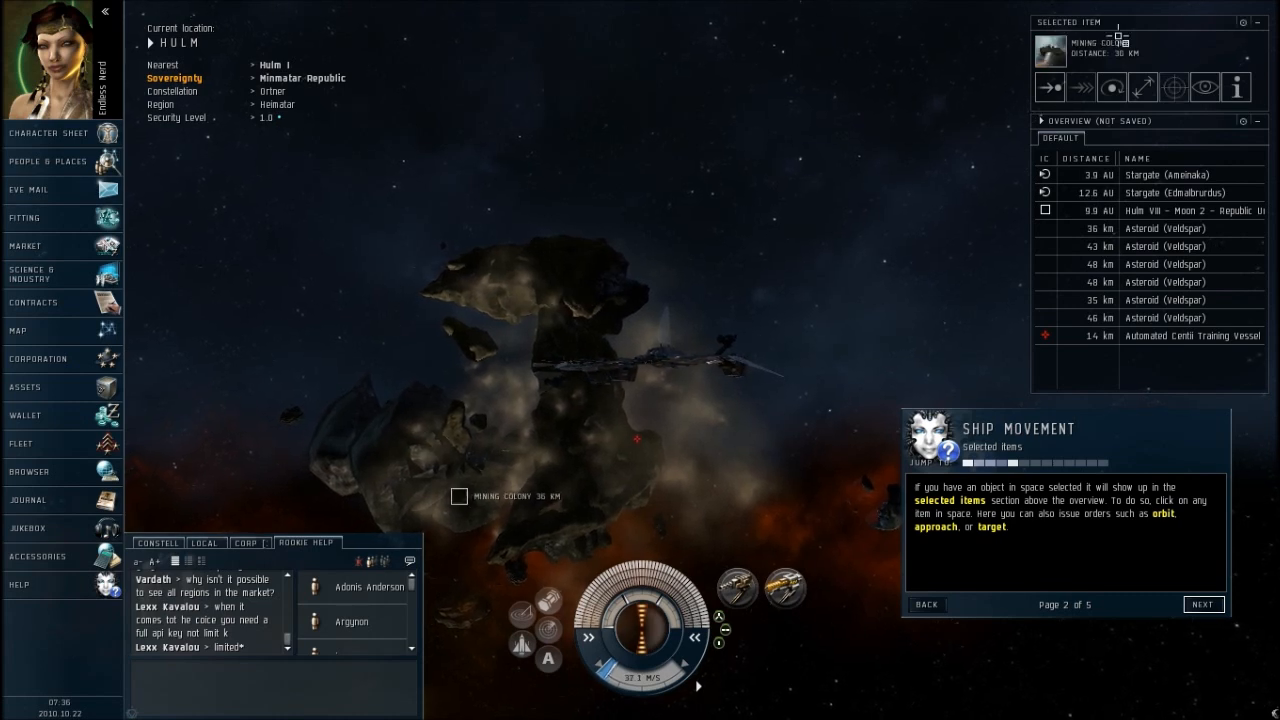
left_click(1108, 88)
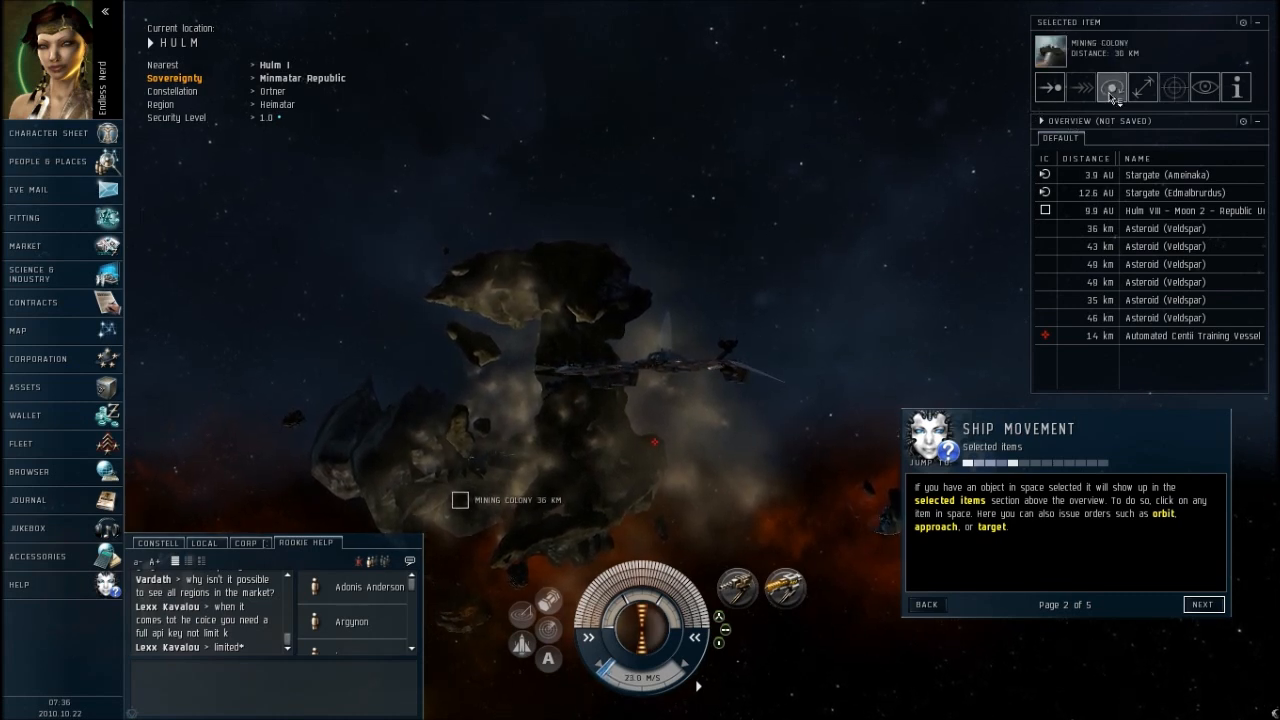
left_click(1112, 88)
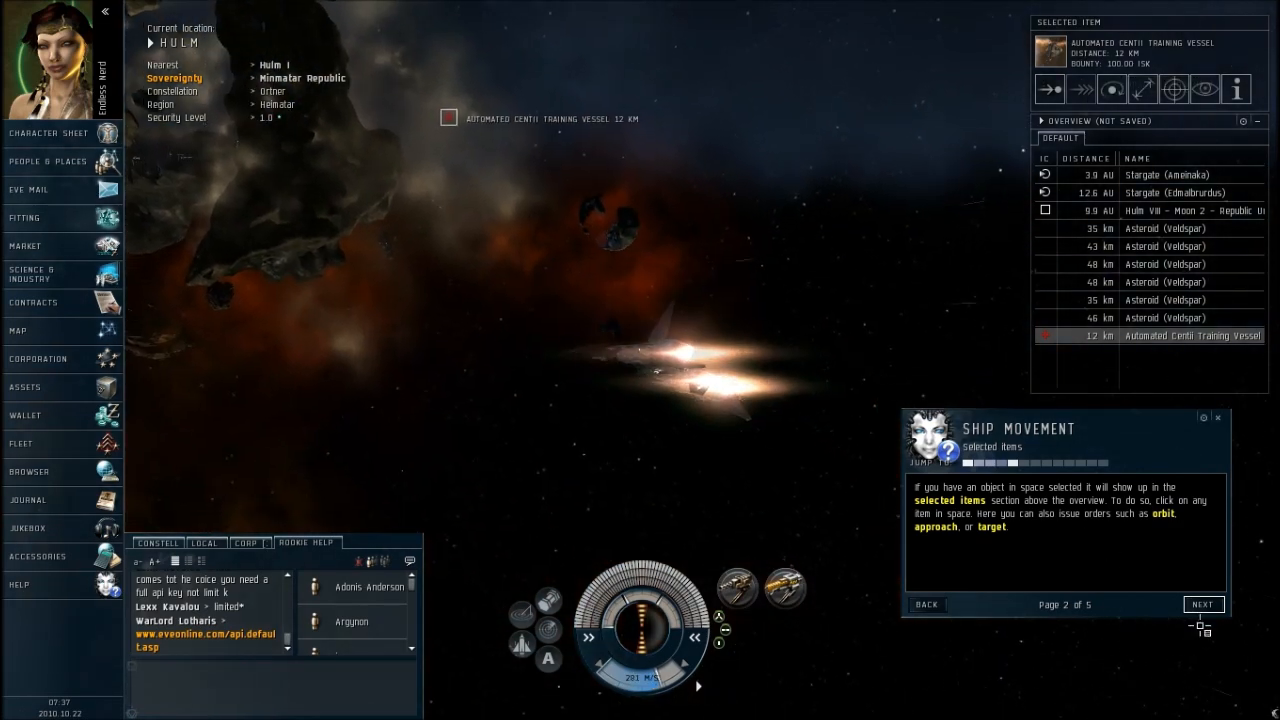
- Start orbiting the training vessel, bringing up the default orbit distance dialog
left_click(1204, 604)
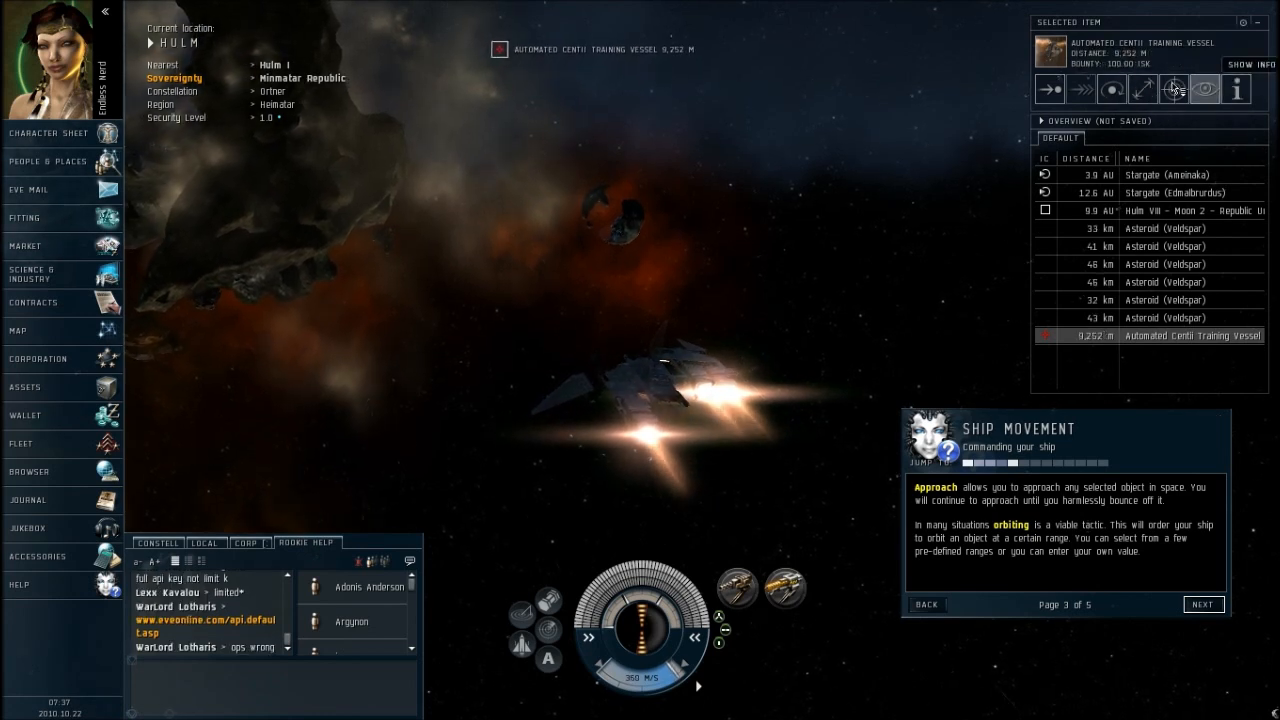
left_click(1048, 88)
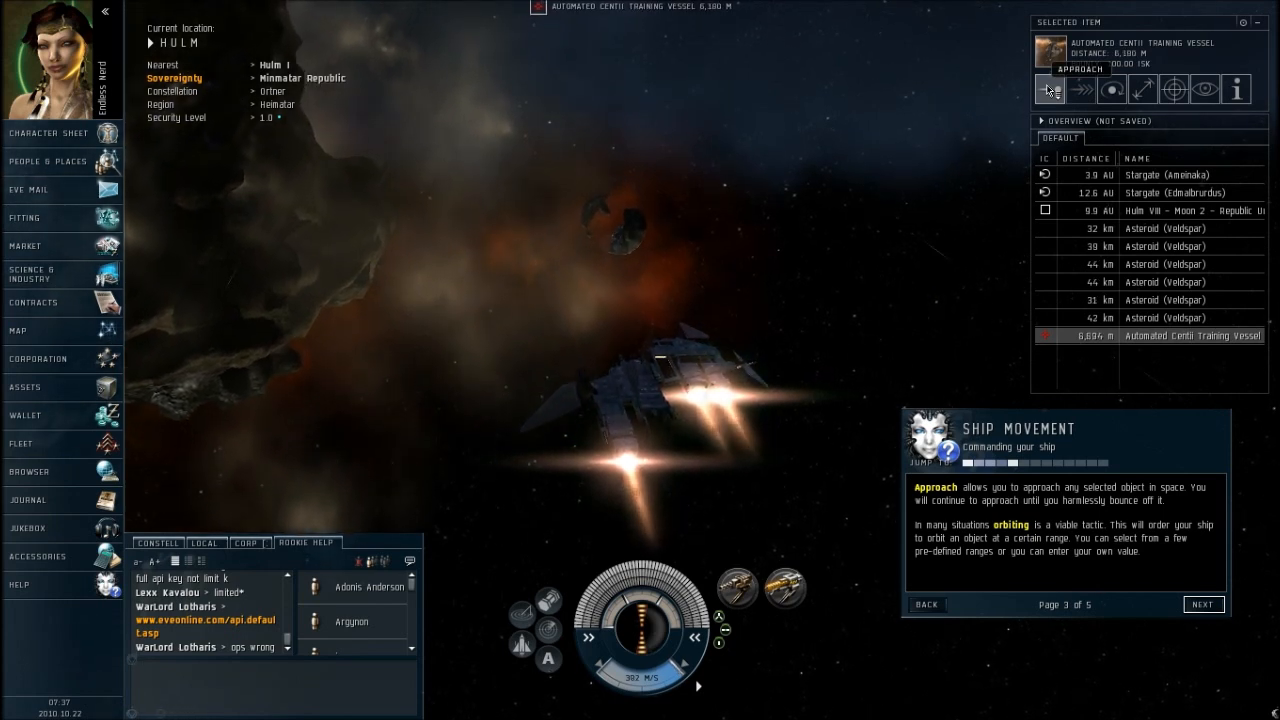
left_click(1106, 88)
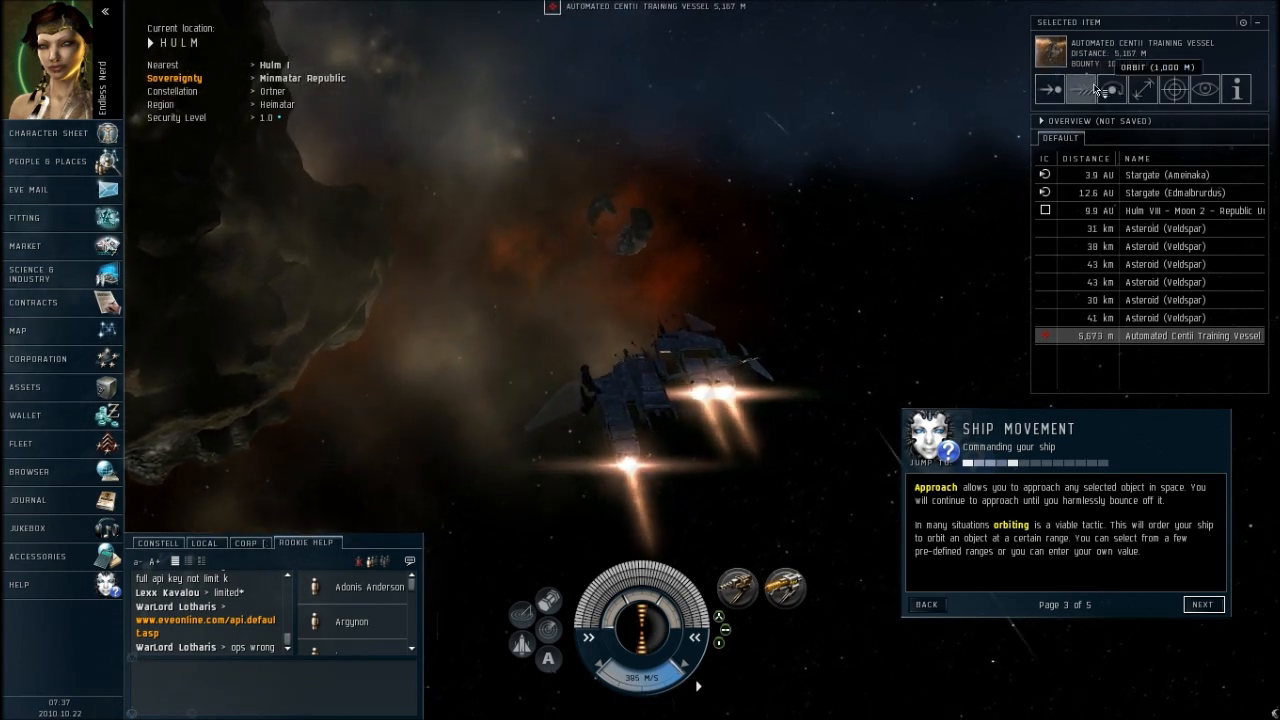
mouse_move(1108, 90)
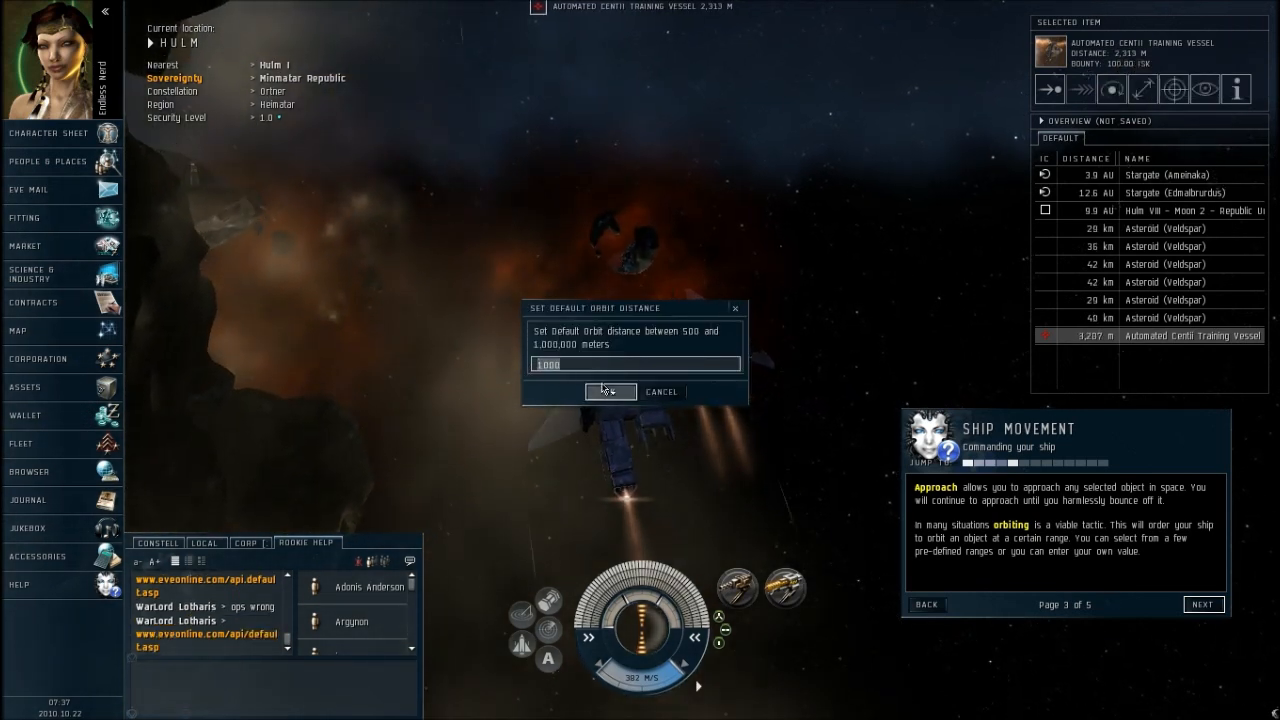
- Confirm the default orbit distance and lock the training vessel as a target
left_click(608, 390)
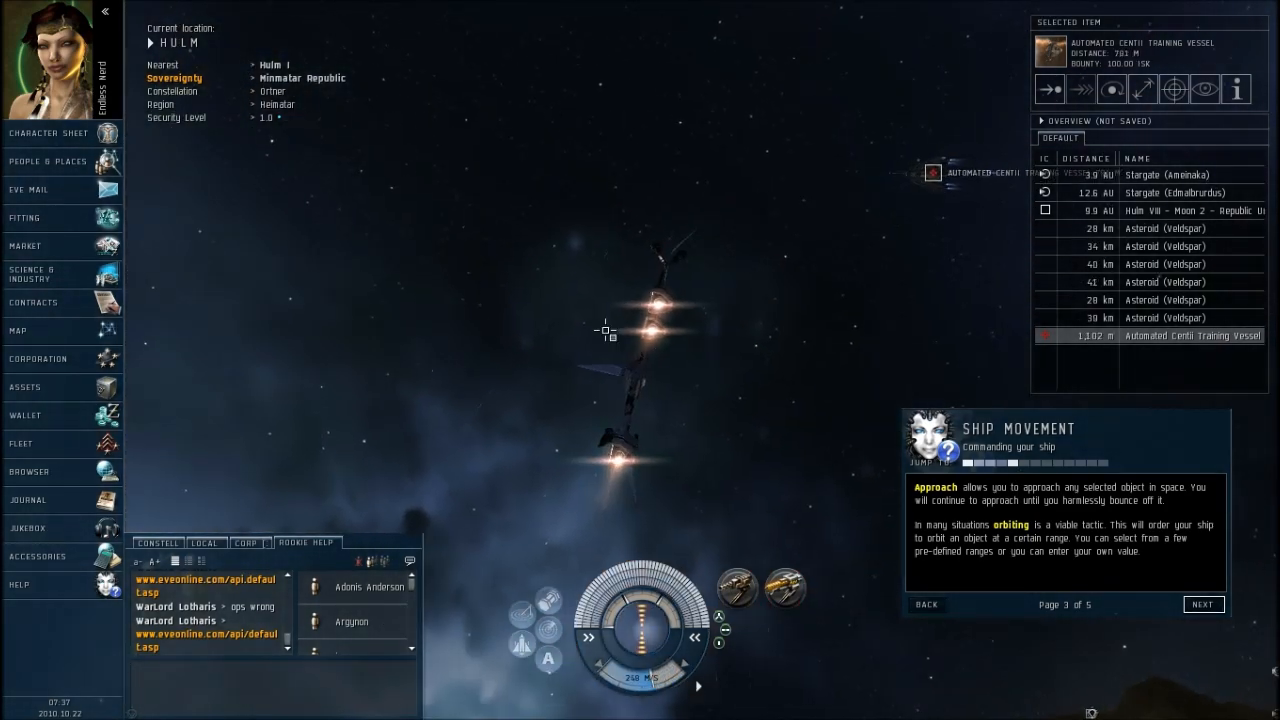
left_click(1144, 88)
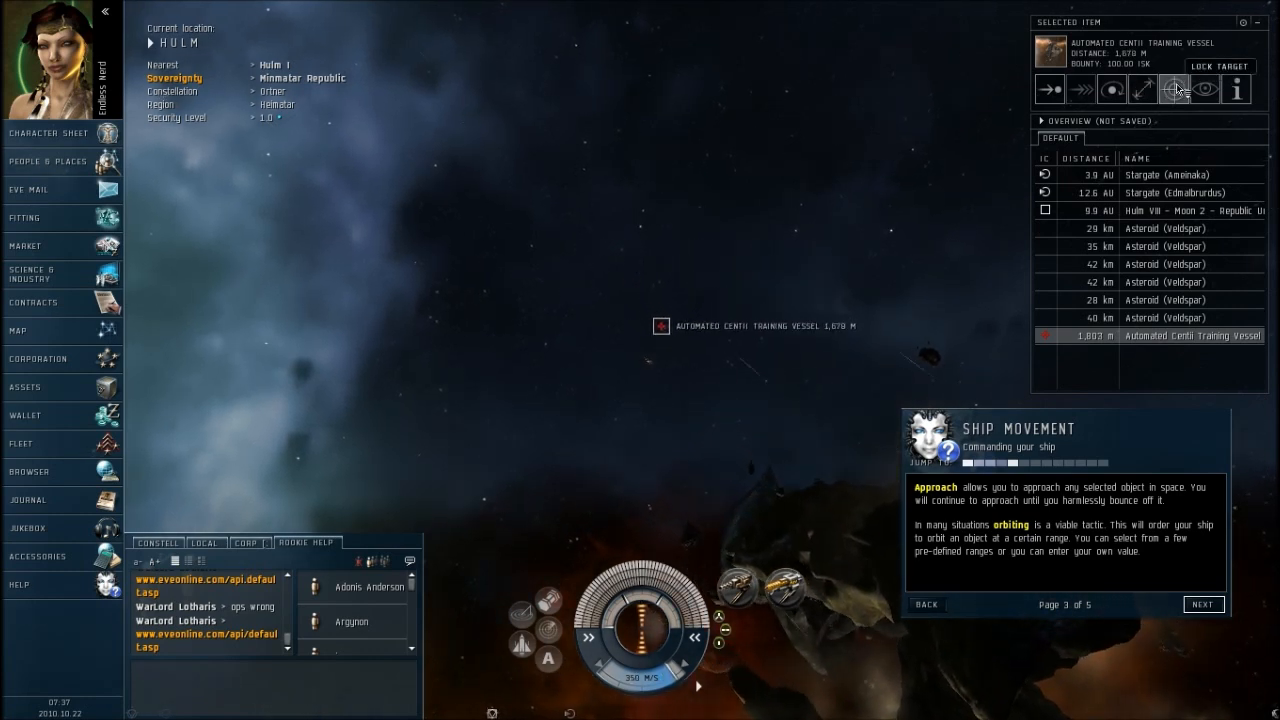
left_click(1174, 90)
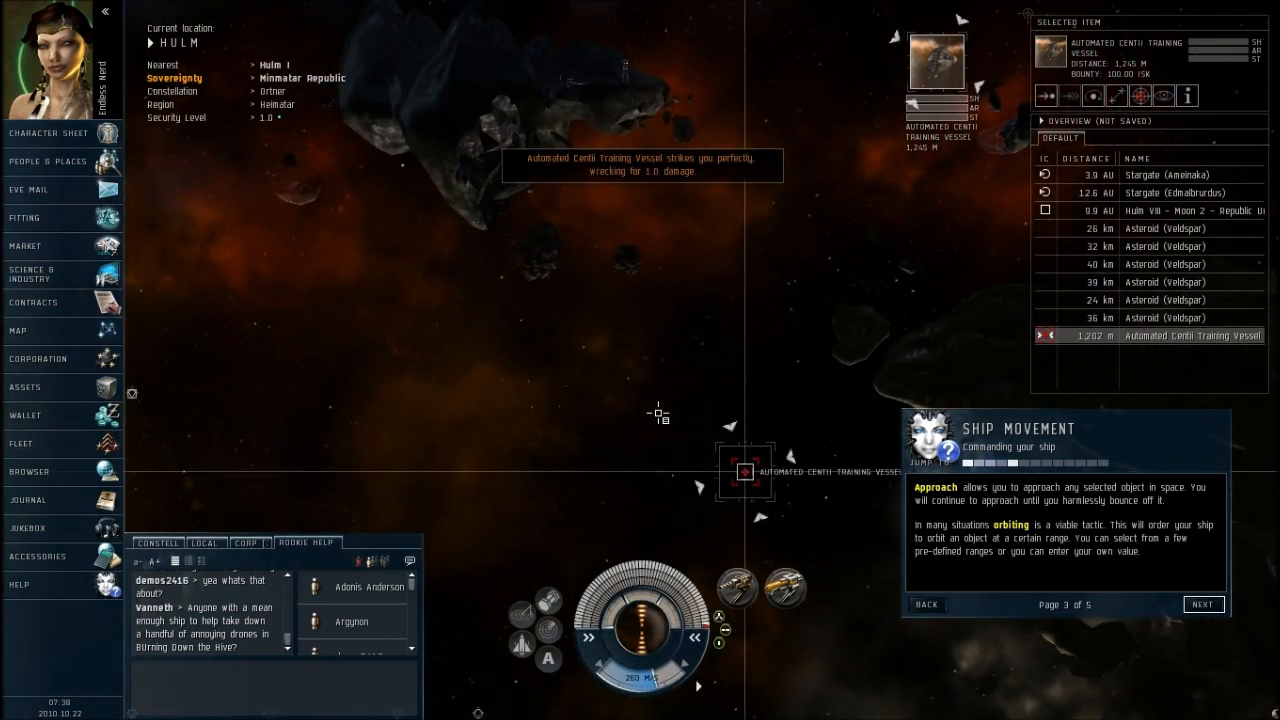
- Finish the Ship Movement tutorial pages and continue into the Basic Combat tutorial
left_click(1204, 604)
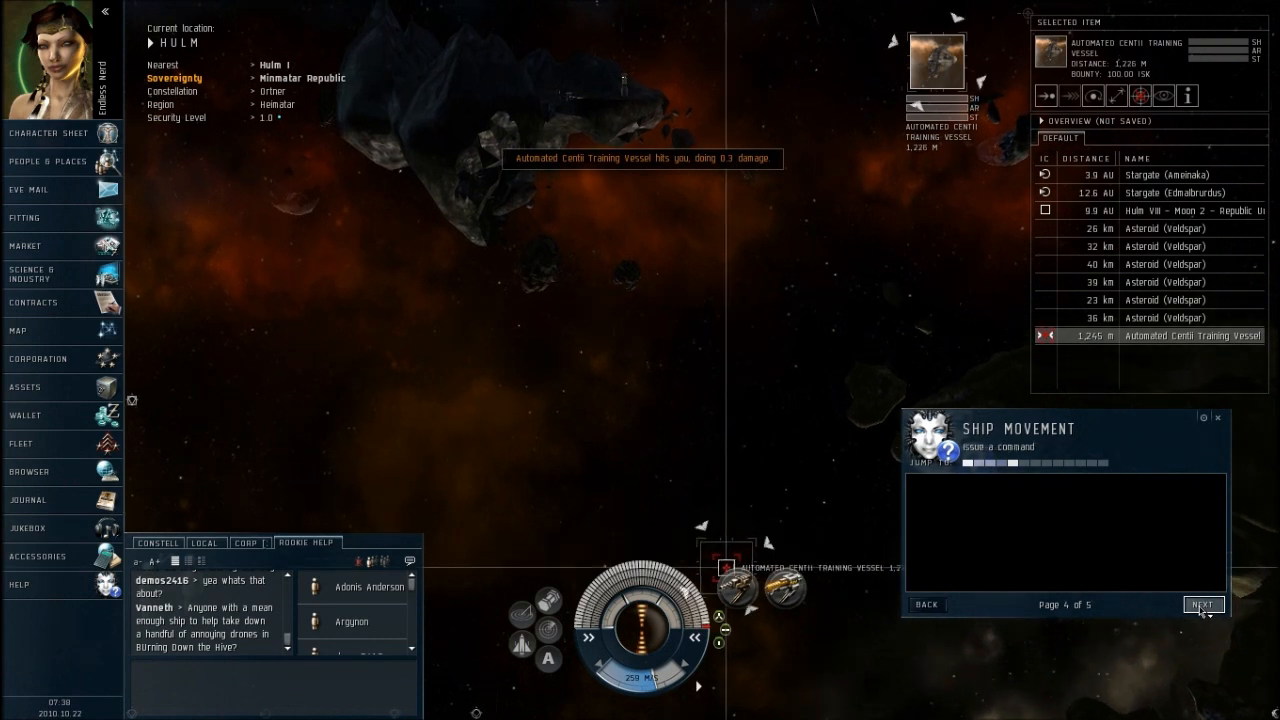
left_click(1204, 604)
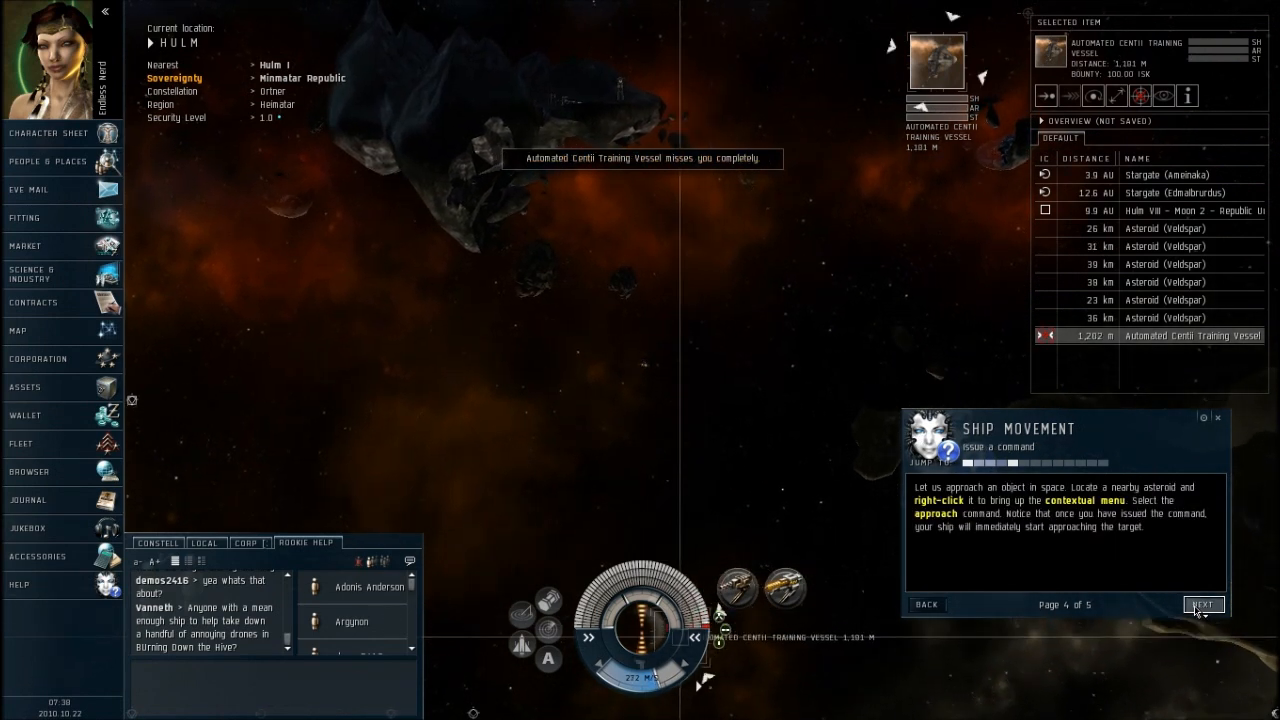
left_click(1204, 604)
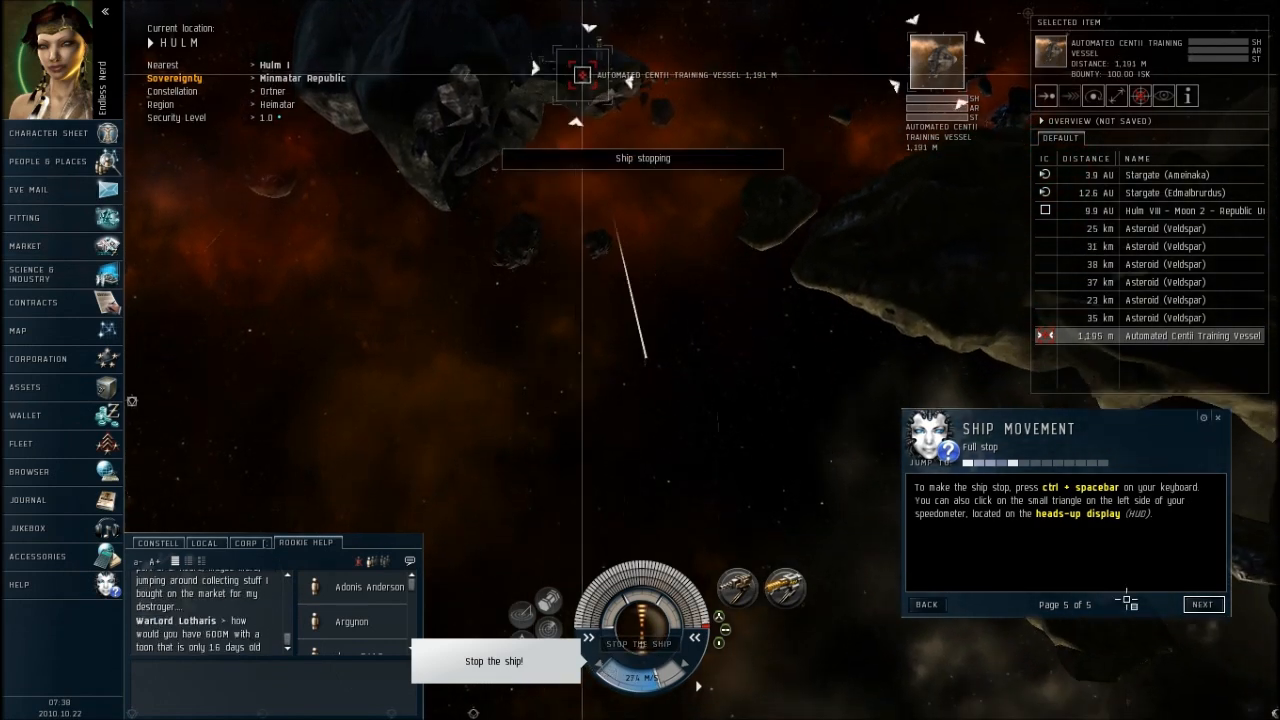
left_click(1202, 604)
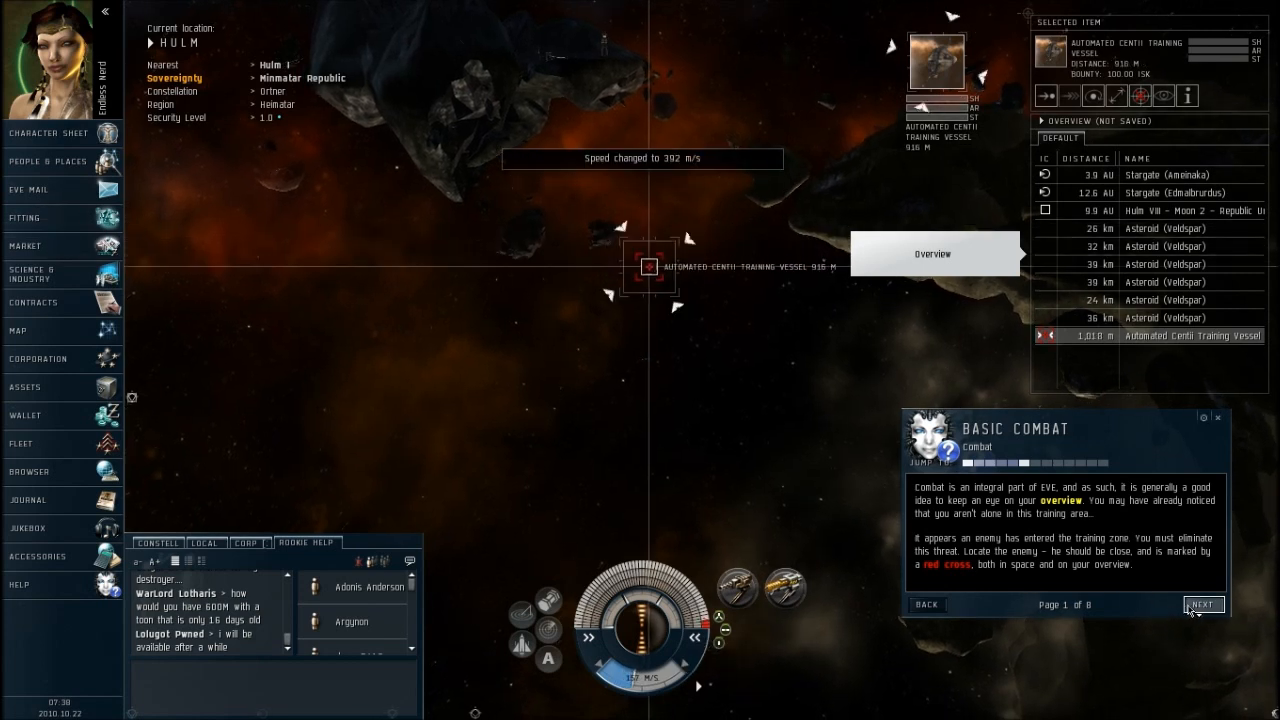
- Review the Civilian Gatling Autocannon's attributes from the training vessel's action menu
left_click(1204, 604)
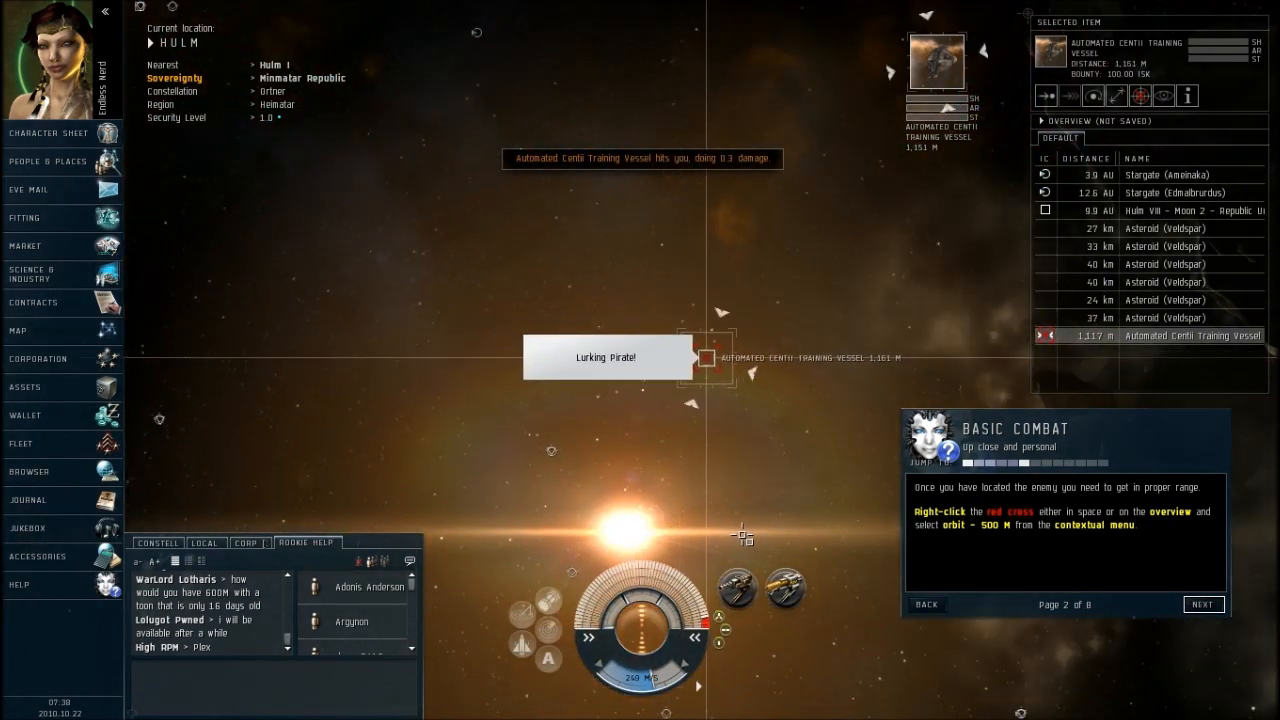
right_click(736, 608)
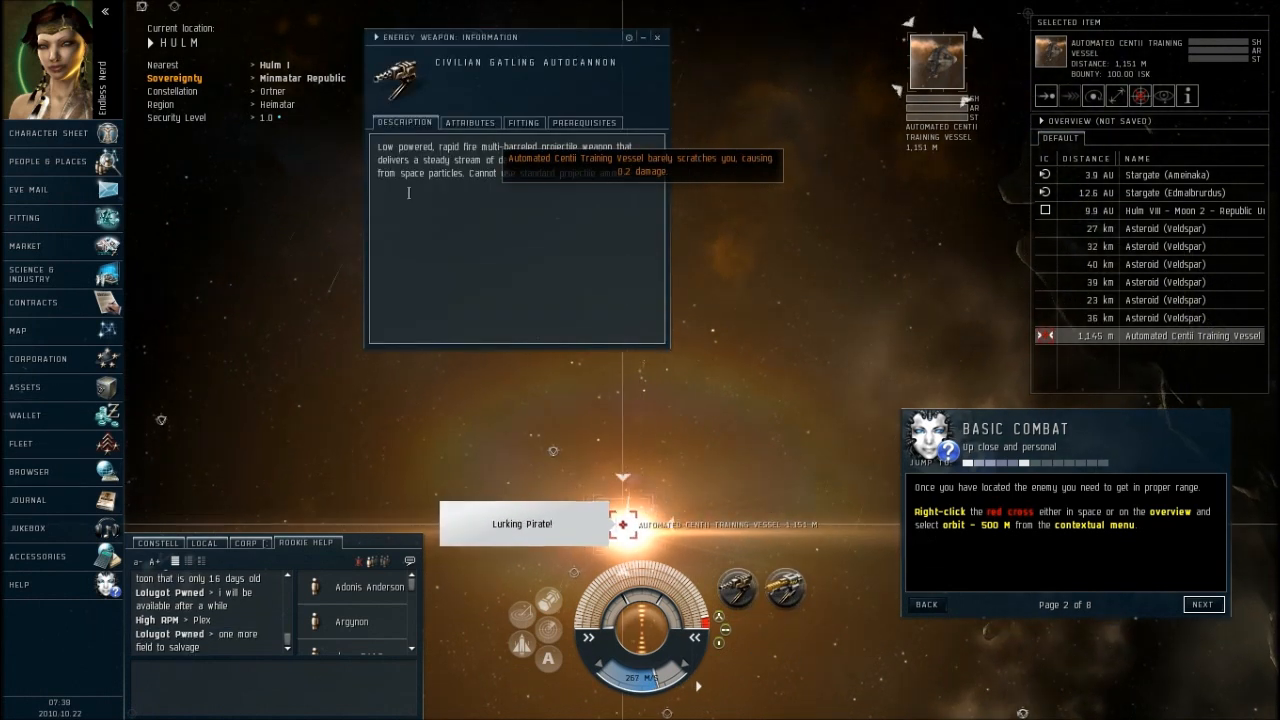
left_click(468, 122)
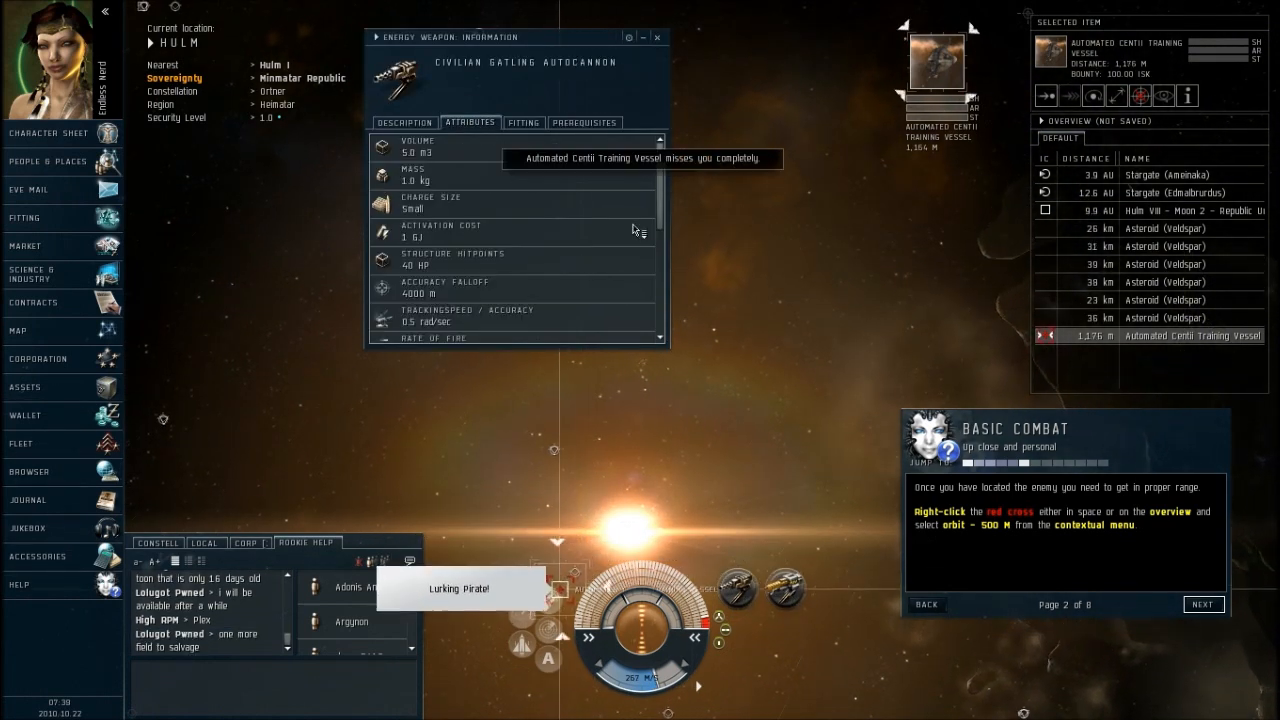
scroll("down", 3)
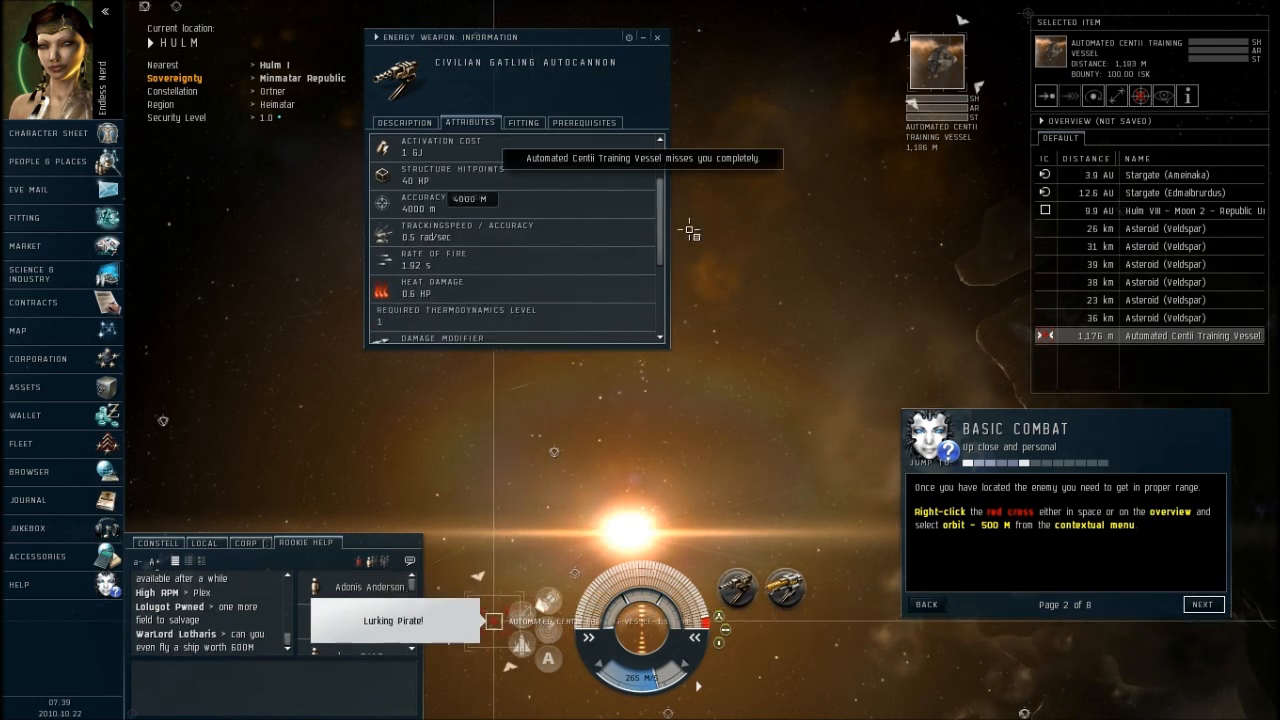
scroll("down", 3)
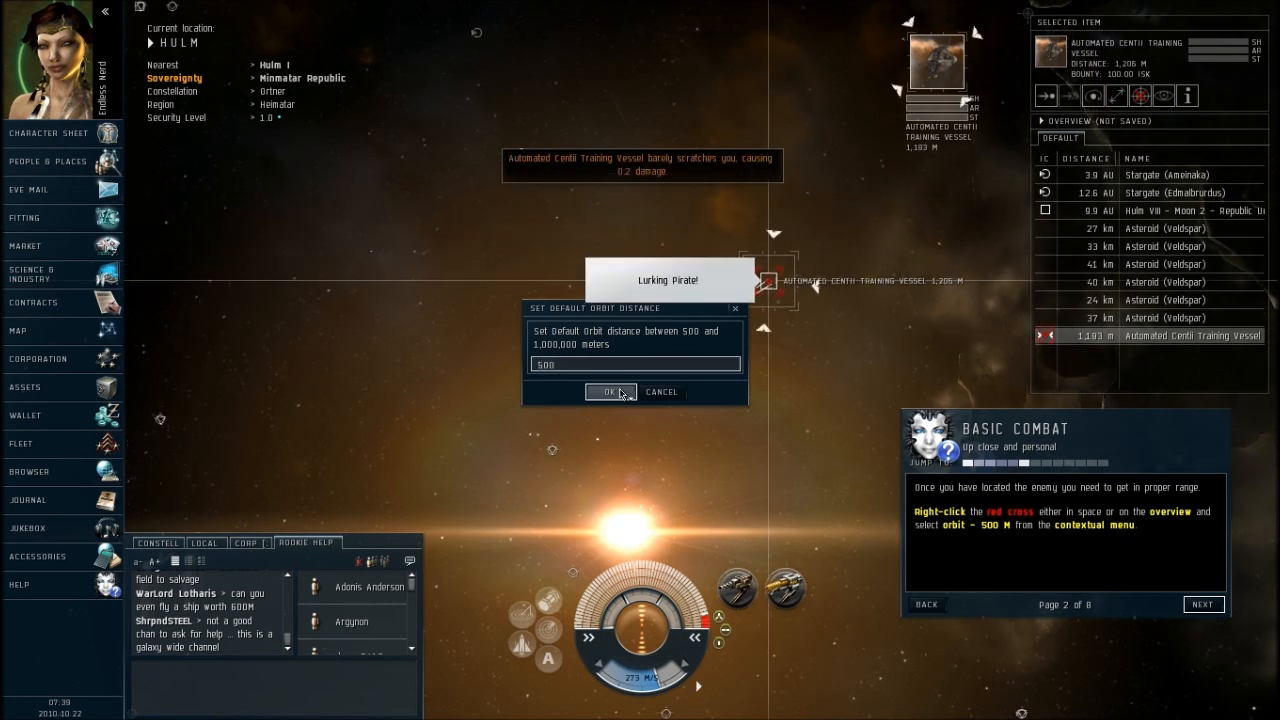
- Set the default orbit distance to 500 metres and continue the combat tutorial
left_click(608, 392)
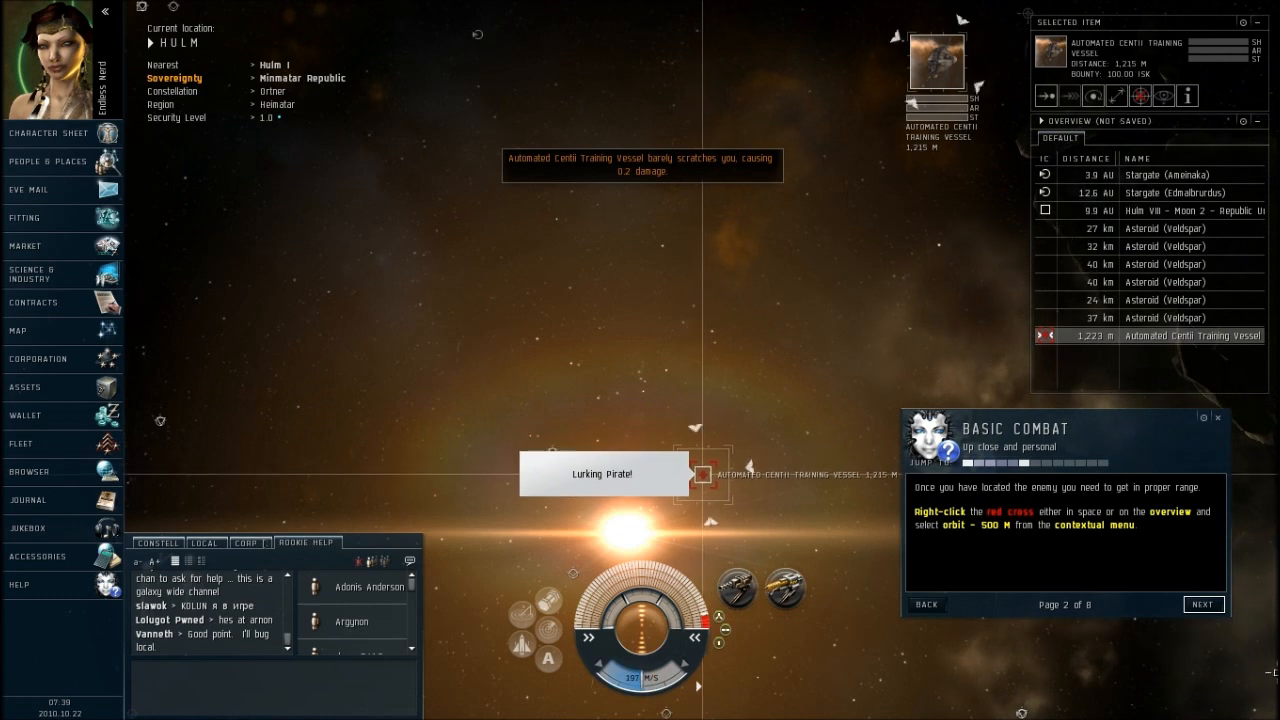
left_click(1204, 604)
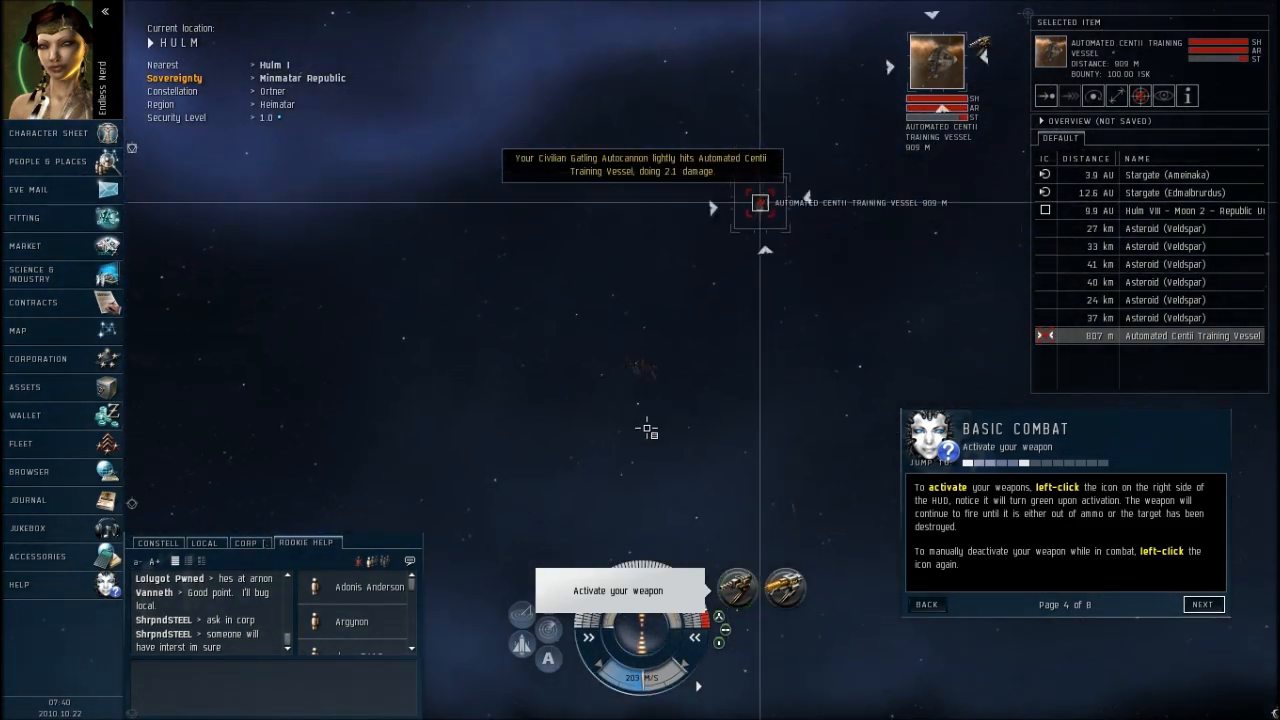
- Advance the Basic Combat tutorial to the wrecks-and-loot page after the vessel is destroyed
left_click(1202, 604)
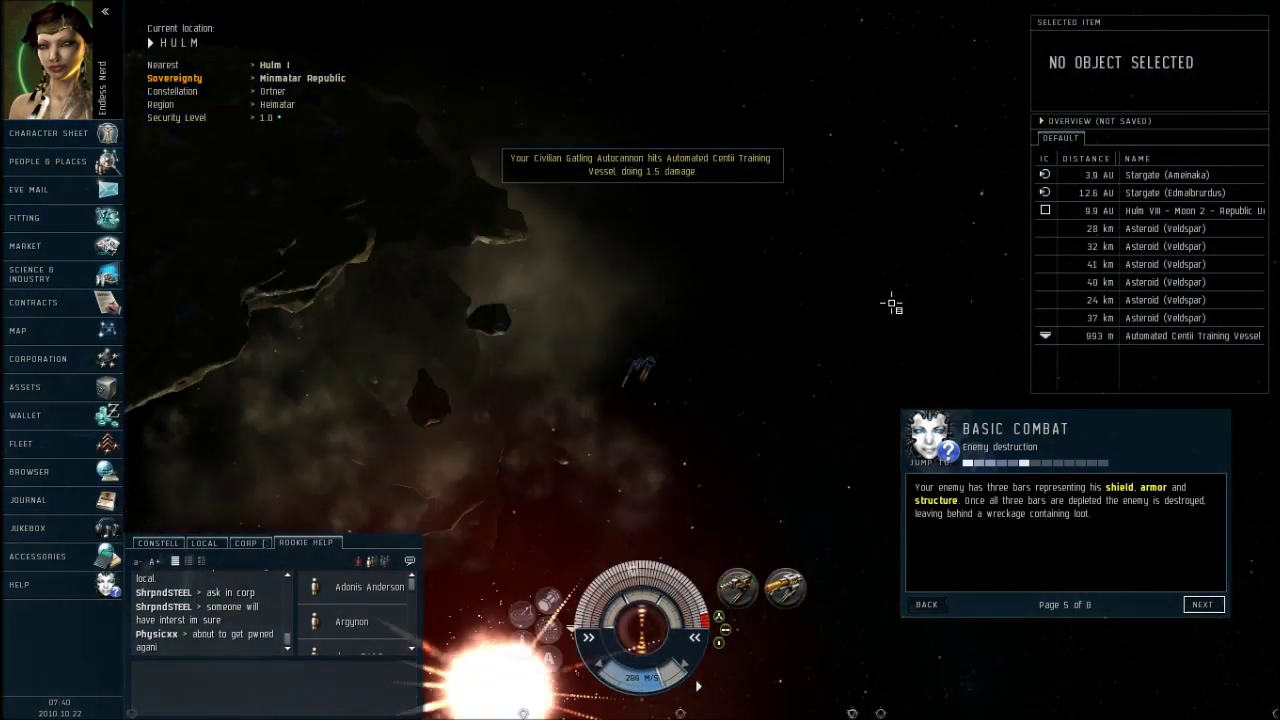
left_click(1204, 604)
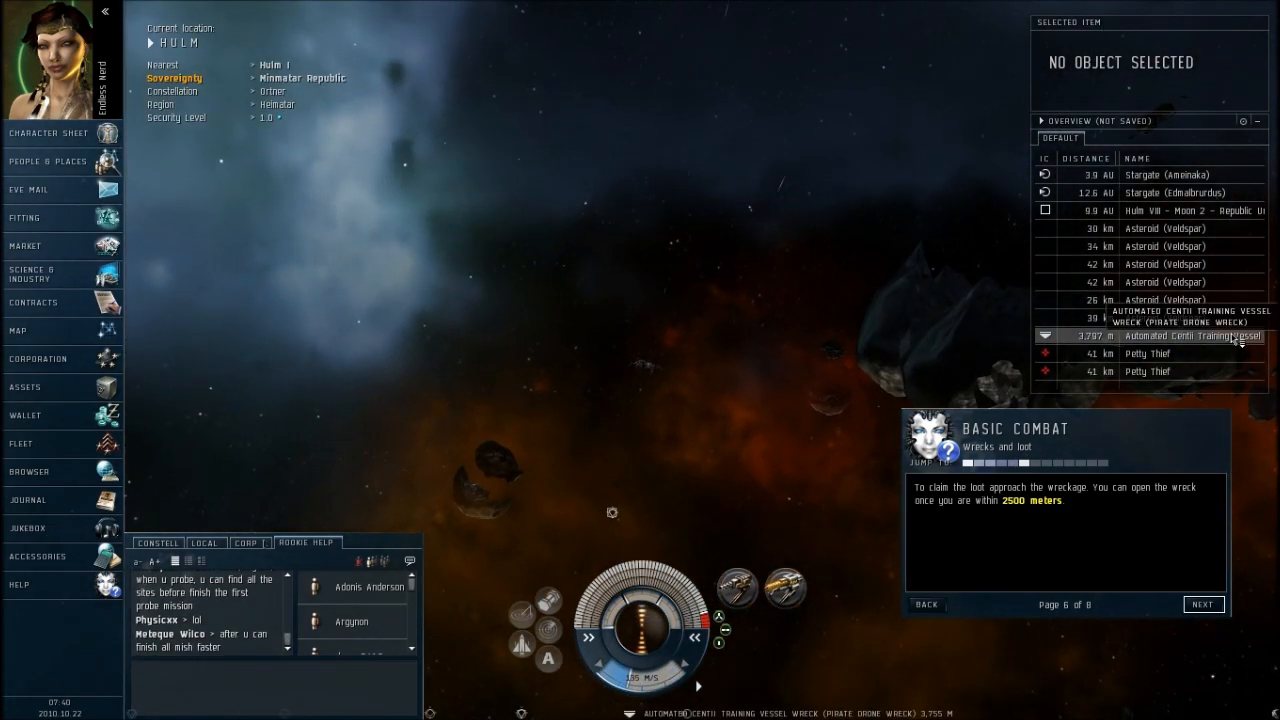
- Approach the training vessel wreck and show its cargo beside the ship's cargo hold
left_click(1196, 336)
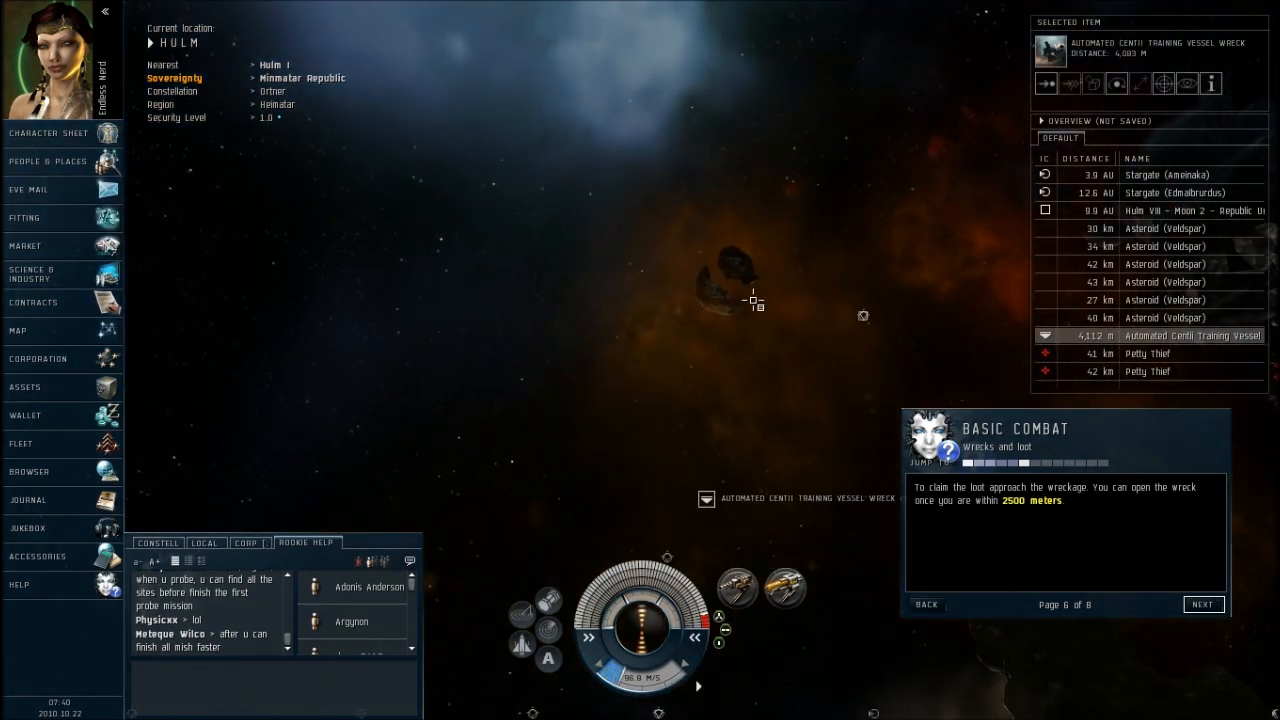
left_click(1204, 604)
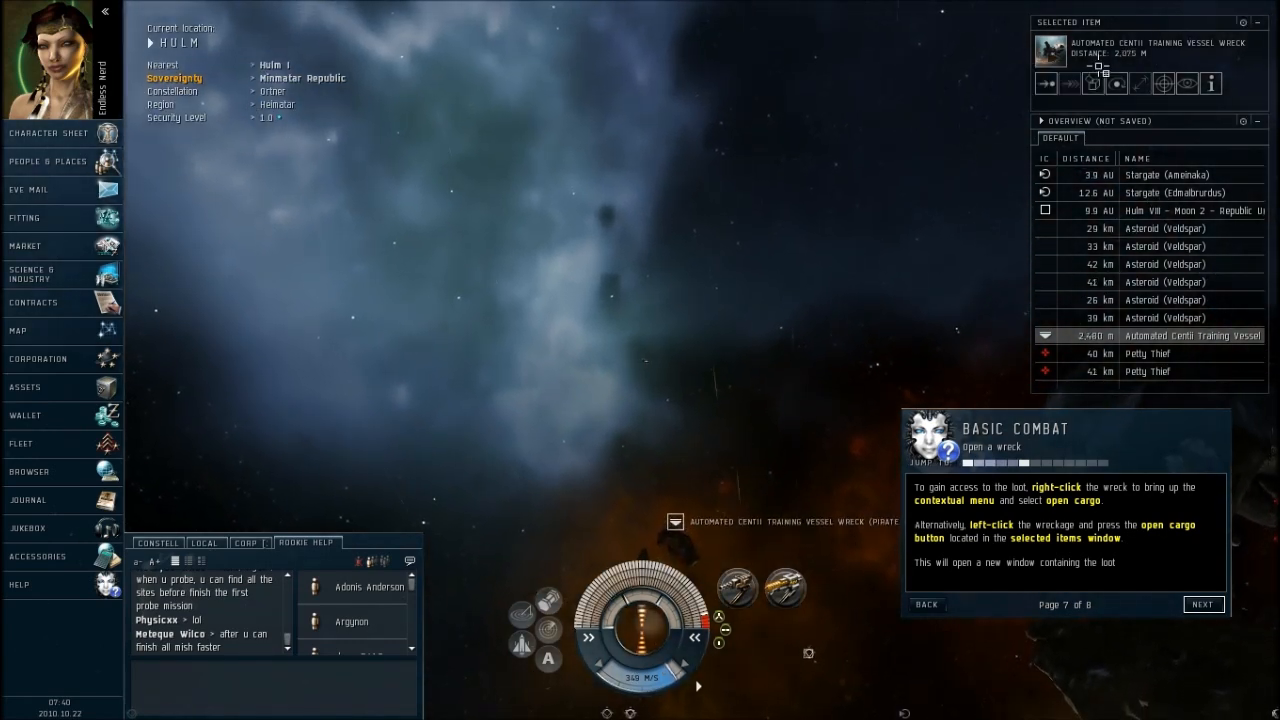
left_click(1092, 84)
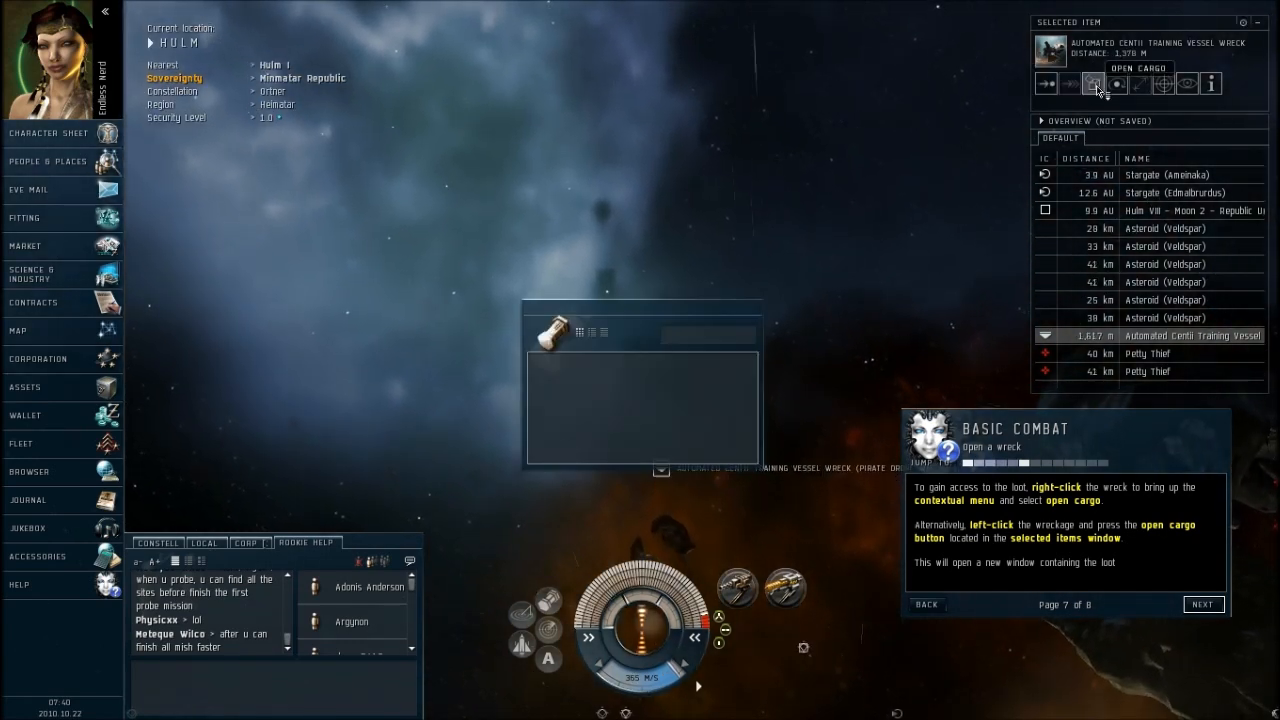
left_click(1086, 84)
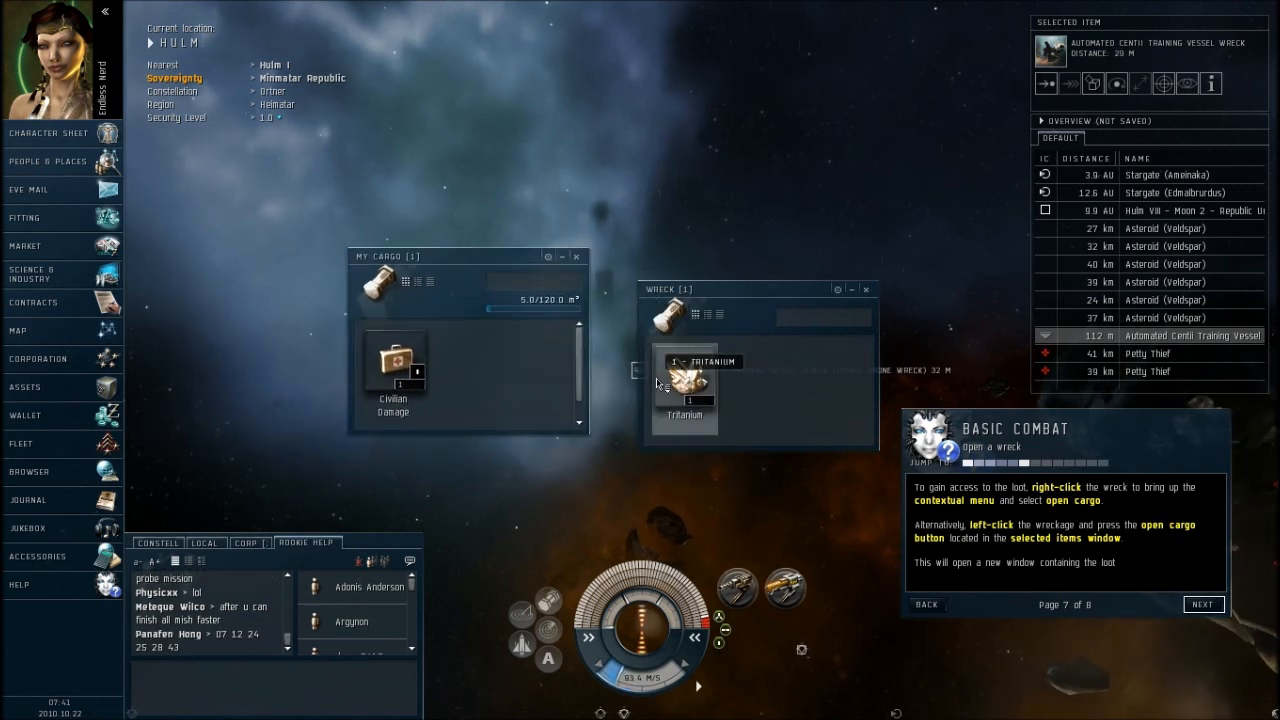
- Move the Tritanium from the wreck into the ship's cargo and close the cargo window
left_click_drag(684, 384, 464, 360)
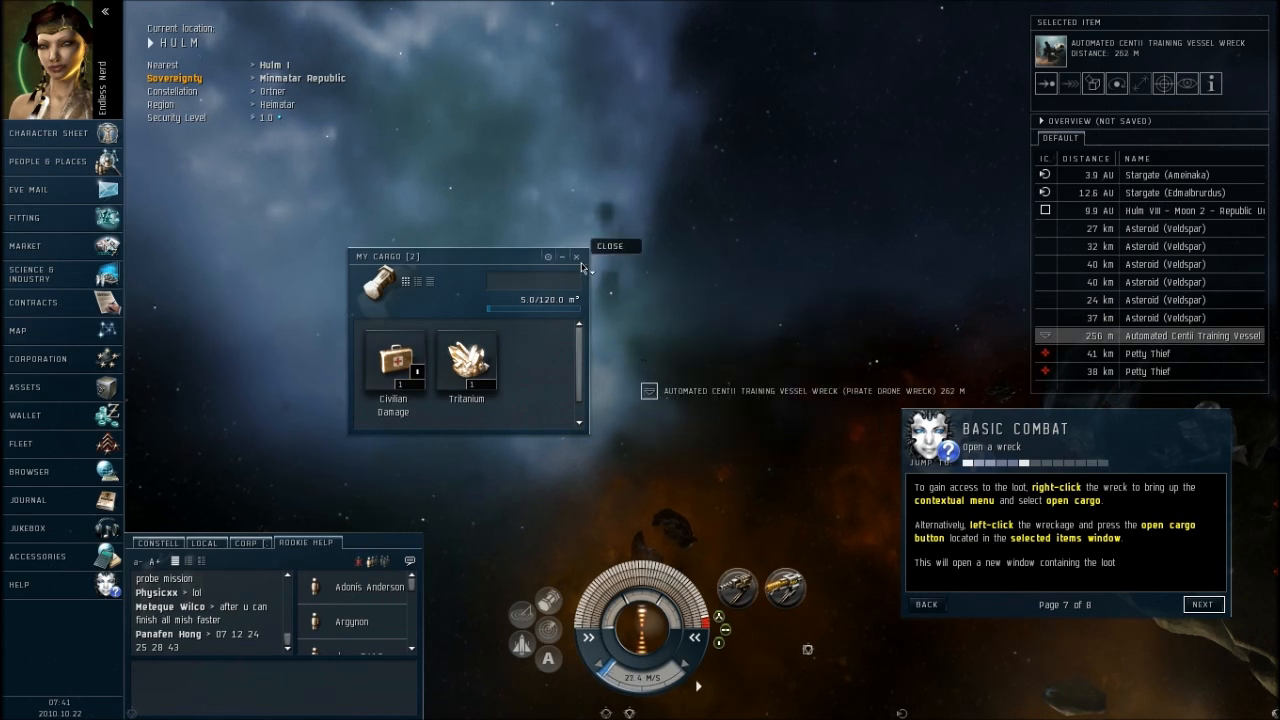
left_click(576, 256)
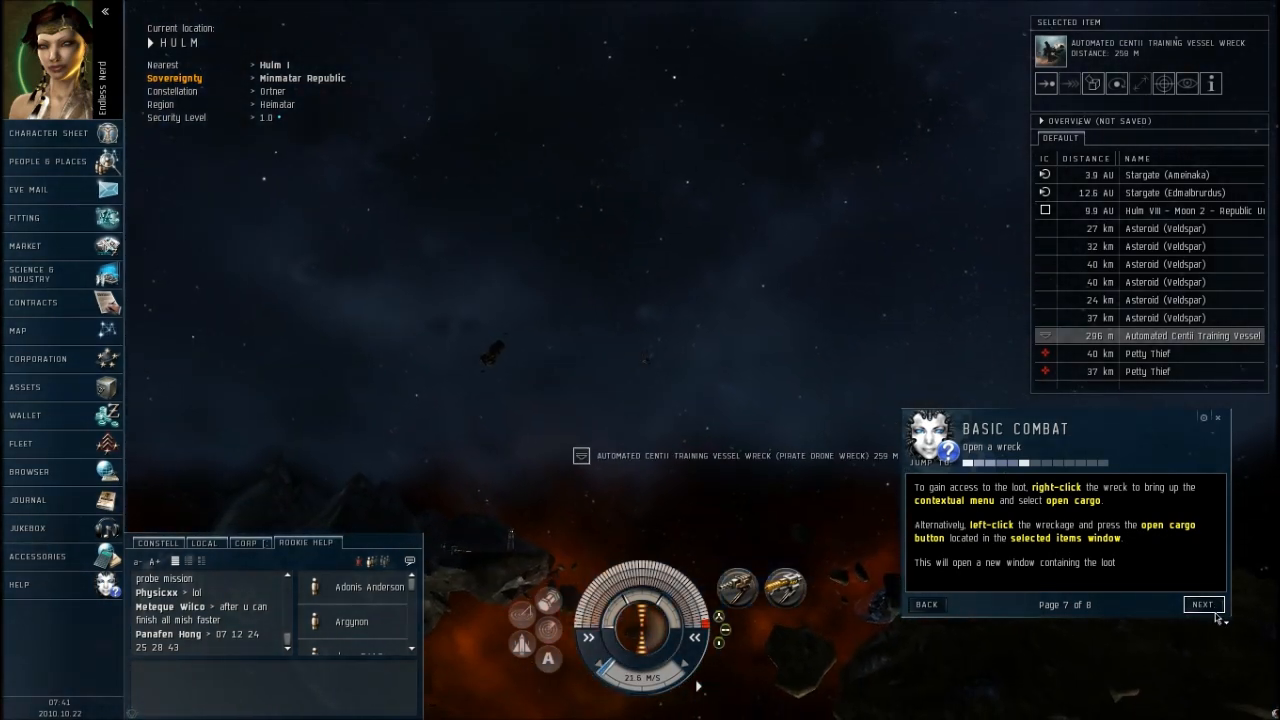
- Finish the Basic Combat pages and select the nearby Petty Thief
left_click(1204, 604)
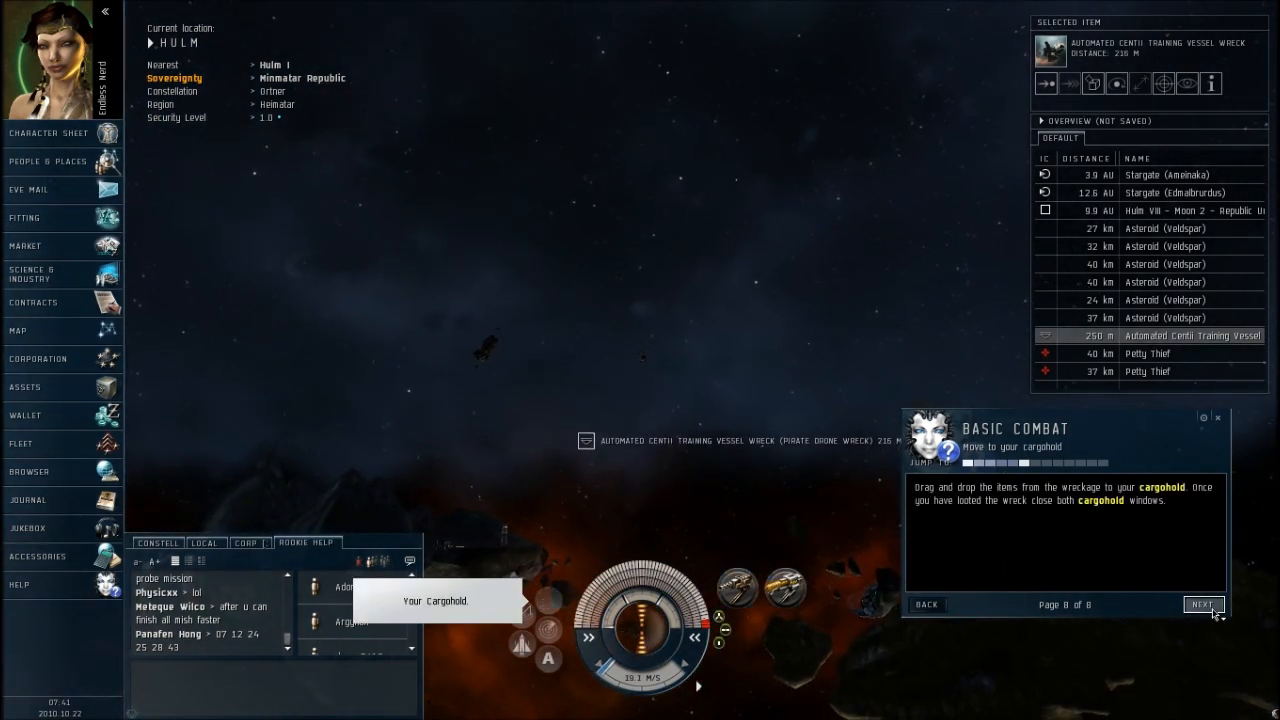
left_click(1204, 604)
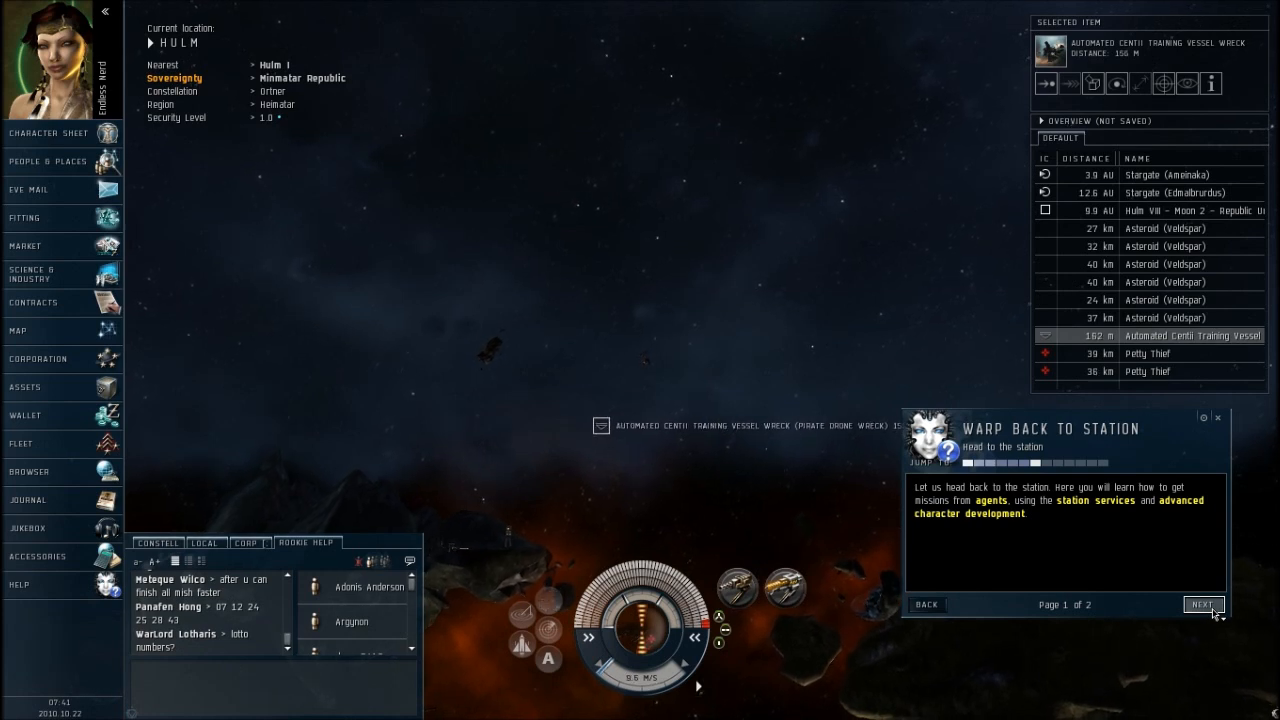
left_click(1148, 352)
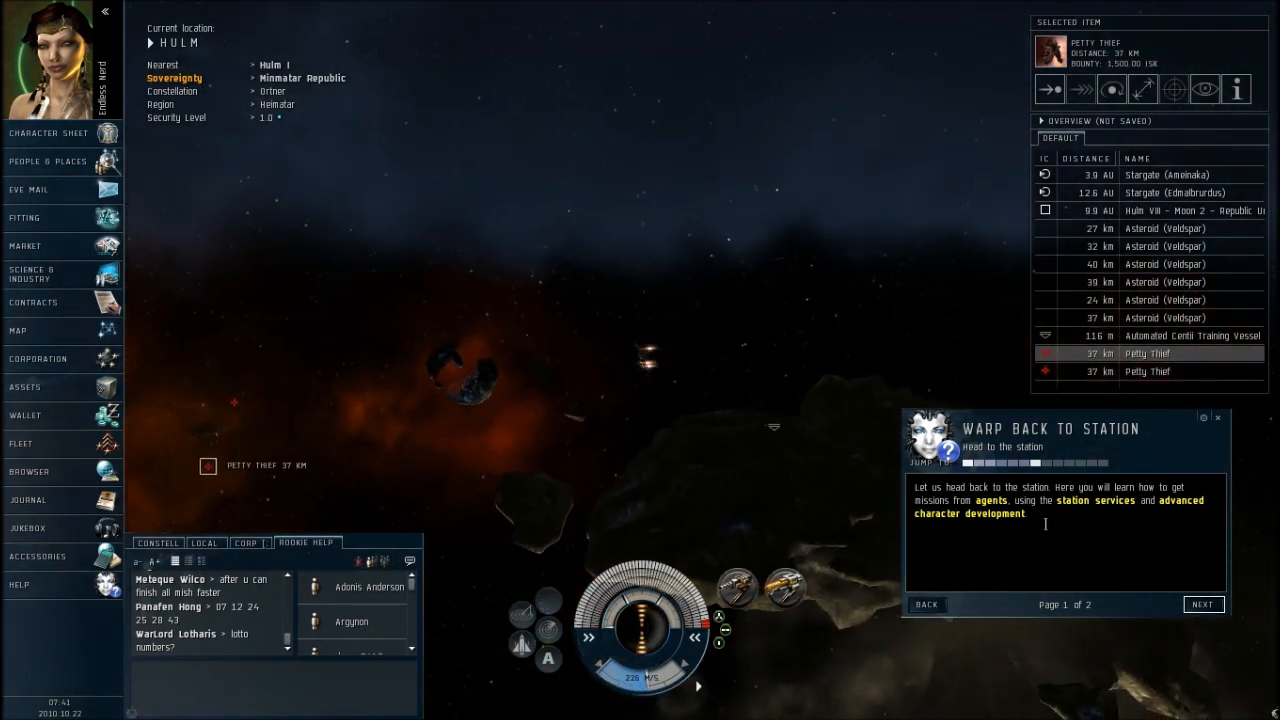
- Reach the Warp Back to Station tutorial's docking instructions page
left_click(1204, 604)
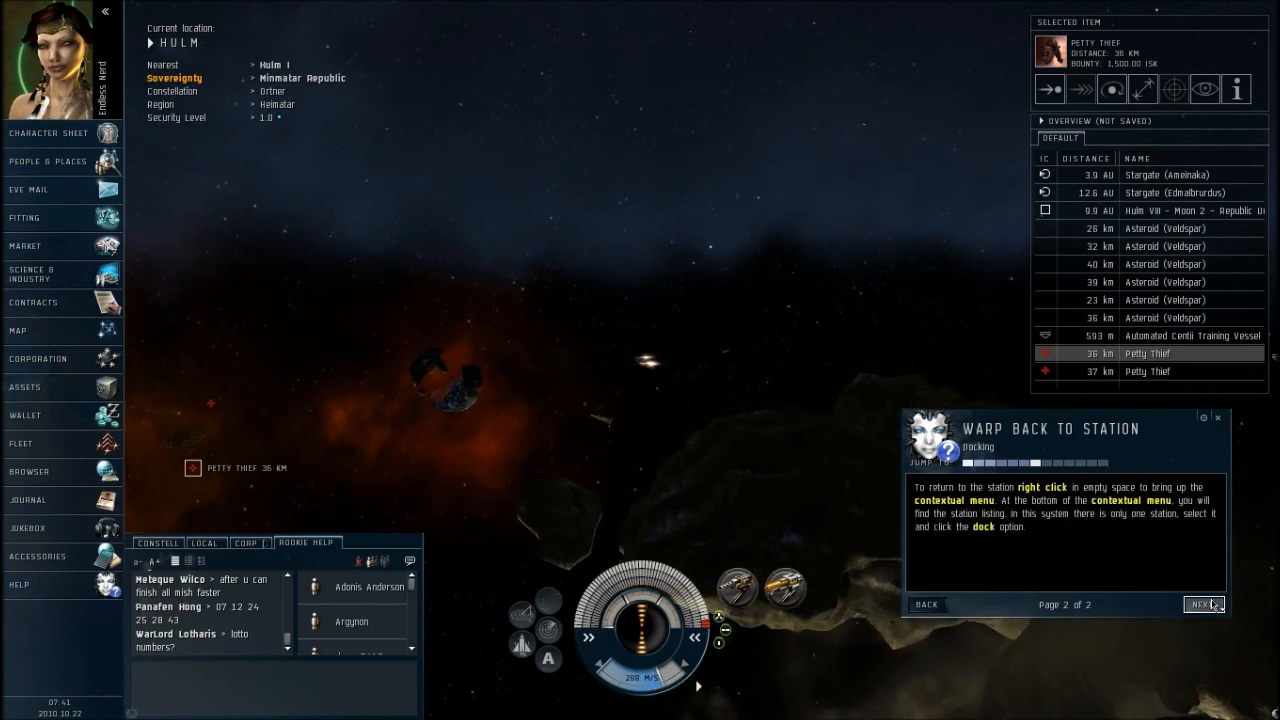
left_click(1204, 604)
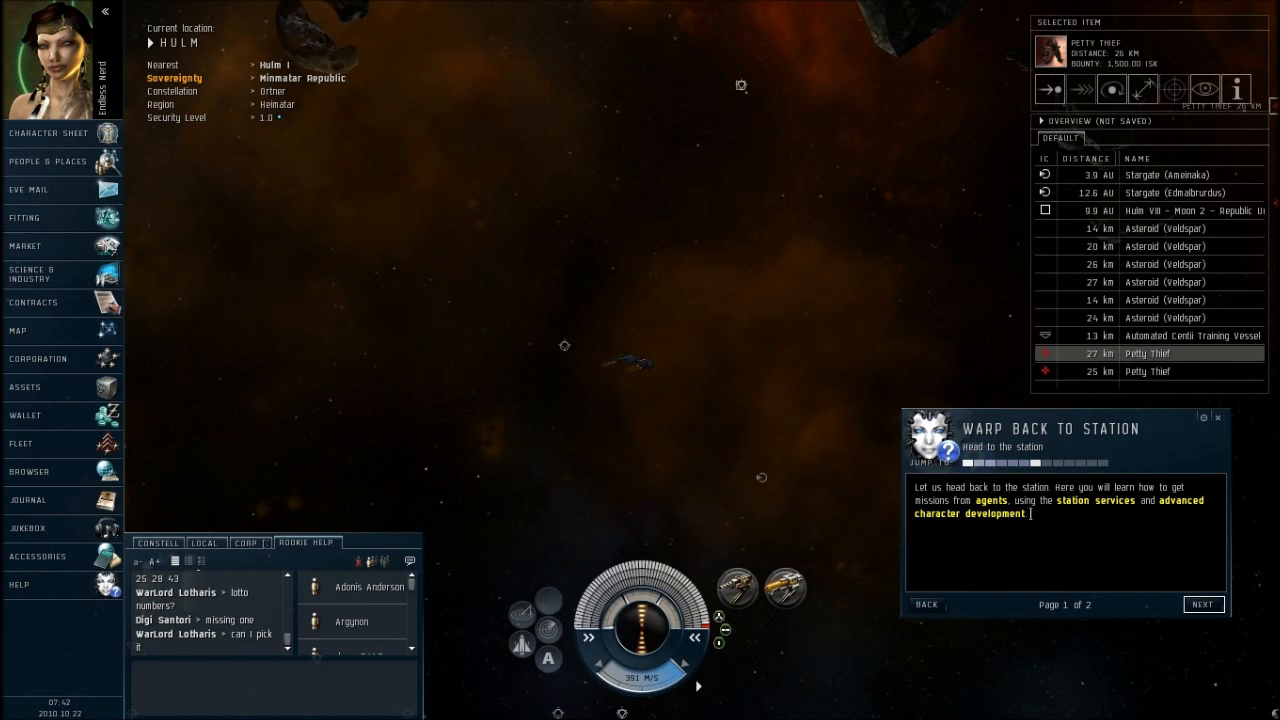
left_click(1204, 604)
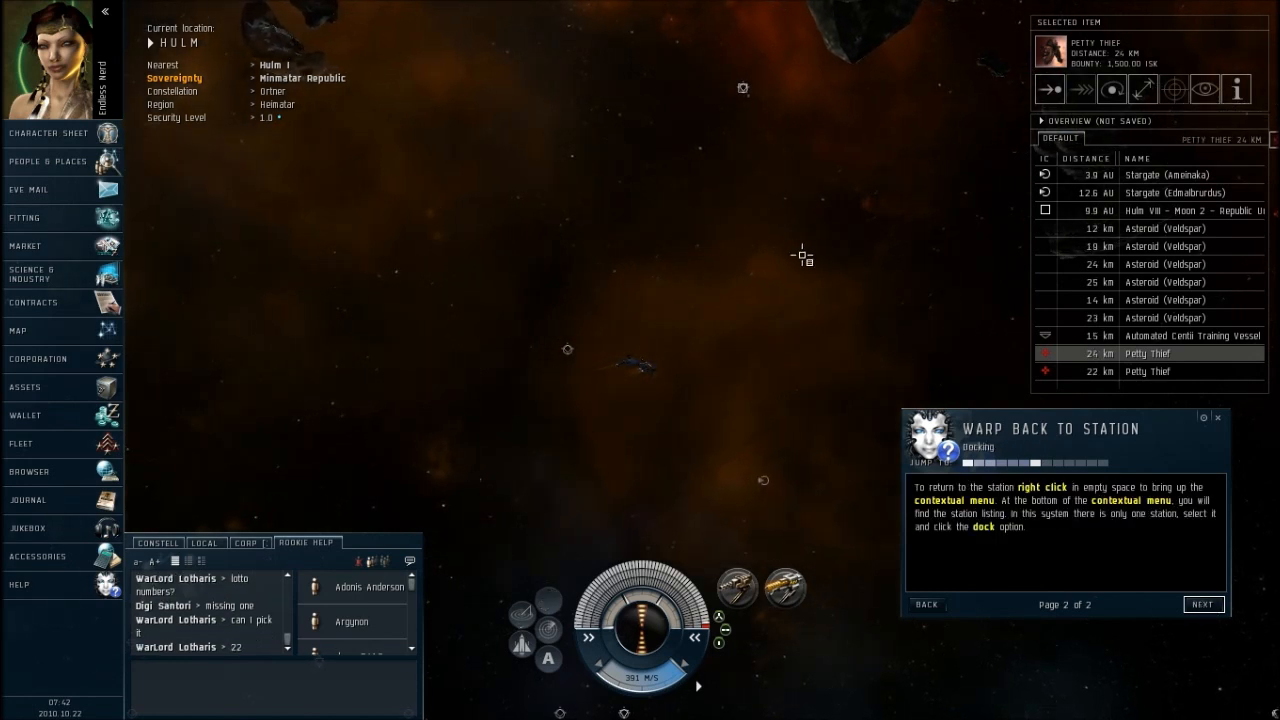
- Dock at Hulm VIII - Moon 2 - Republic University School via the in-space Stations menu
right_click(810, 256)
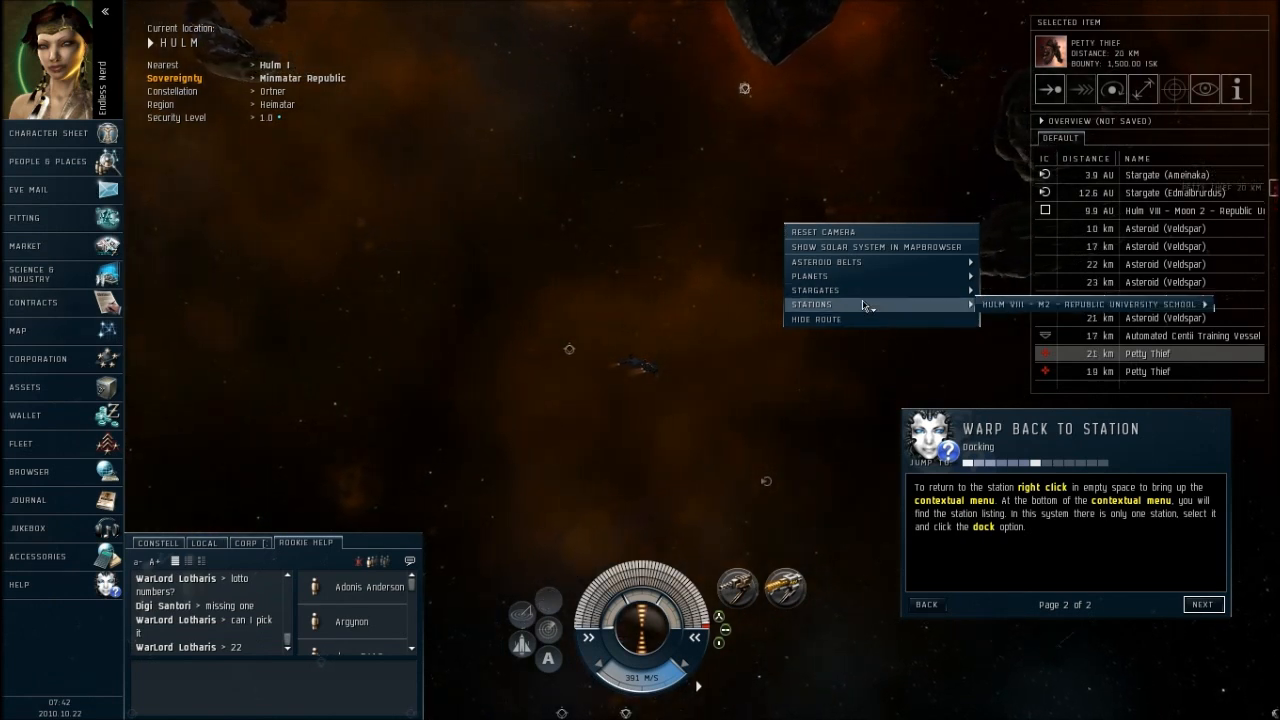
mouse_move(860, 304)
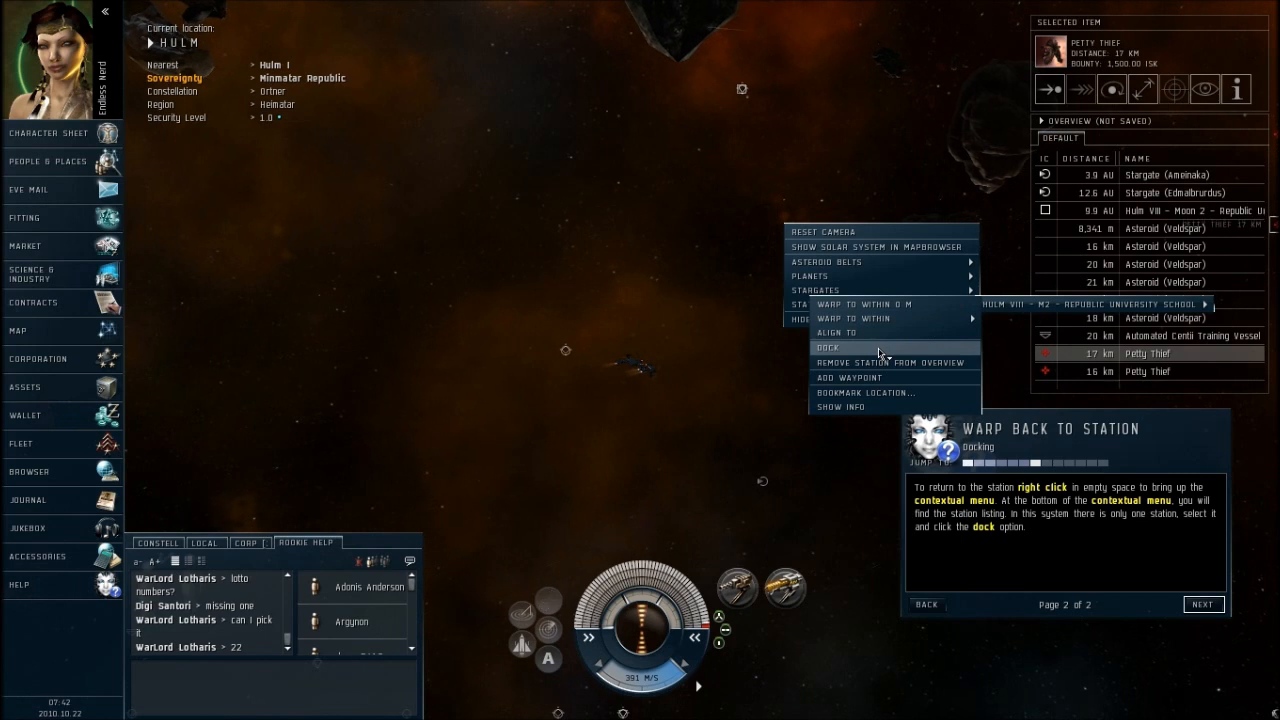
left_click(832, 348)
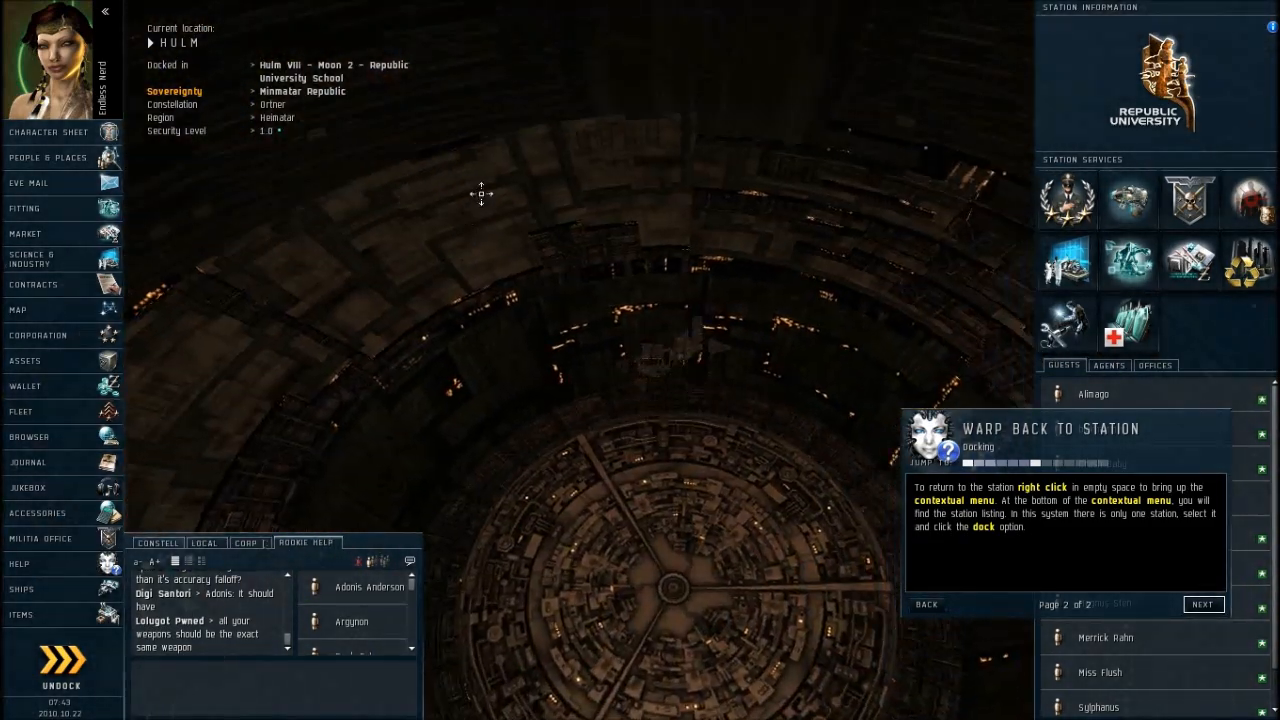
- Move the Civilian Damage Control from the ship's cargo hold into the station item hangar
left_click(1204, 604)
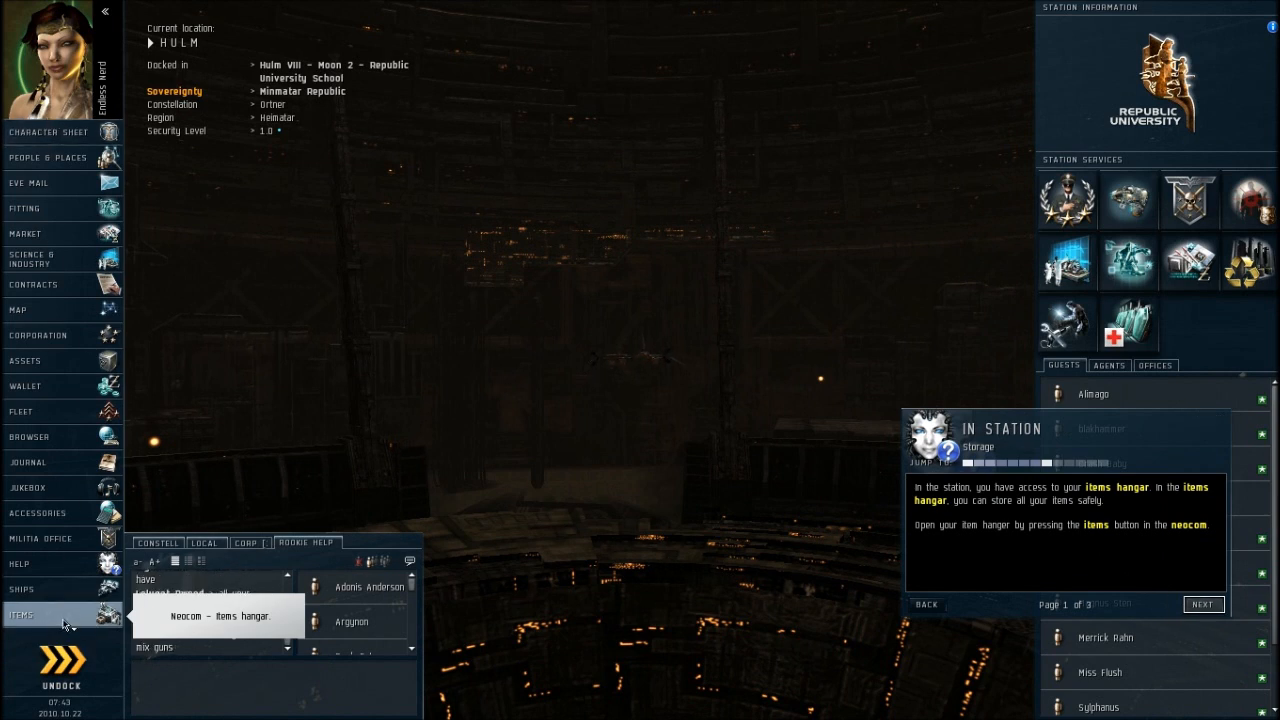
left_click(22, 614)
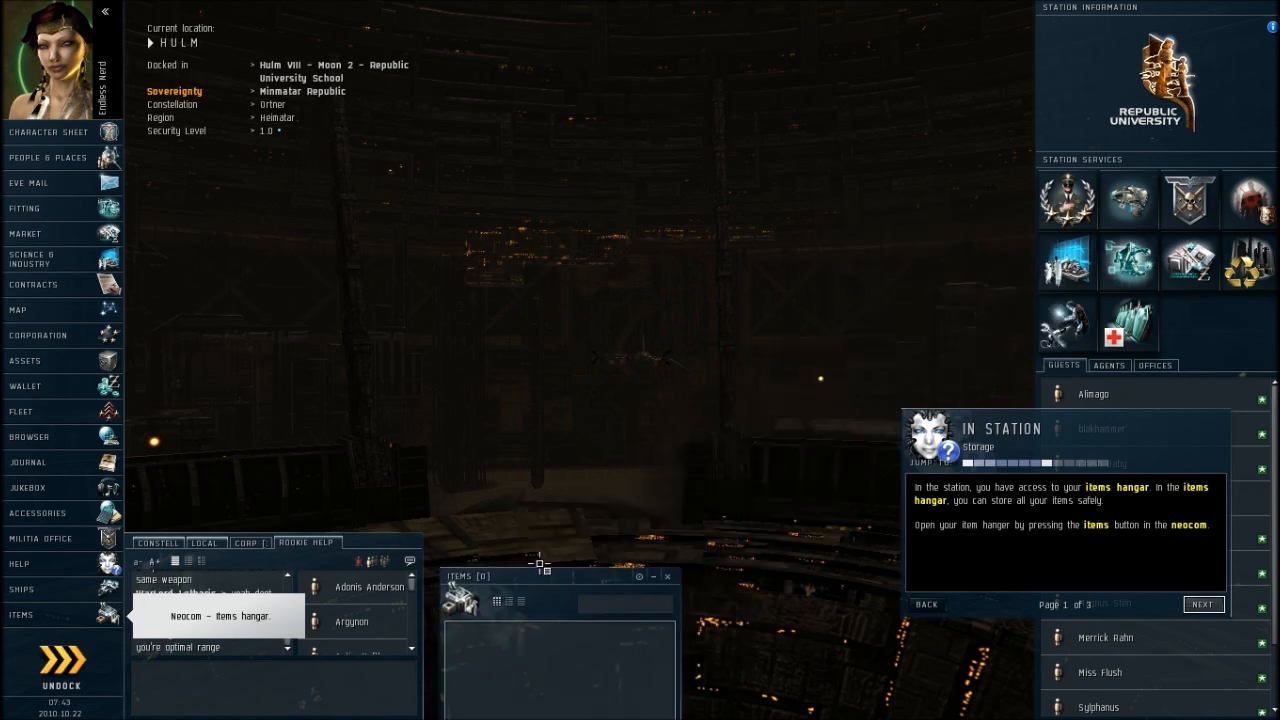
right_click(648, 356)
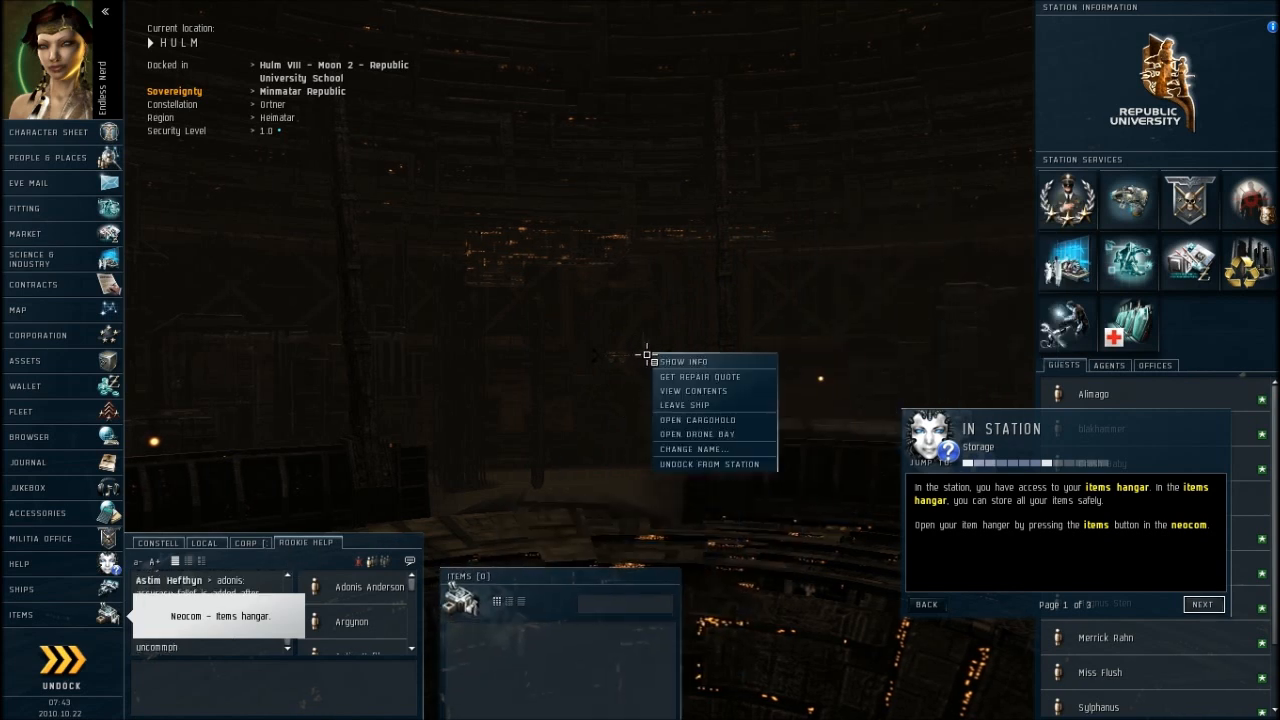
mouse_move(542, 420)
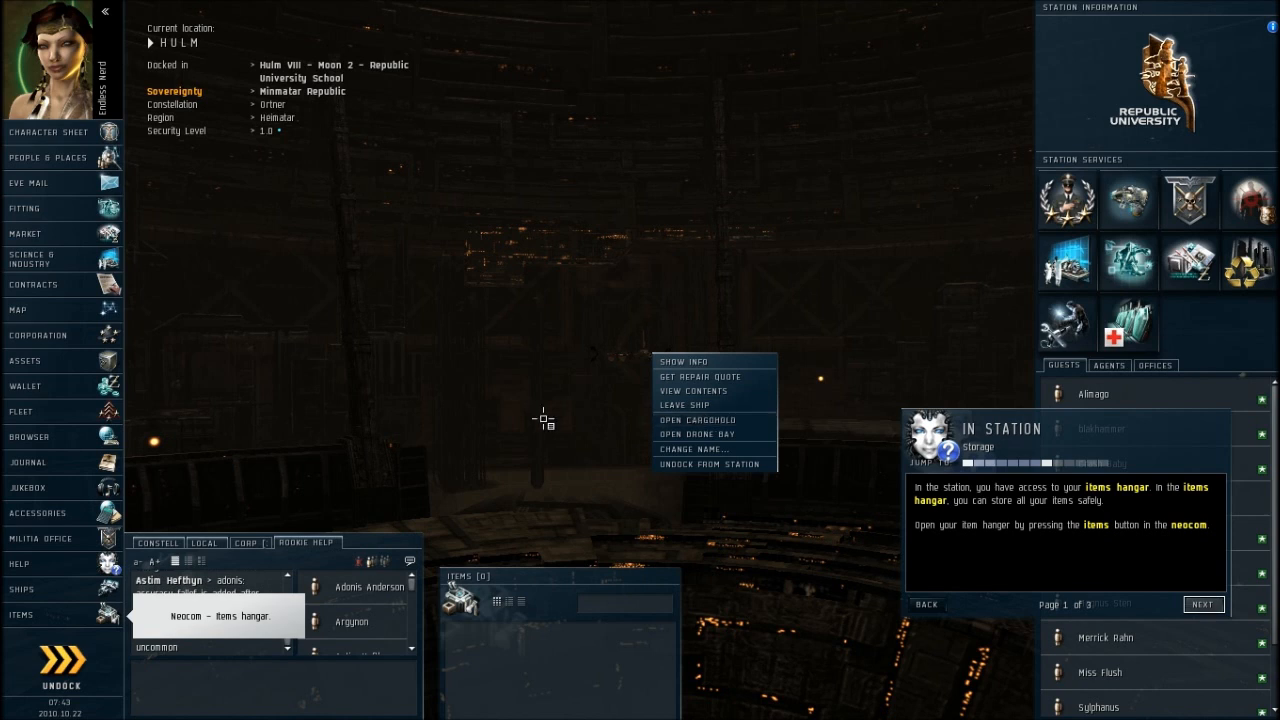
left_click(696, 420)
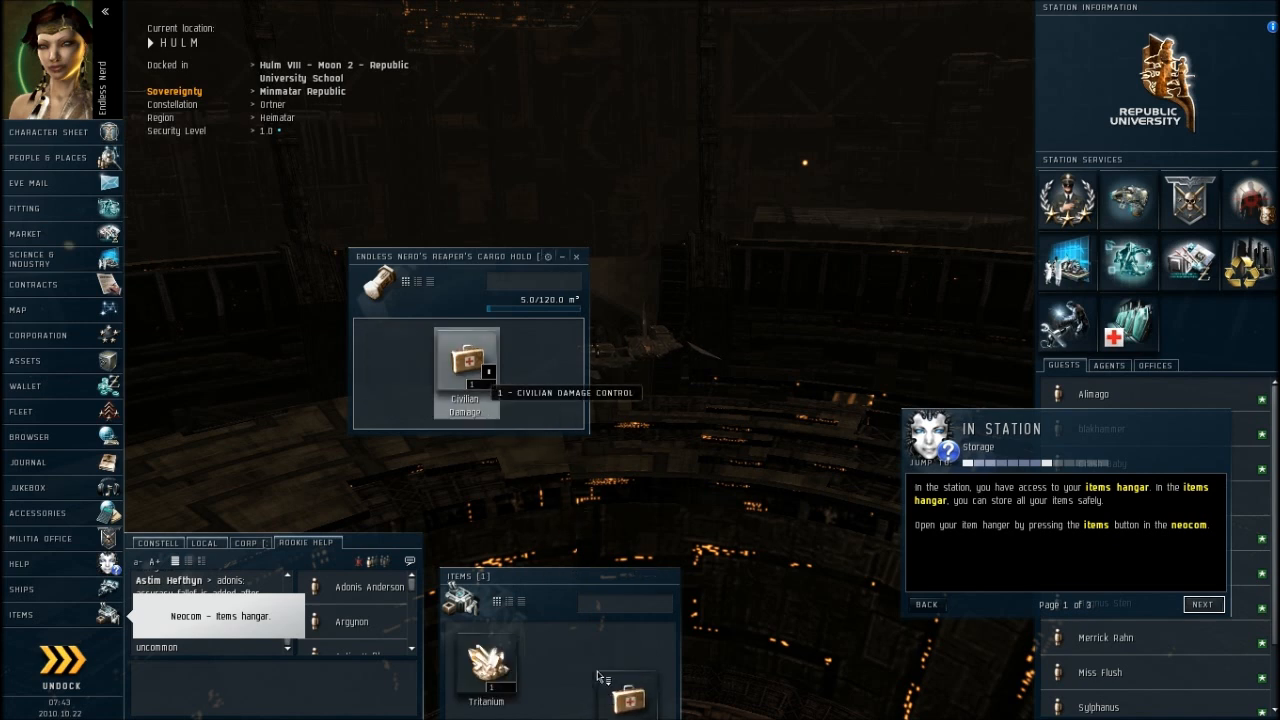
left_click_drag(464, 364, 556, 664)
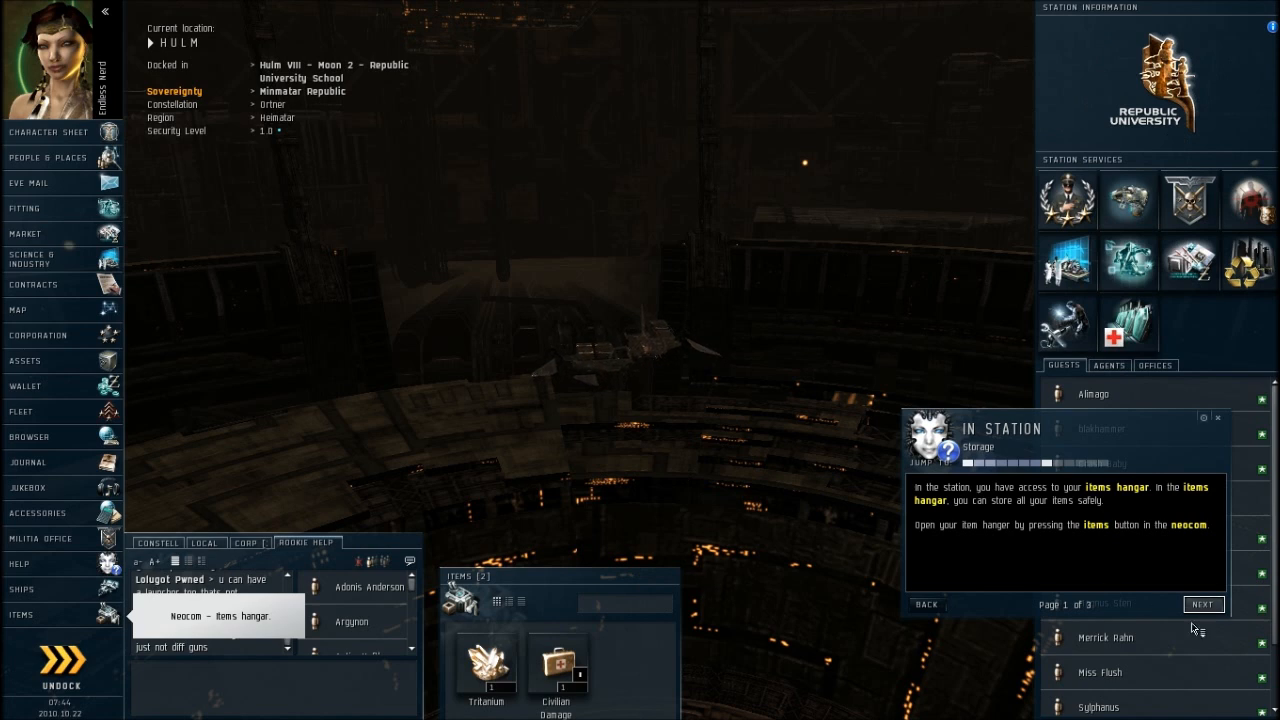
- Step through the station tutorial's unloading pages to reach the ship fitting tutorial
left_click(1204, 604)
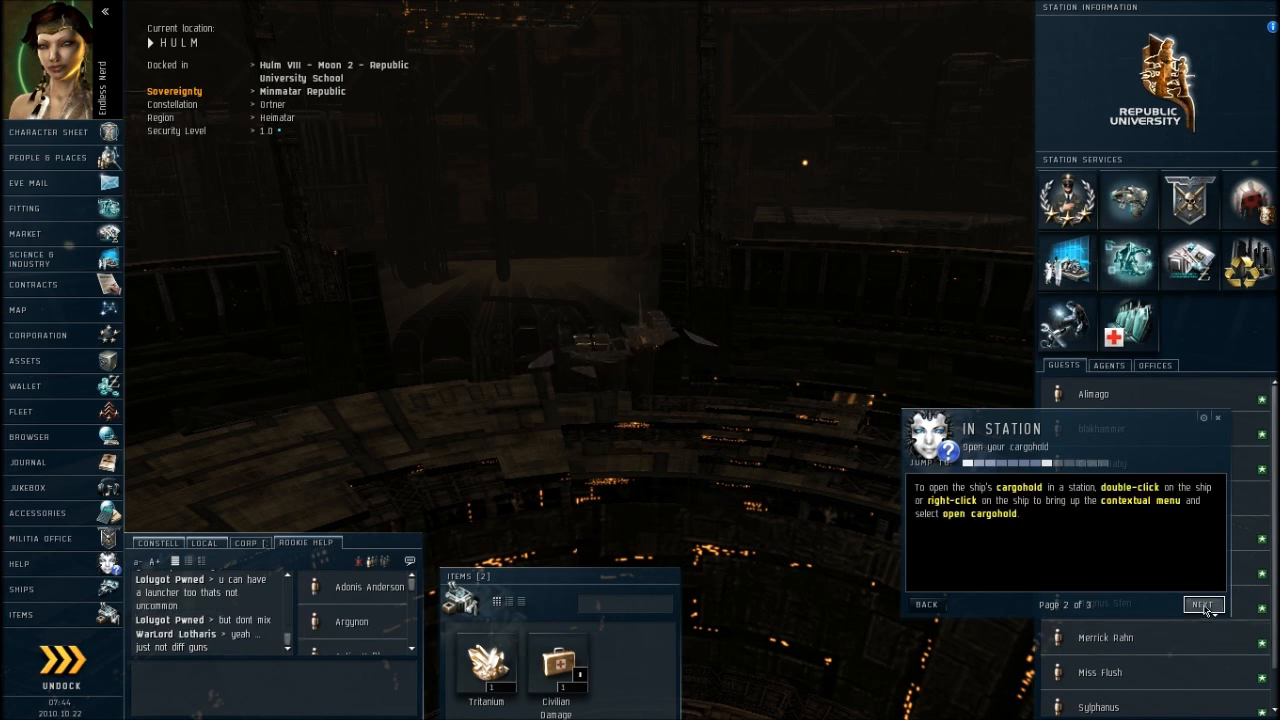
left_click(1202, 604)
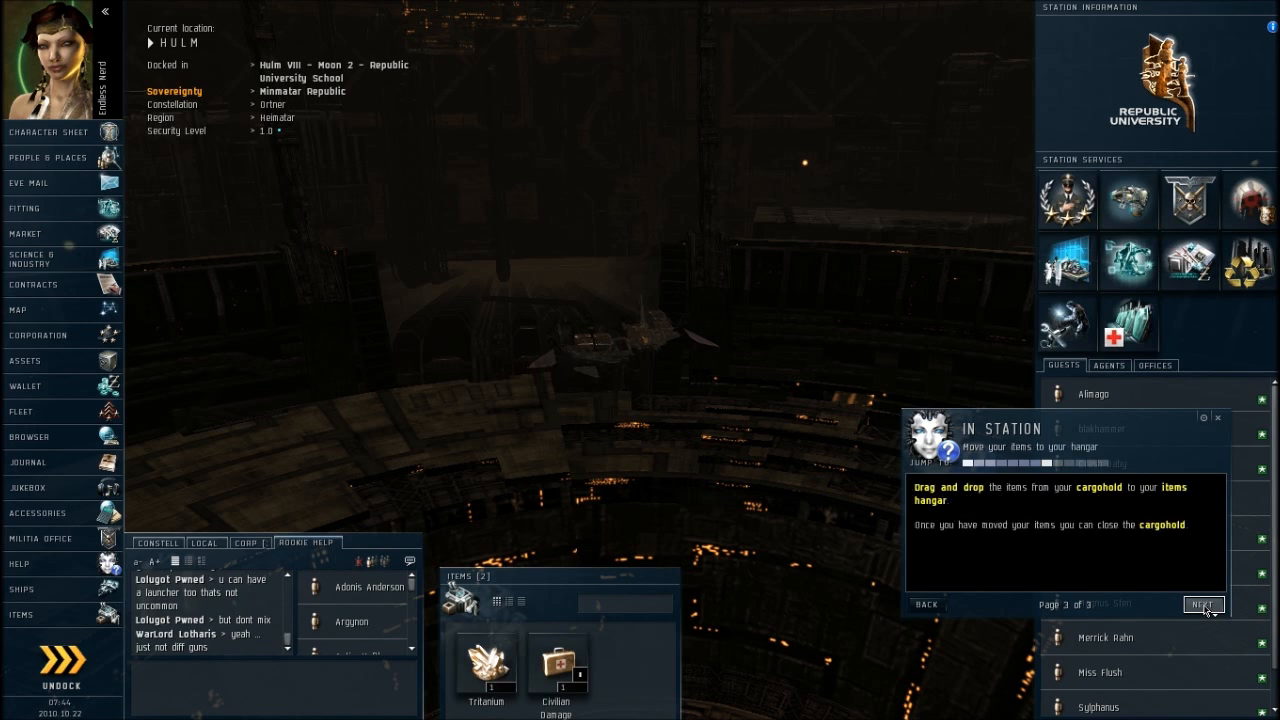
left_click(1204, 604)
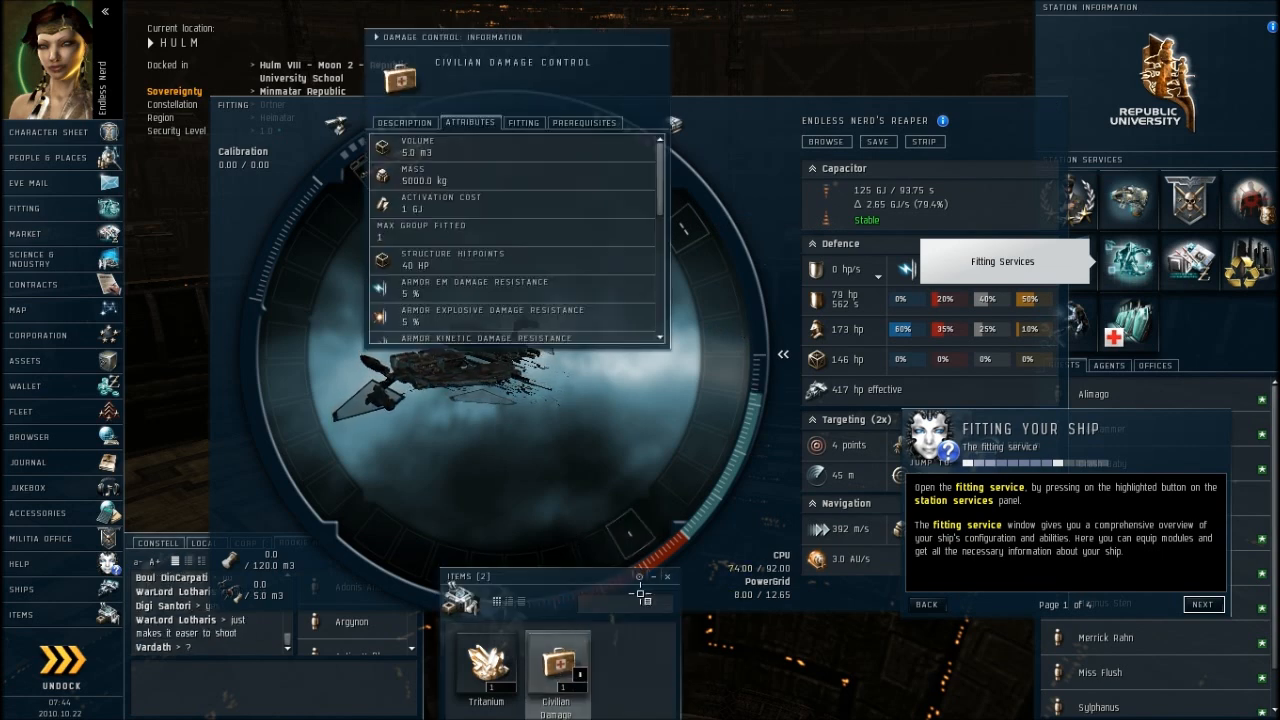
- Check the Civilian Damage Control's fitting requirements and continue the fitting tutorial
left_click(524, 122)
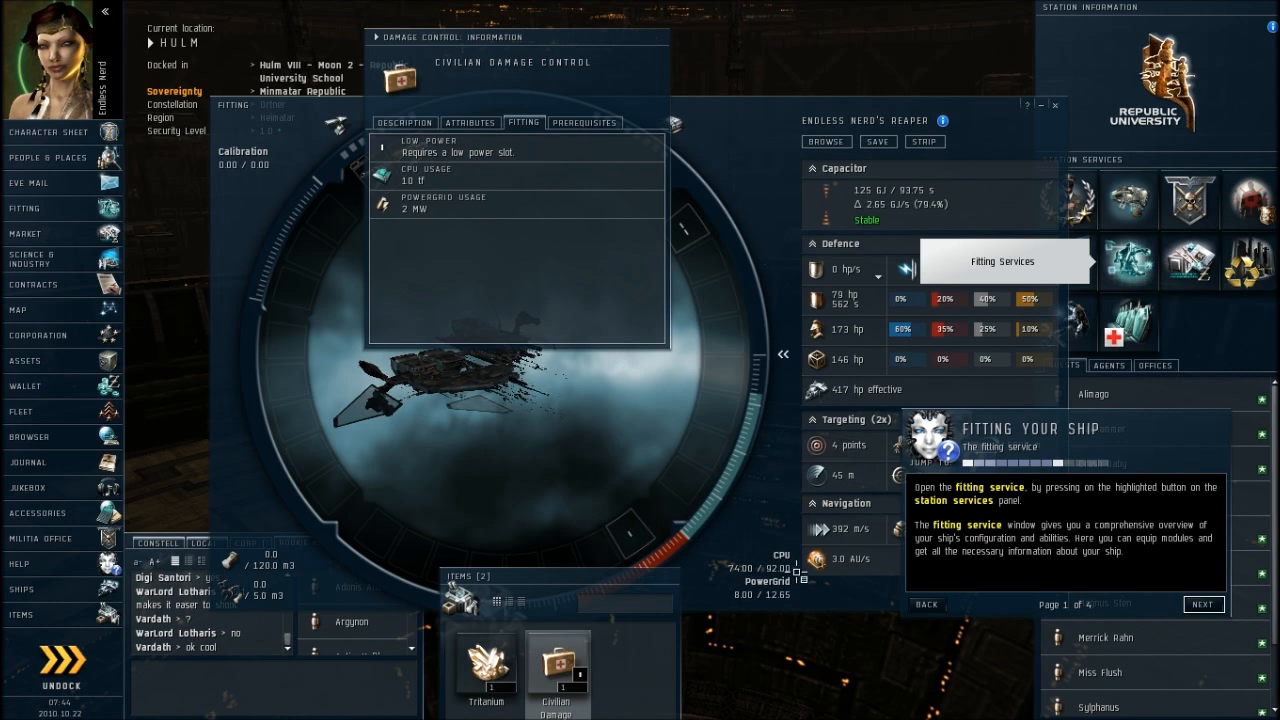
mouse_move(476, 212)
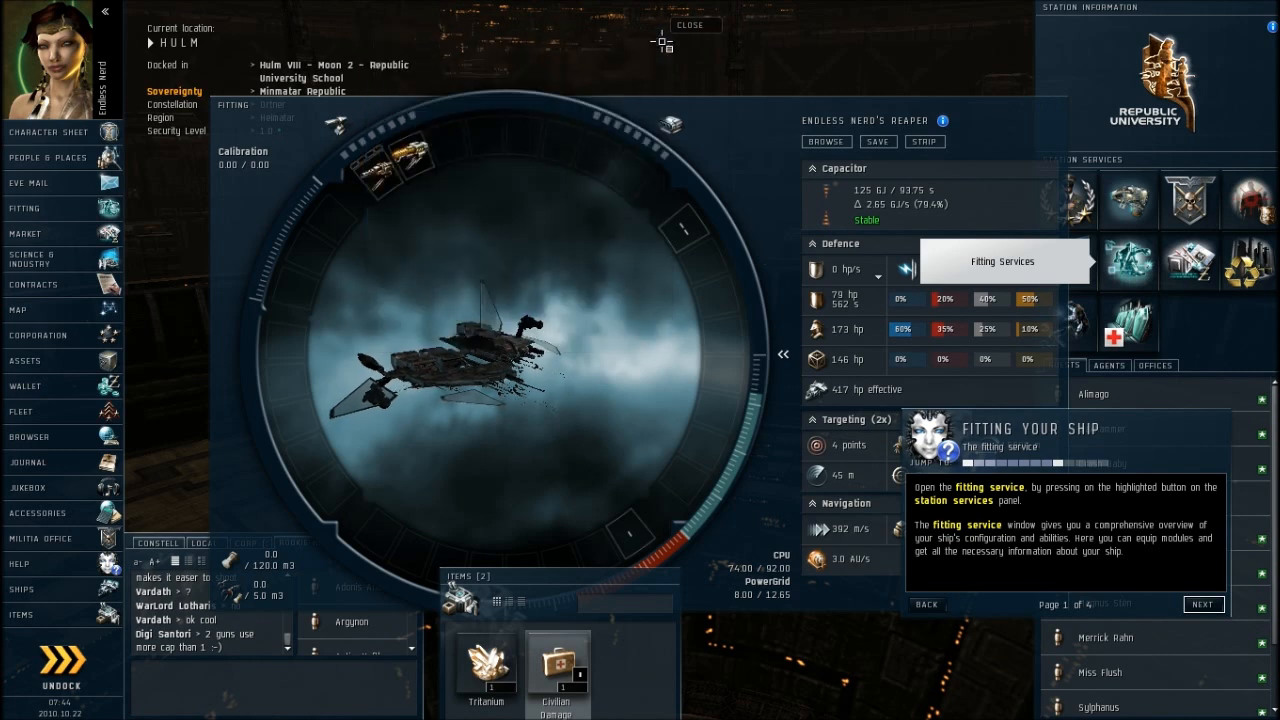
mouse_move(48, 132)
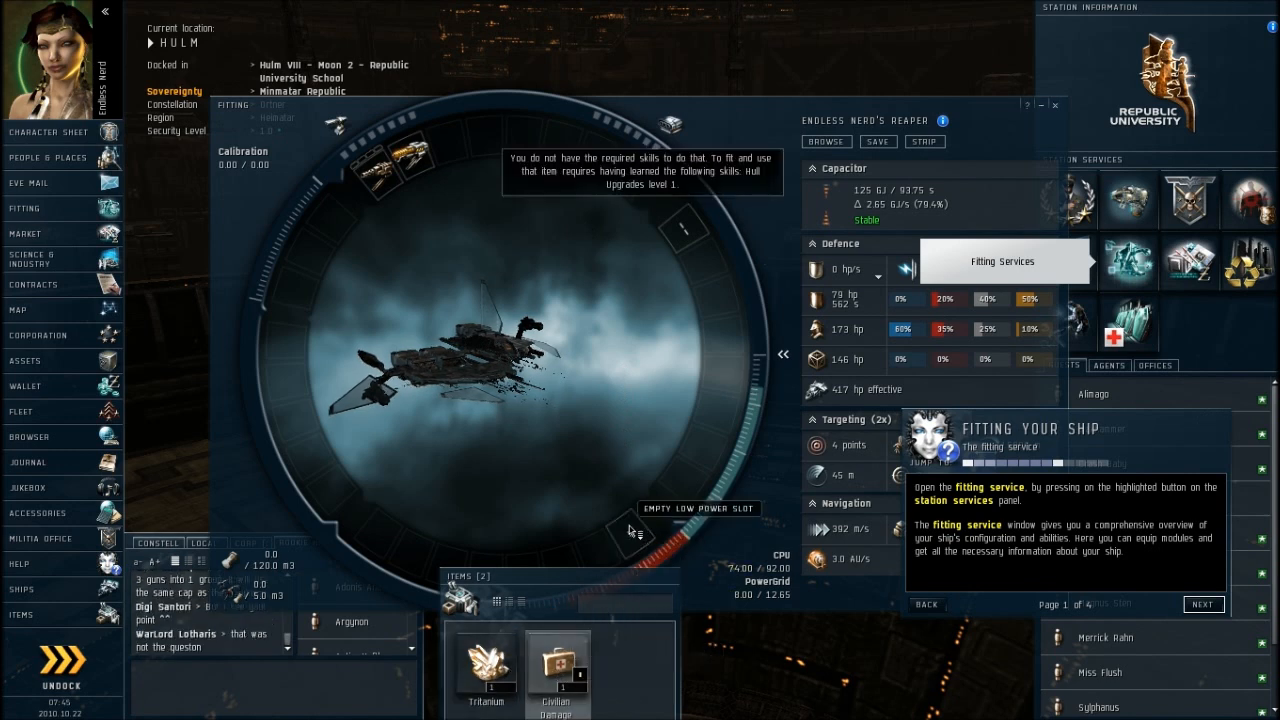
mouse_move(576, 250)
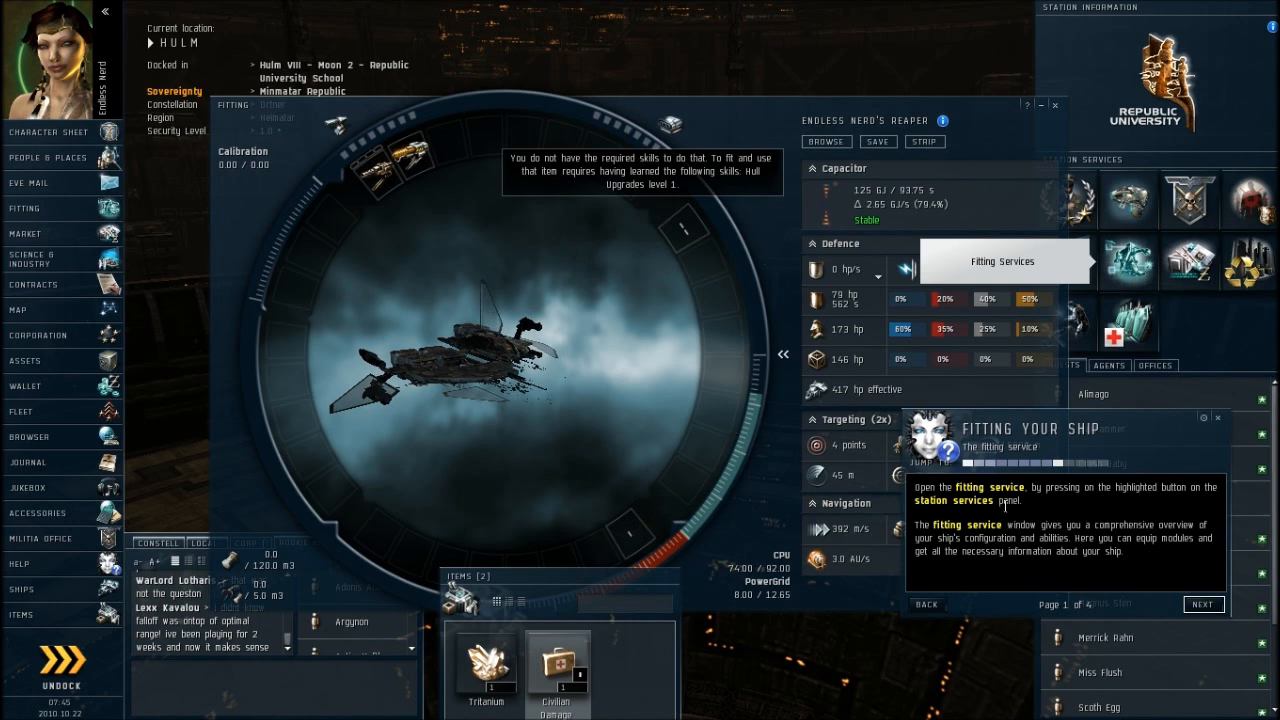
left_click(1202, 604)
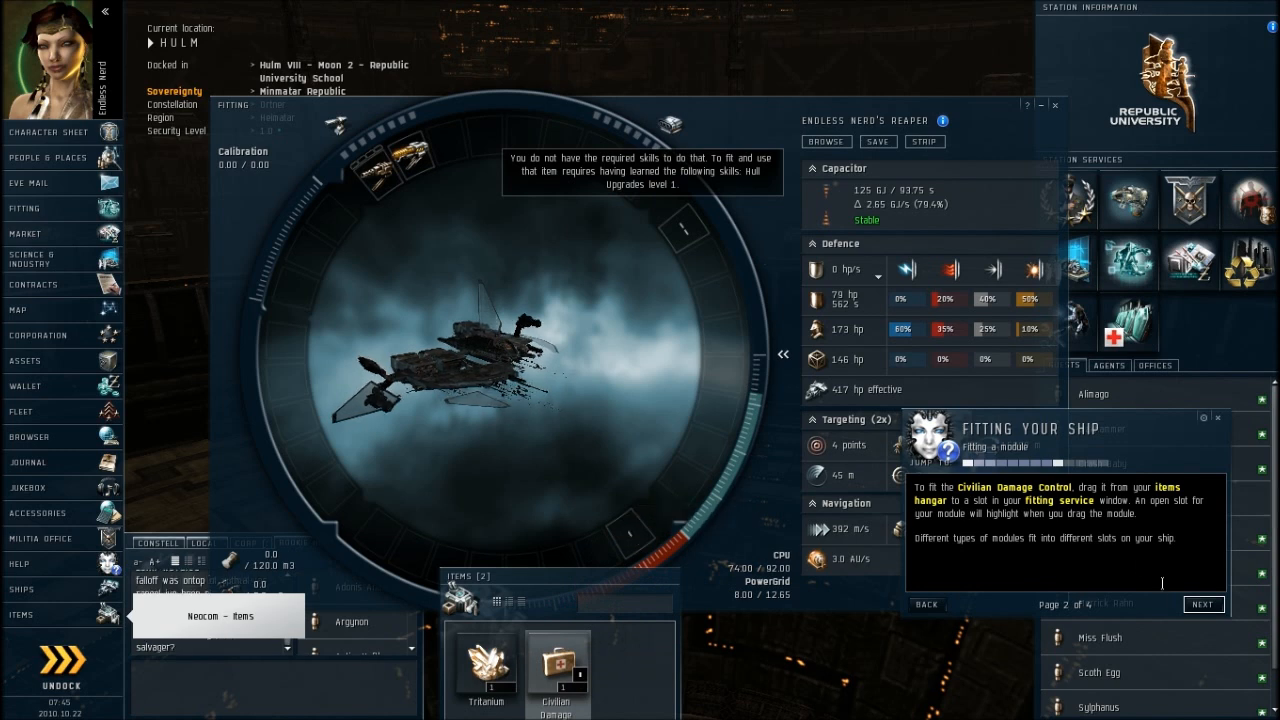
- Advance the fitting tutorial to its pages about skills like Shield Management
left_click(1204, 604)
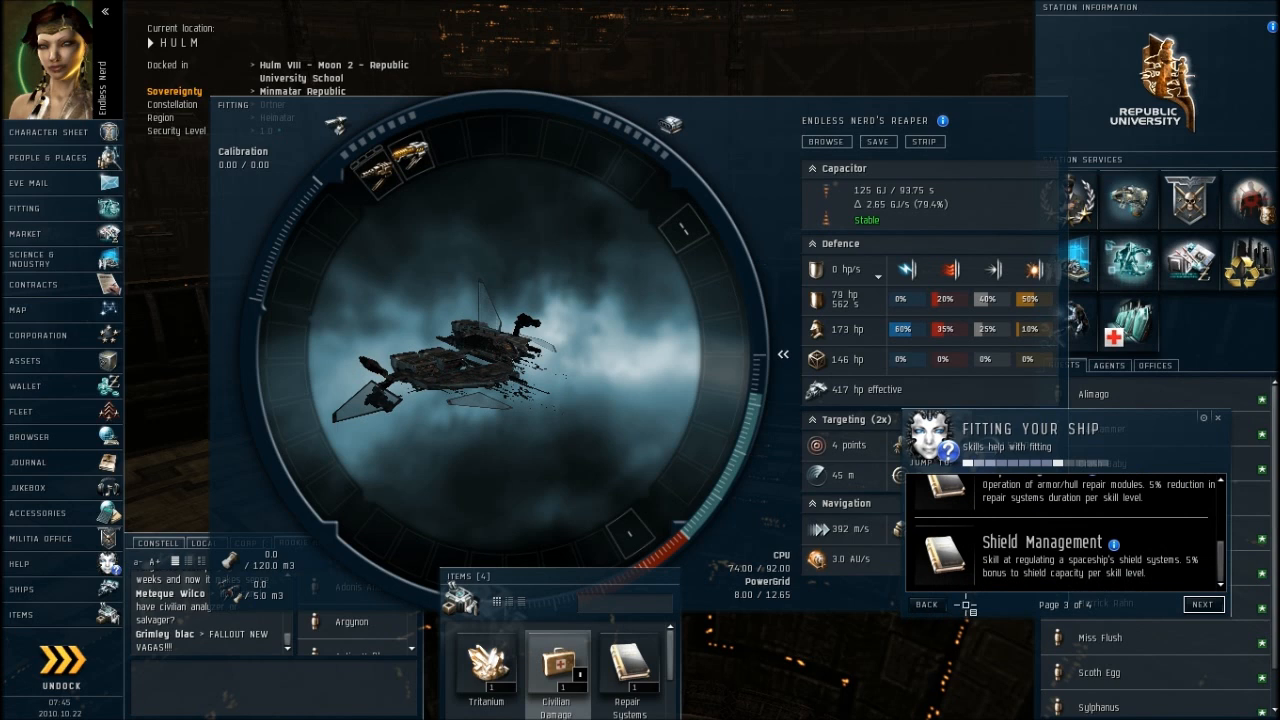
left_click(1202, 604)
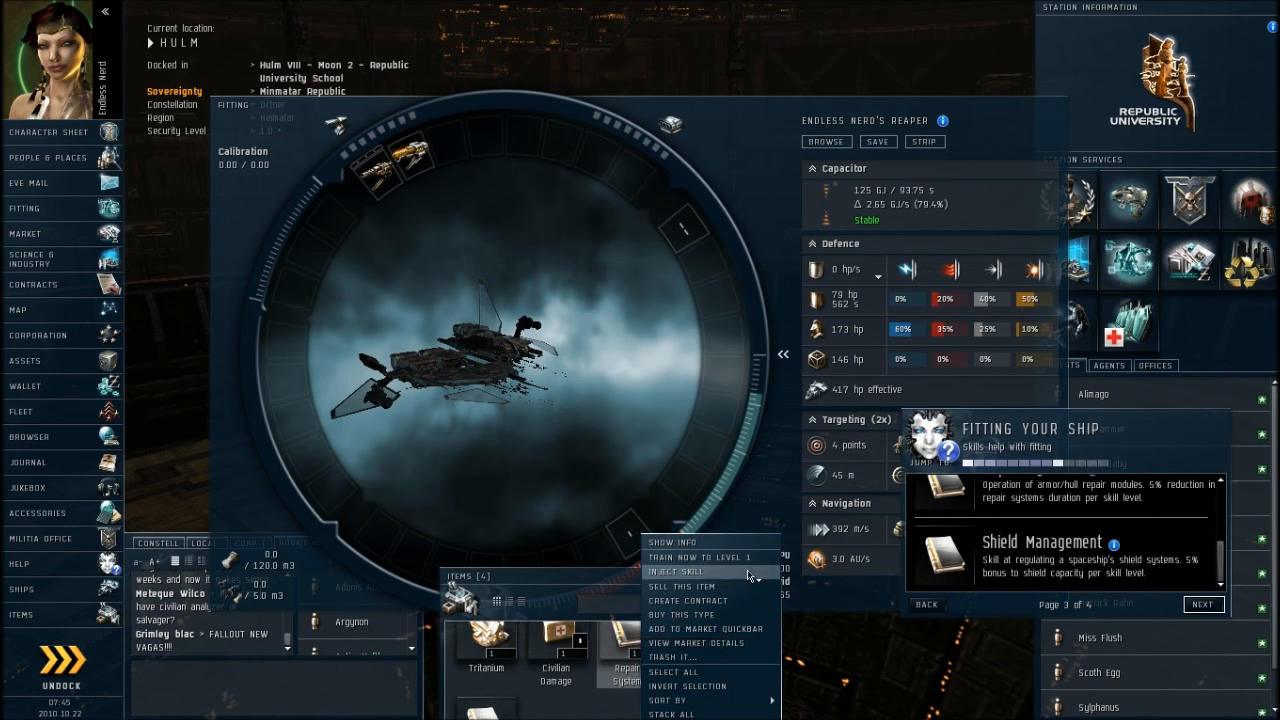
- Queue Shield Management for training and apply the updated training queue
left_click(676, 572)
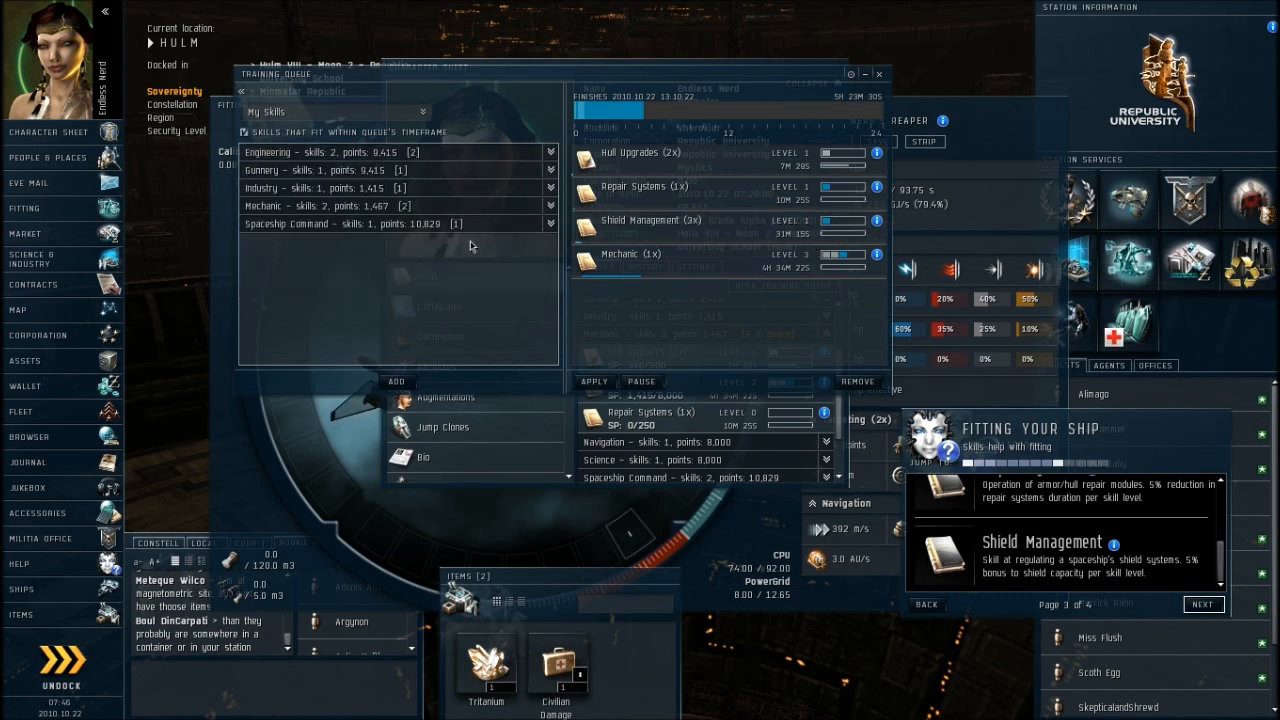
left_click(550, 224)
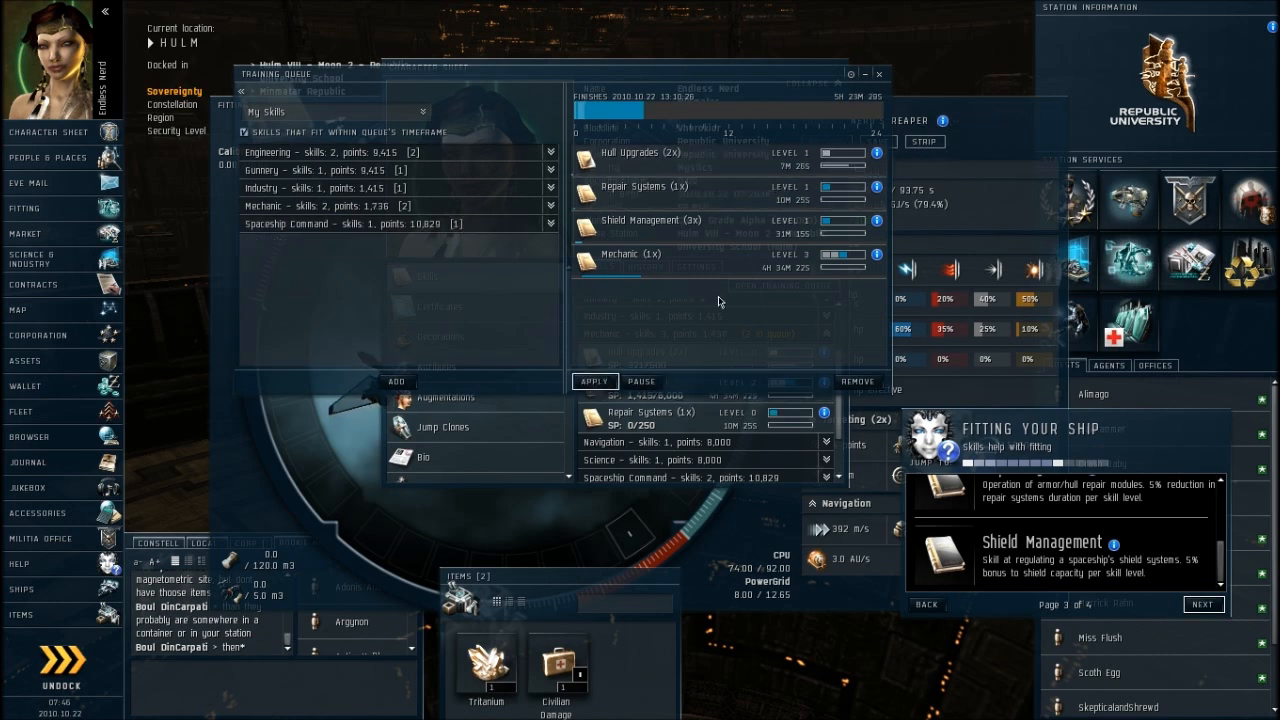
mouse_move(882, 72)
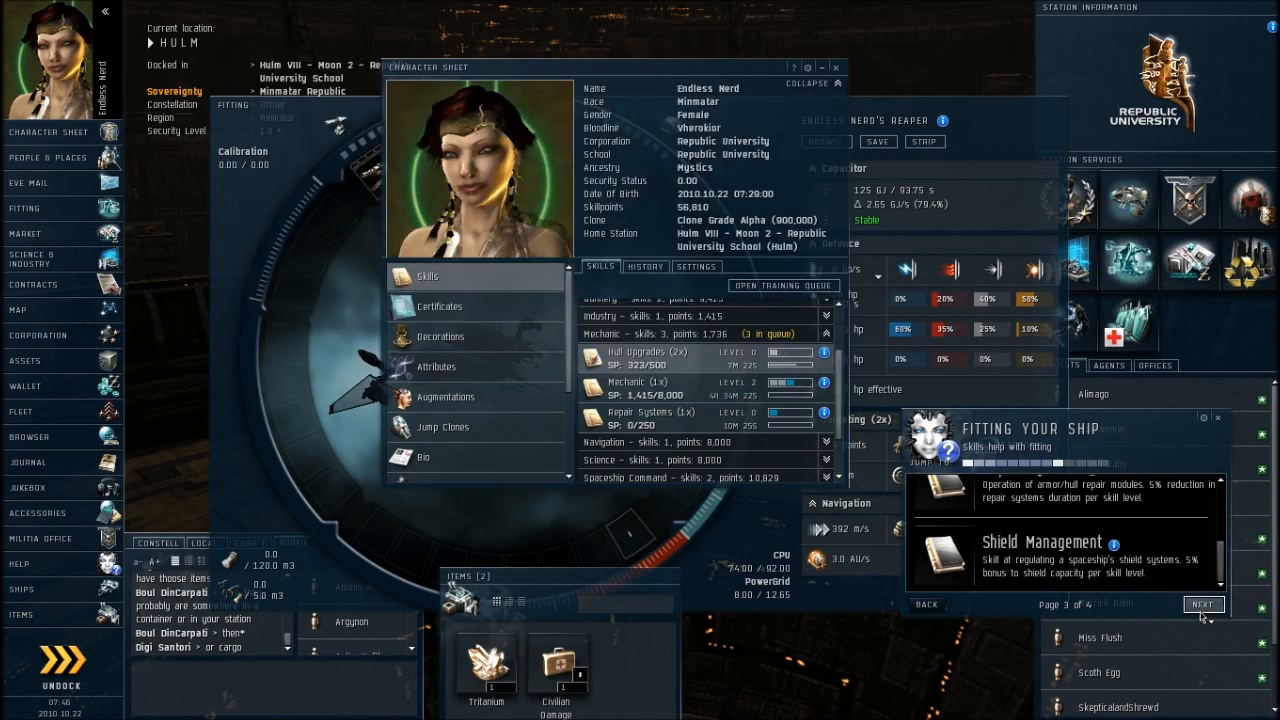
- Close the character sheet and advance to the Skill Training Queue tutorial
left_click(1202, 604)
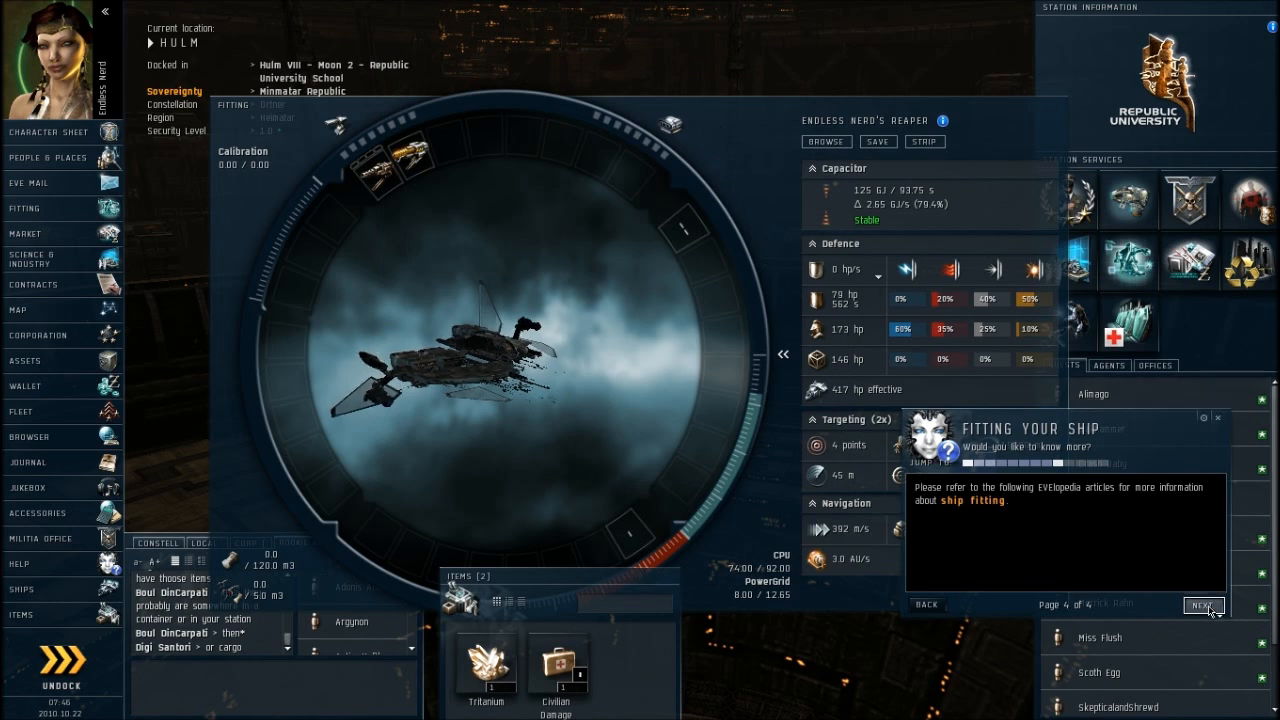
left_click(1204, 604)
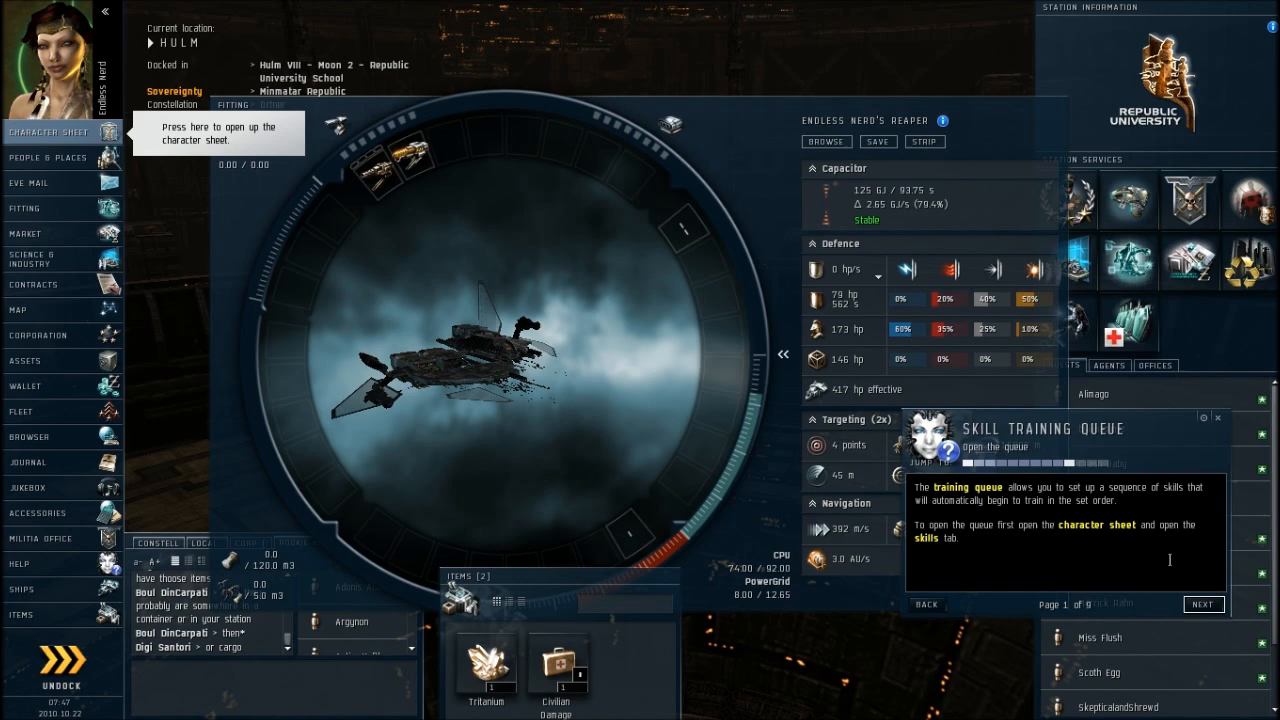
mouse_move(78, 156)
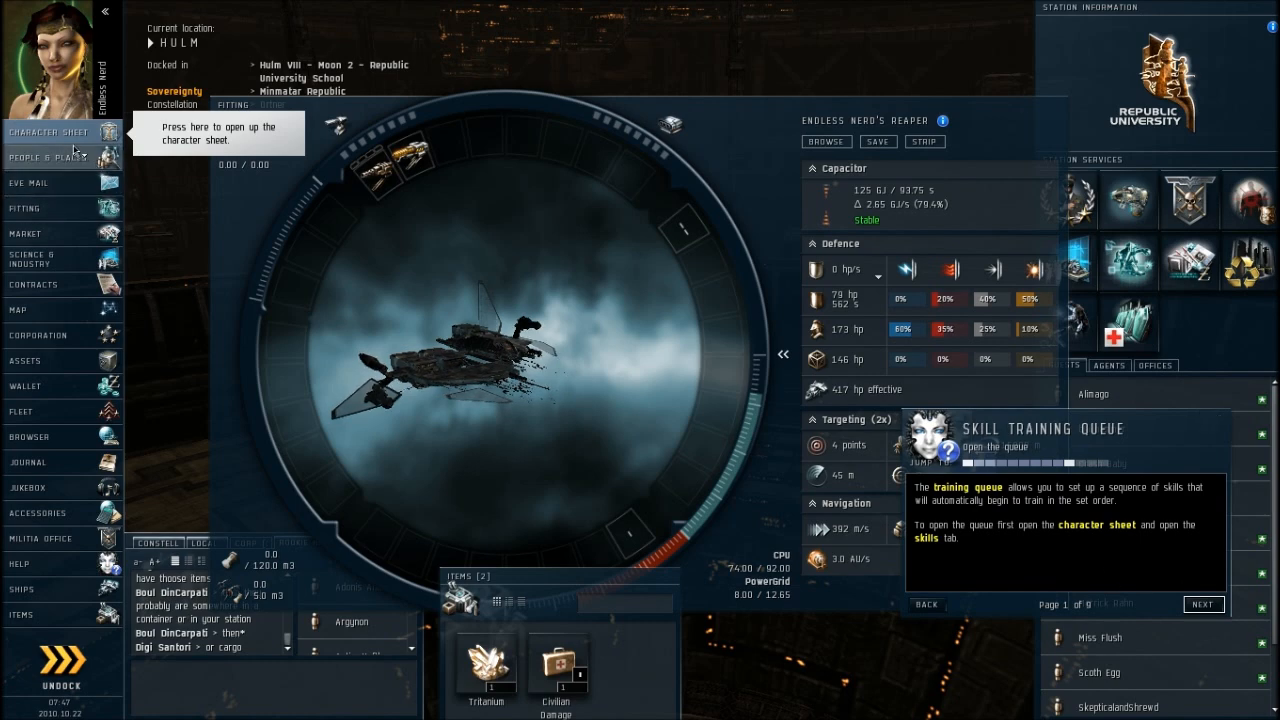
- Bring up the character sheet's training queue and step through the queue tutorial pages
left_click(50, 132)
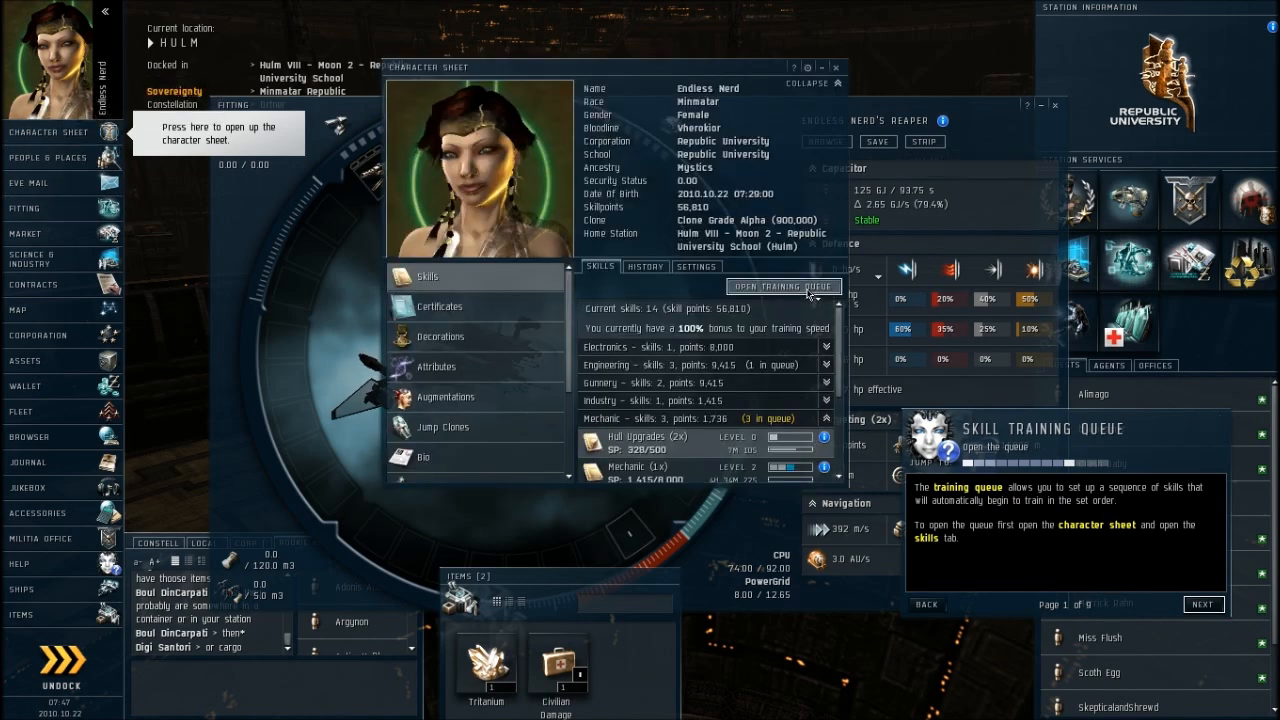
left_click(782, 286)
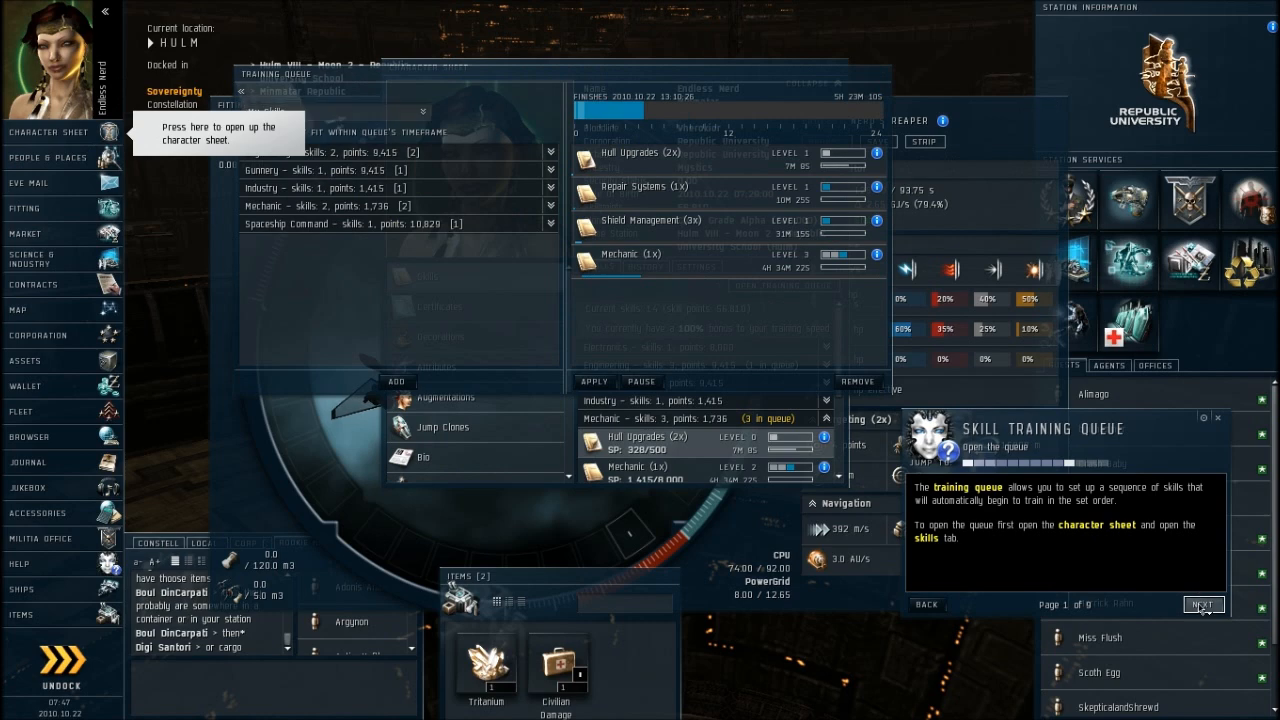
left_click(1204, 604)
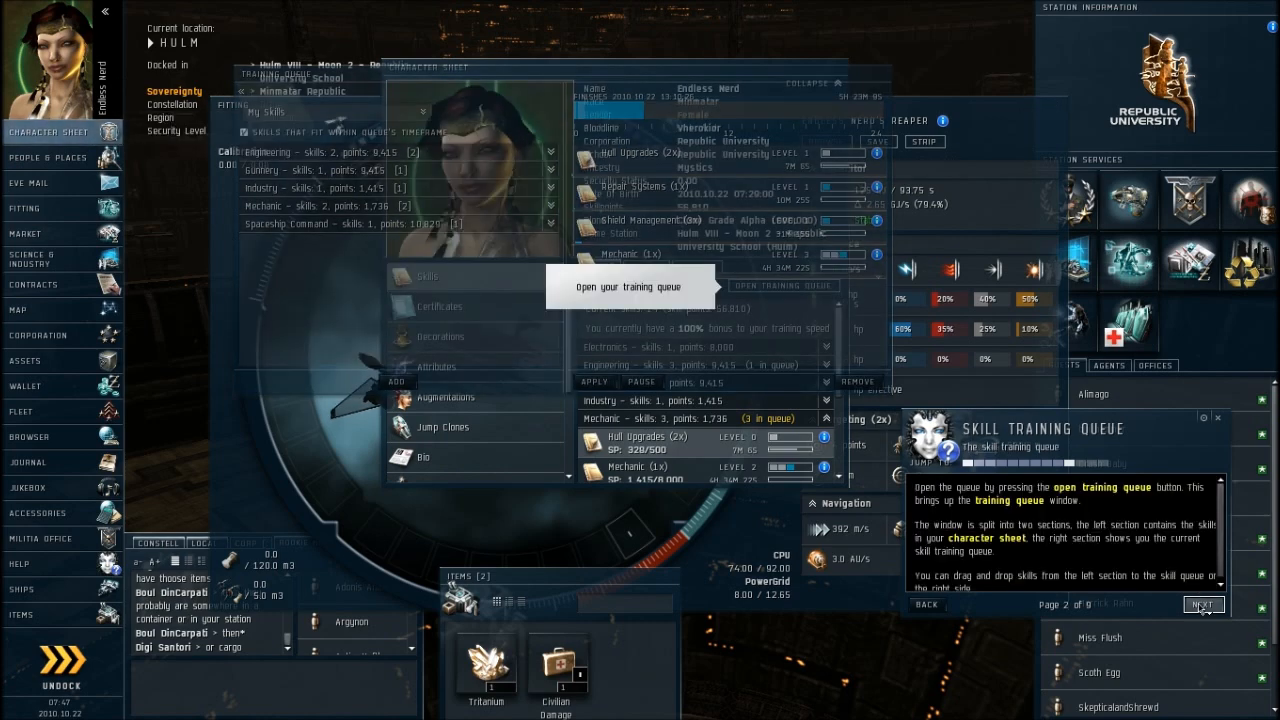
left_click(1204, 604)
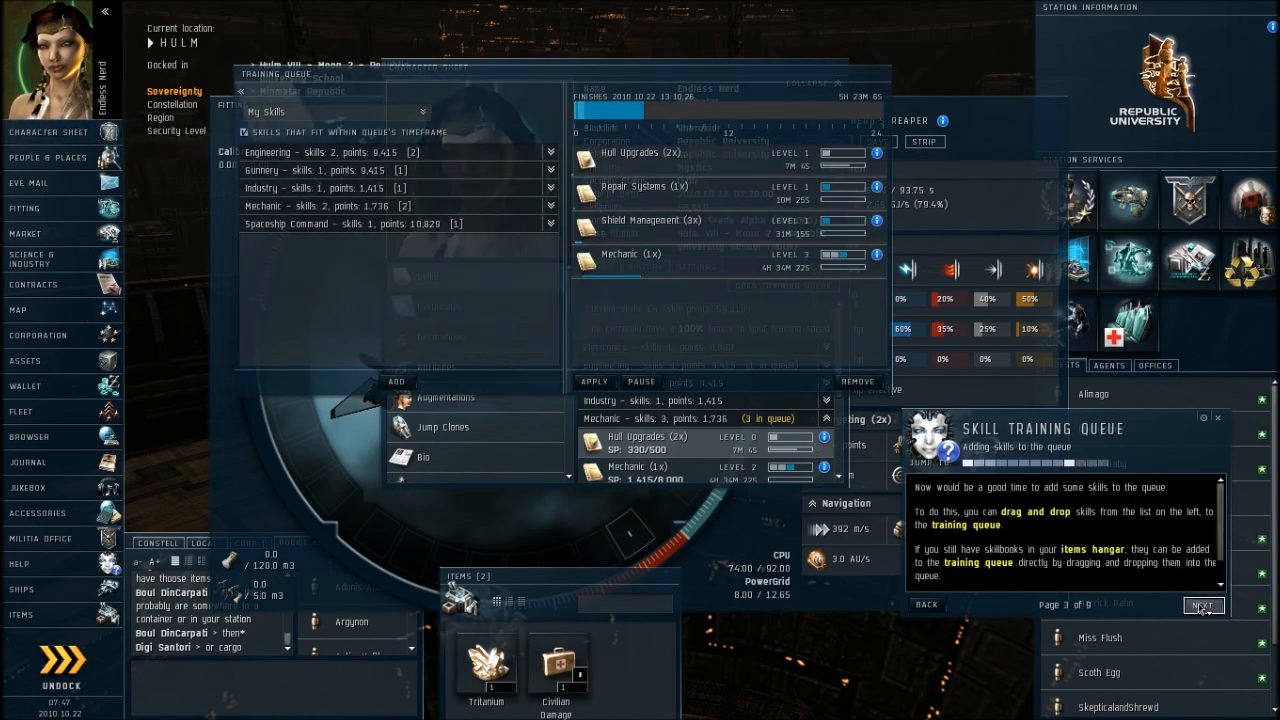
left_click(1204, 604)
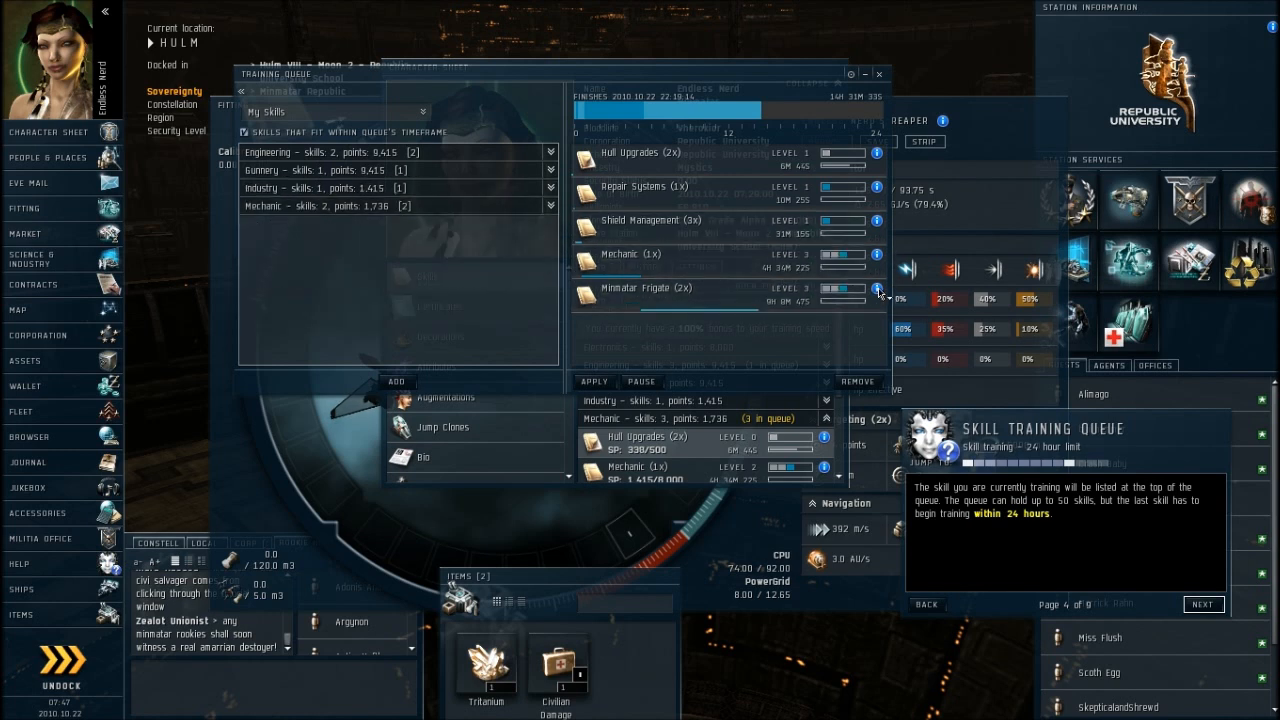
- Review the Minmatar Frigate skill's details, then close them
left_click(876, 288)
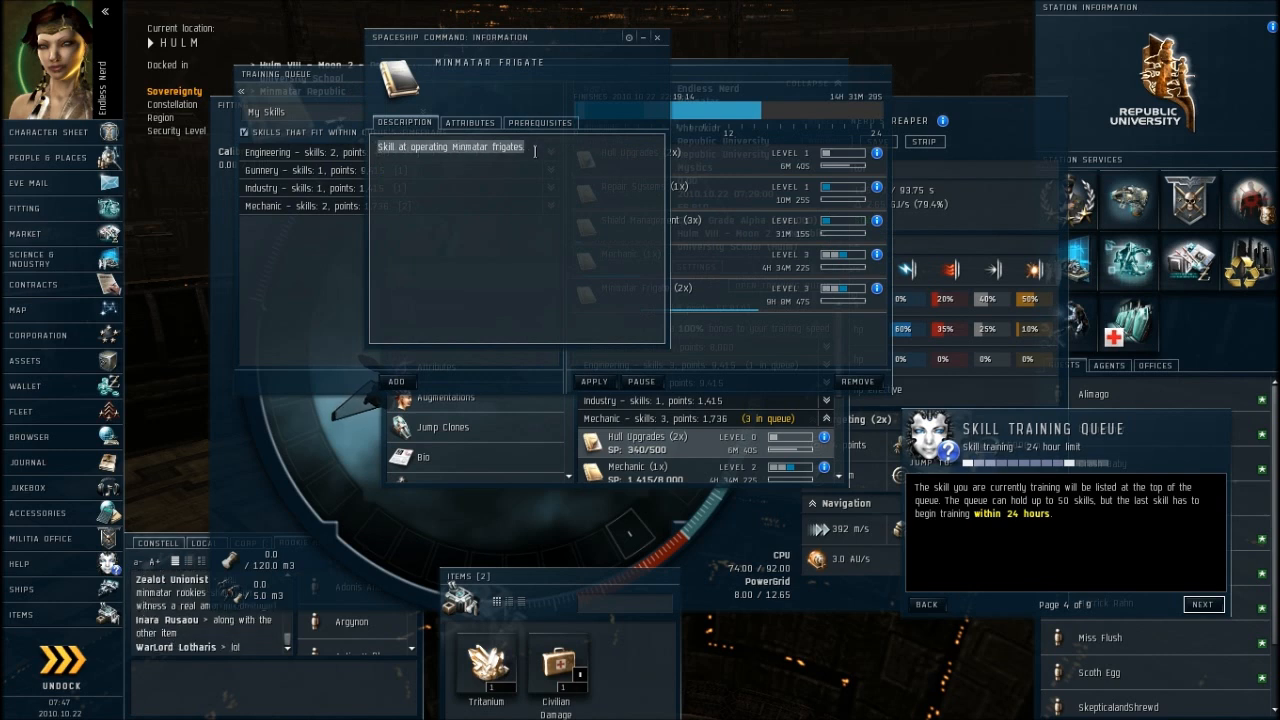
left_click(666, 36)
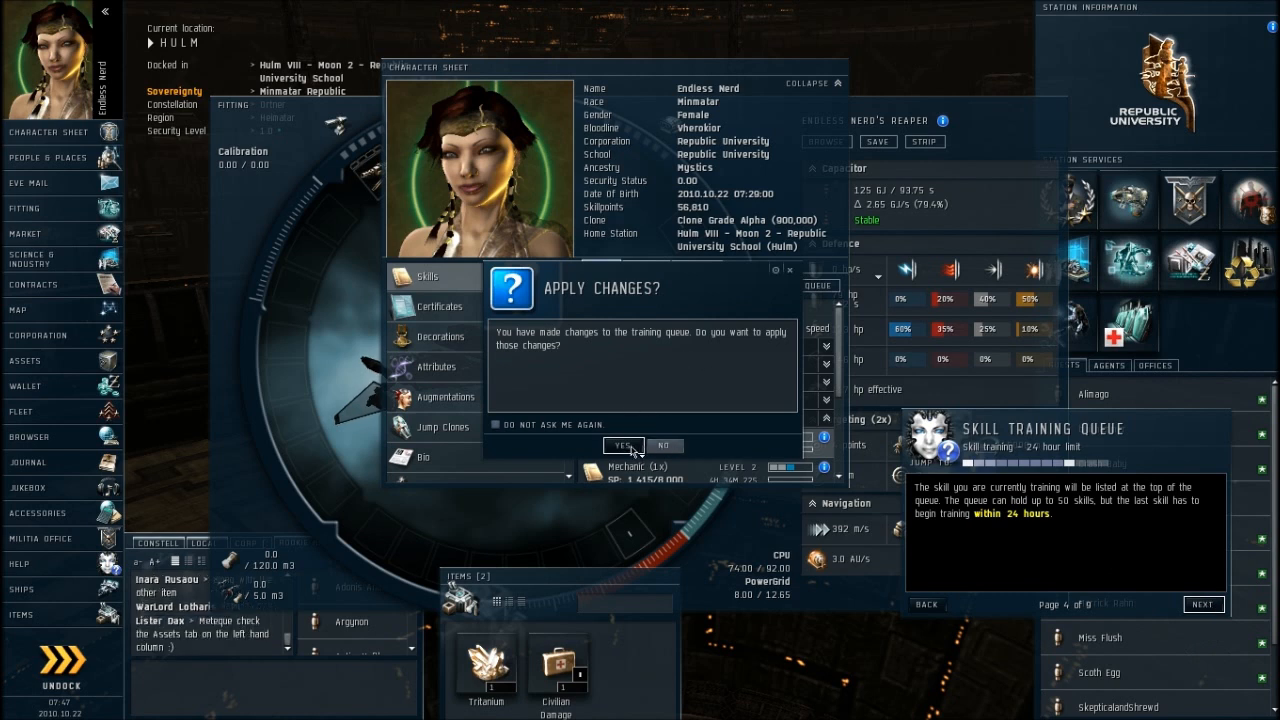
- Confirm the training queue changes and advance the tutorial to the skill prerequisites page
left_click(622, 444)
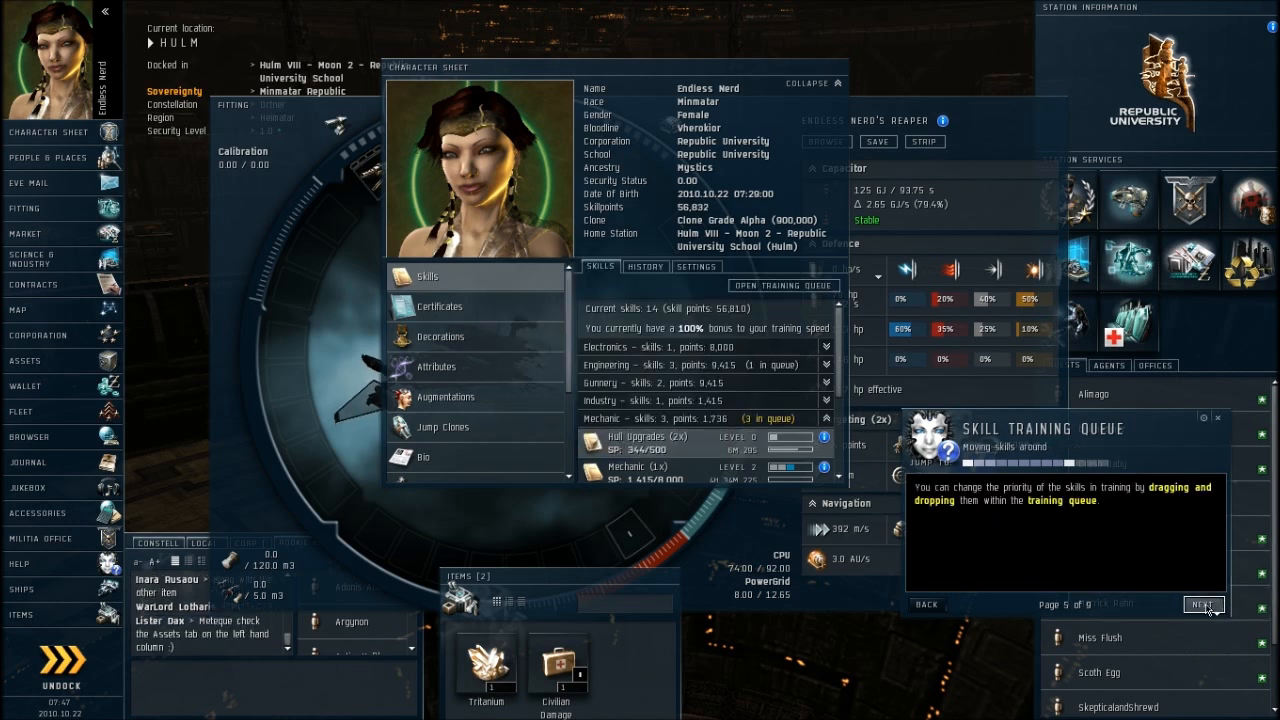
left_click(1204, 604)
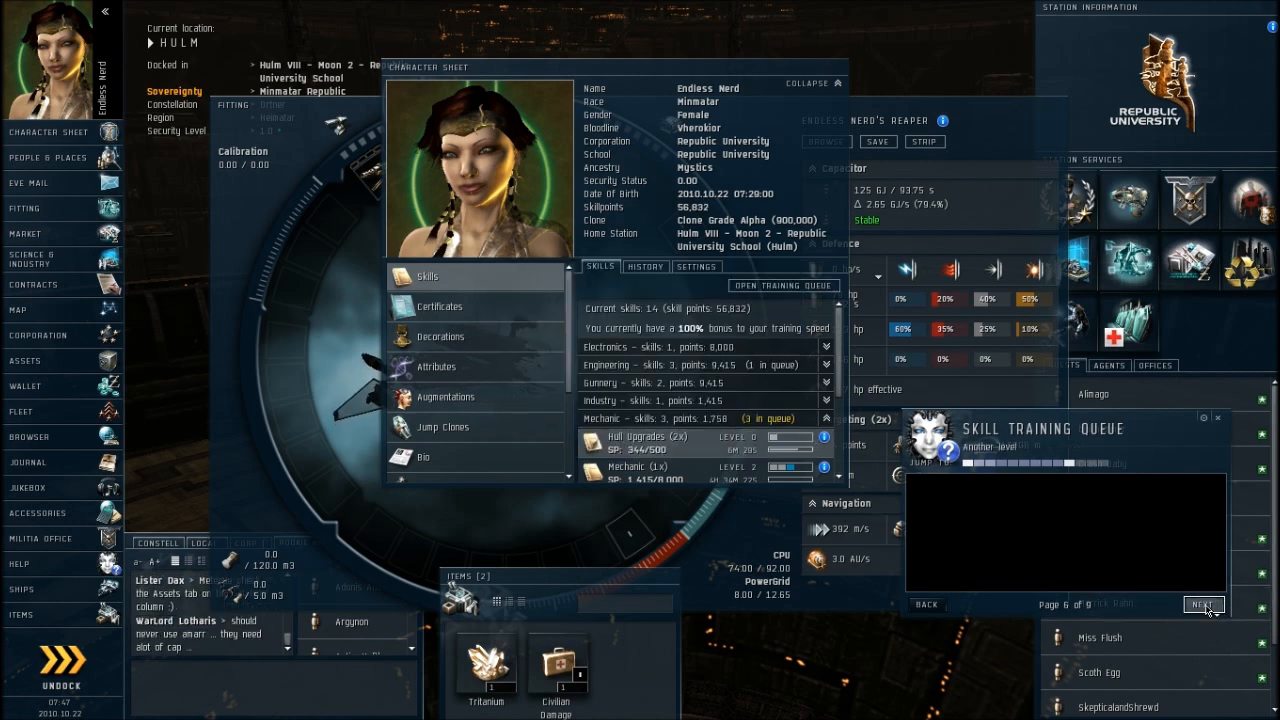
left_click(1204, 604)
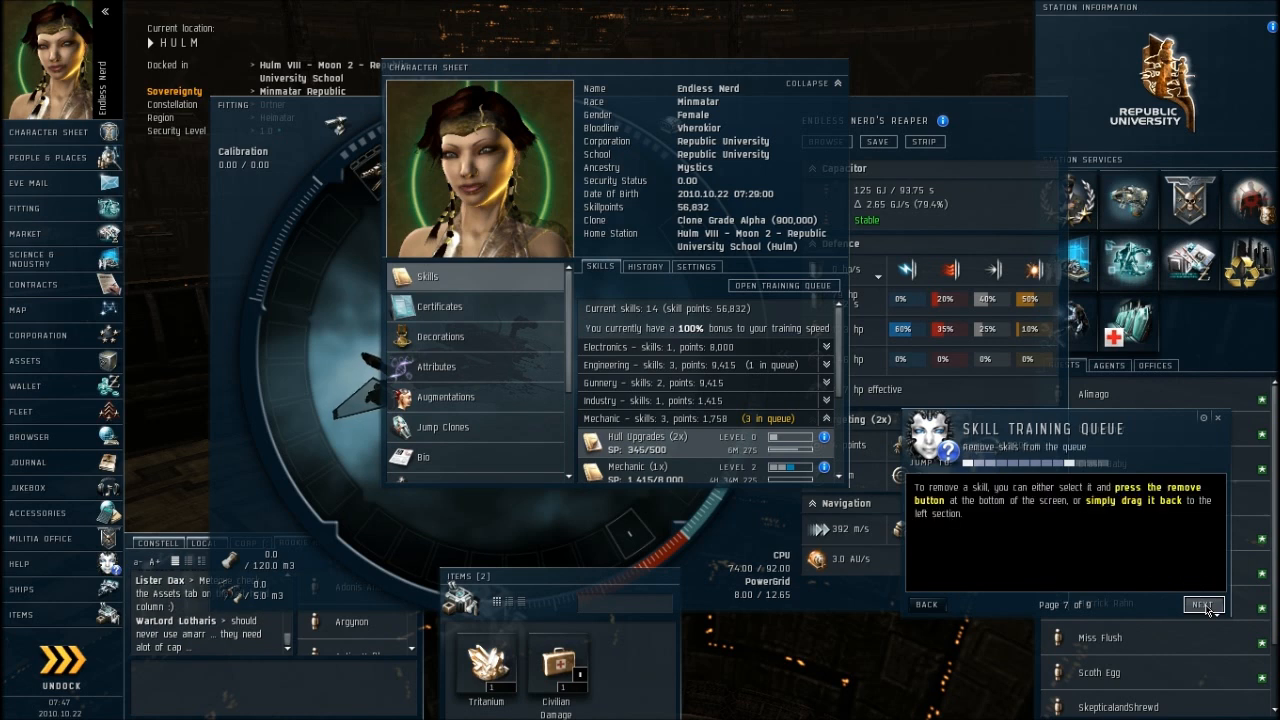
left_click(1202, 604)
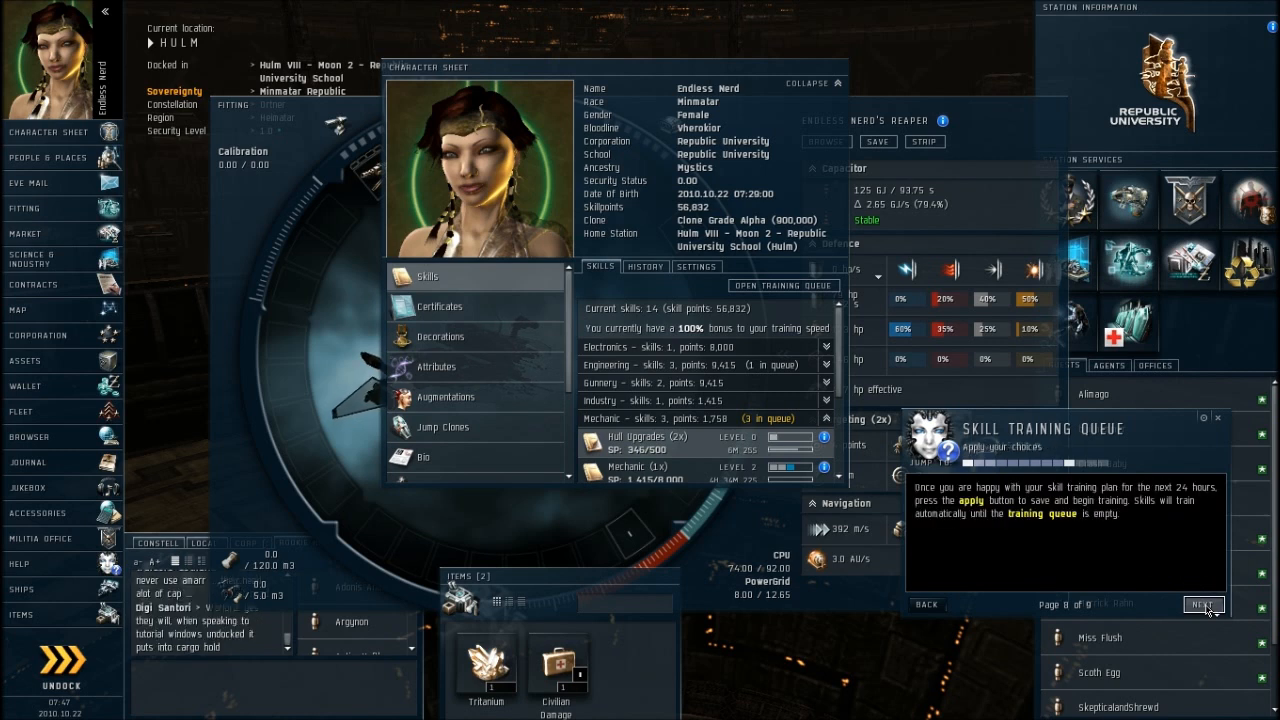
left_click(1204, 604)
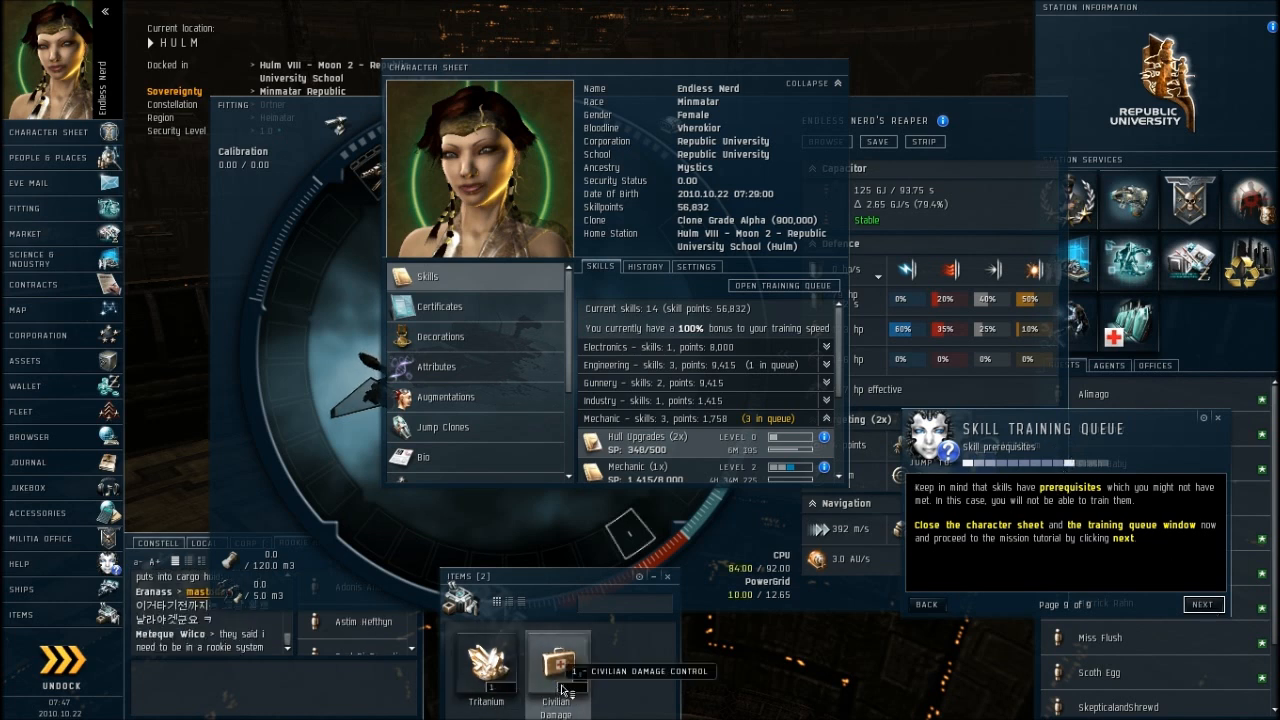
- View the Civilian Damage Control module's info for its prerequisites, then close the character sheet
right_click(556, 684)
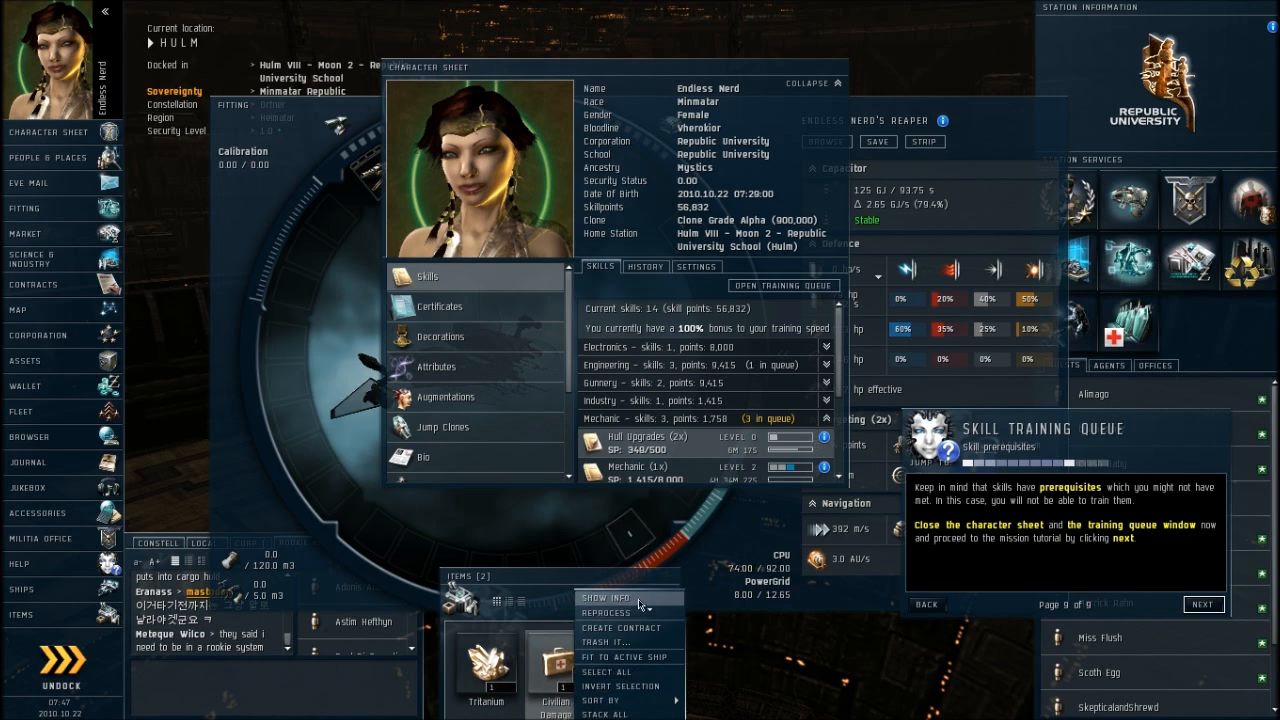
left_click(608, 600)
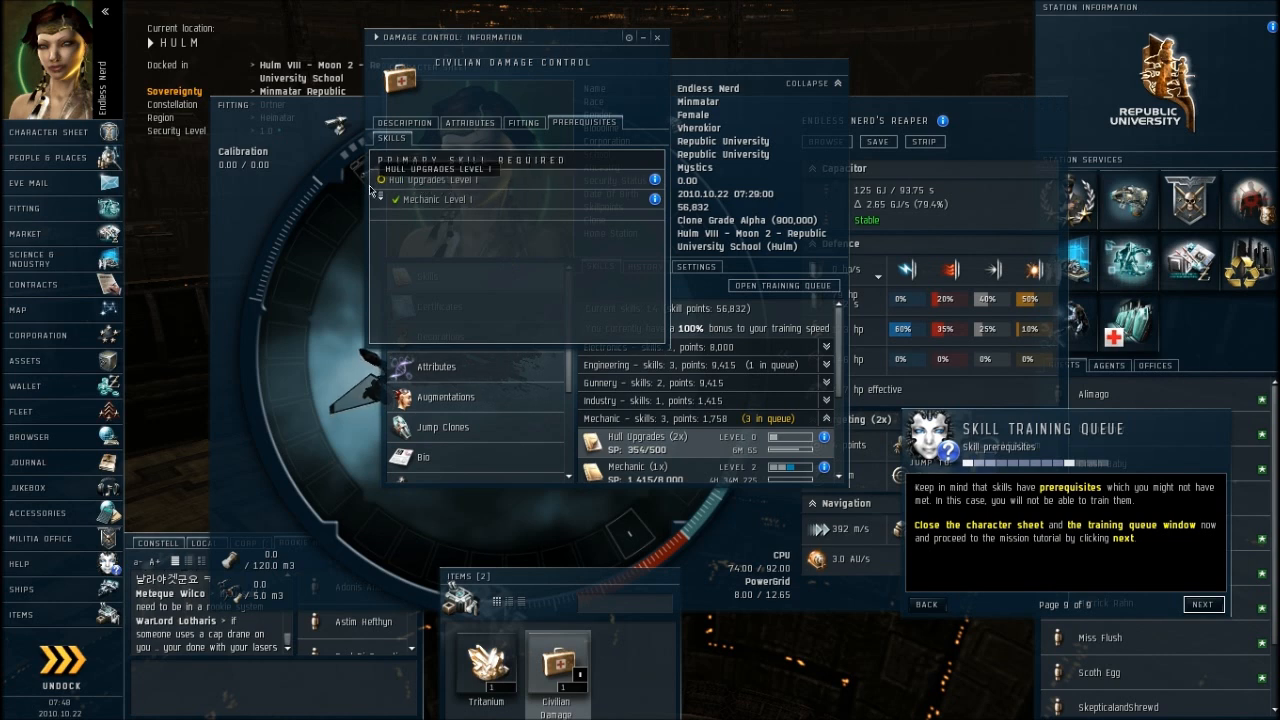
mouse_move(480, 200)
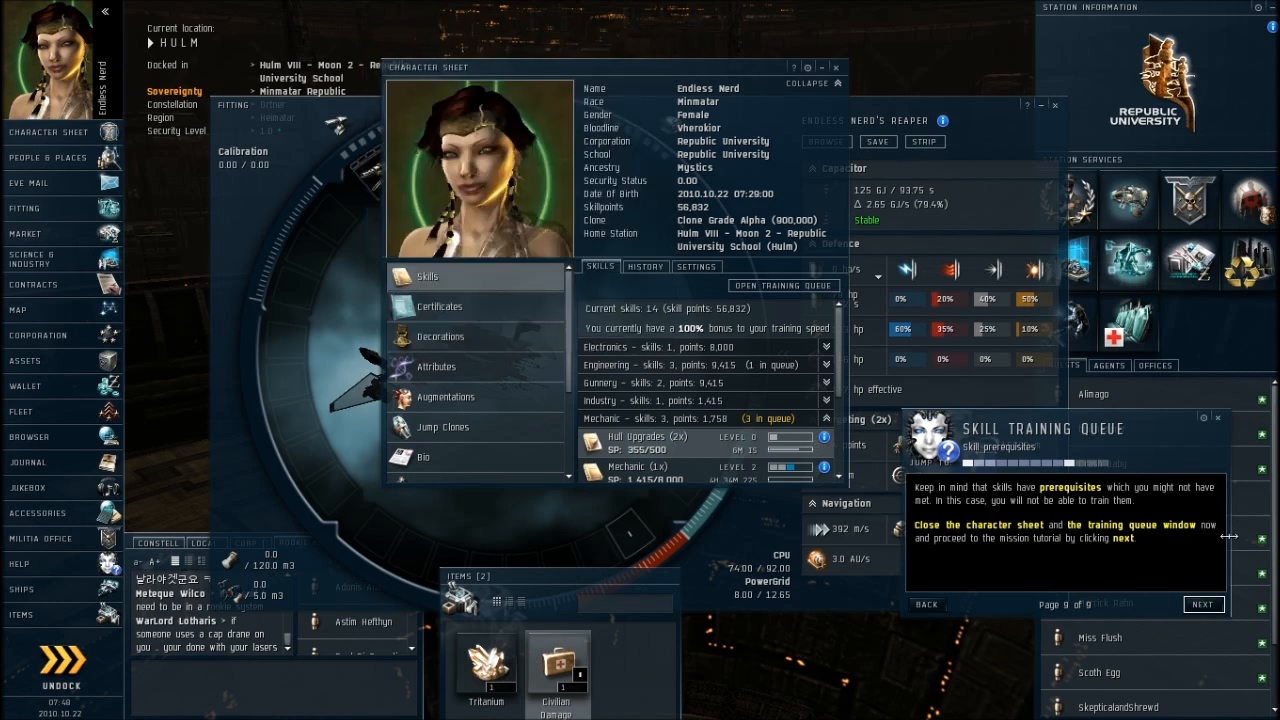
left_click(1204, 604)
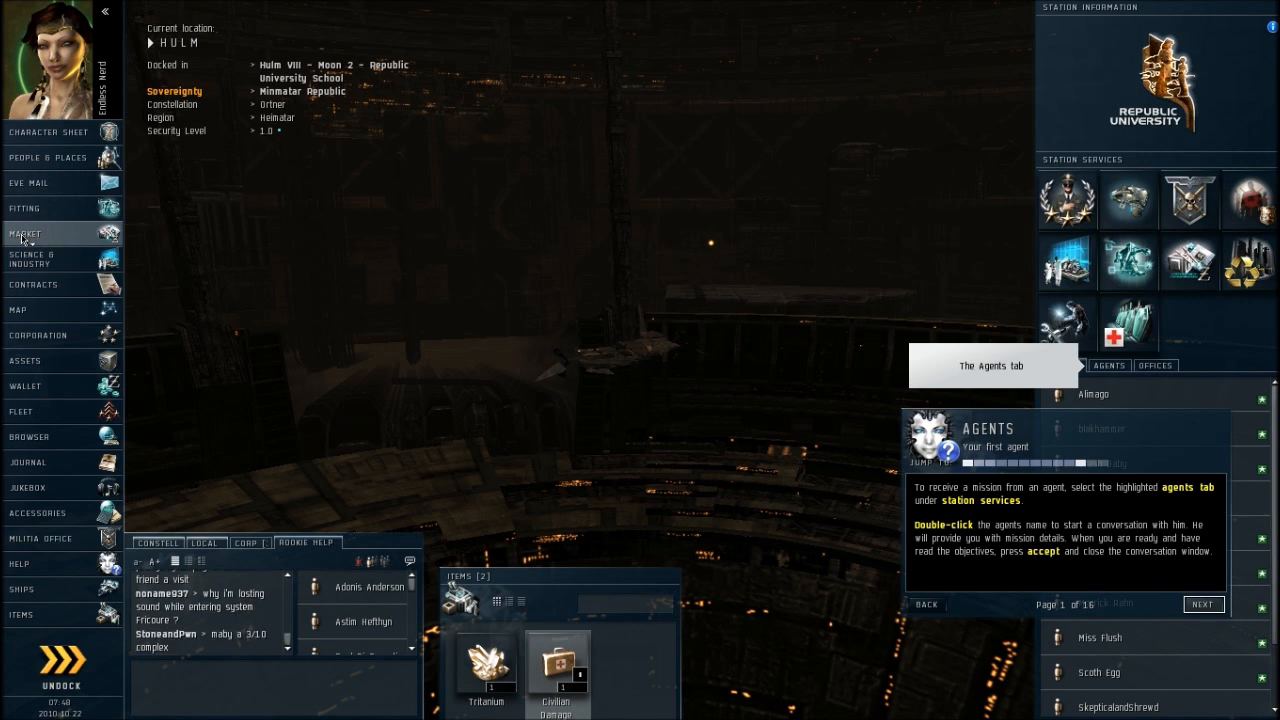
mouse_move(32, 248)
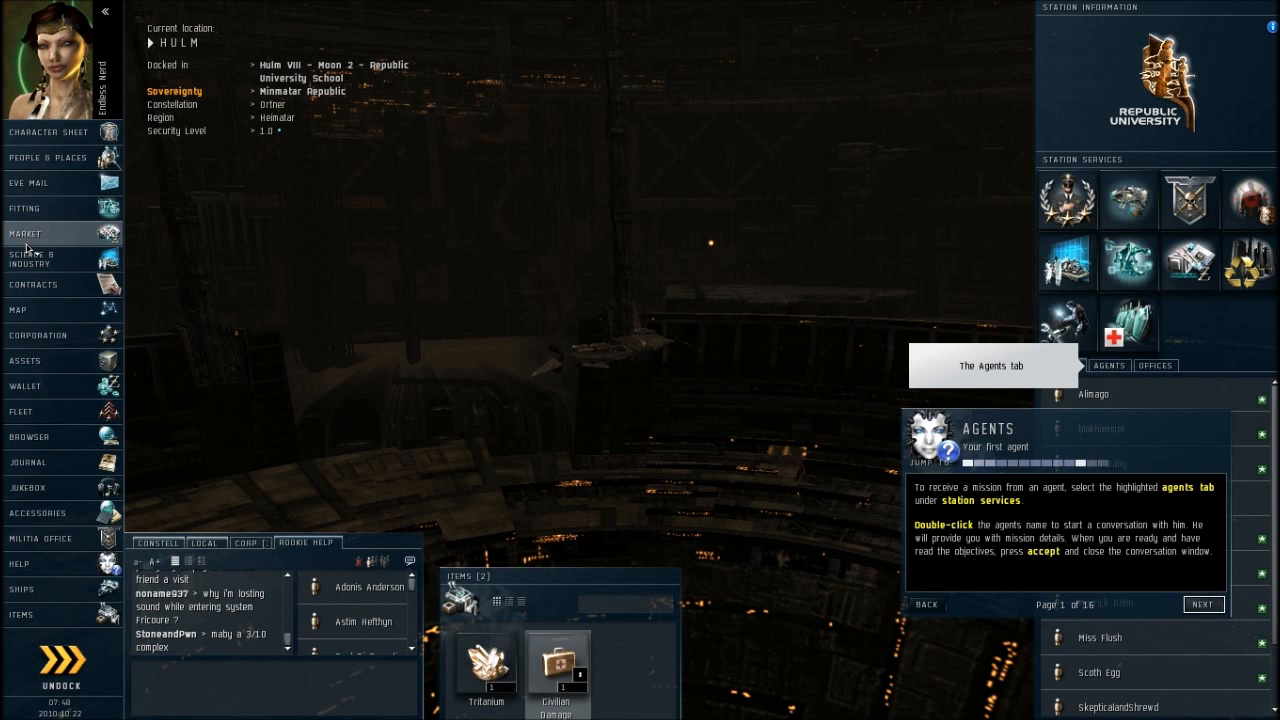
- Show the regional market with its range set to the whole region and the Ships category expanded
left_click(24, 232)
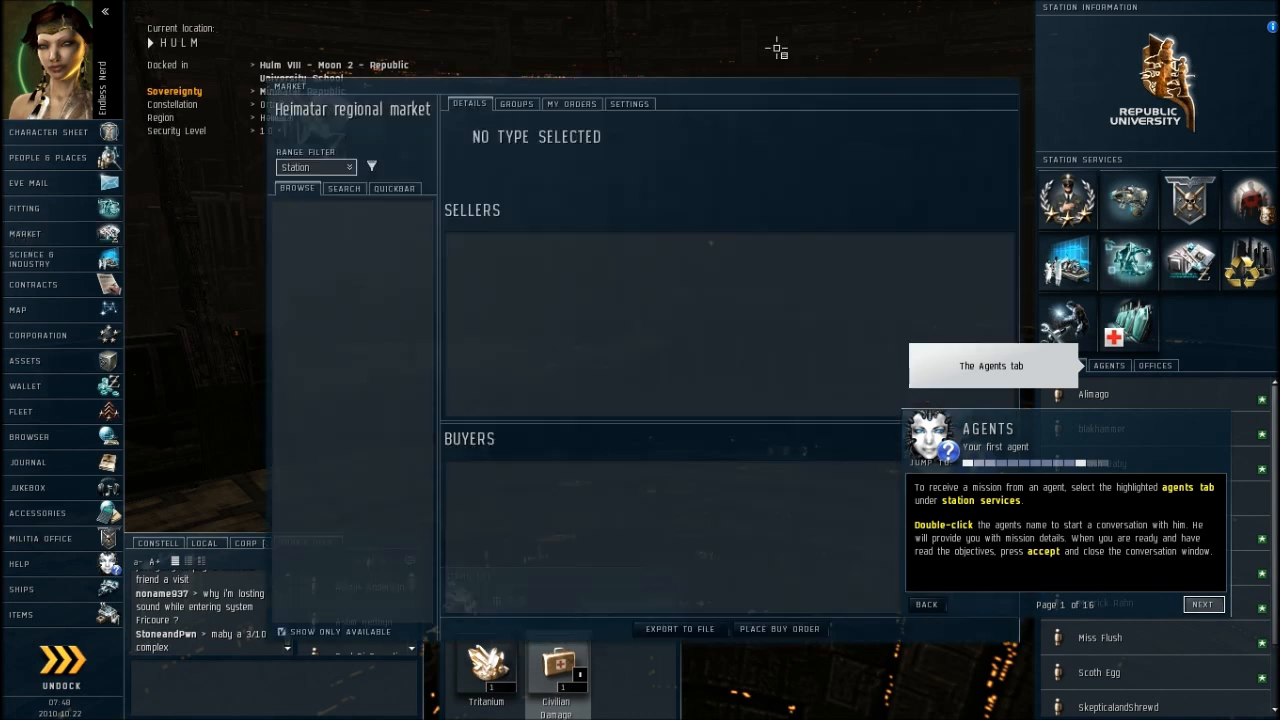
left_click(316, 168)
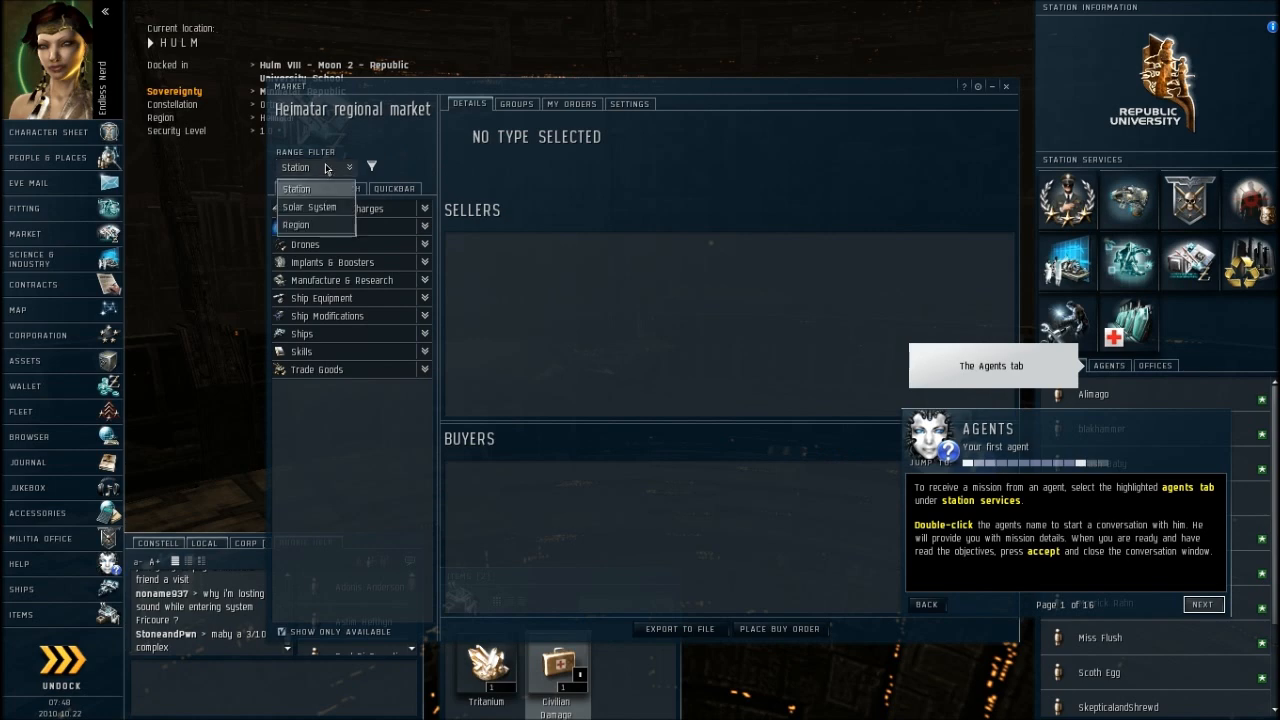
left_click(294, 224)
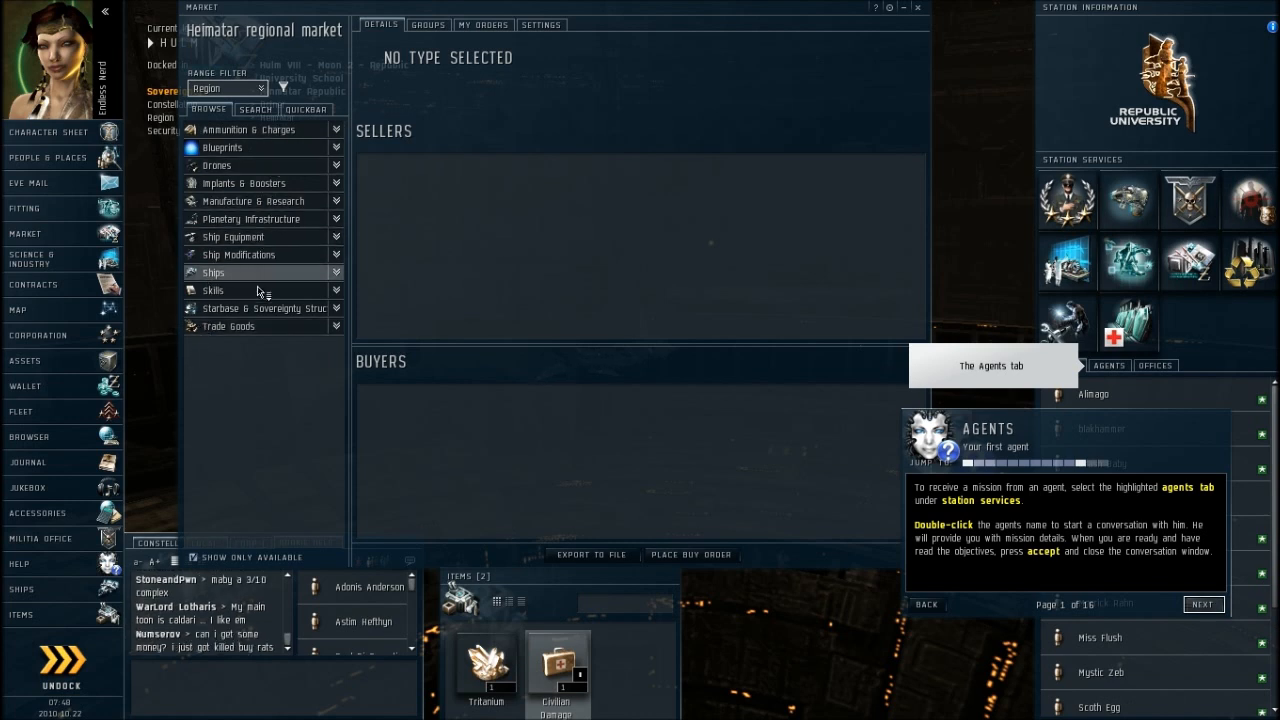
mouse_move(276, 276)
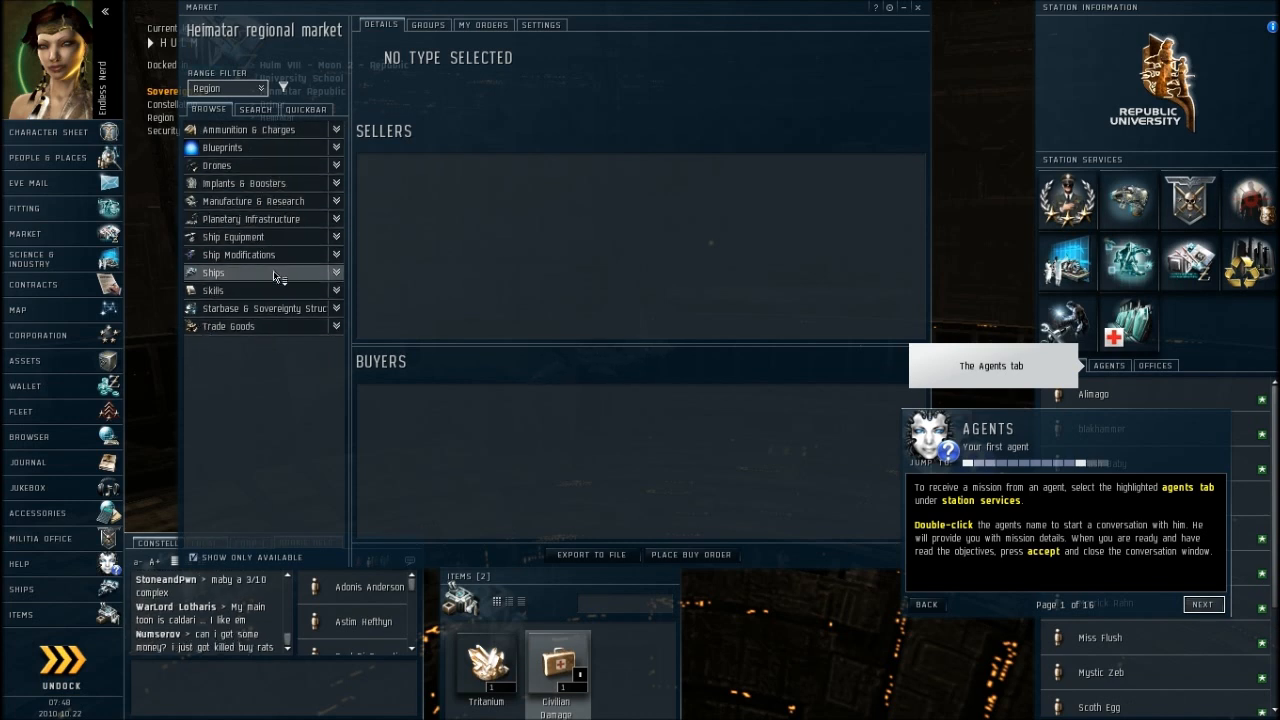
left_click(212, 272)
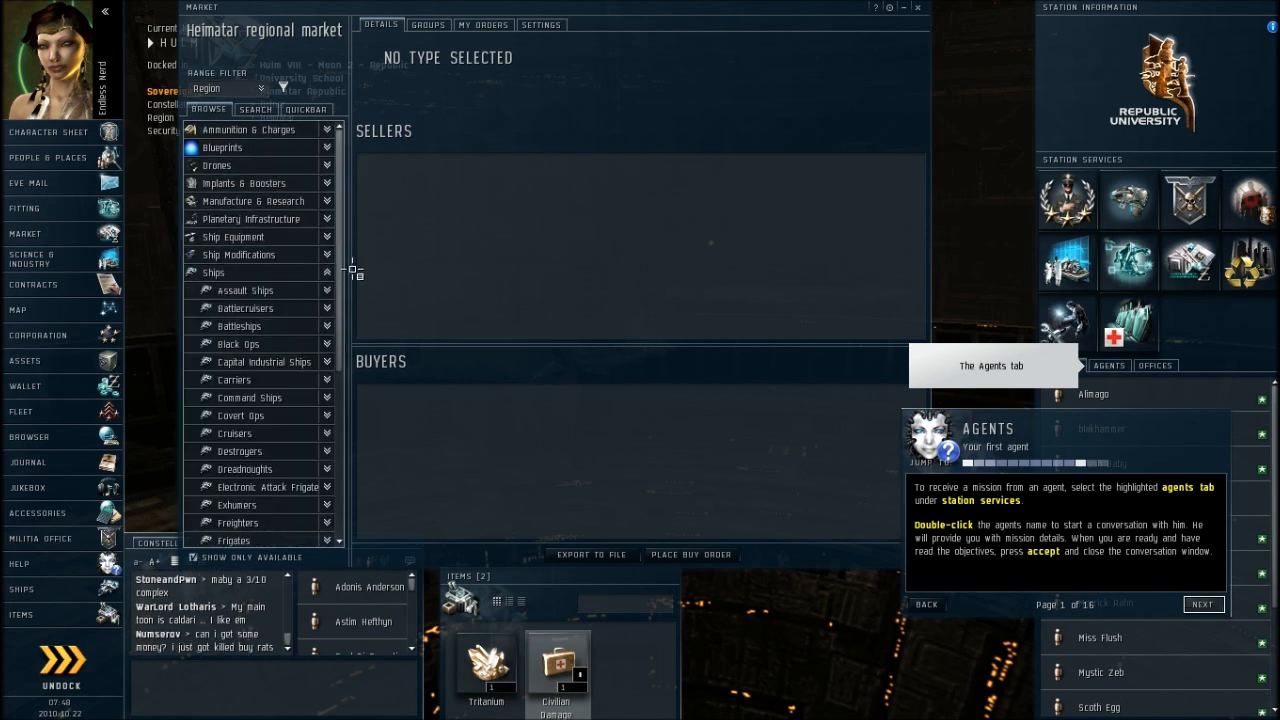
mouse_move(344, 310)
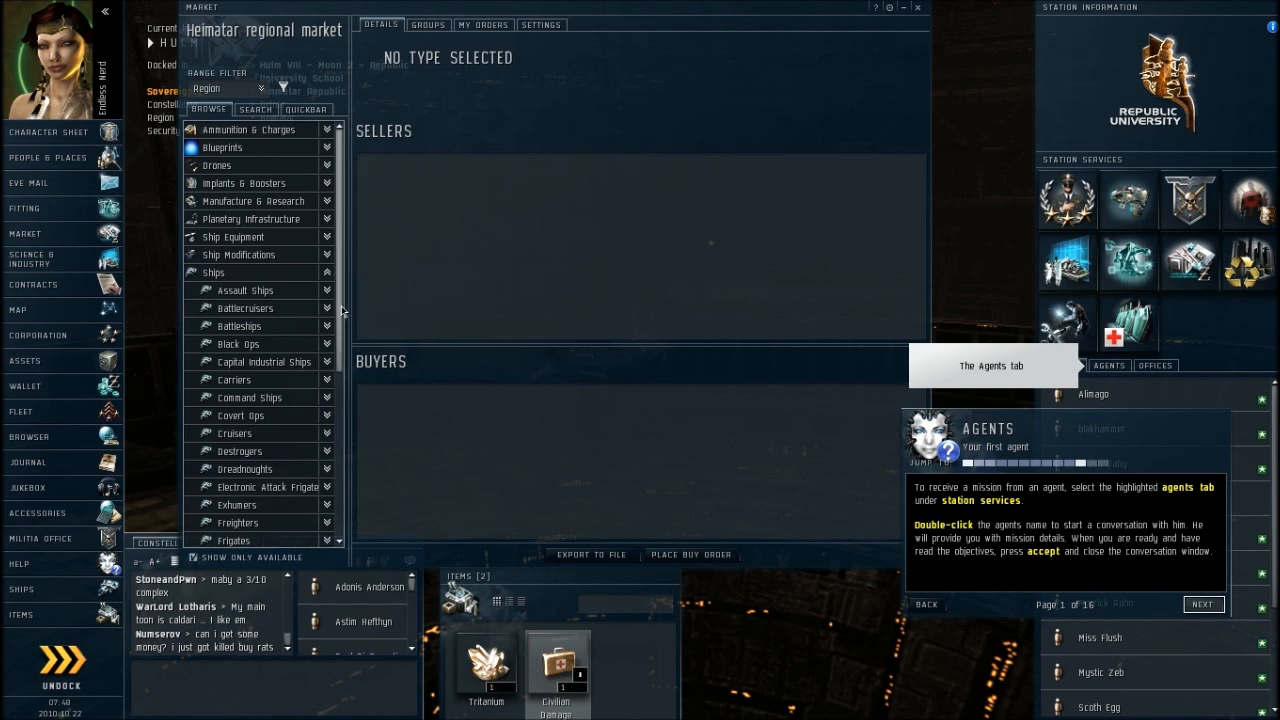
- Expand the Frigates category to reveal the Amarr, Caldari, Gallente and Minmatar groups
scroll("down", 3)
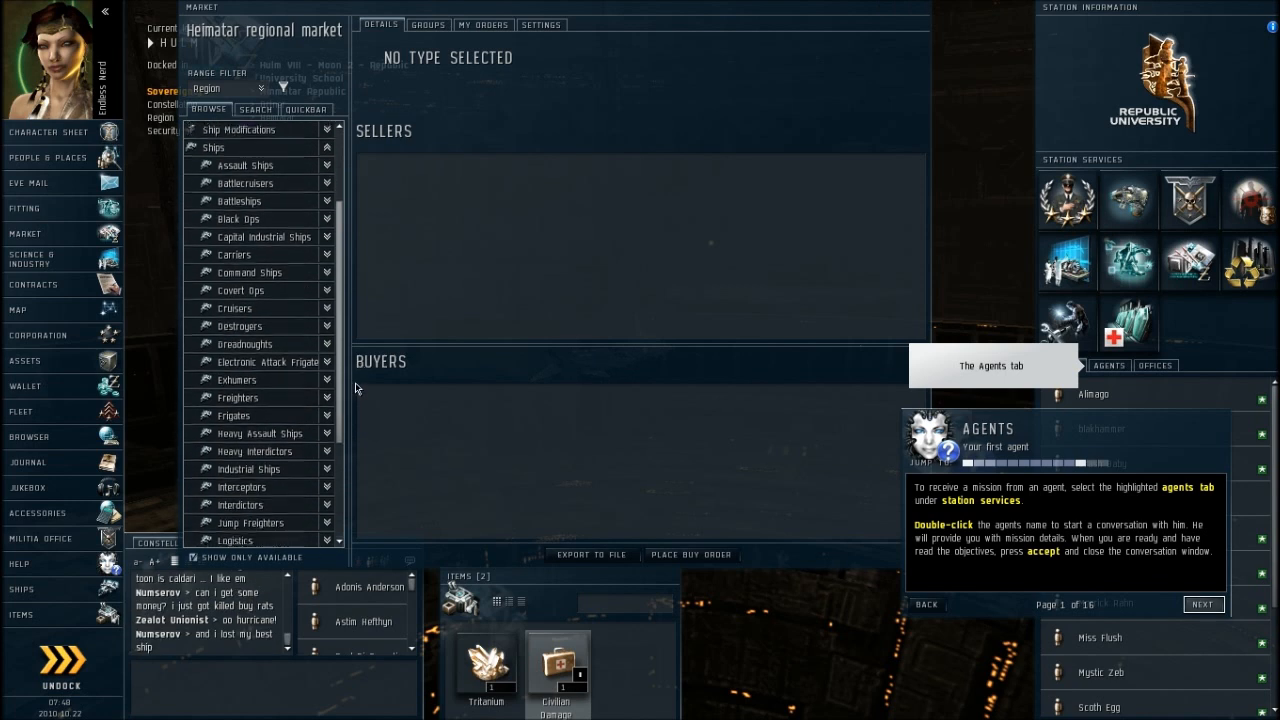
scroll("down", 3)
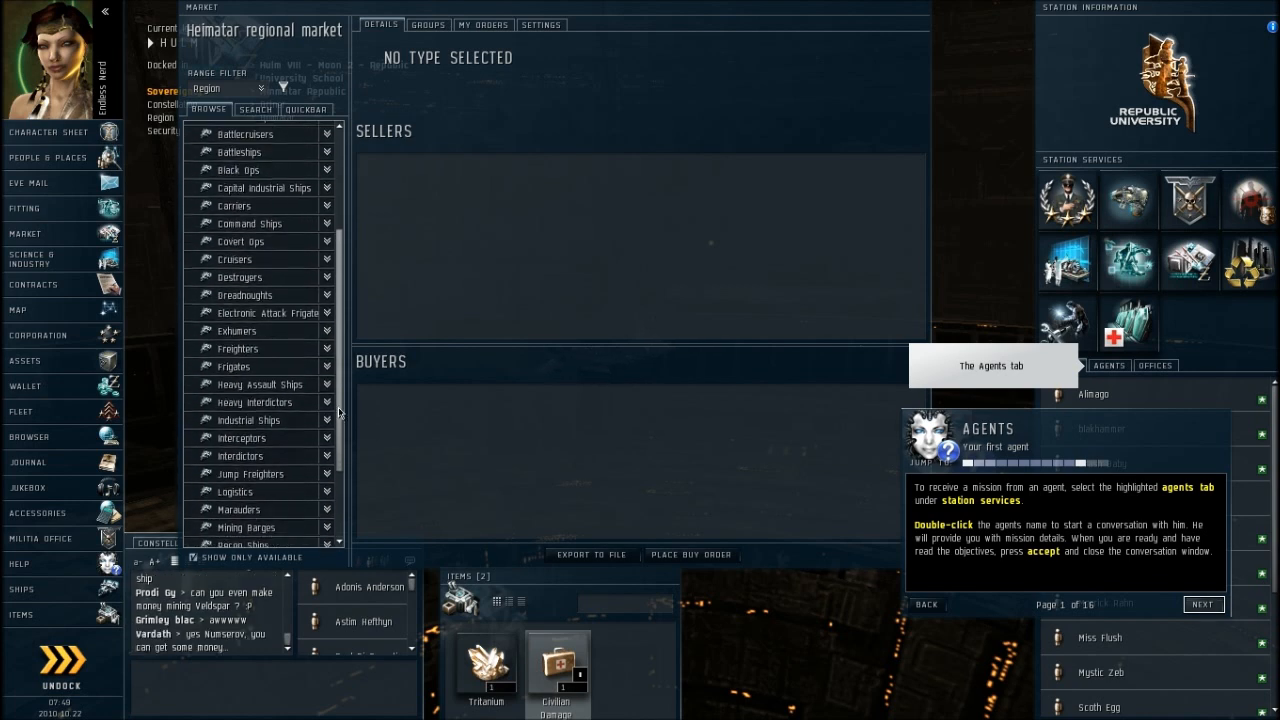
scroll("down", 3)
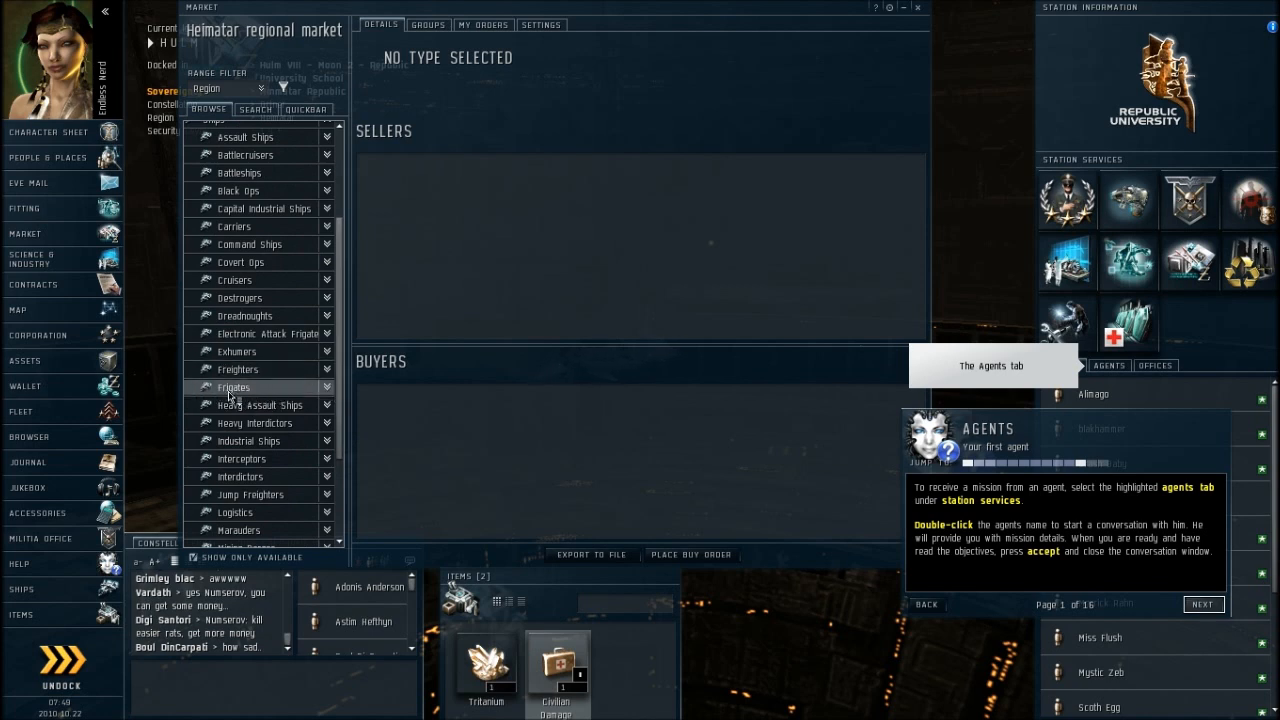
mouse_move(256, 396)
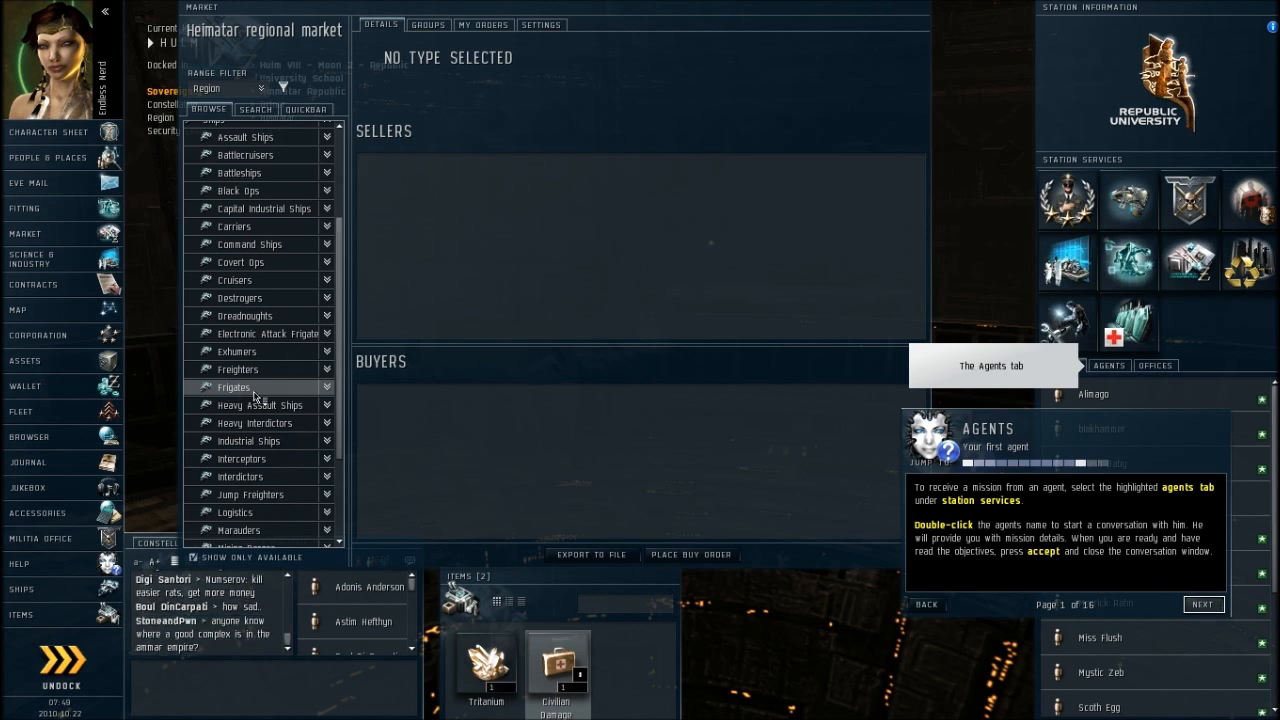
left_click(232, 388)
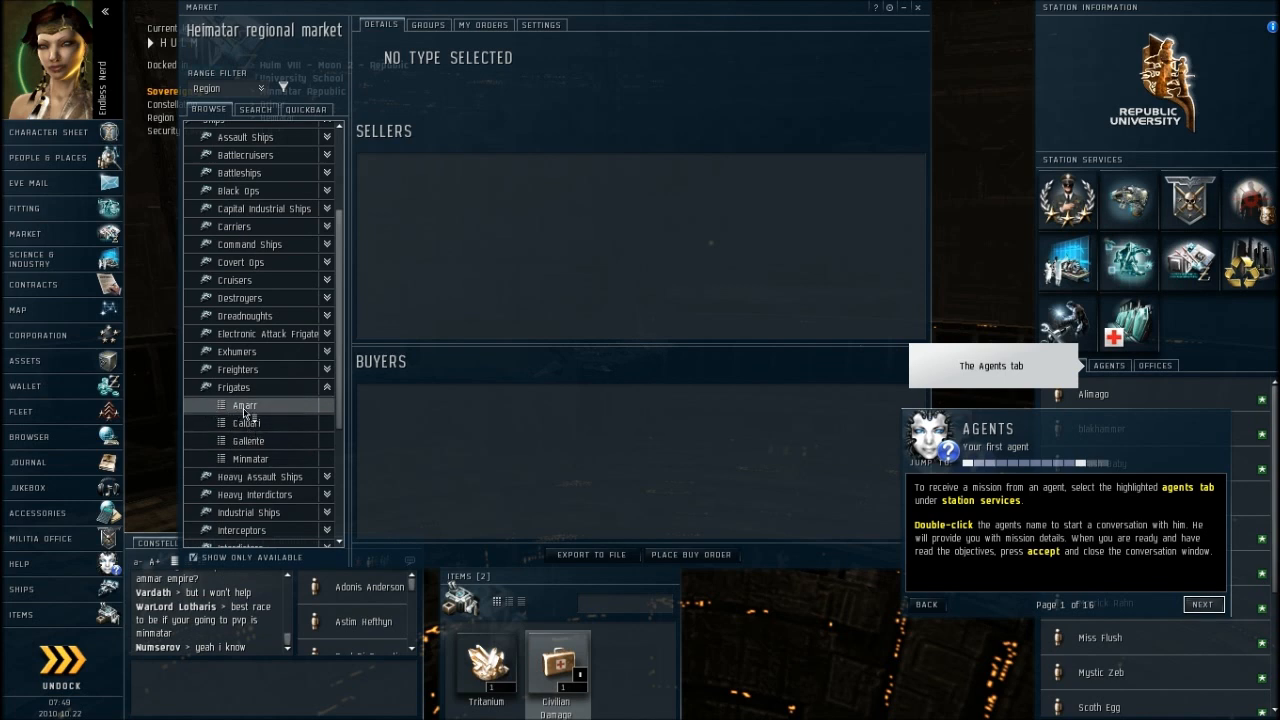
- List the Minmatar frigates with their prices in the Heimatar market
left_click(250, 458)
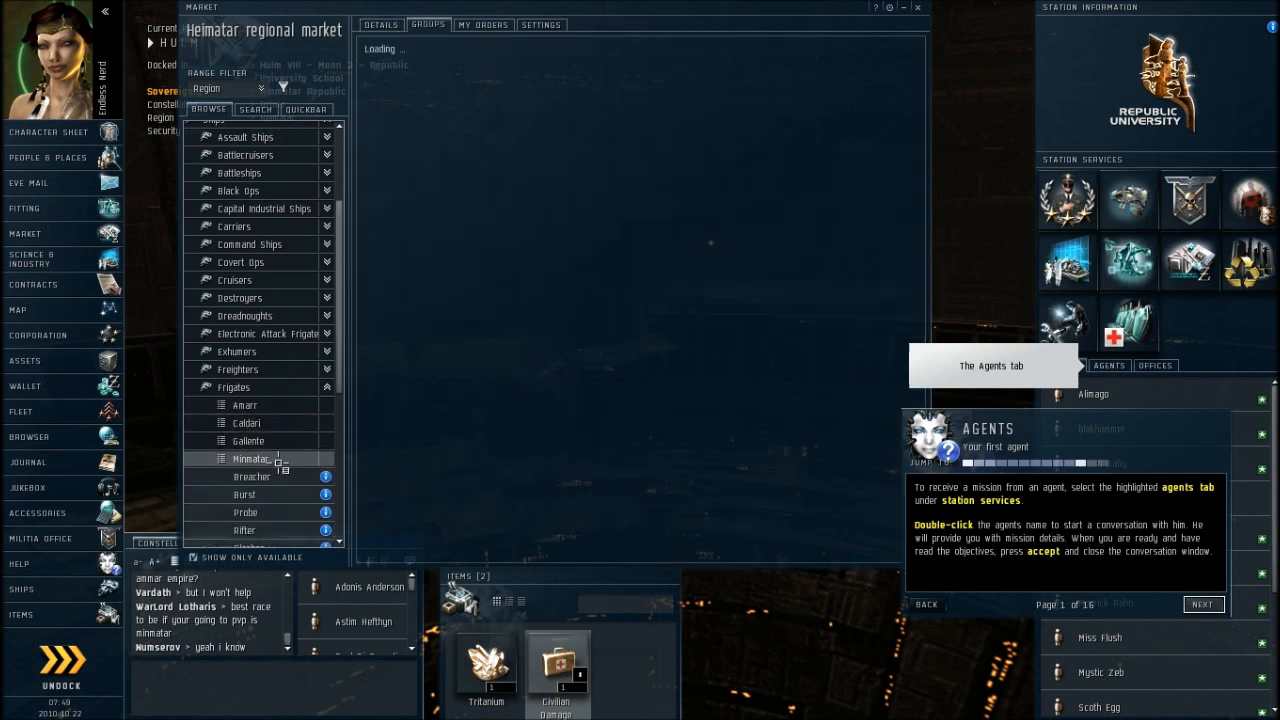
left_click(250, 458)
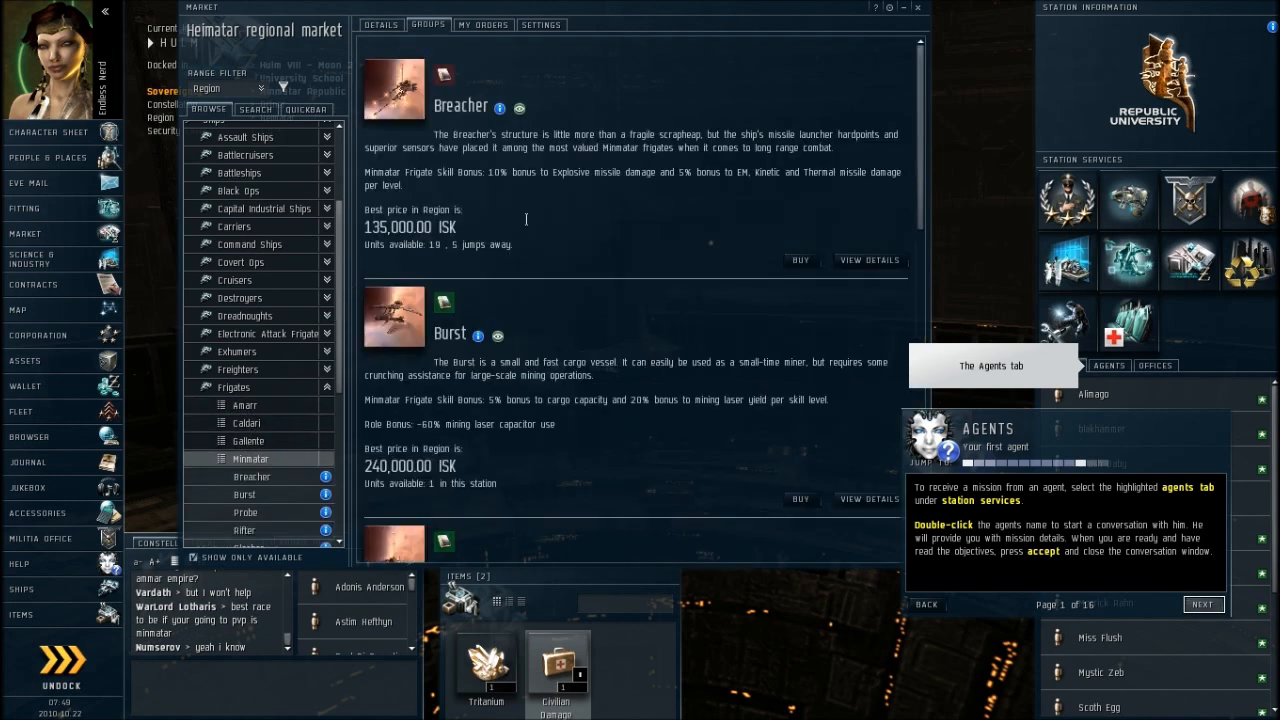
scroll("down", 3)
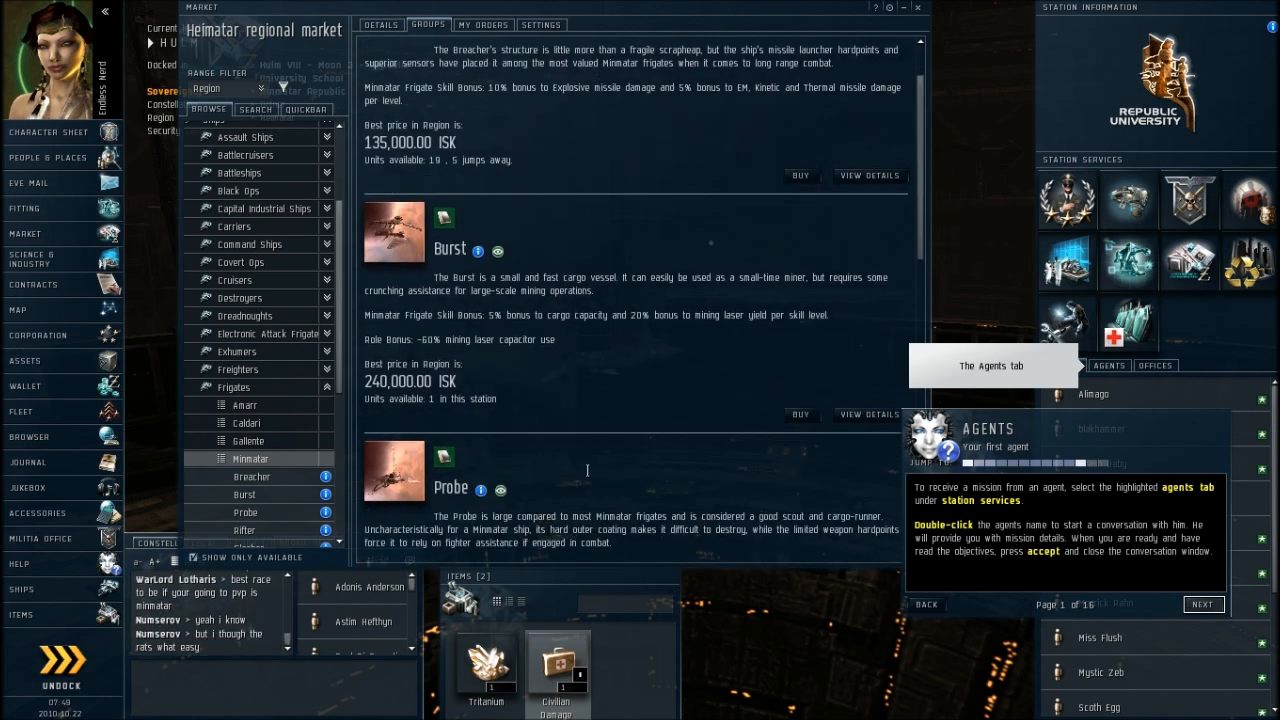
scroll("down", 3)
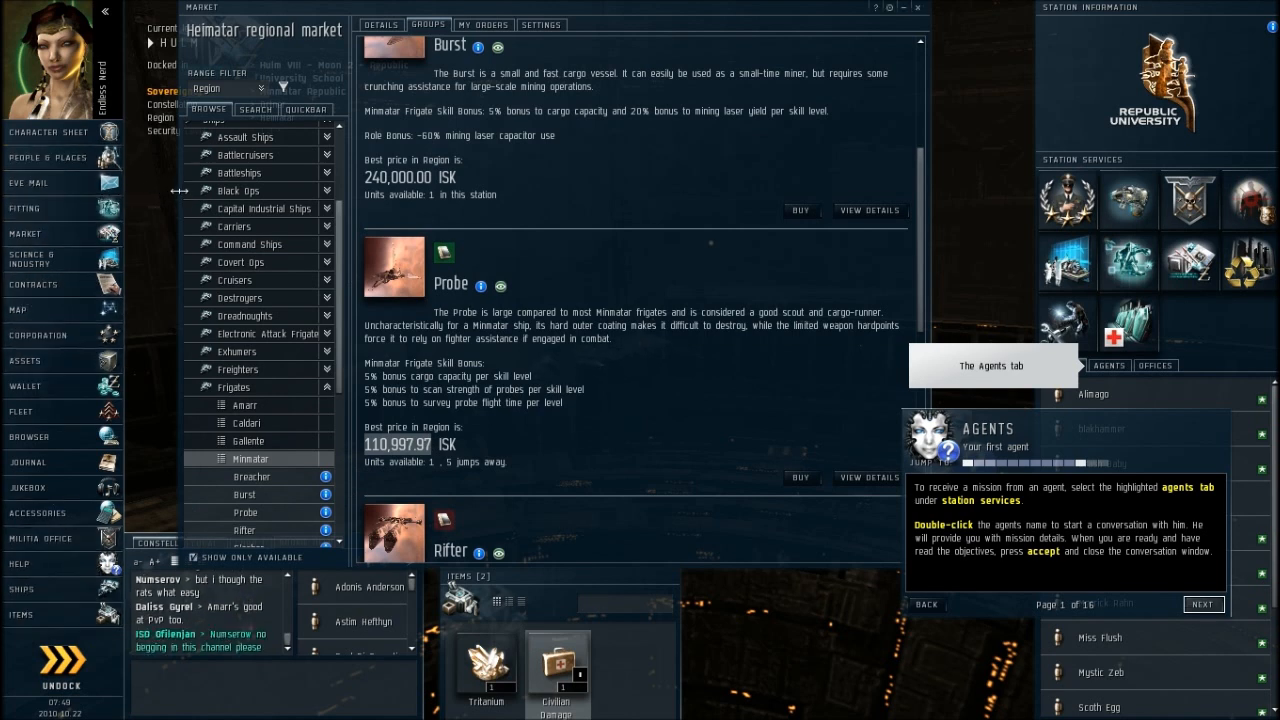
mouse_move(24, 386)
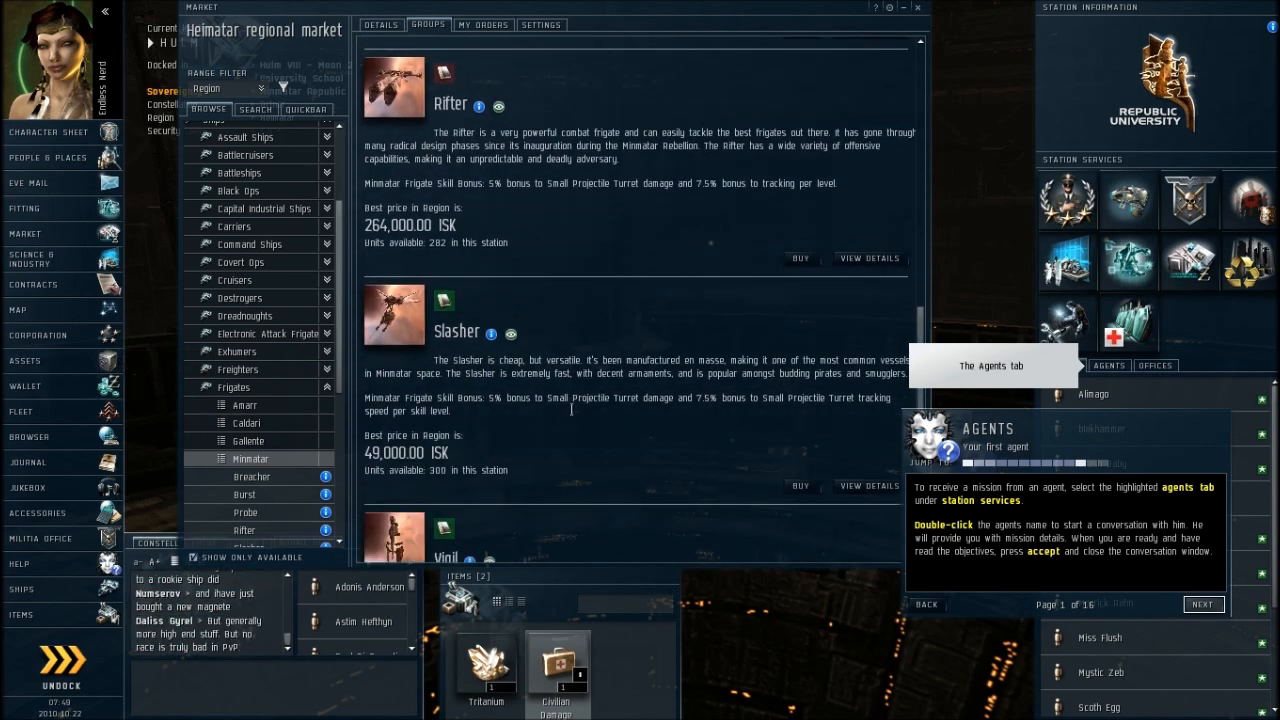
scroll("down", 3)
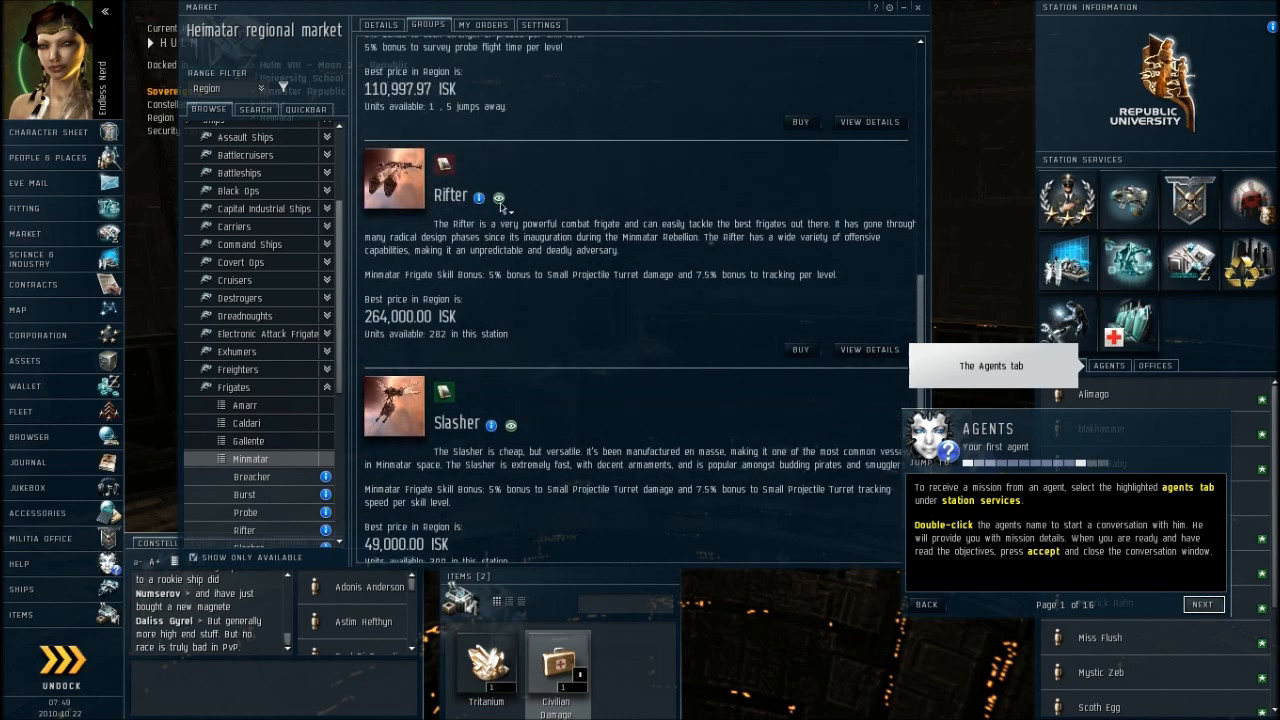
- Read the Rifter's description in its information sheet
left_click(500, 198)
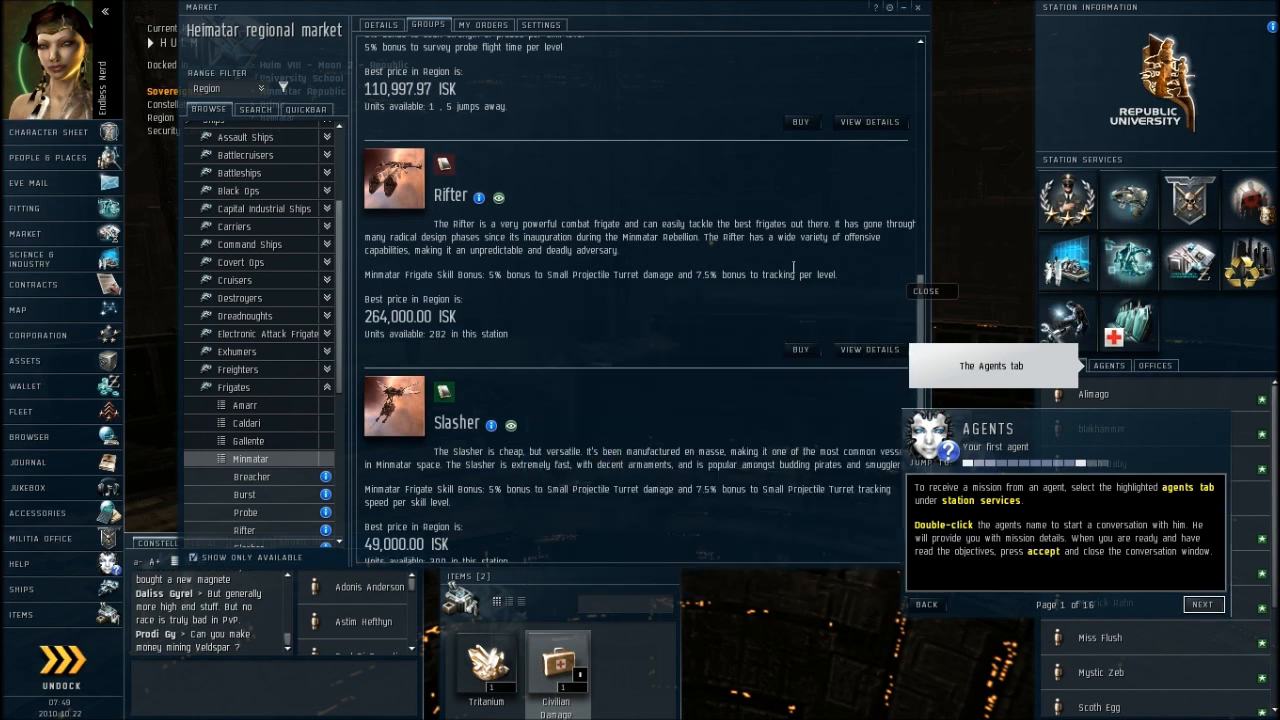
left_click(478, 198)
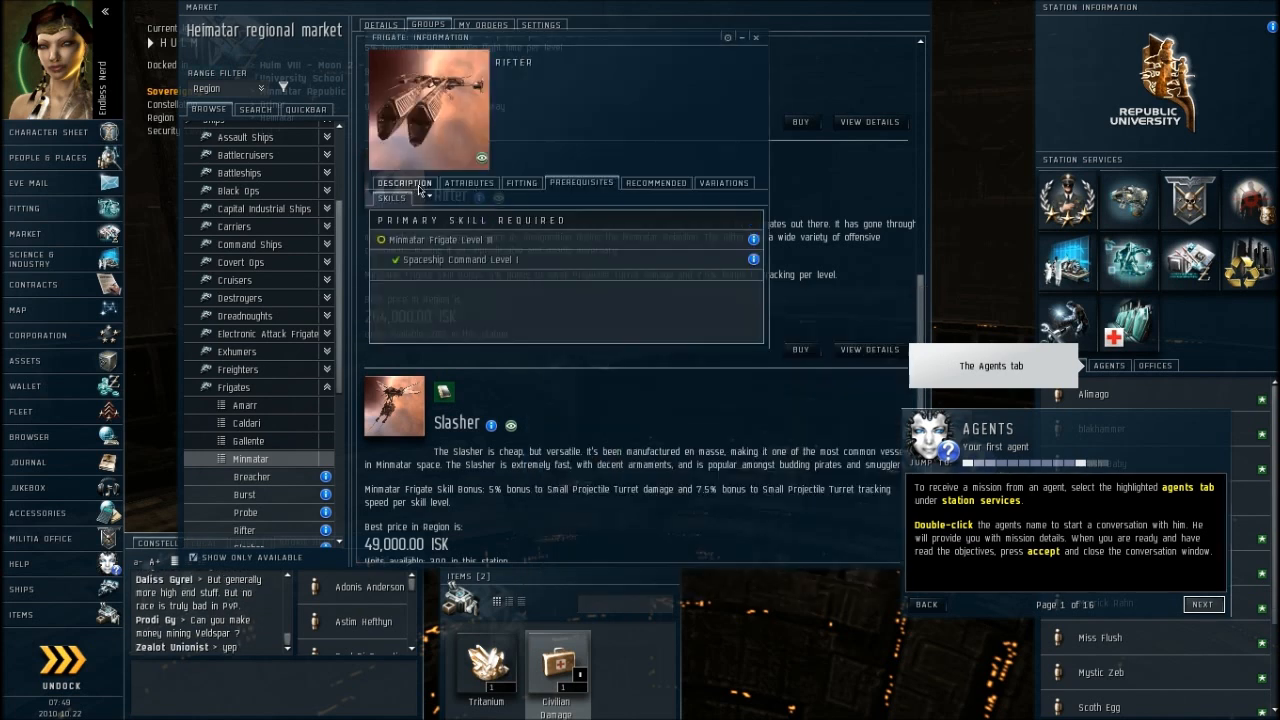
left_click(404, 182)
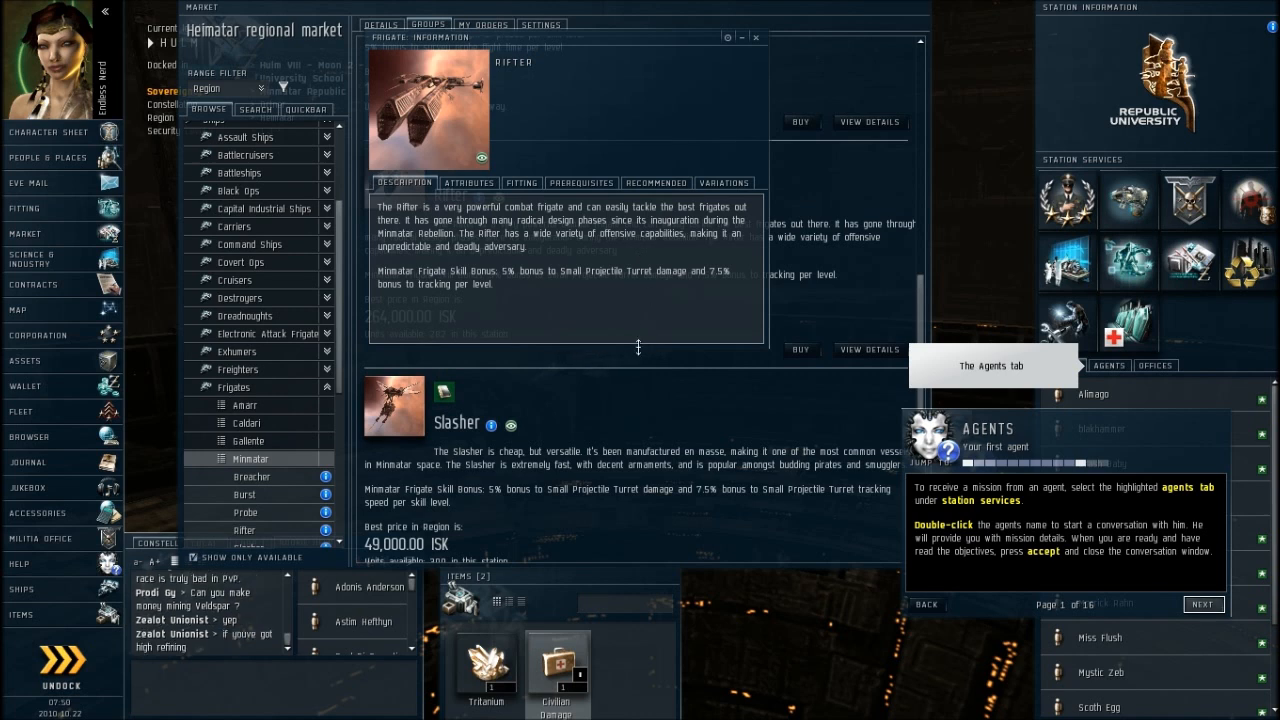
mouse_move(476, 304)
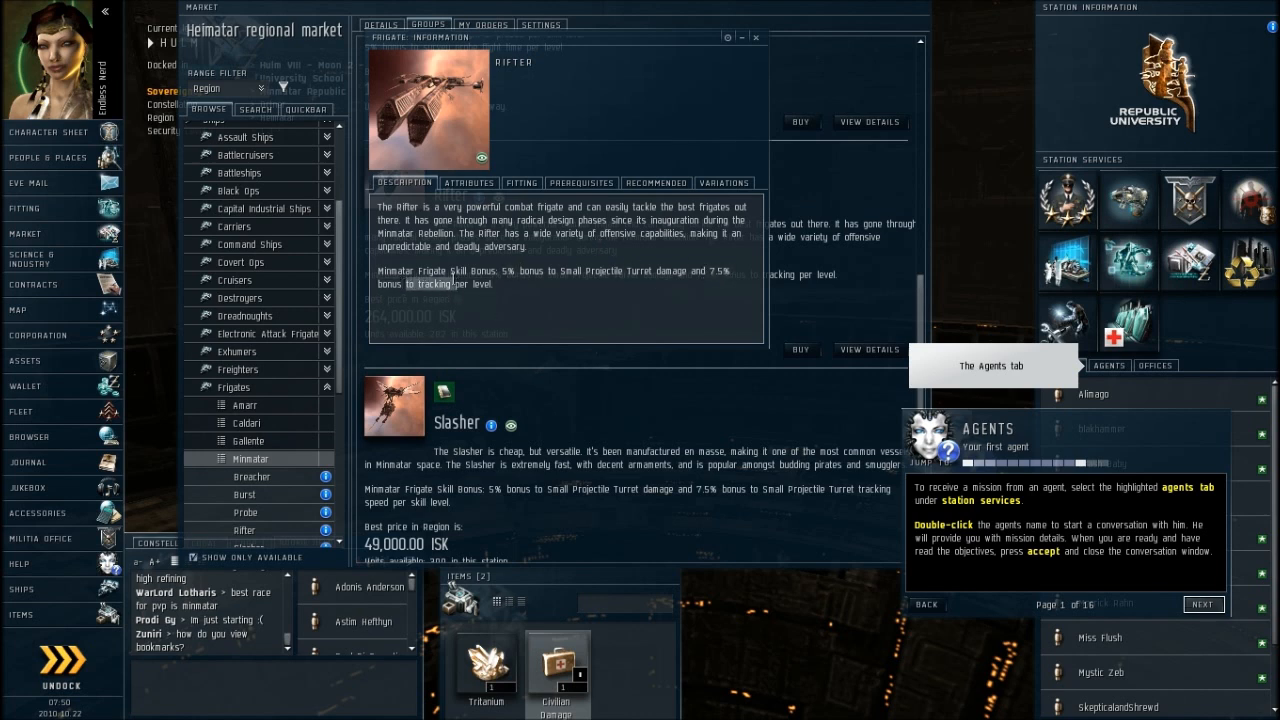
mouse_move(592, 292)
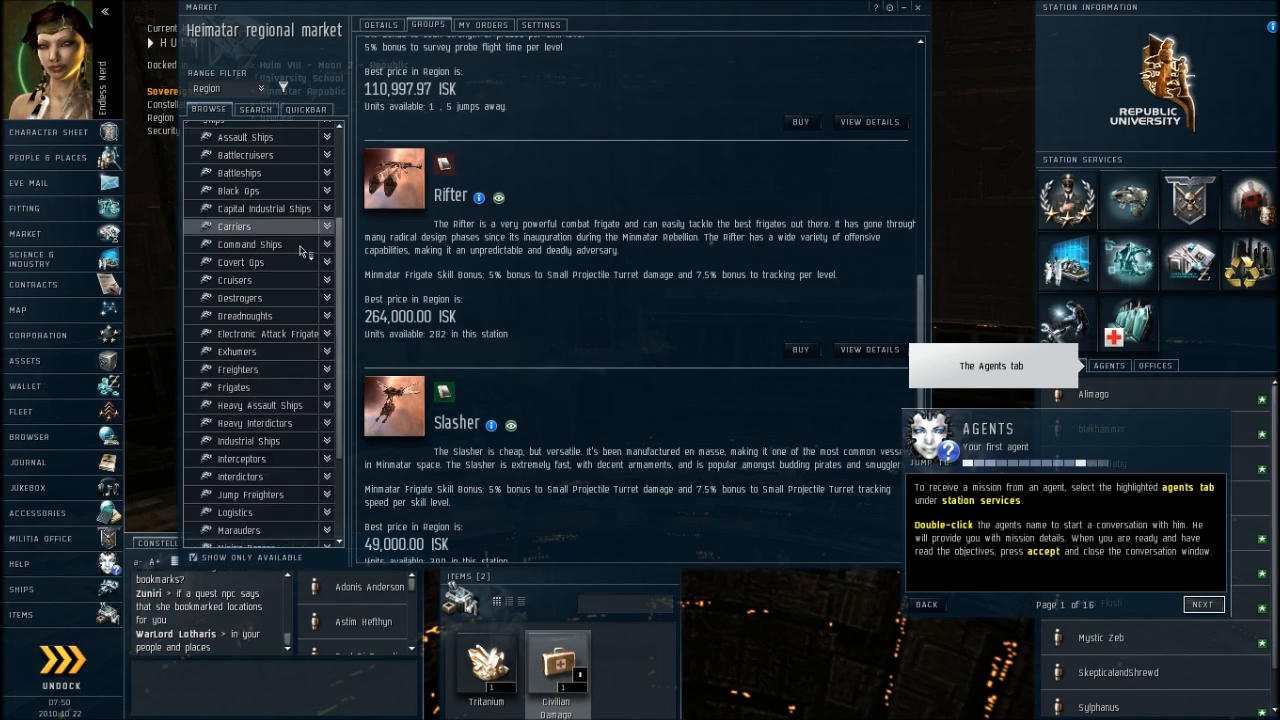
mouse_move(924, 16)
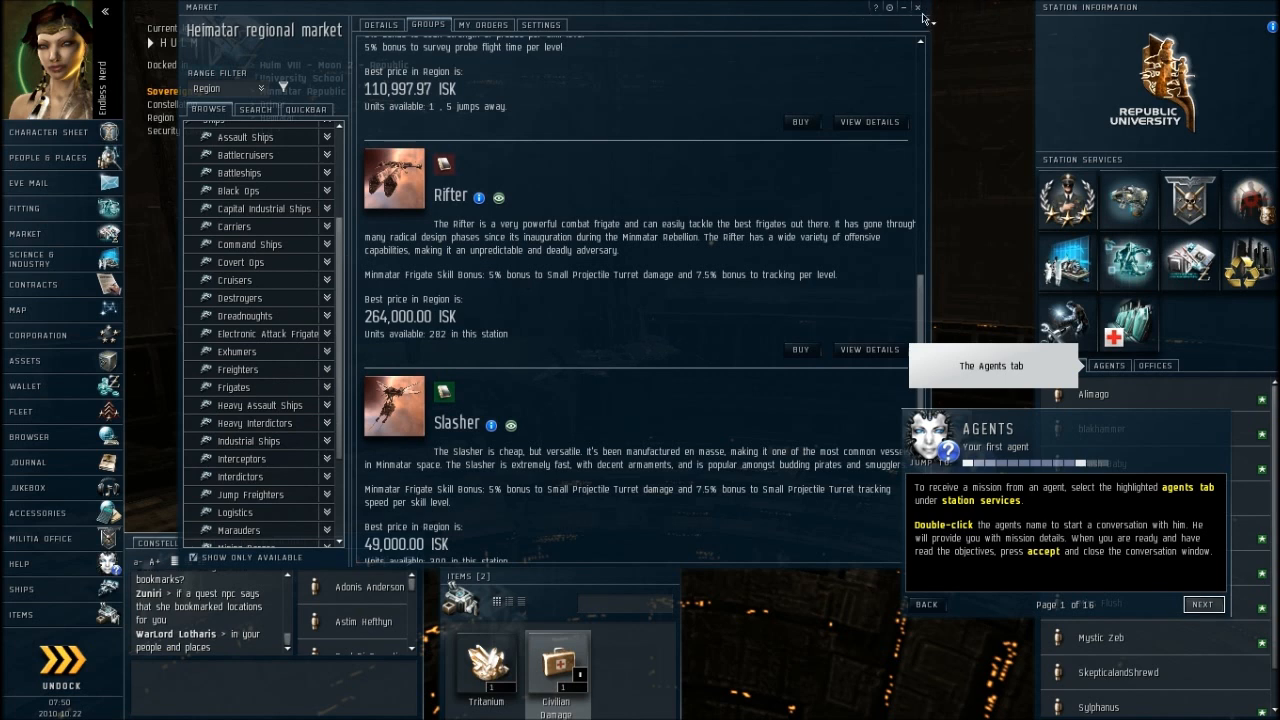
- Close the market and accept agent Anuko Hugandur's The Endless Battle (1 of 2) mission
left_click(940, 8)
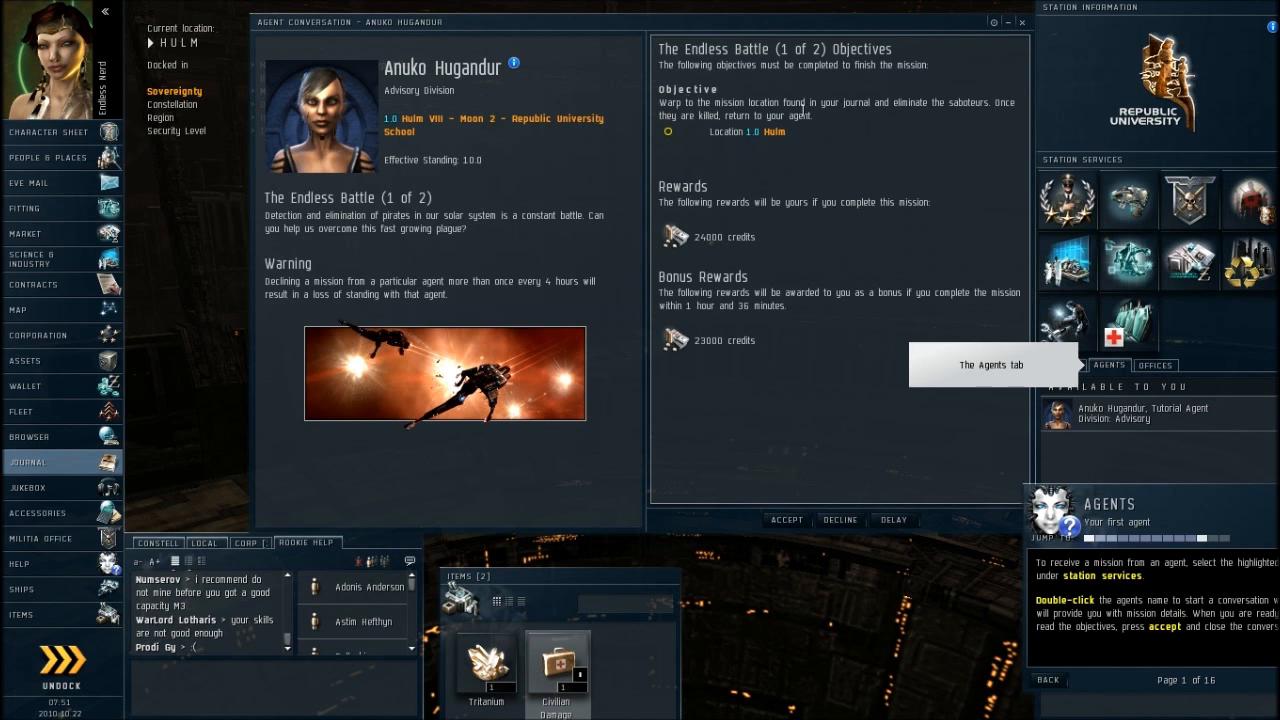
mouse_move(668, 136)
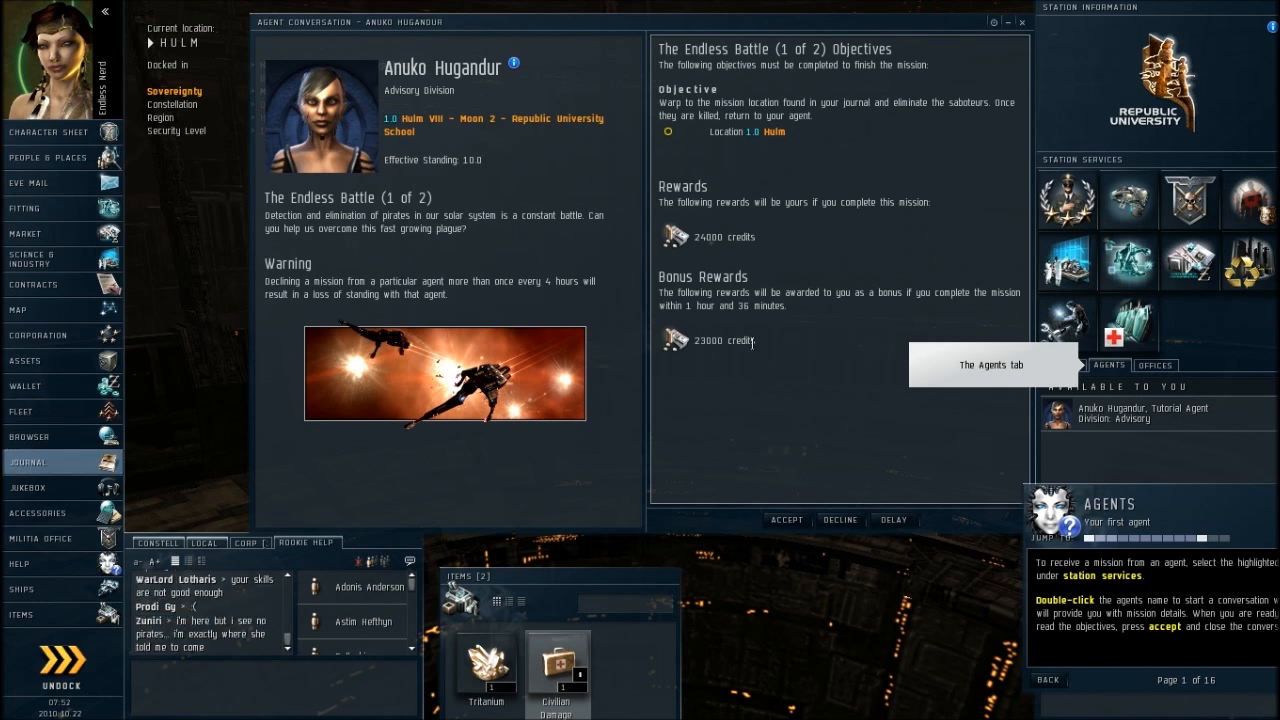
mouse_move(736, 312)
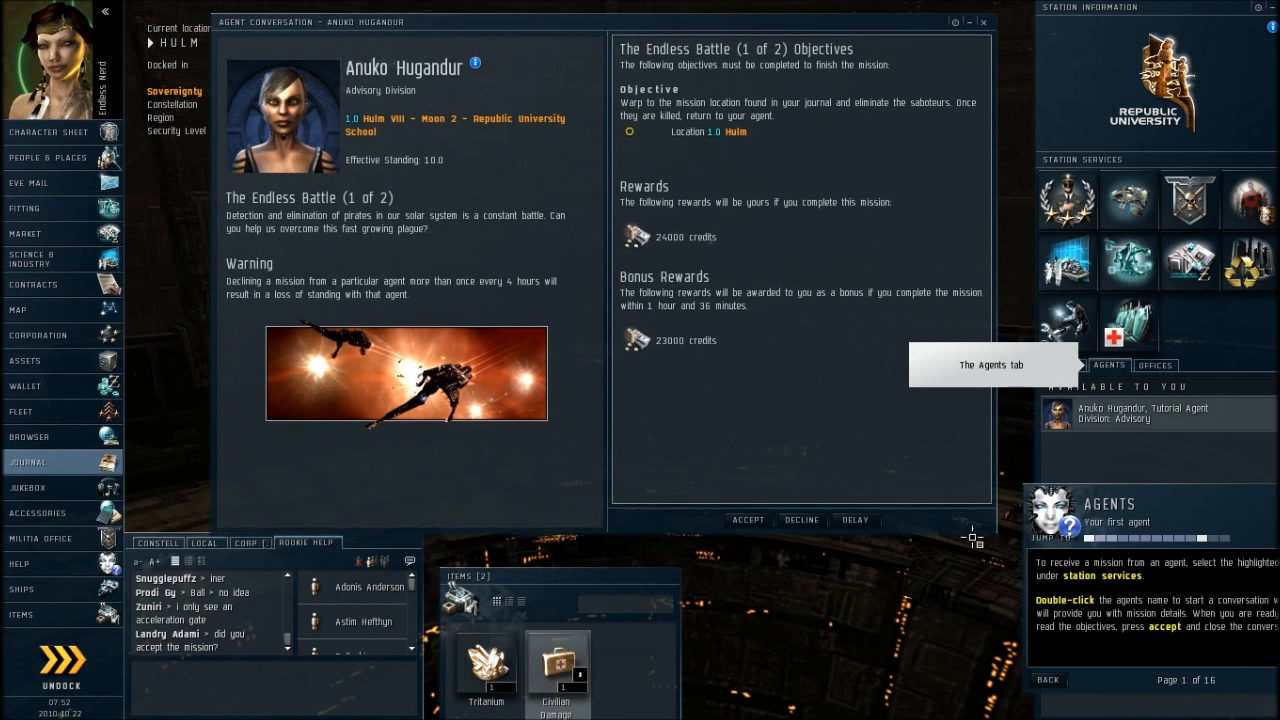
left_click(748, 520)
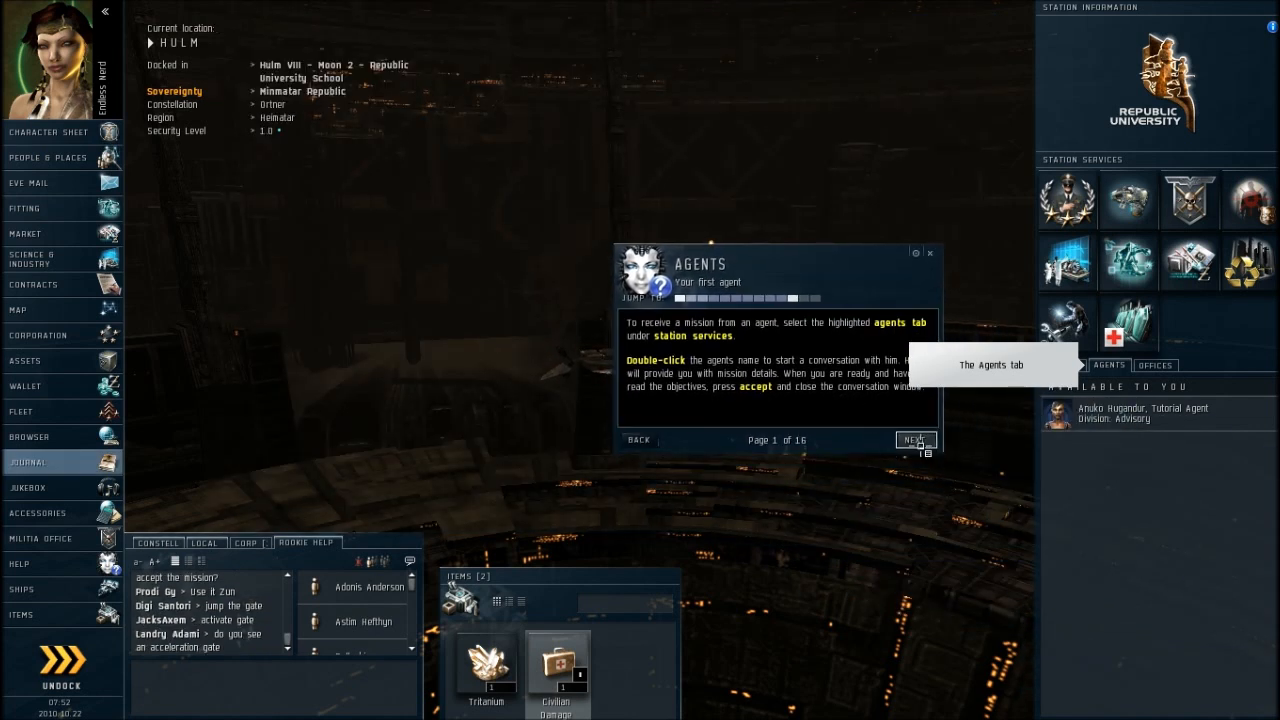
- Review The Endless Battle (1 of 2) objectives in the mission journal, then close it
left_click(916, 440)
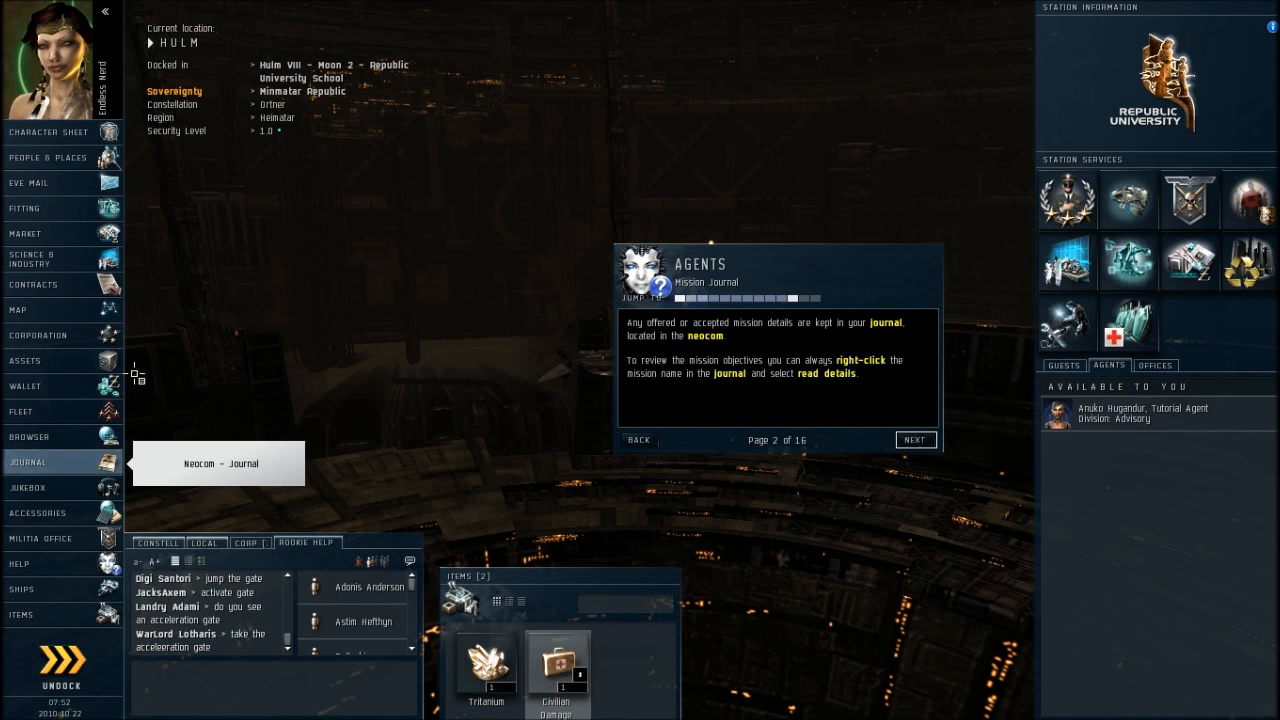
mouse_move(56, 468)
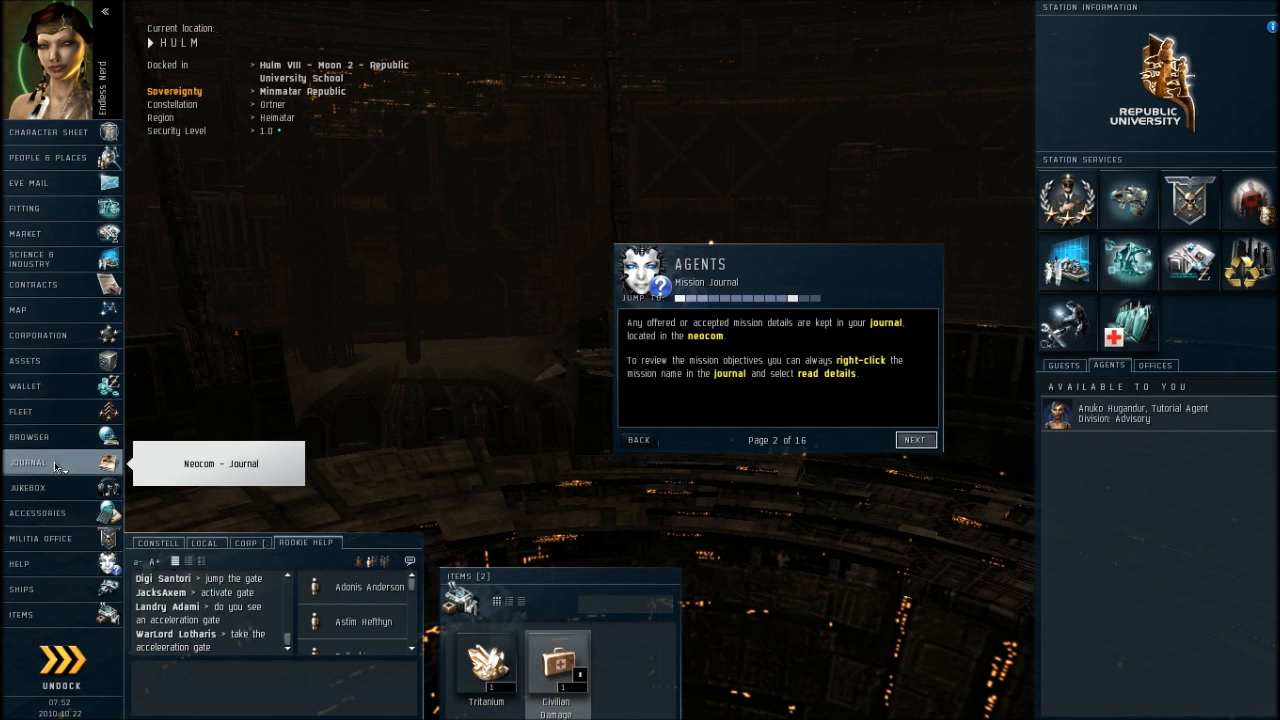
left_click(30, 464)
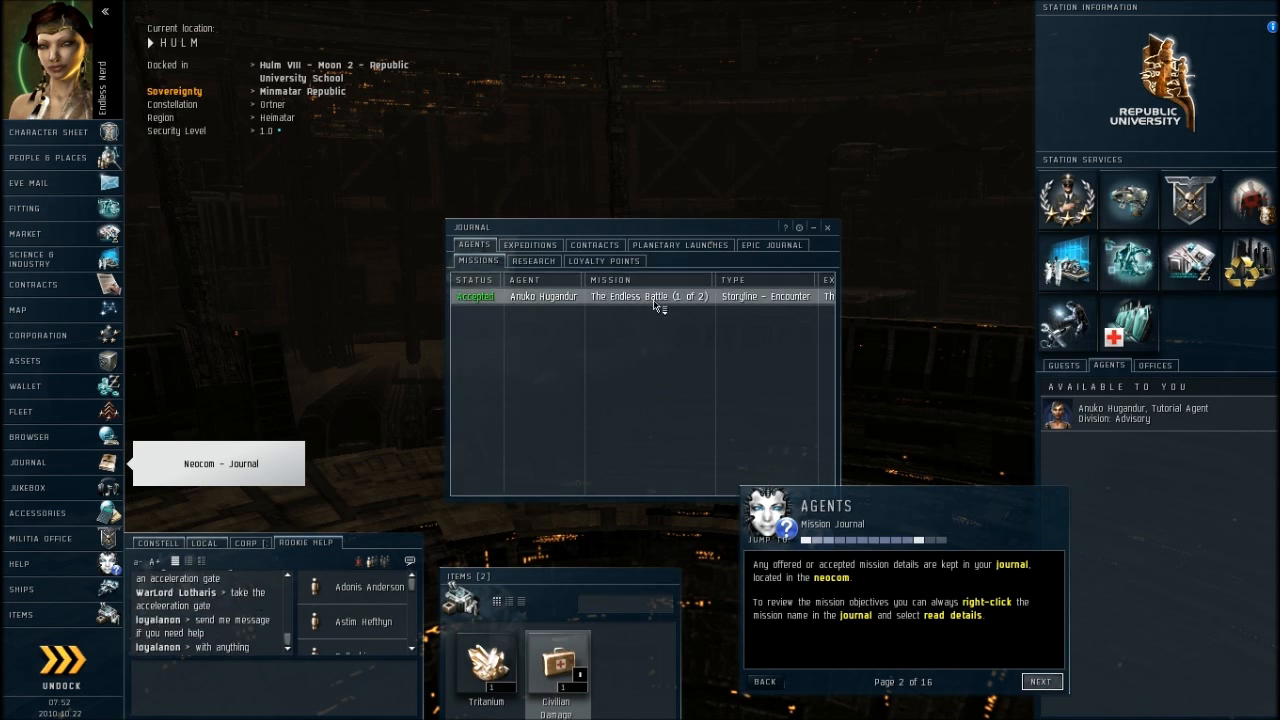
double_click(648, 296)
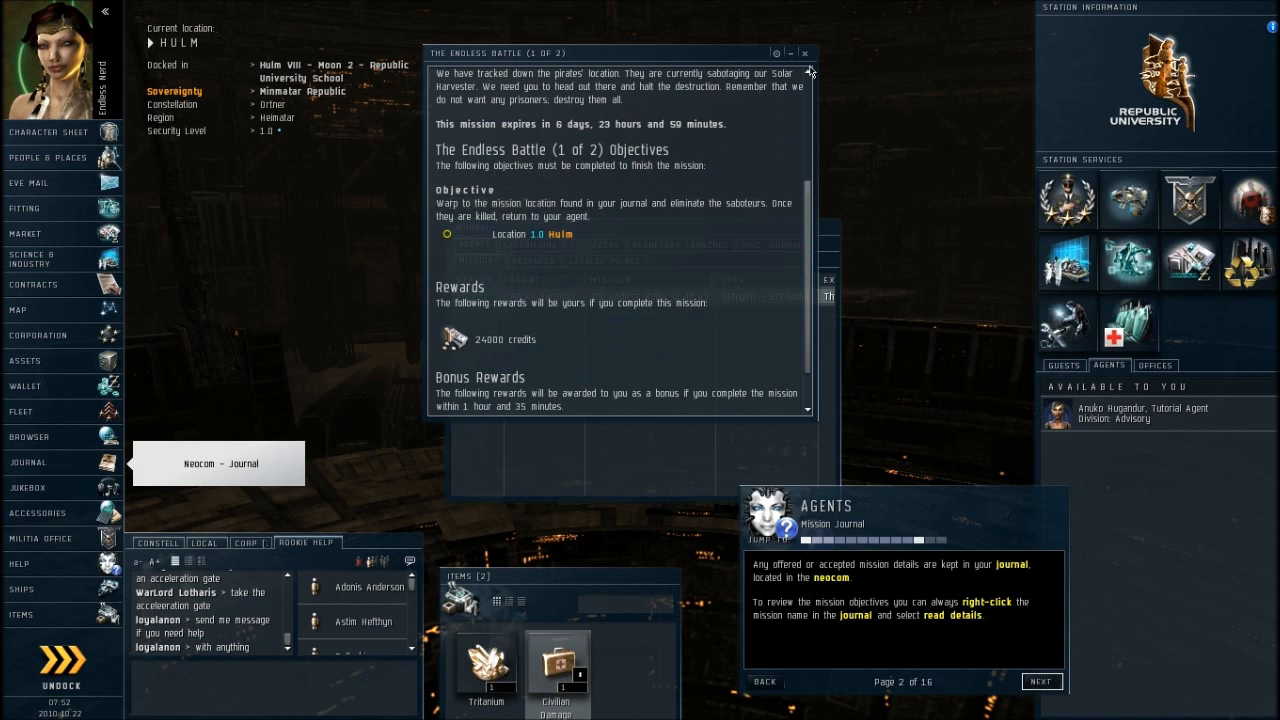
left_click(816, 52)
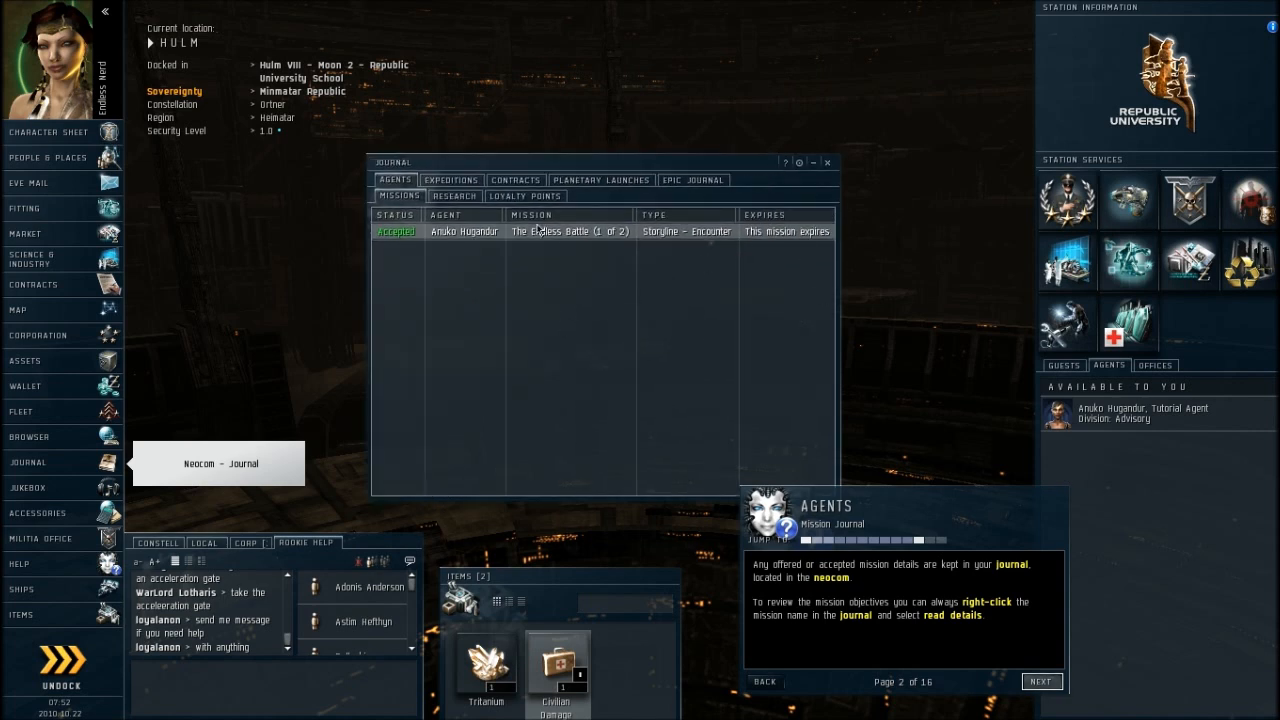
left_click(828, 162)
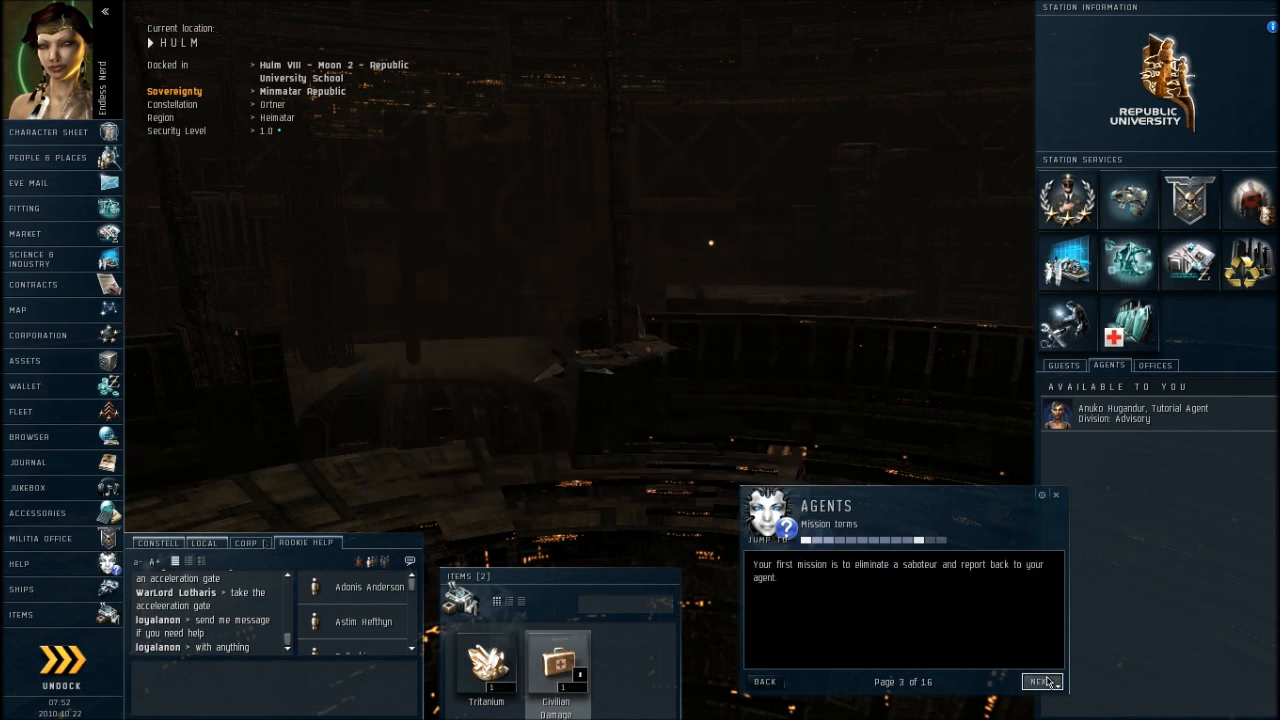
- Advance the agents tutorial to the undock page
left_click(1040, 680)
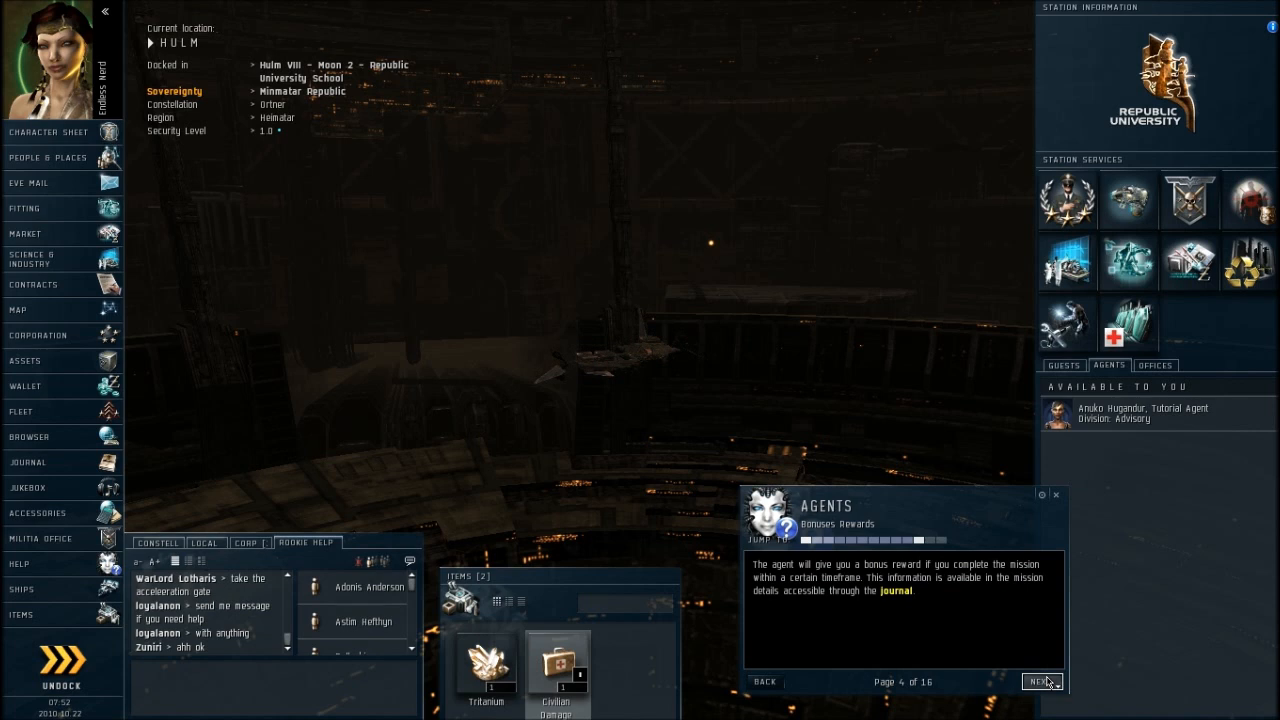
left_click(1040, 682)
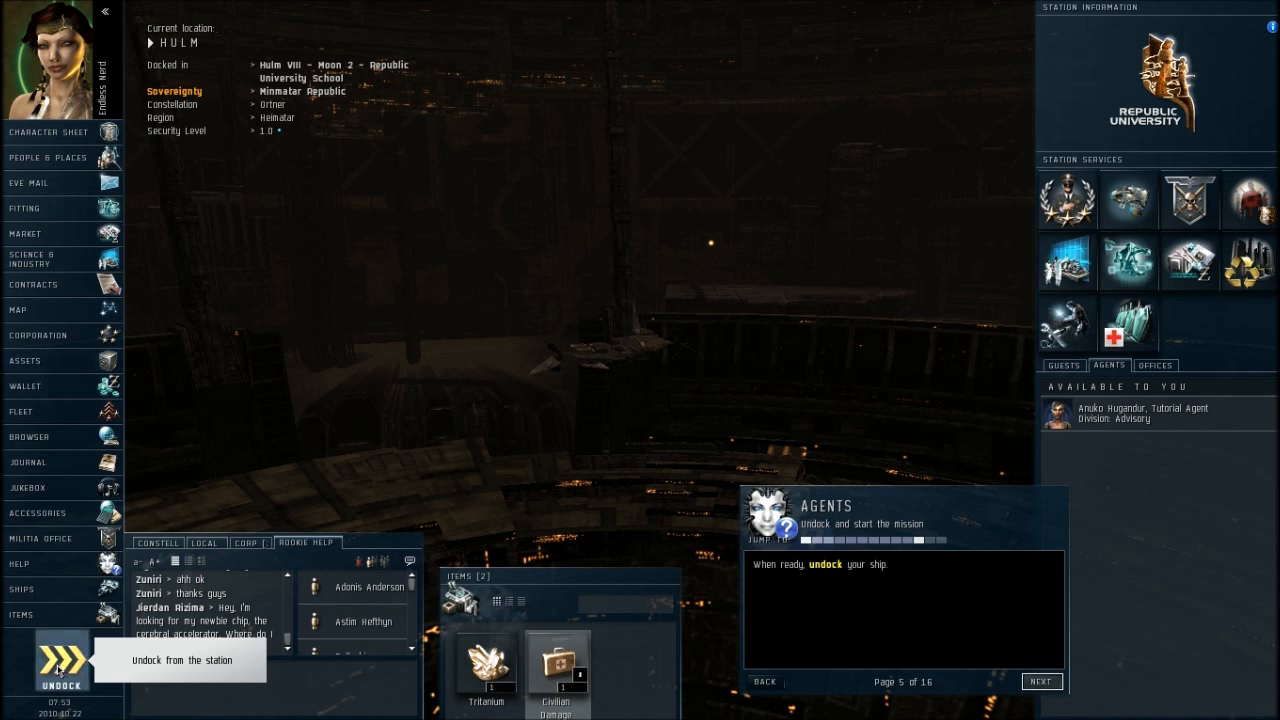
- Undock the ship from the Republic University station into space
left_click(60, 664)
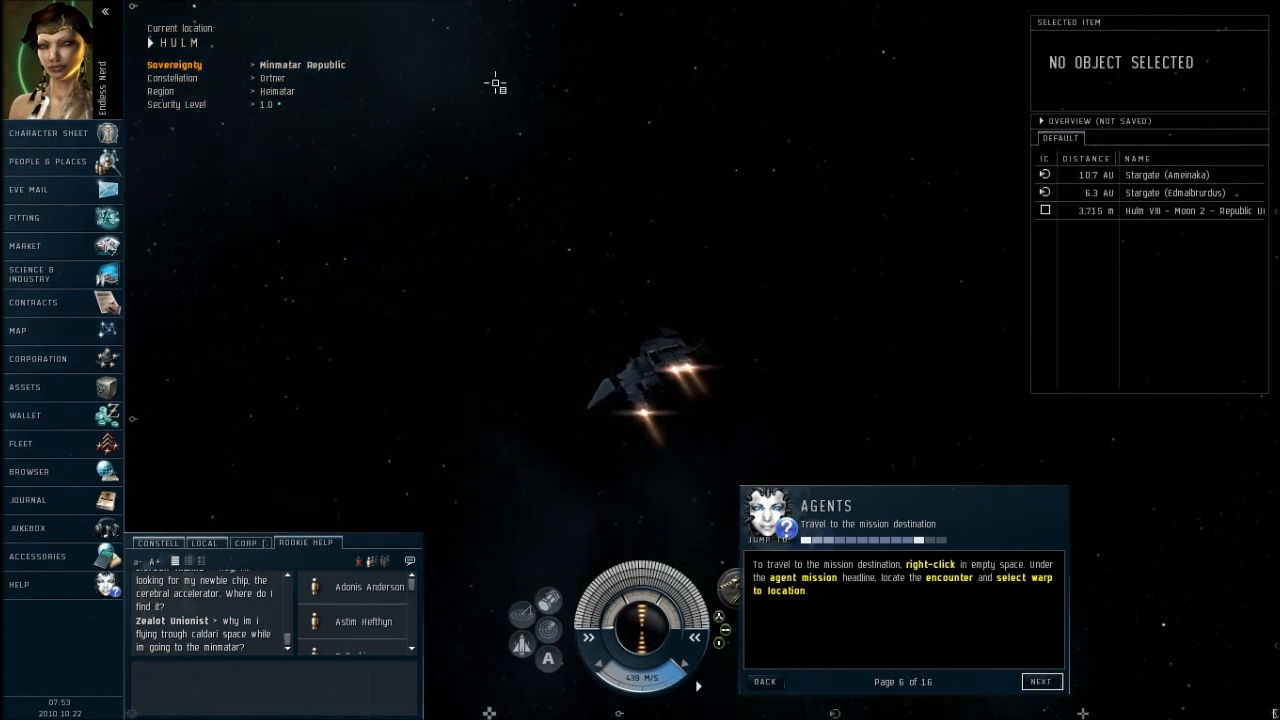
- Warp to The Endless Battle encounter location via Agent Missions in the space menu
right_click(498, 82)
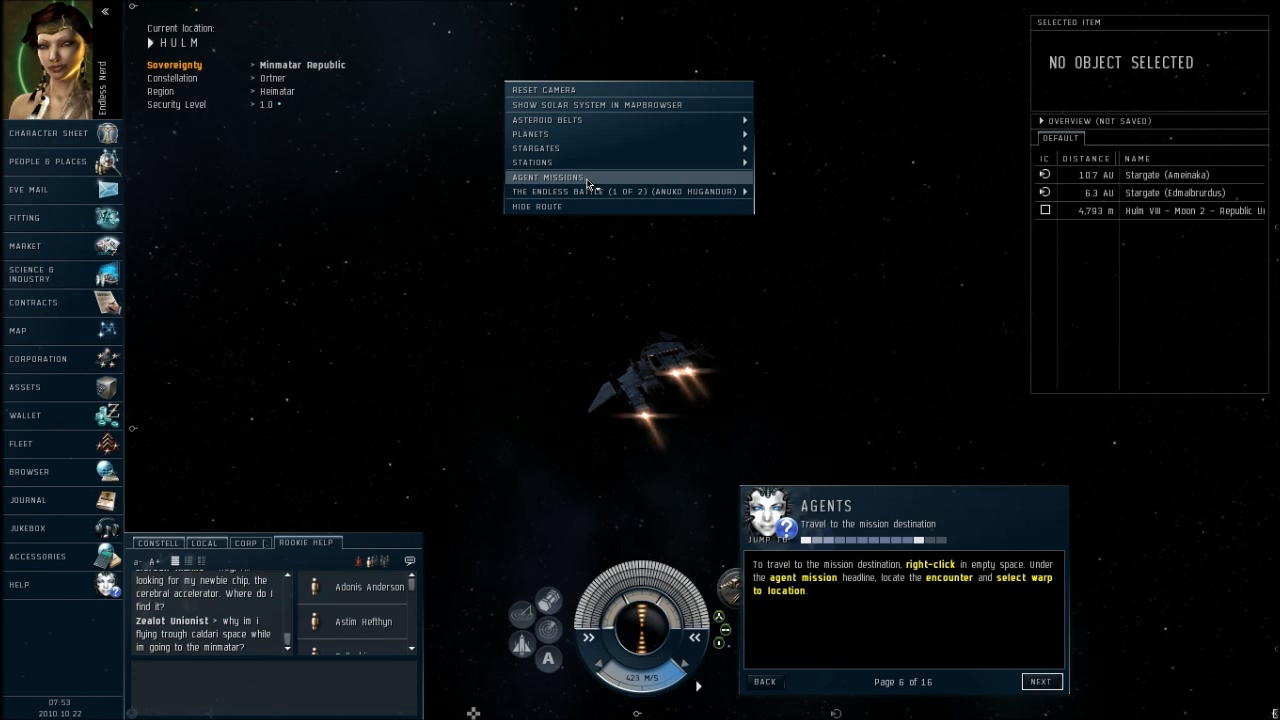
mouse_move(596, 192)
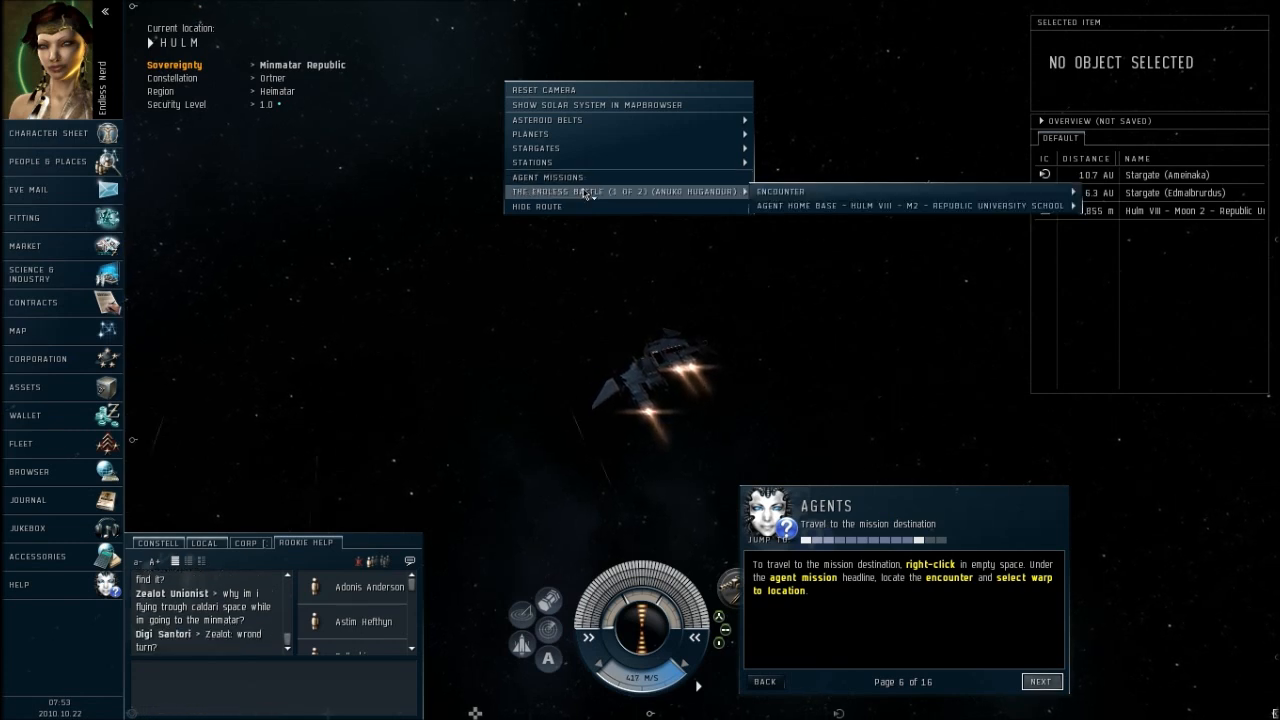
mouse_move(780, 192)
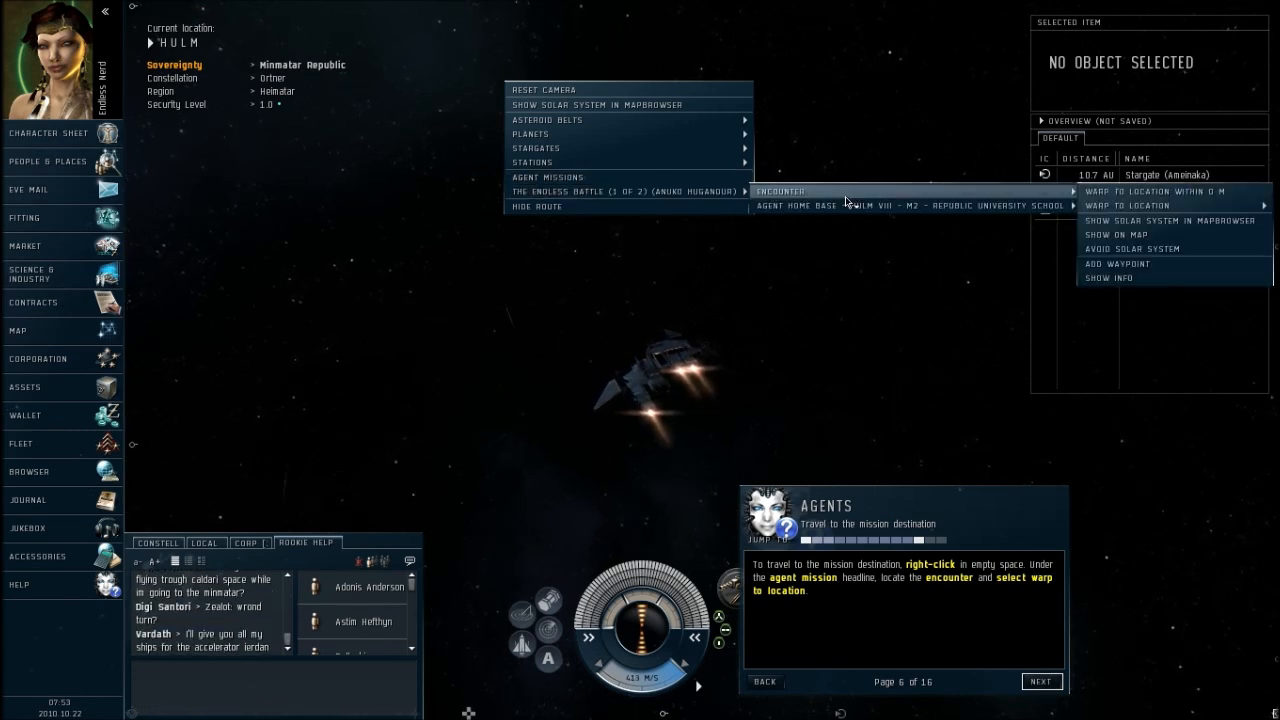
mouse_move(844, 210)
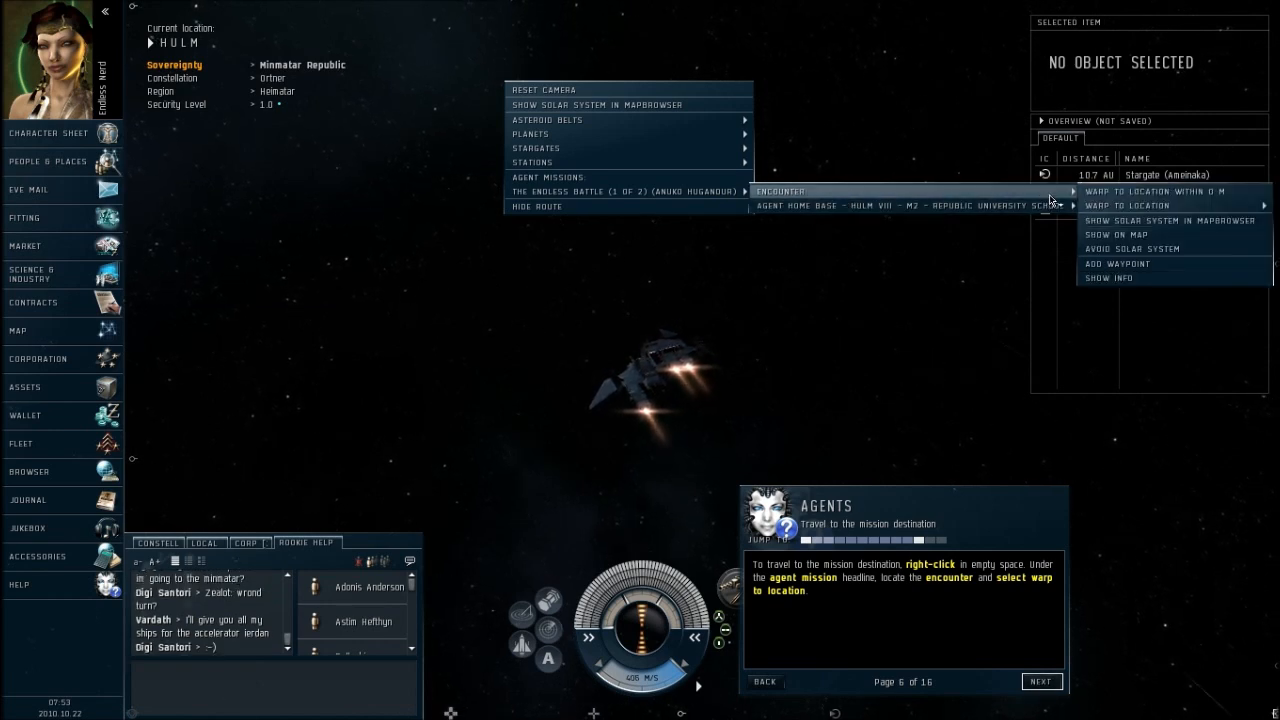
left_click(1130, 204)
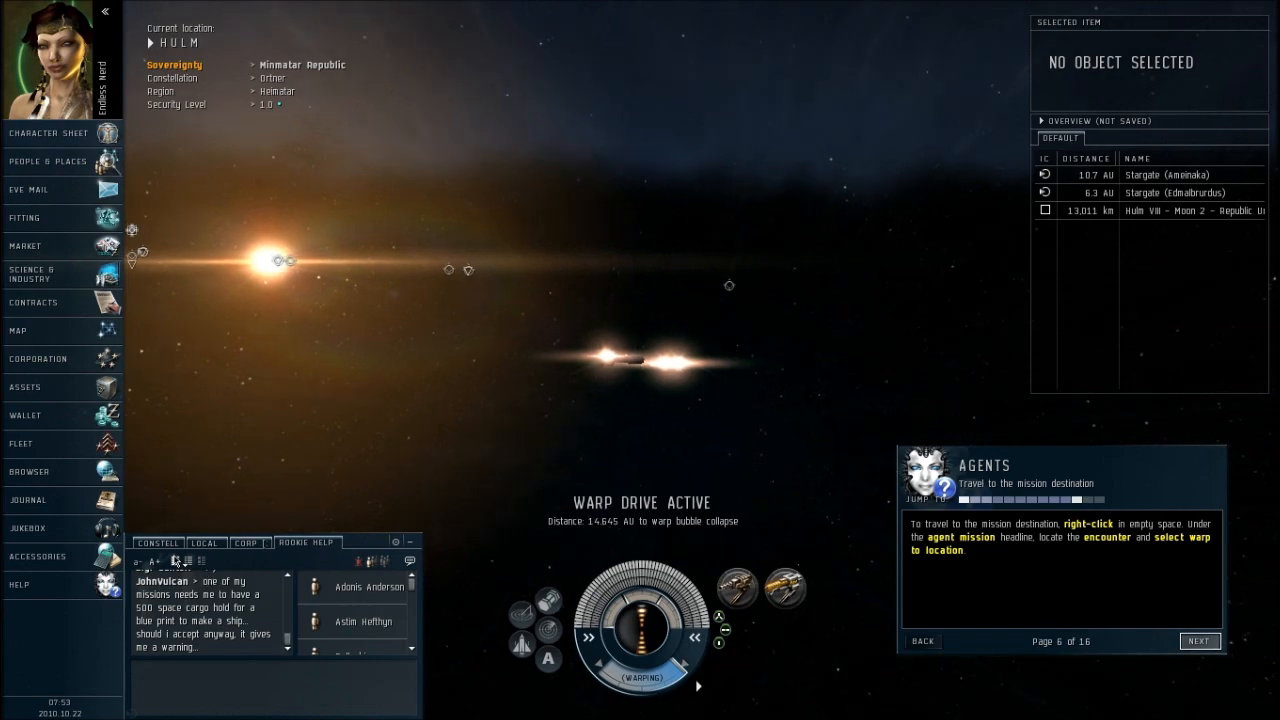
- Switch between the Local and Rookie Help chat channels while the warp completes
left_click(204, 542)
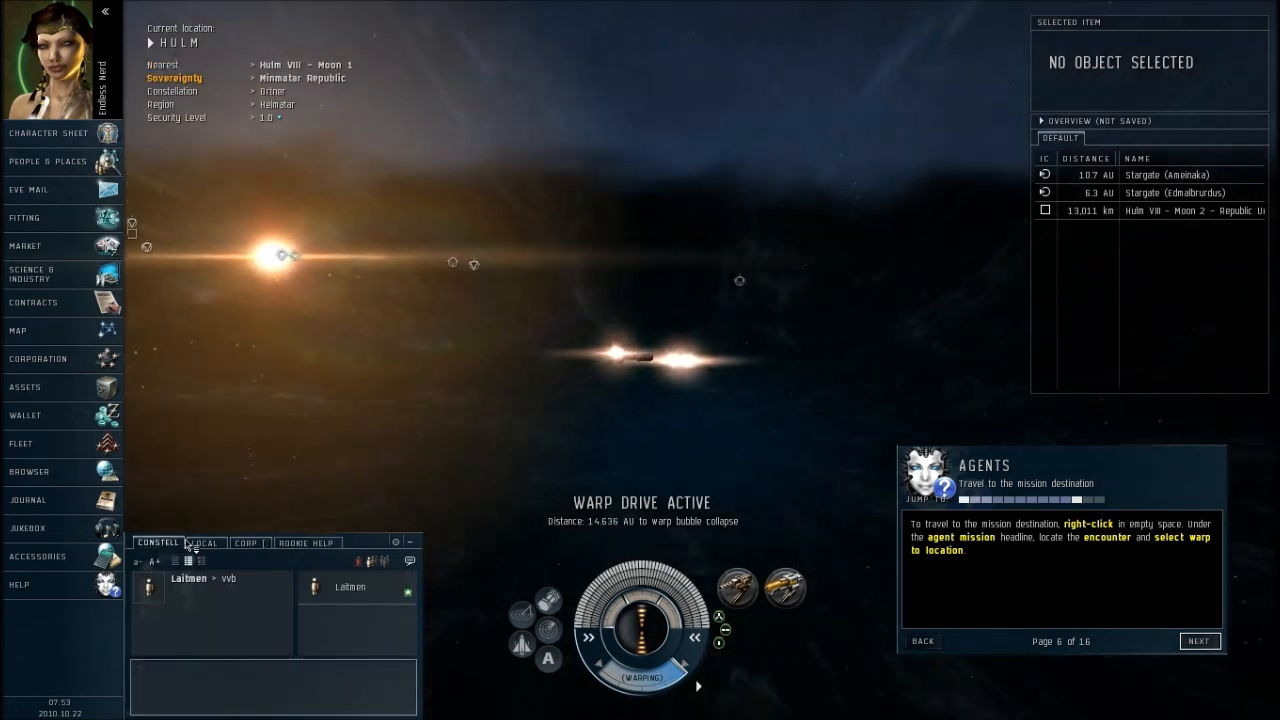
left_click(244, 542)
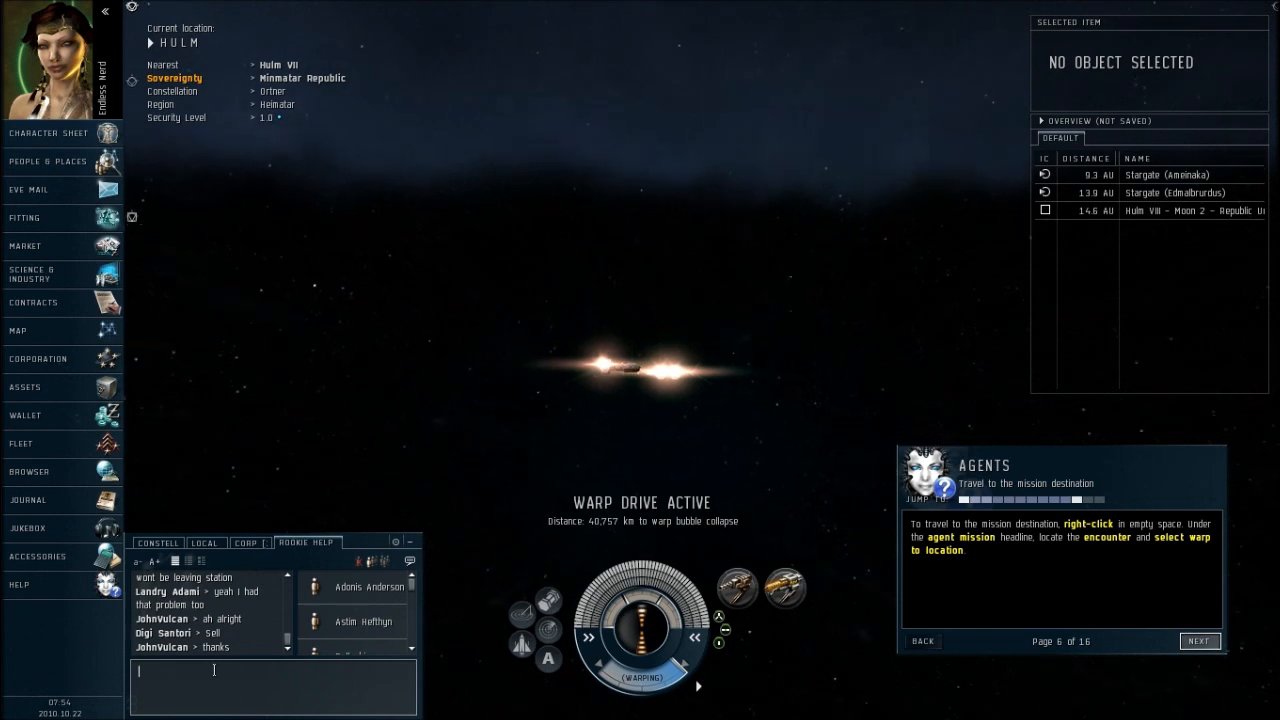
left_click(248, 542)
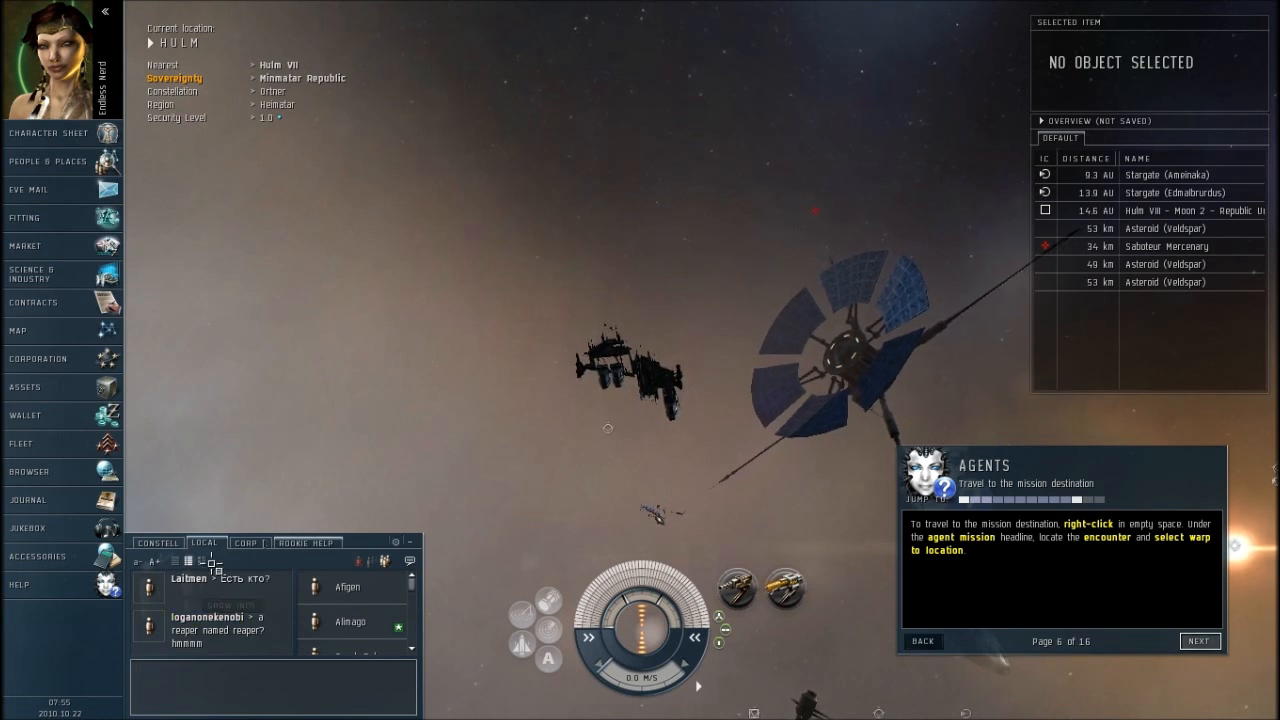
- Select the Saboteur Mercenary in the Overview and attempt to lock it as target
scroll("down", 3)
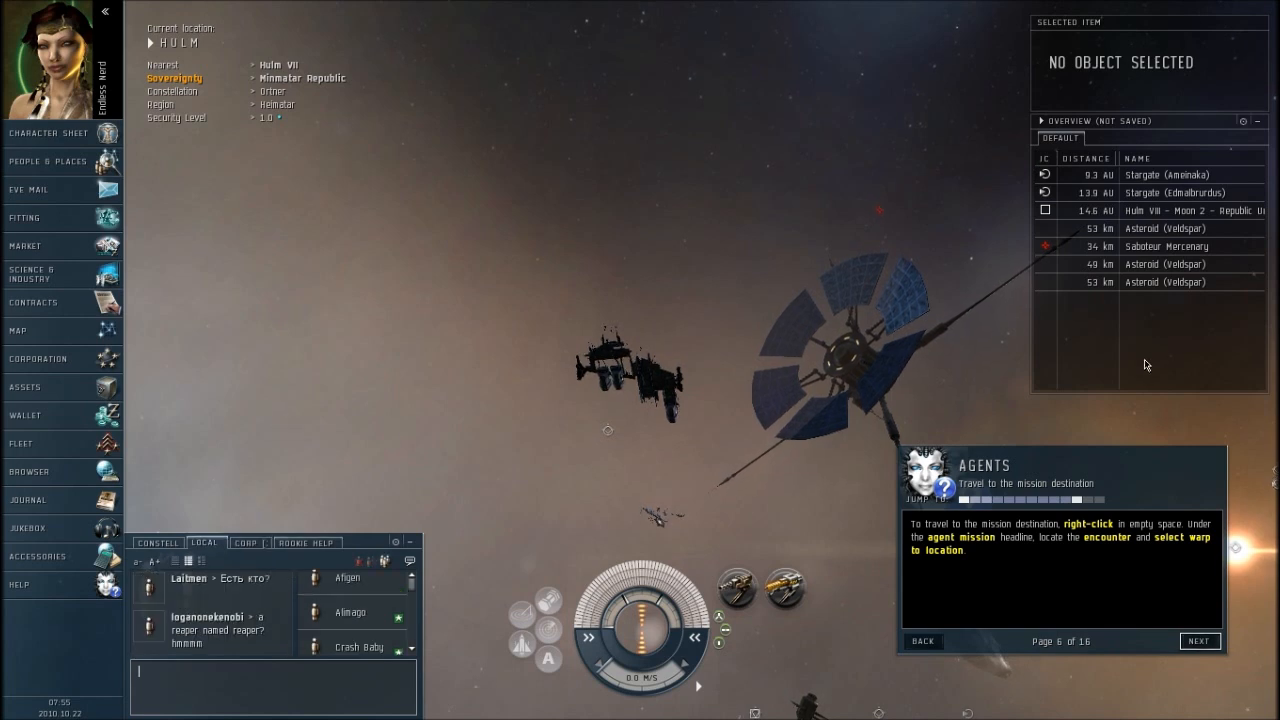
left_click(1164, 246)
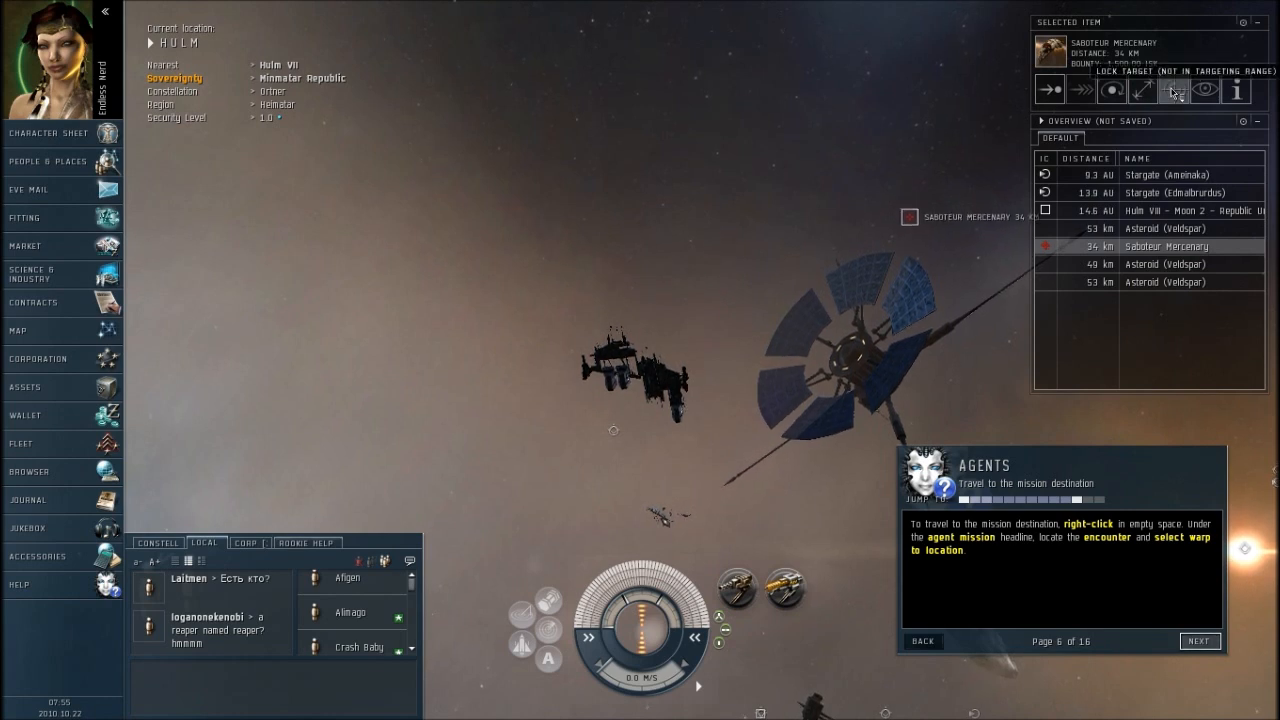
left_click(1204, 92)
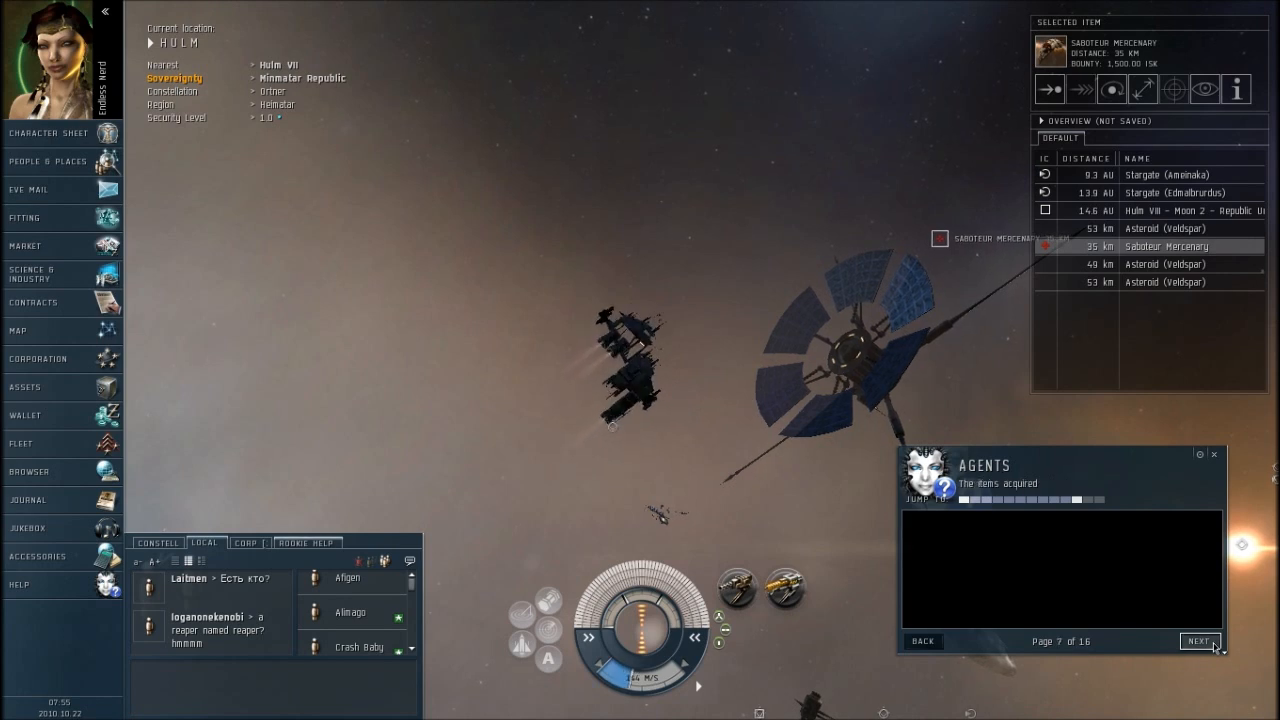
- Page the agents tutorial forward to claiming rewards and back to confirming objectives
left_click(1200, 640)
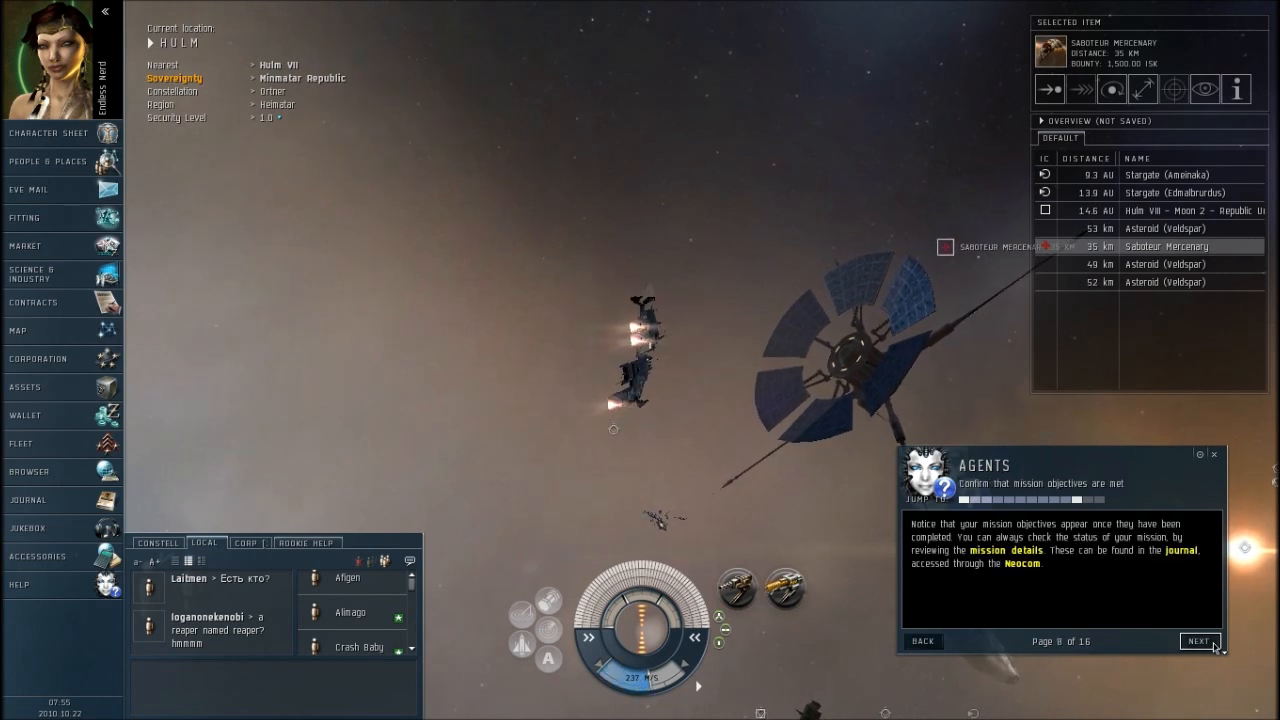
left_click(1200, 640)
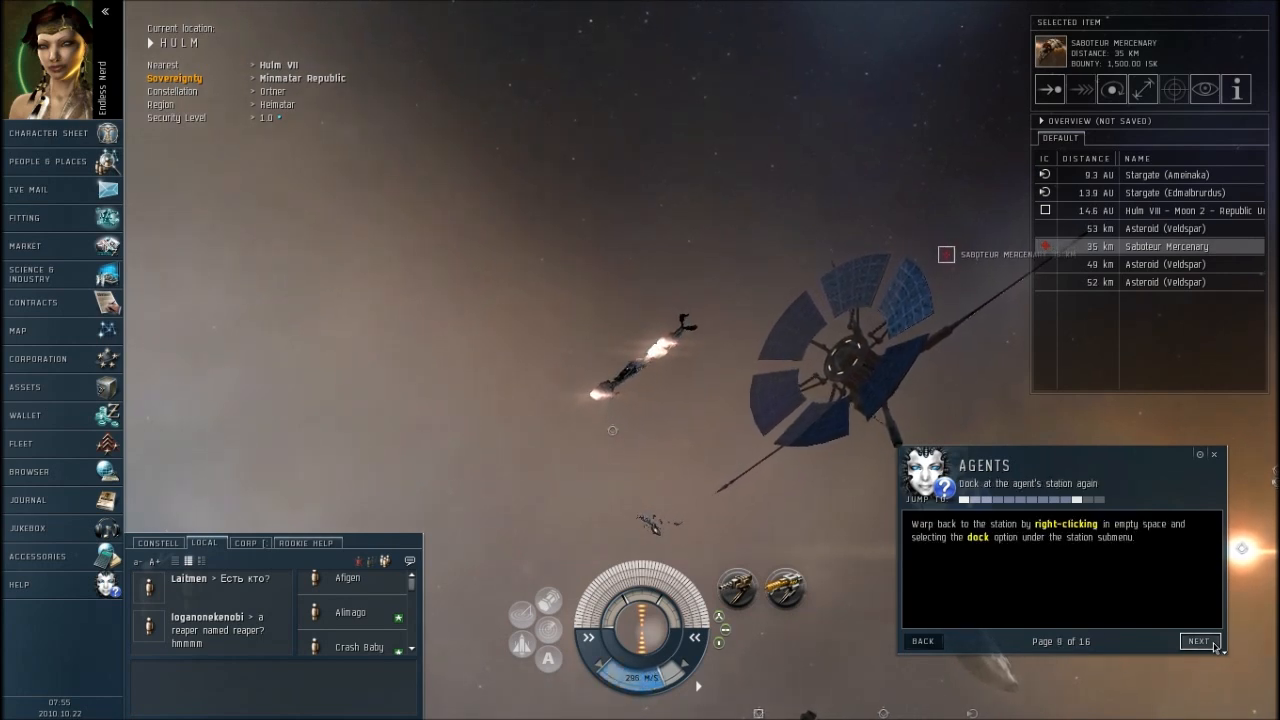
left_click(1200, 640)
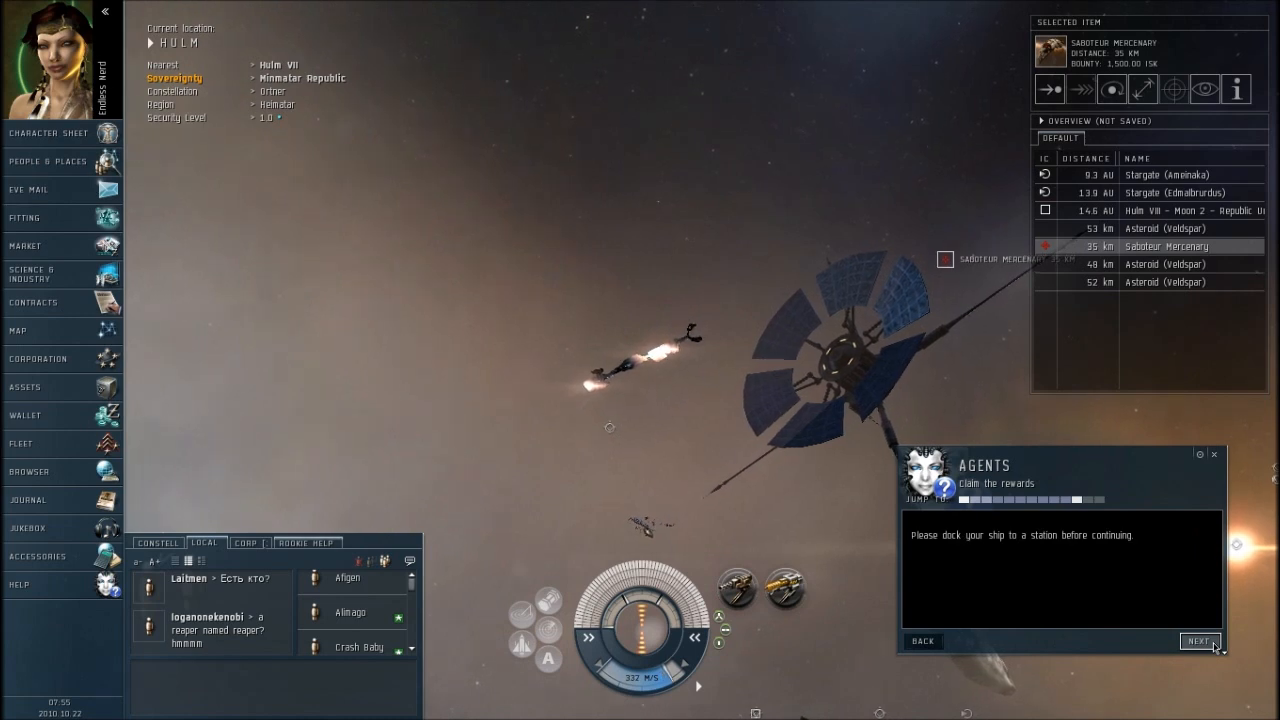
left_click(1200, 640)
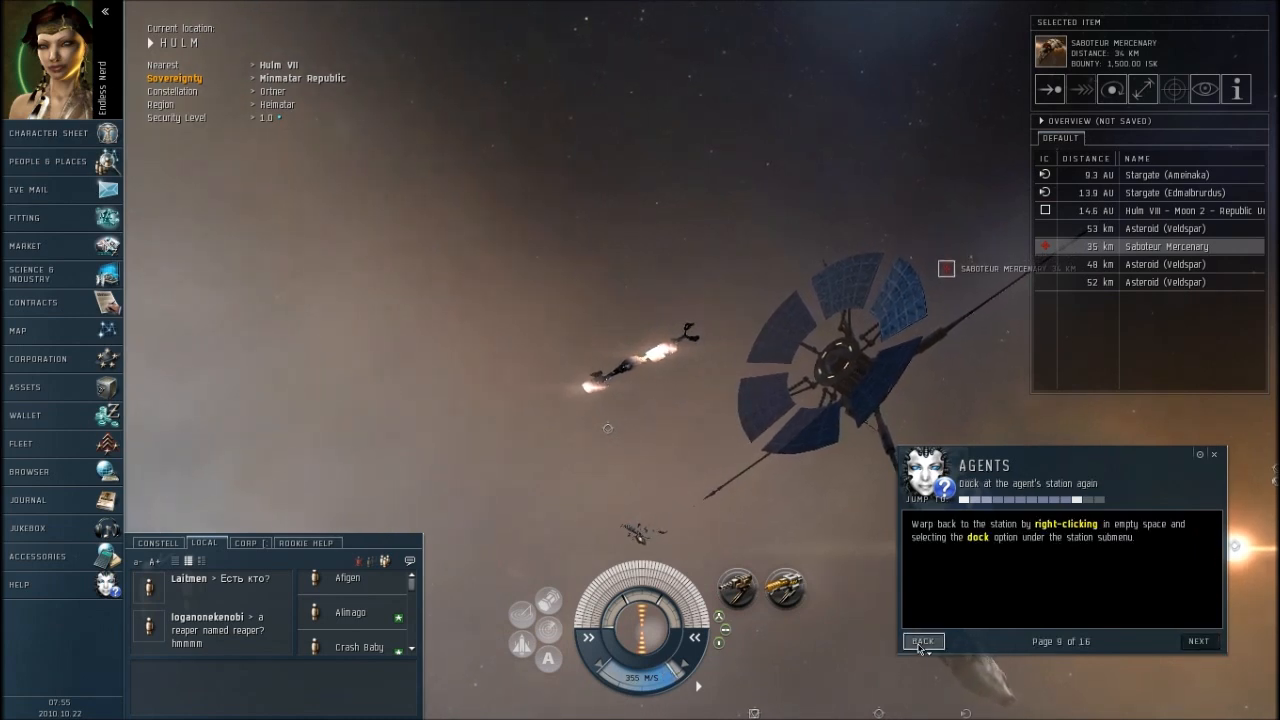
left_click(922, 640)
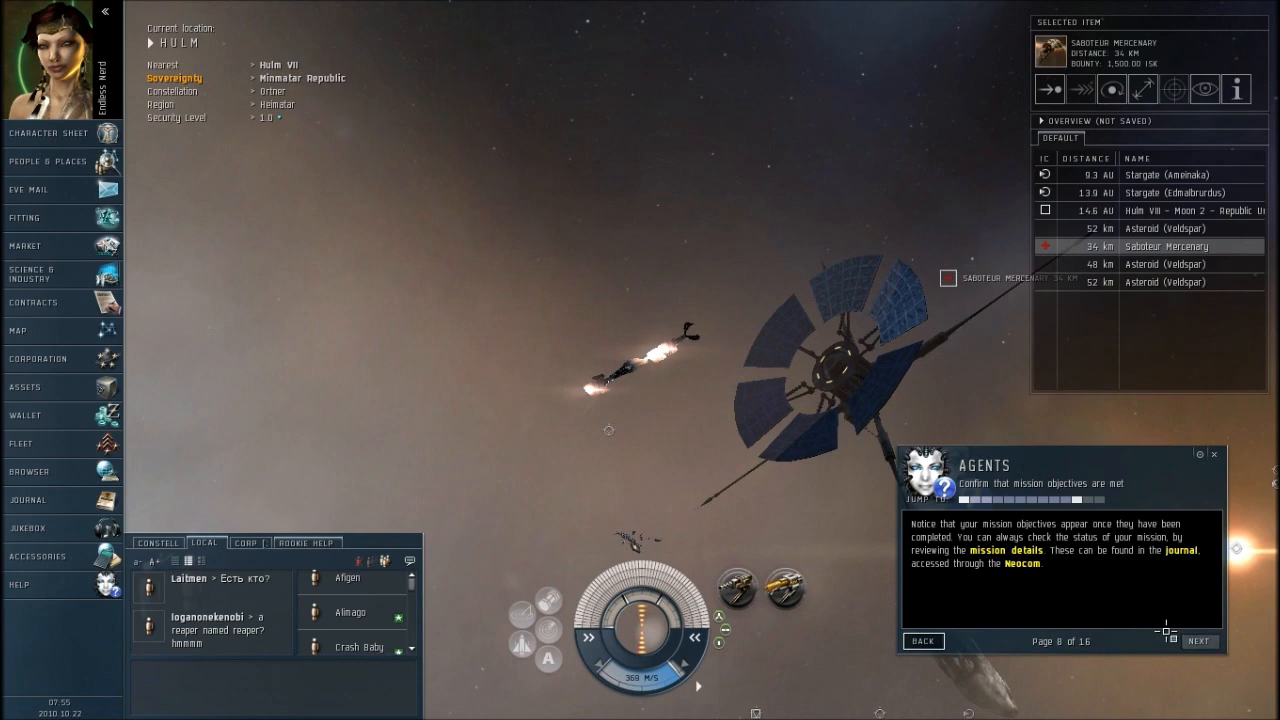
left_click(1198, 640)
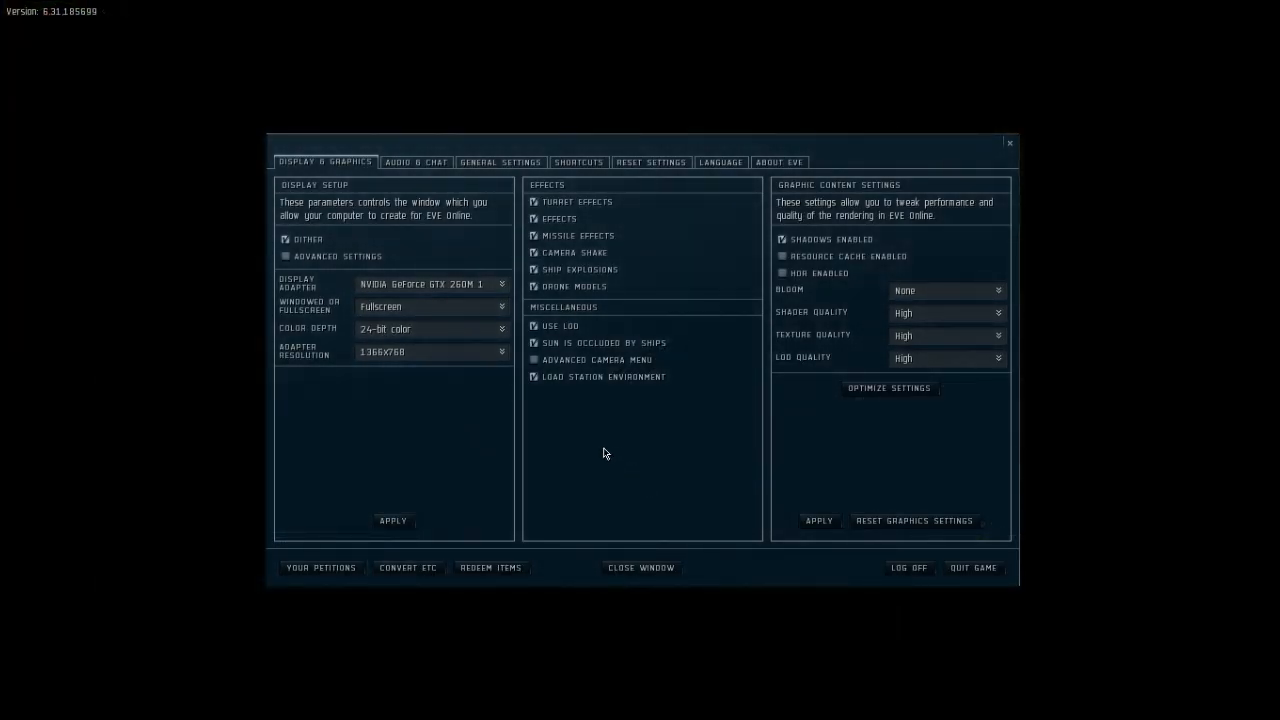
mouse_move(536, 268)
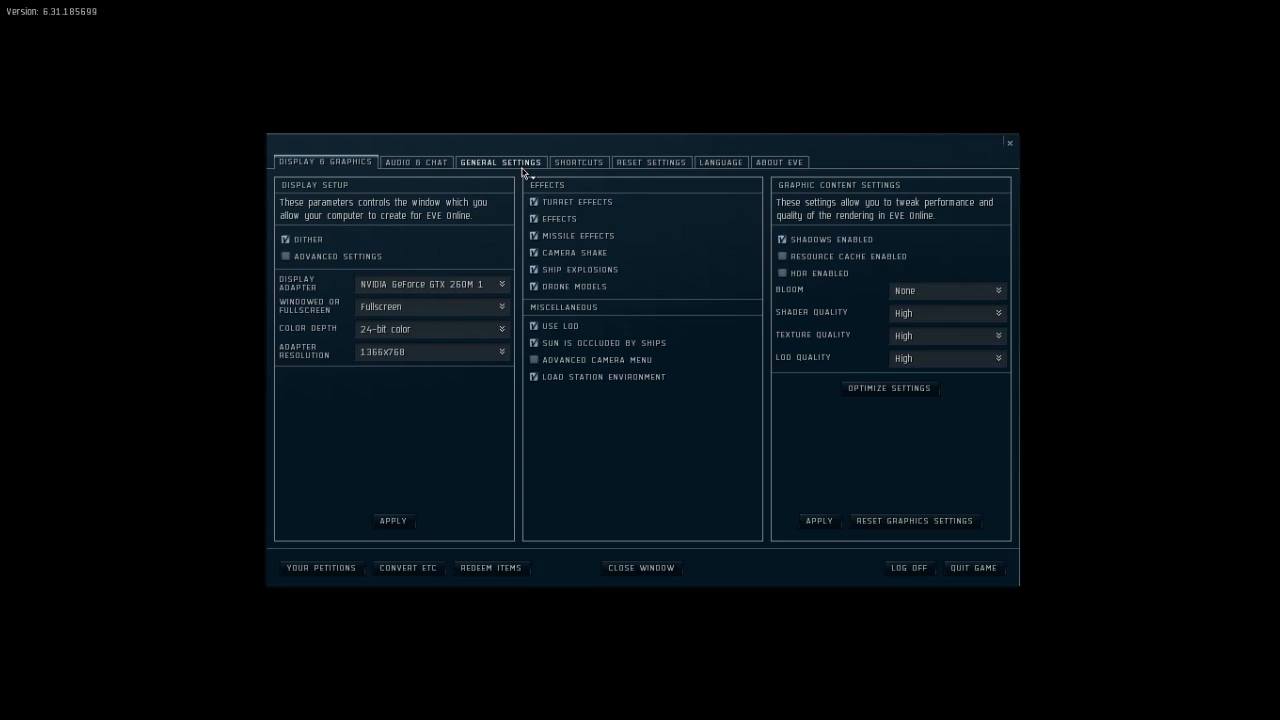
- Set Auto Target Back to 0 Targets in the general settings
left_click(500, 162)
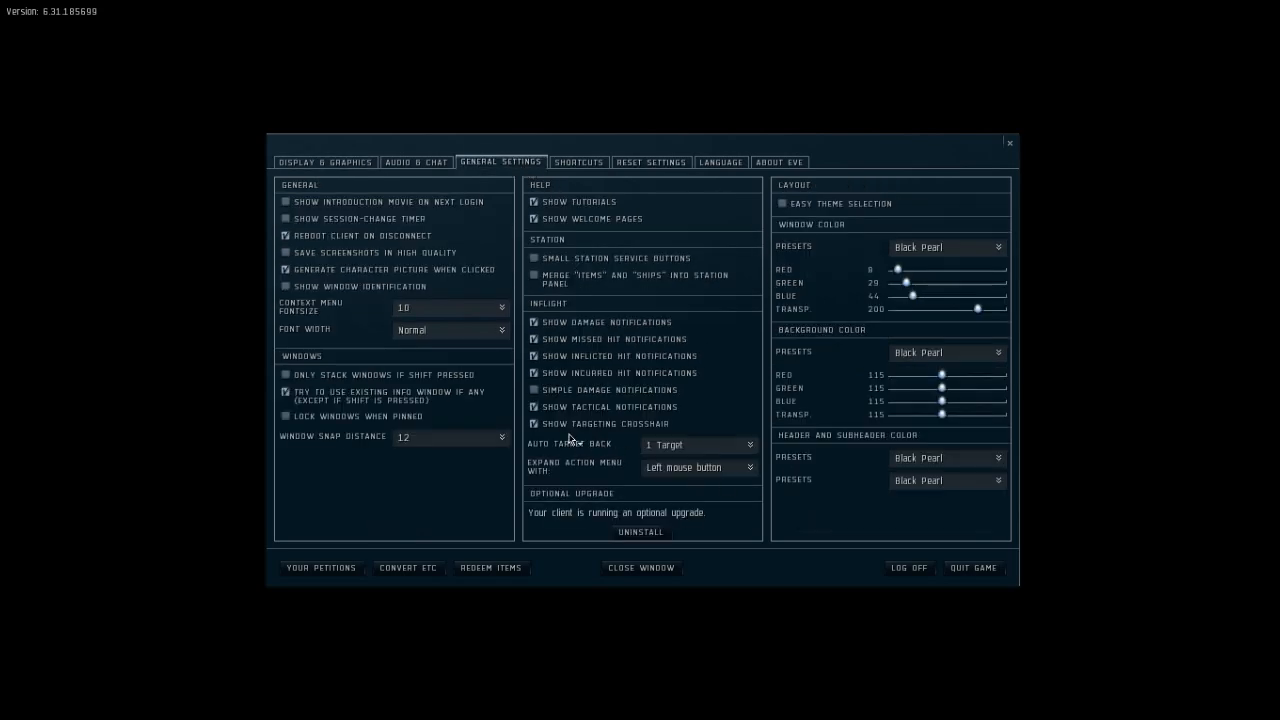
mouse_move(564, 450)
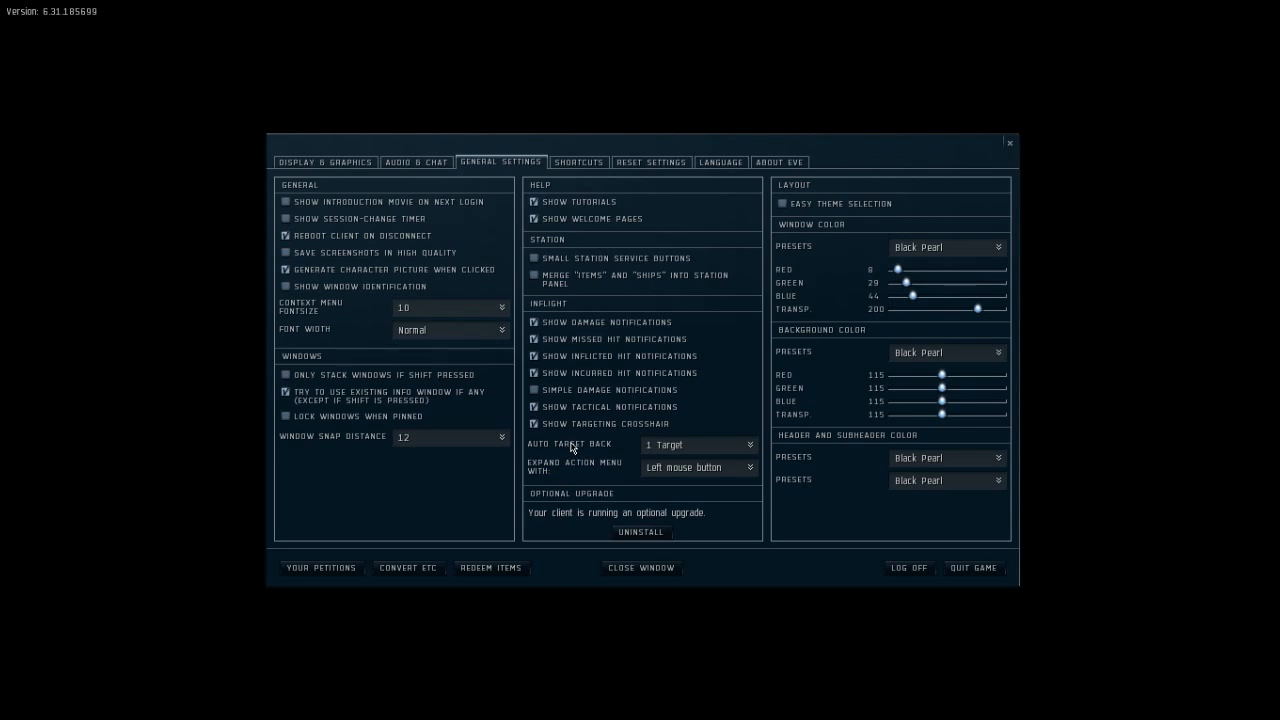
mouse_move(598, 450)
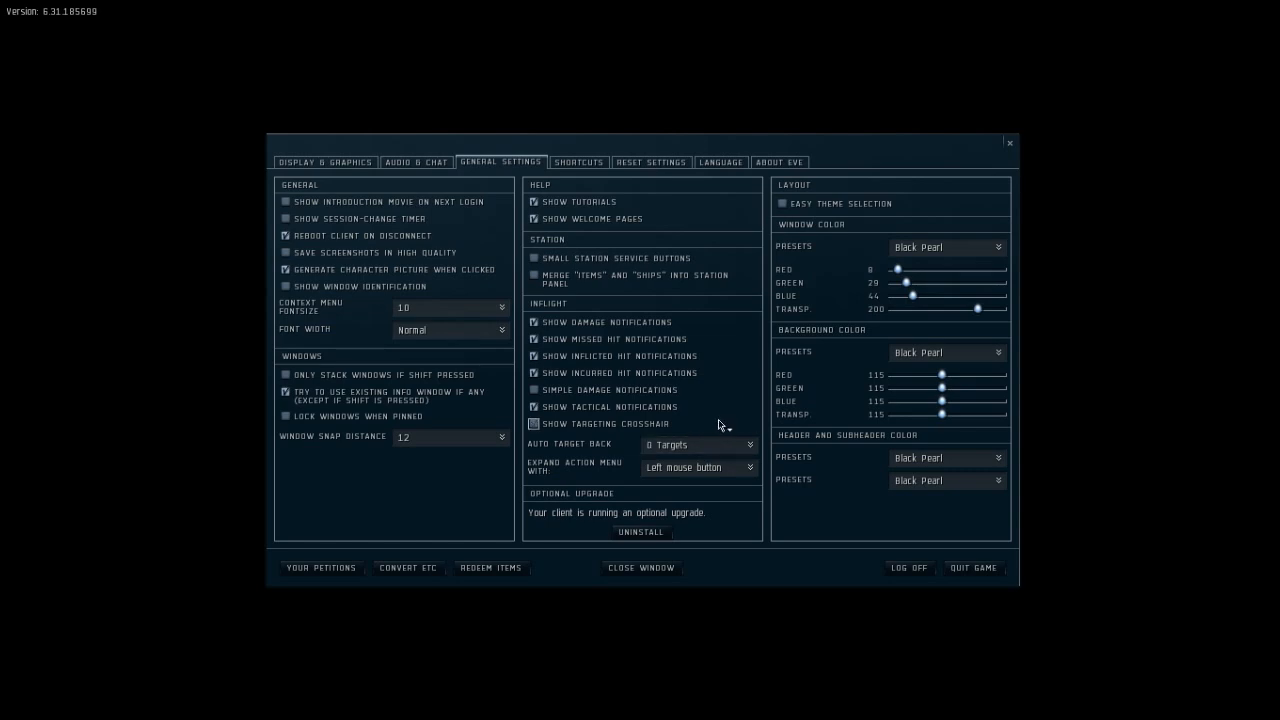
left_click(528, 424)
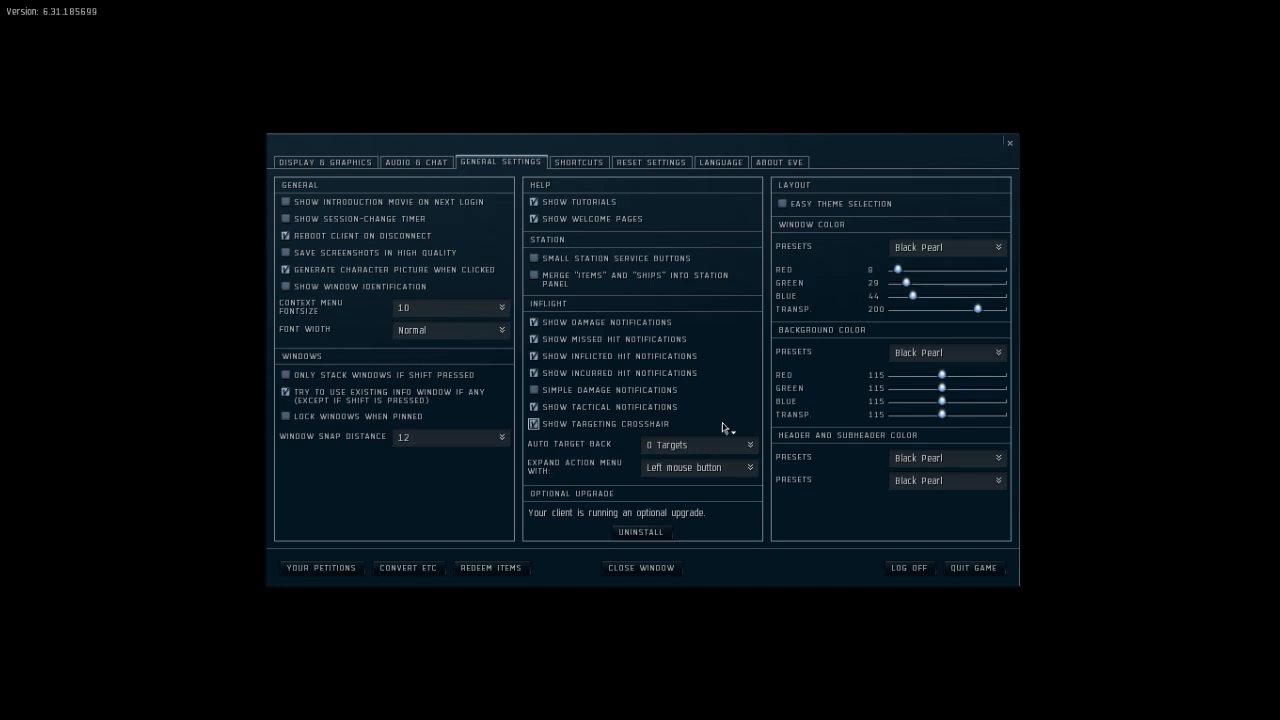
mouse_move(708, 448)
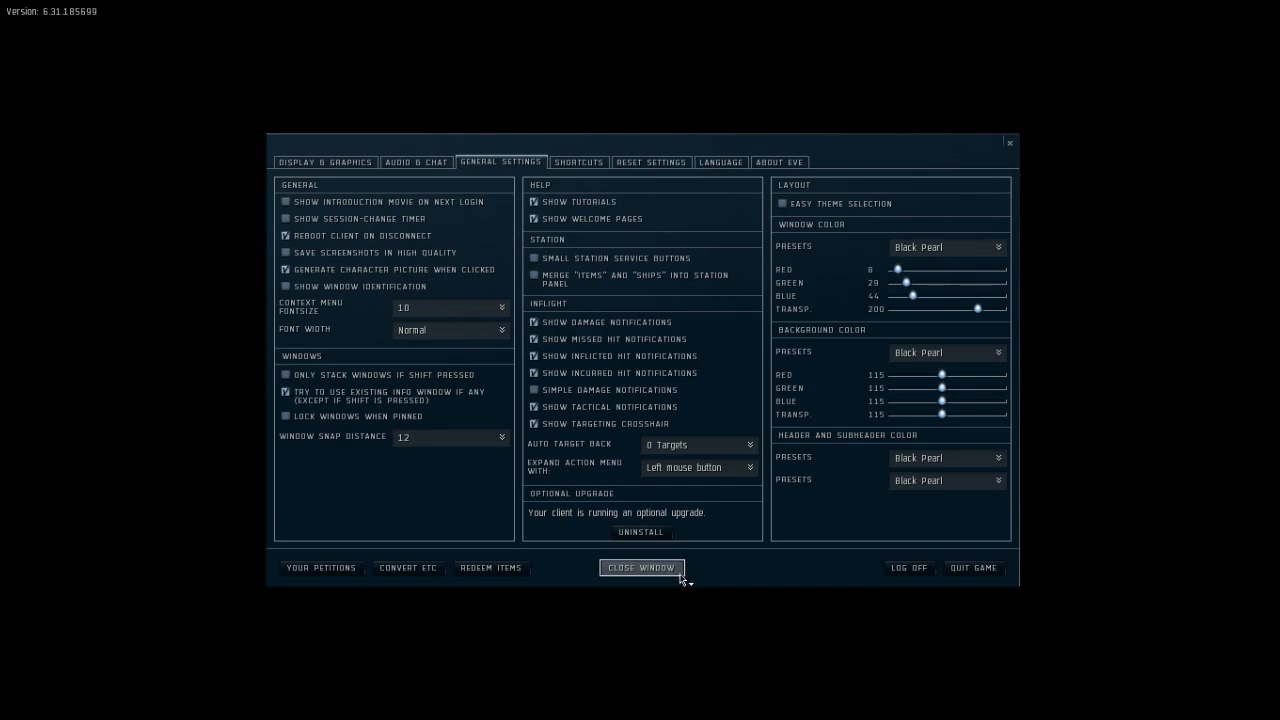
- Leave the settings and attack the Saboteur Mercenary until it becomes a wreck
left_click(642, 568)
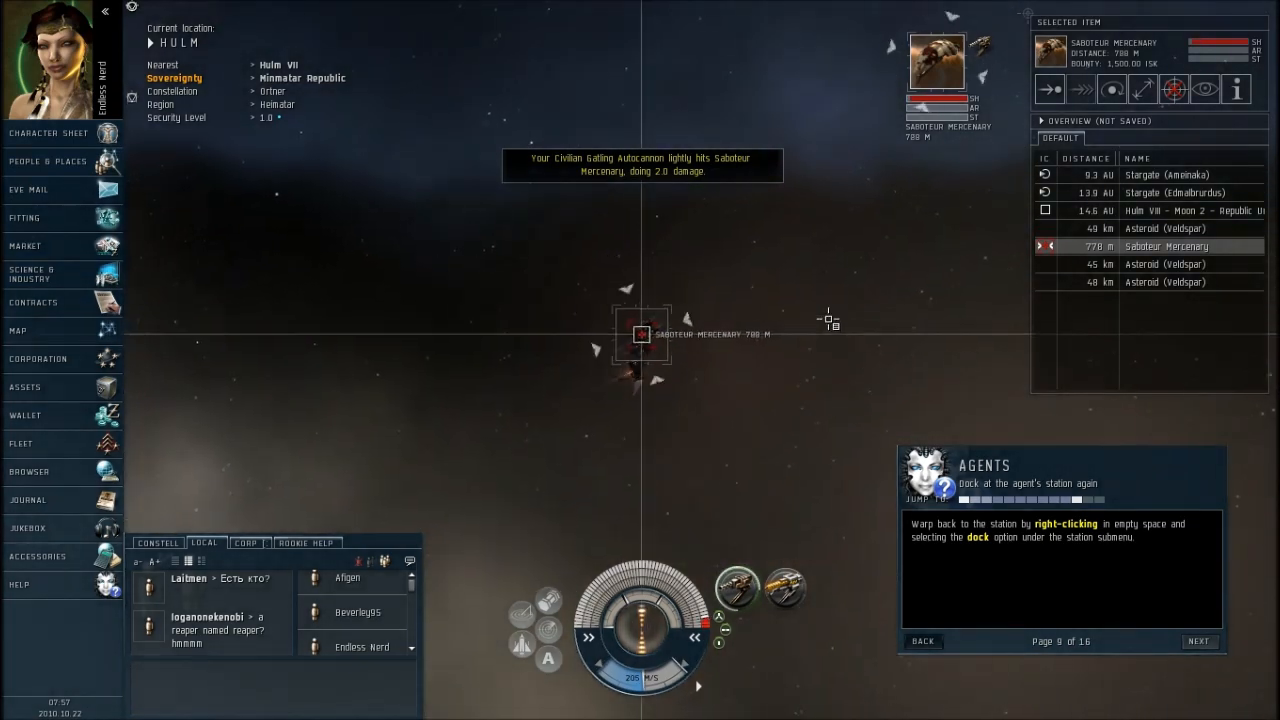
left_click(1198, 640)
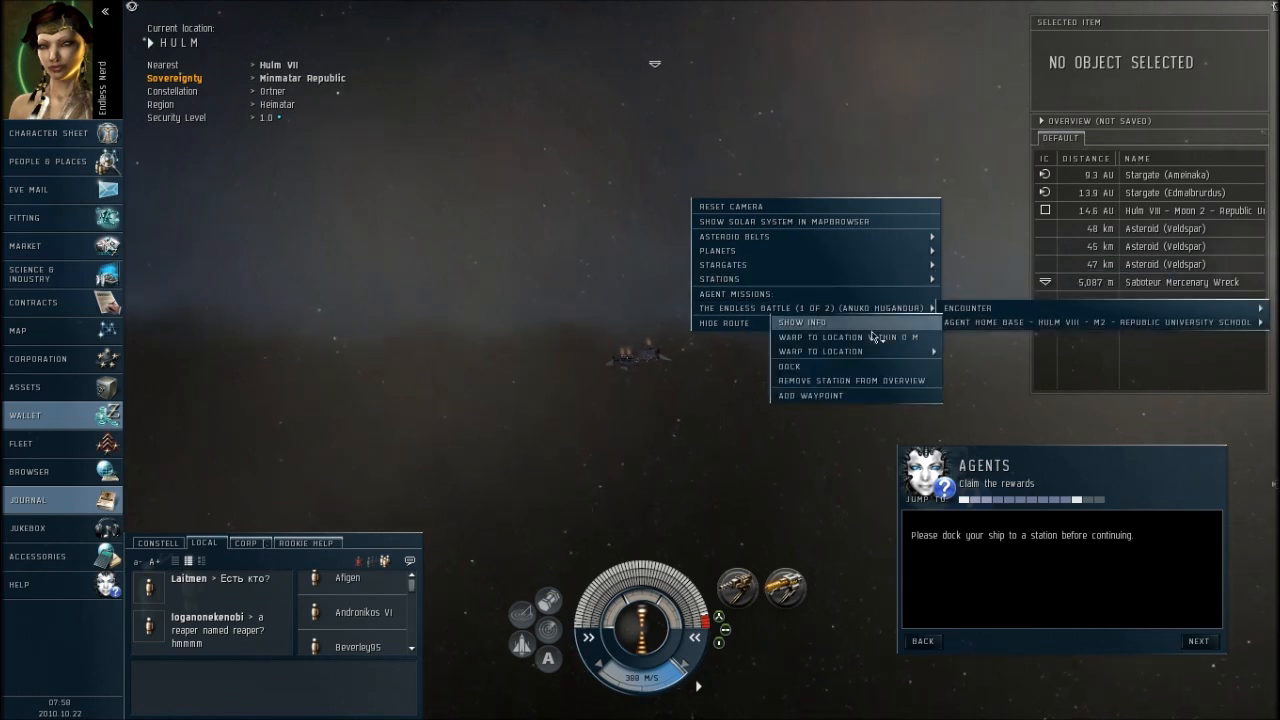
- Dock at the agent's home station and check the wallet transaction history
left_click(788, 366)
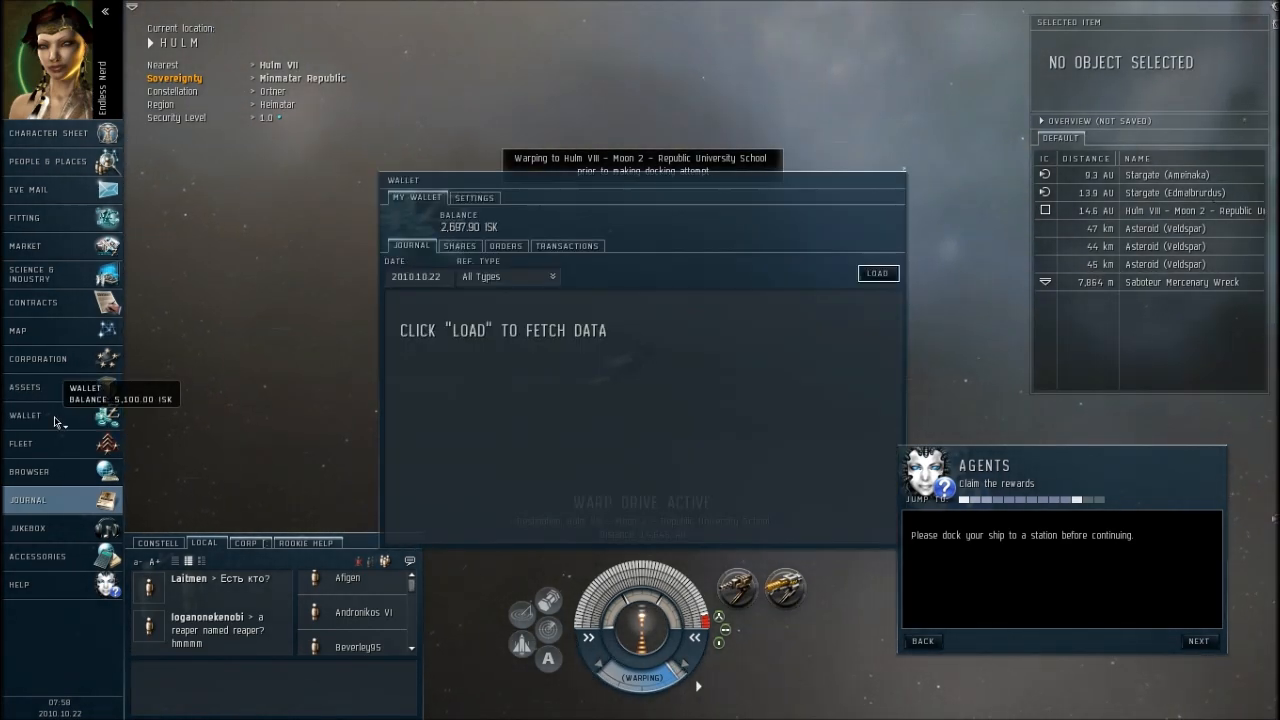
left_click(878, 272)
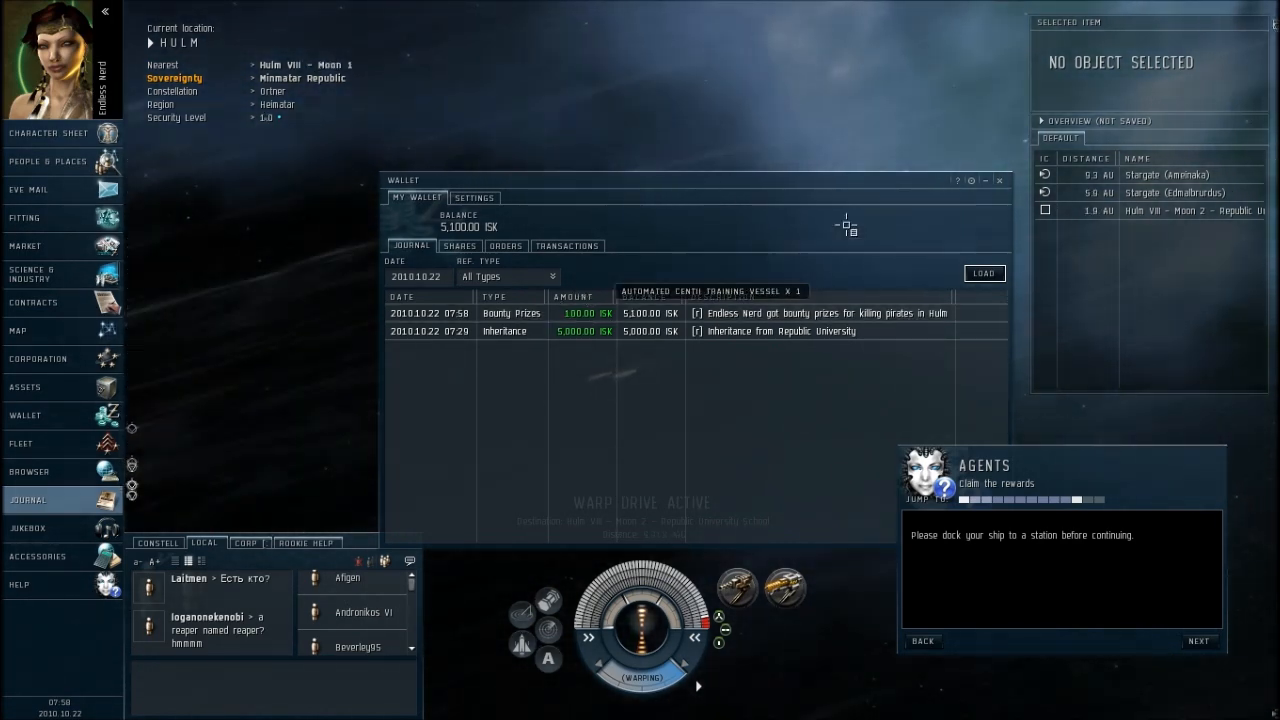
left_click(1000, 180)
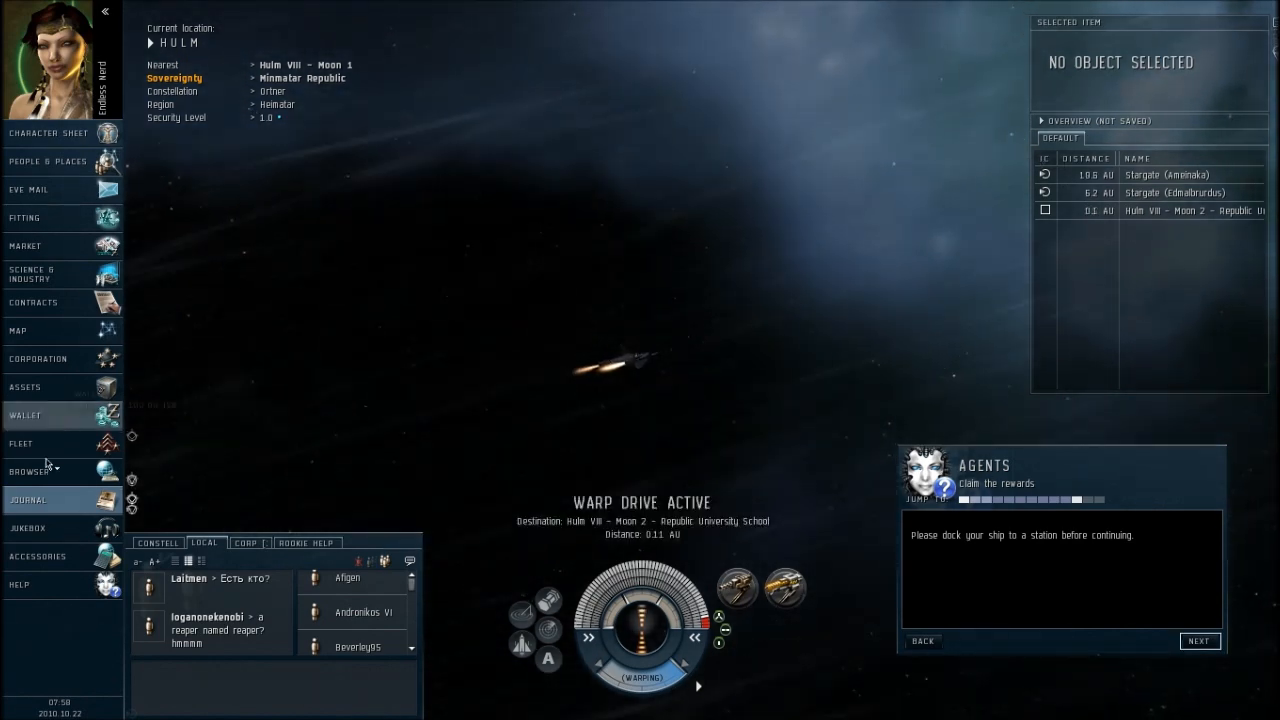
- Check The Endless Battle mission status in the journal while returning
left_click(28, 500)
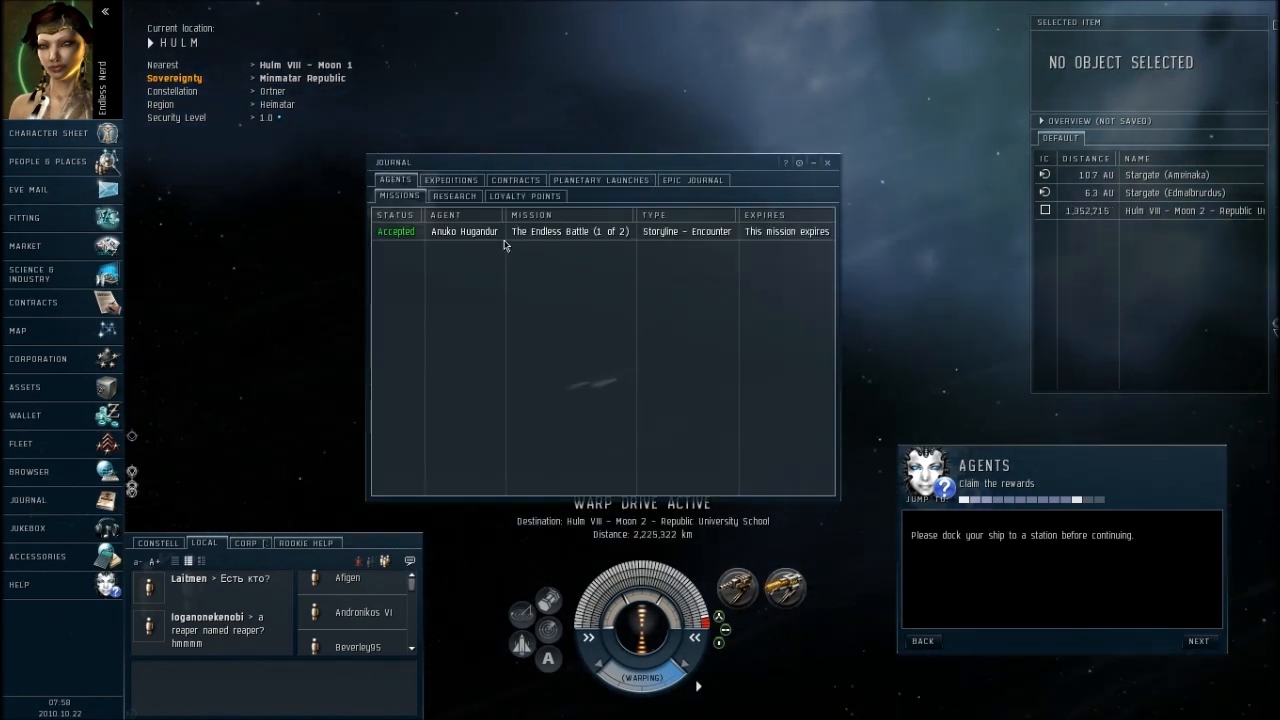
double_click(568, 232)
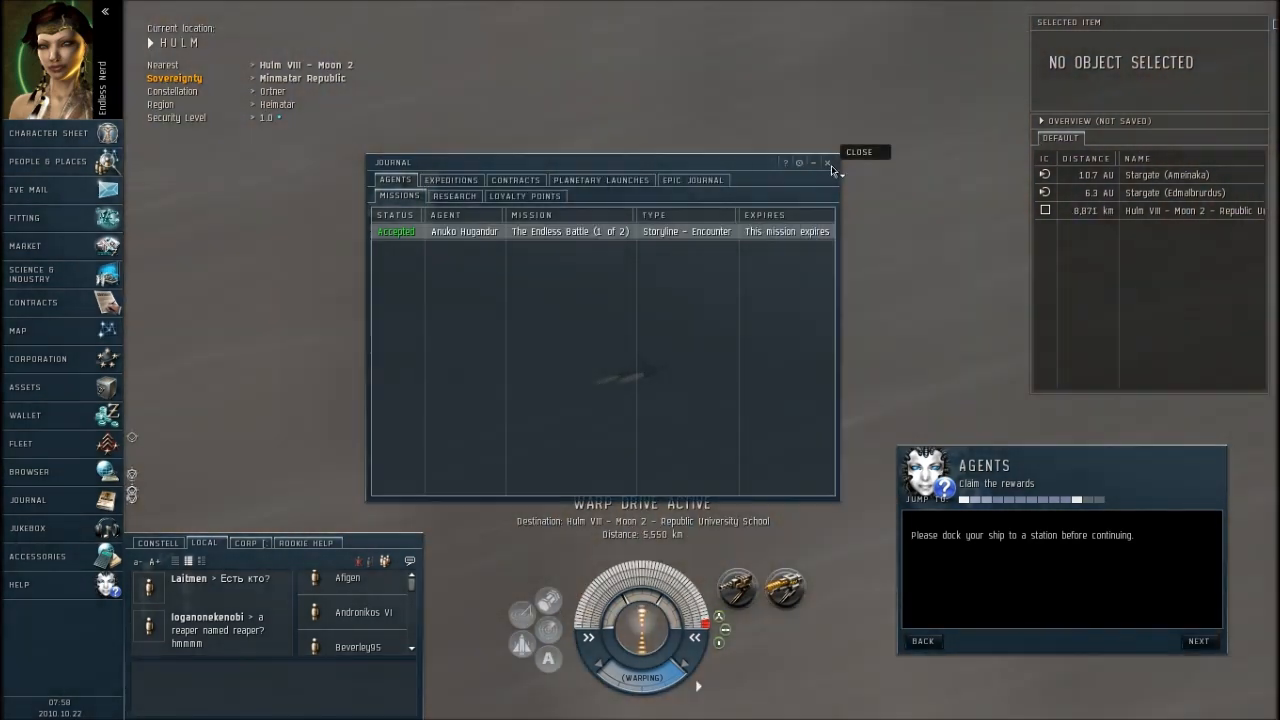
left_click(828, 162)
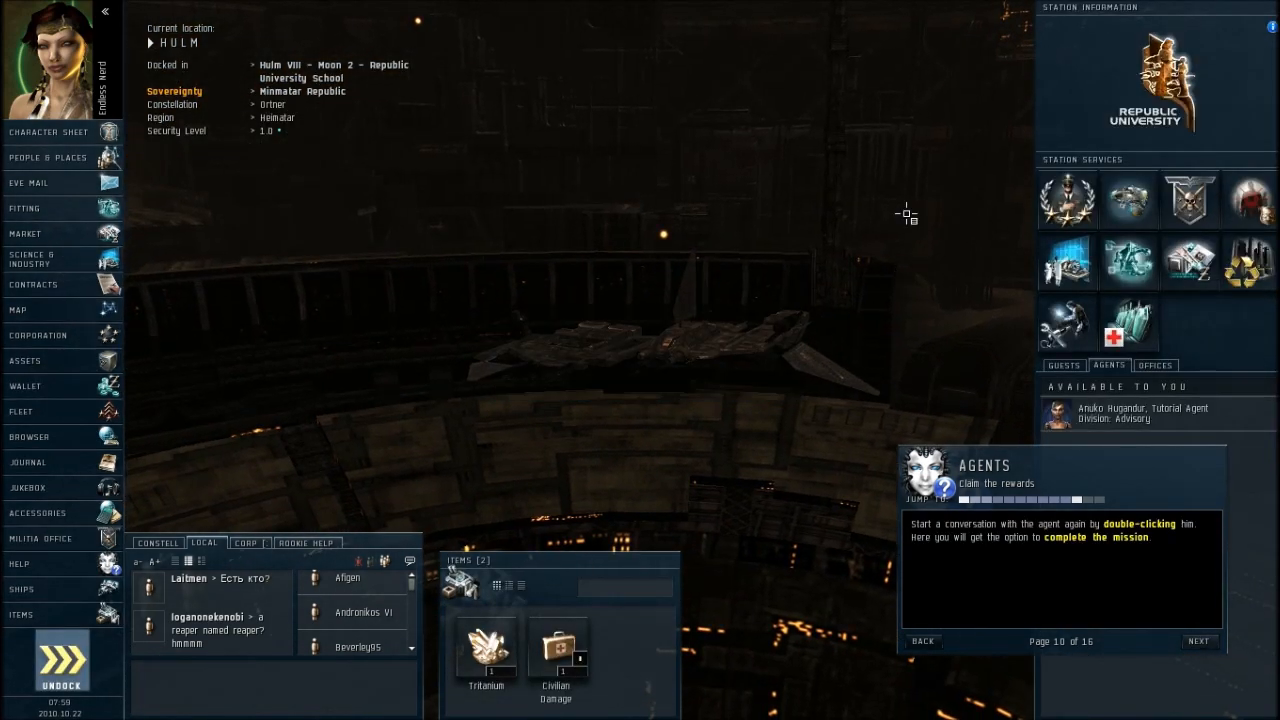
mouse_move(436, 462)
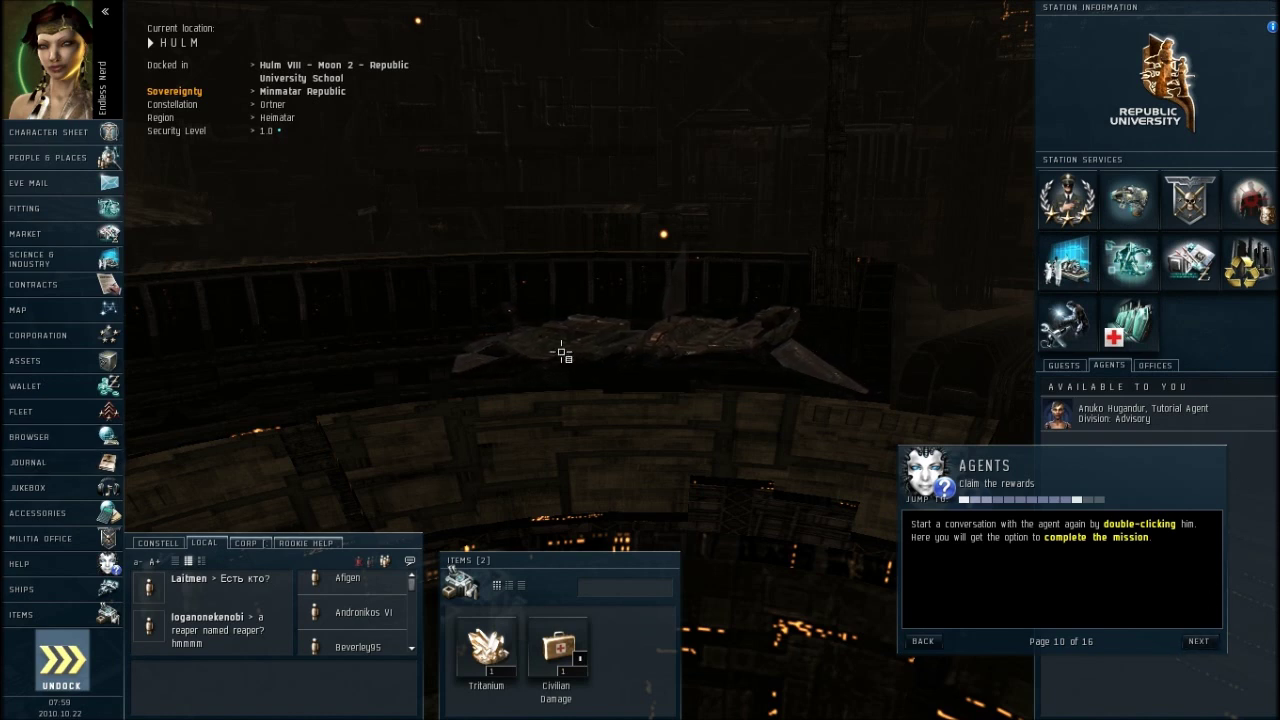
- Converse with the tutorial agent and turn in The Endless Battle mission
double_click(1142, 412)
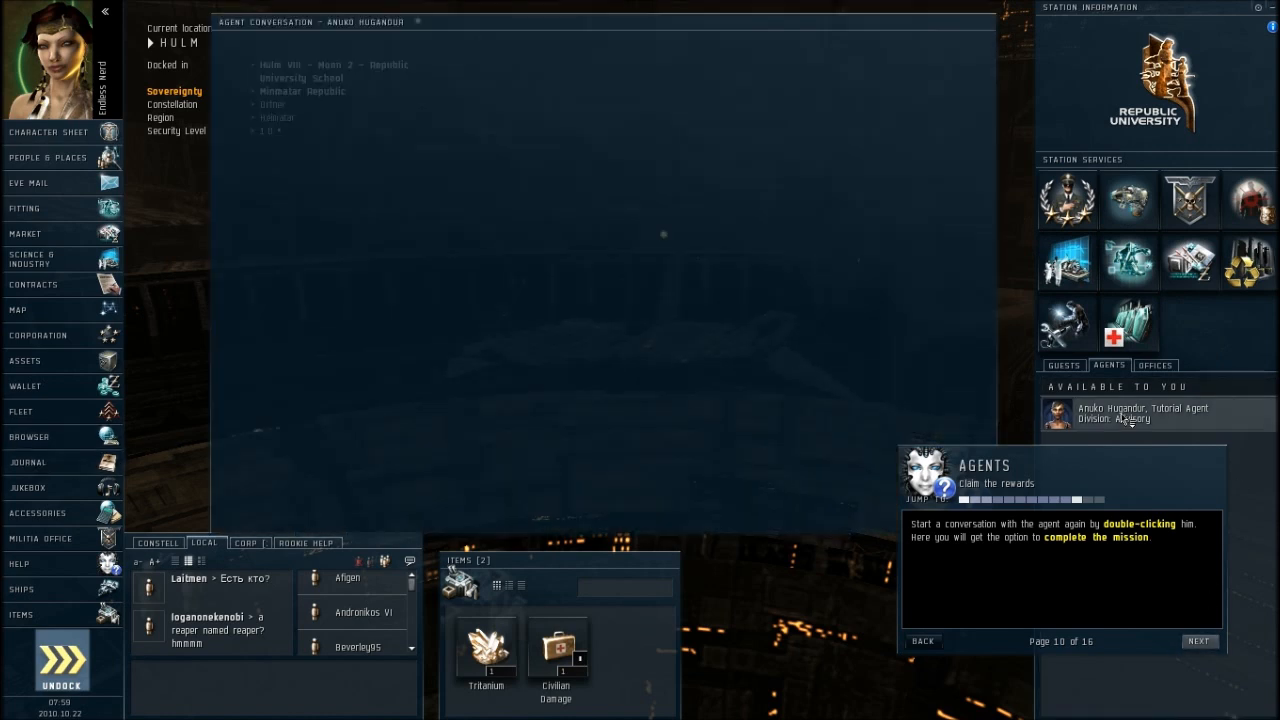
double_click(1142, 412)
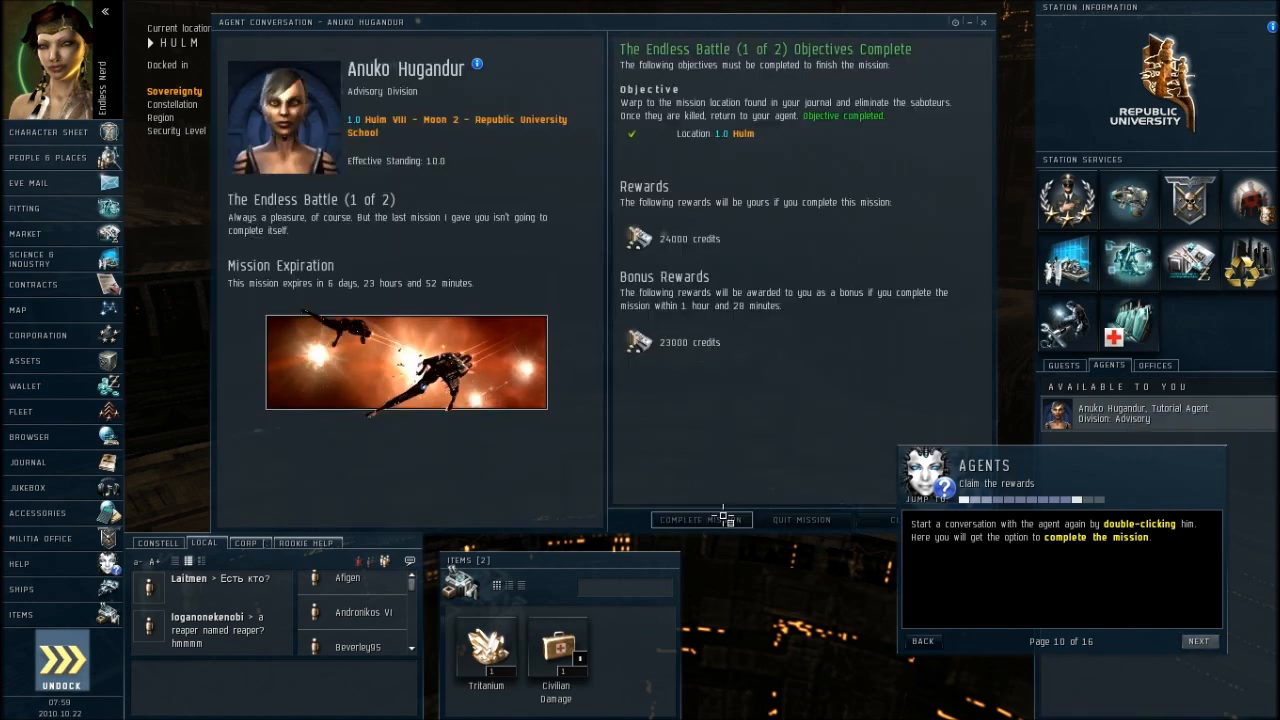
left_click(702, 520)
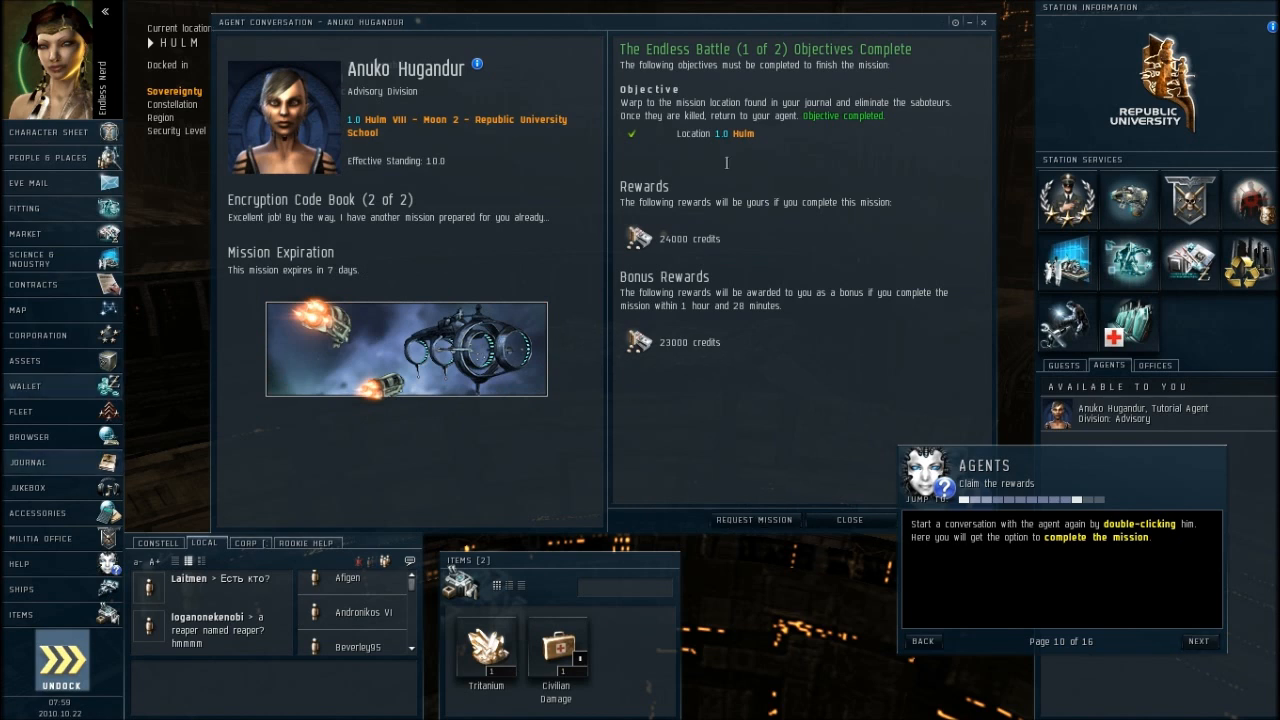
mouse_move(68, 386)
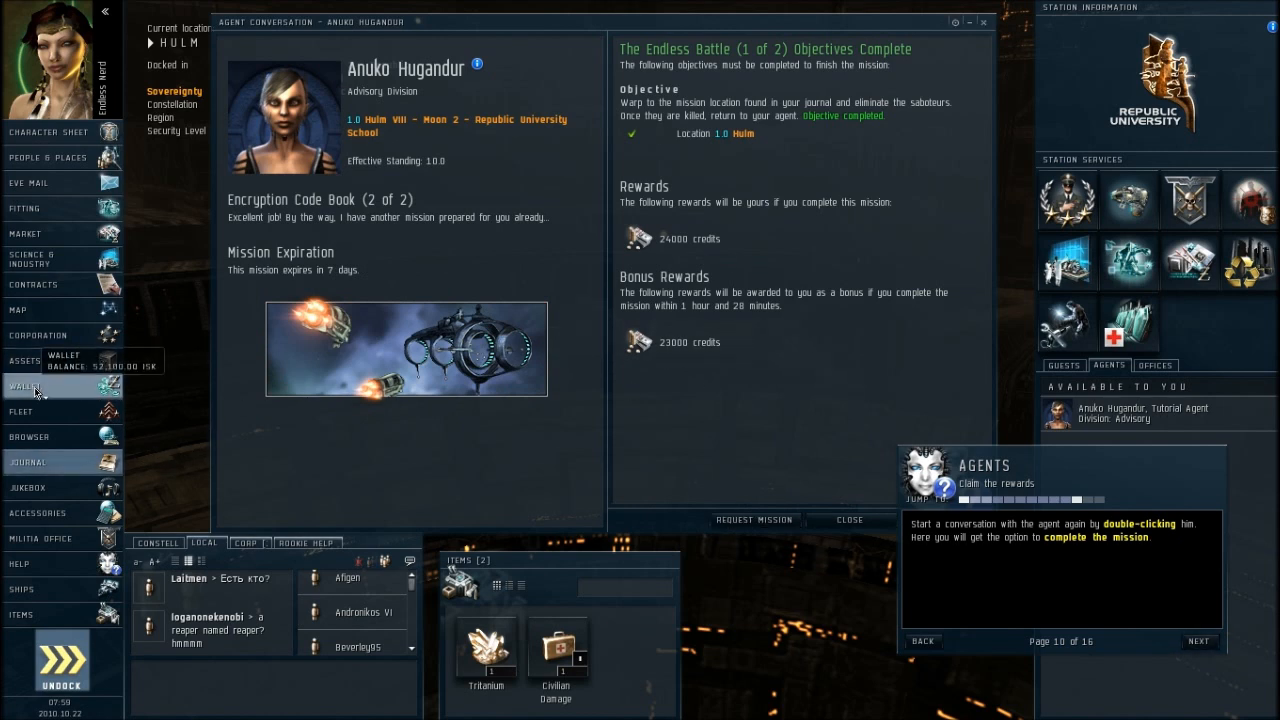
- Load the wallet journal to confirm the reward and time bonus raised it to 52,100 ISK
left_click(24, 386)
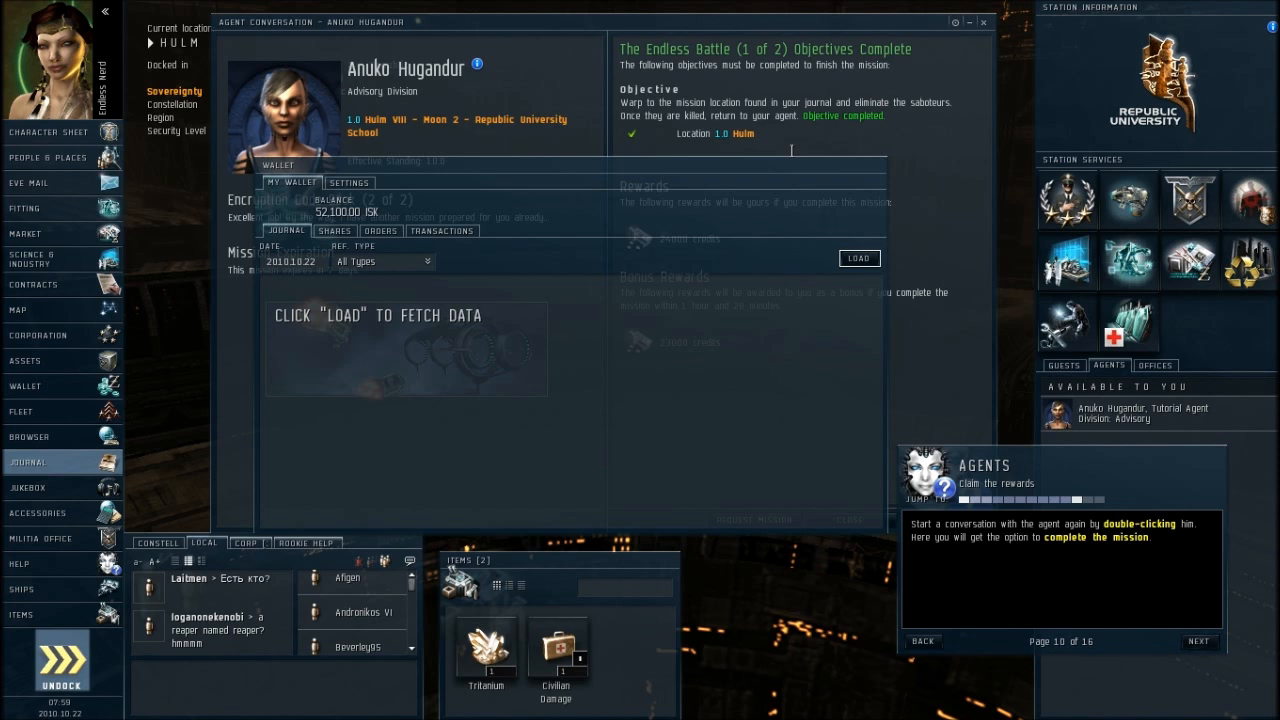
left_click(860, 258)
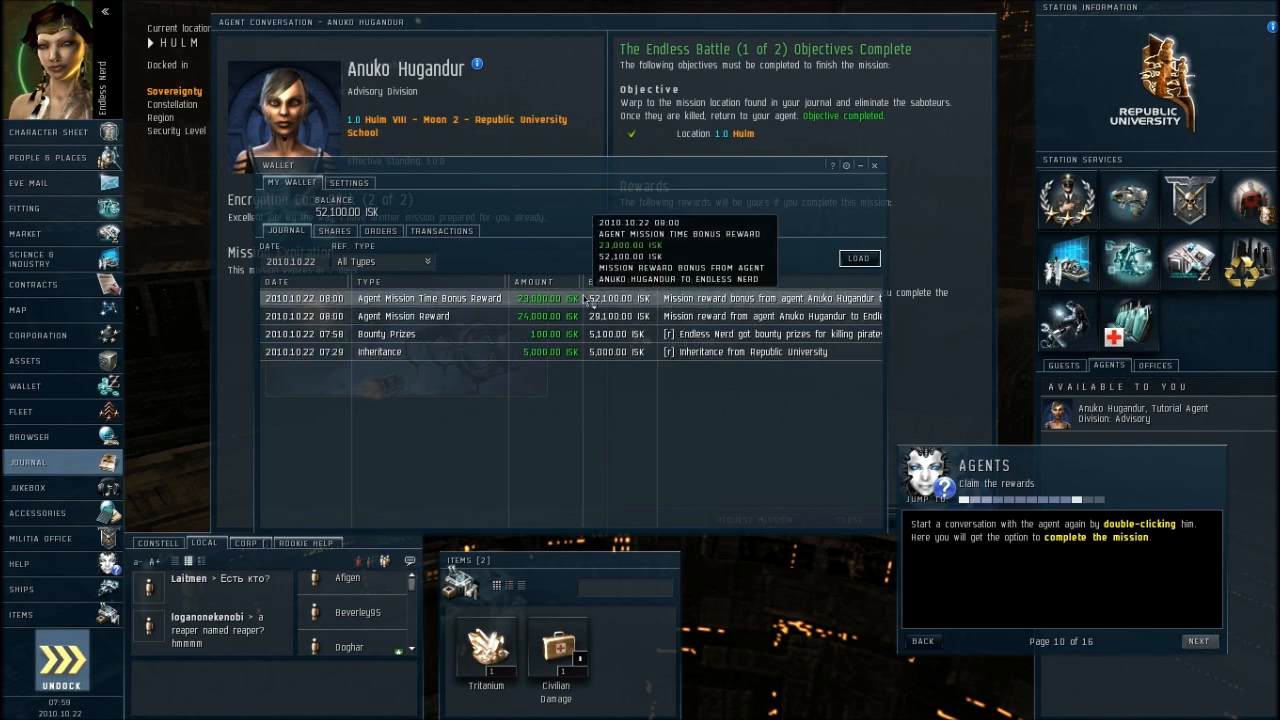
mouse_move(564, 300)
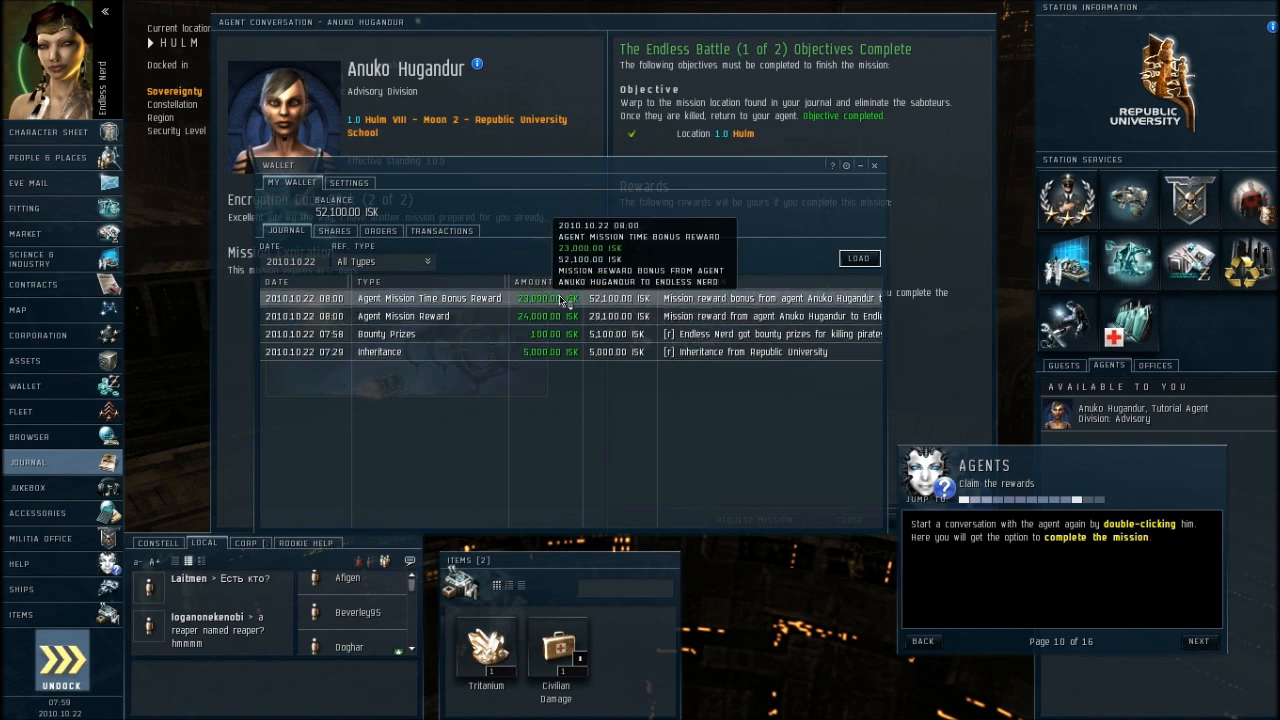
mouse_move(552, 332)
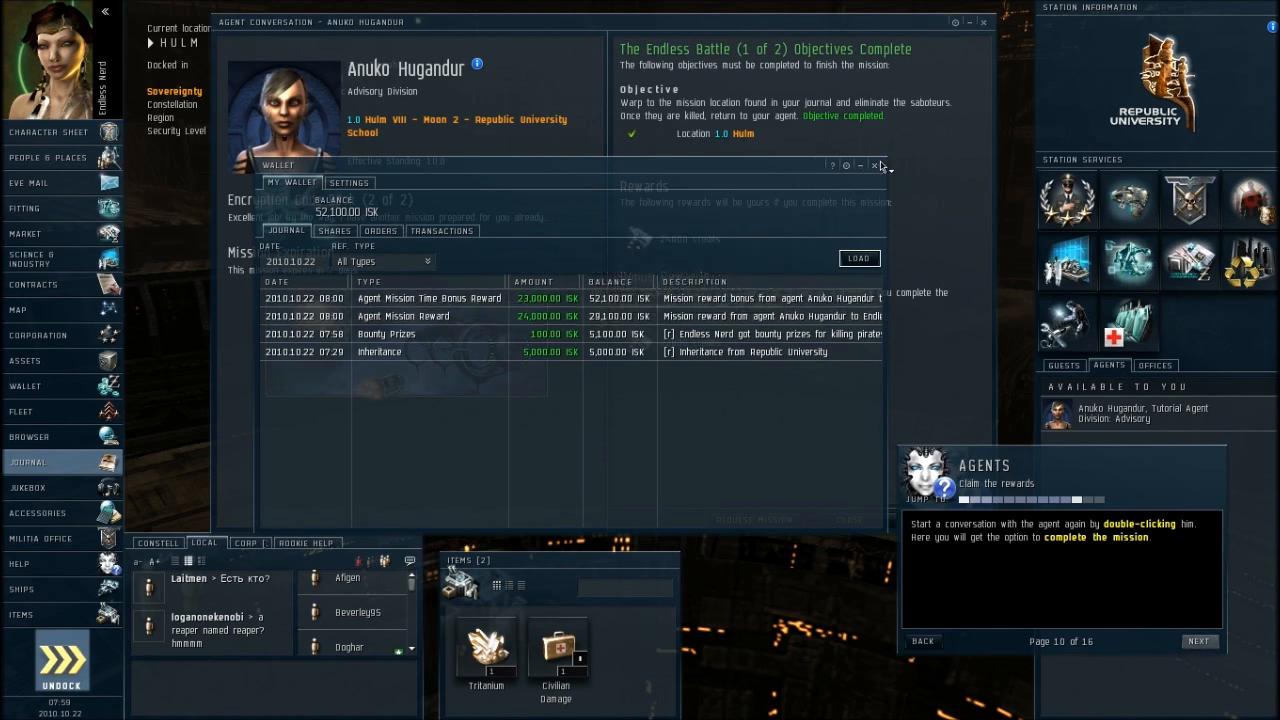
left_click(876, 164)
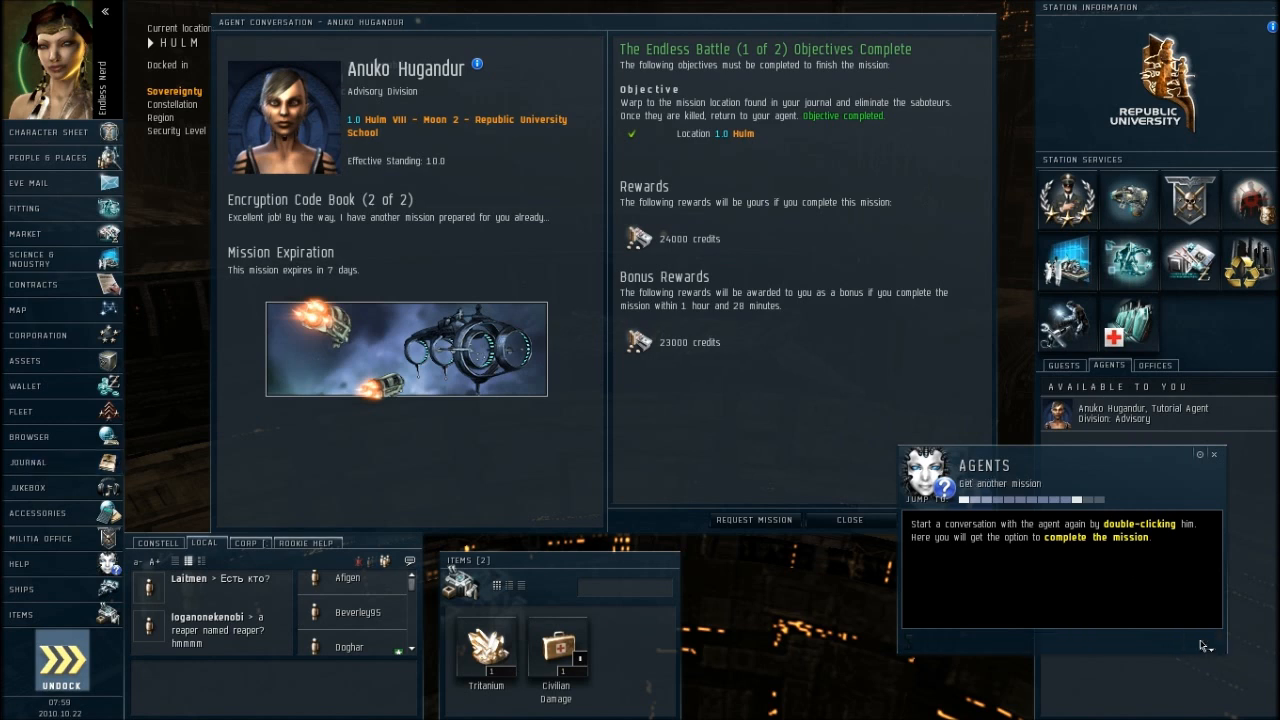
- Request the next mission from the agent after reaching the courier tutorial step
left_click(1200, 642)
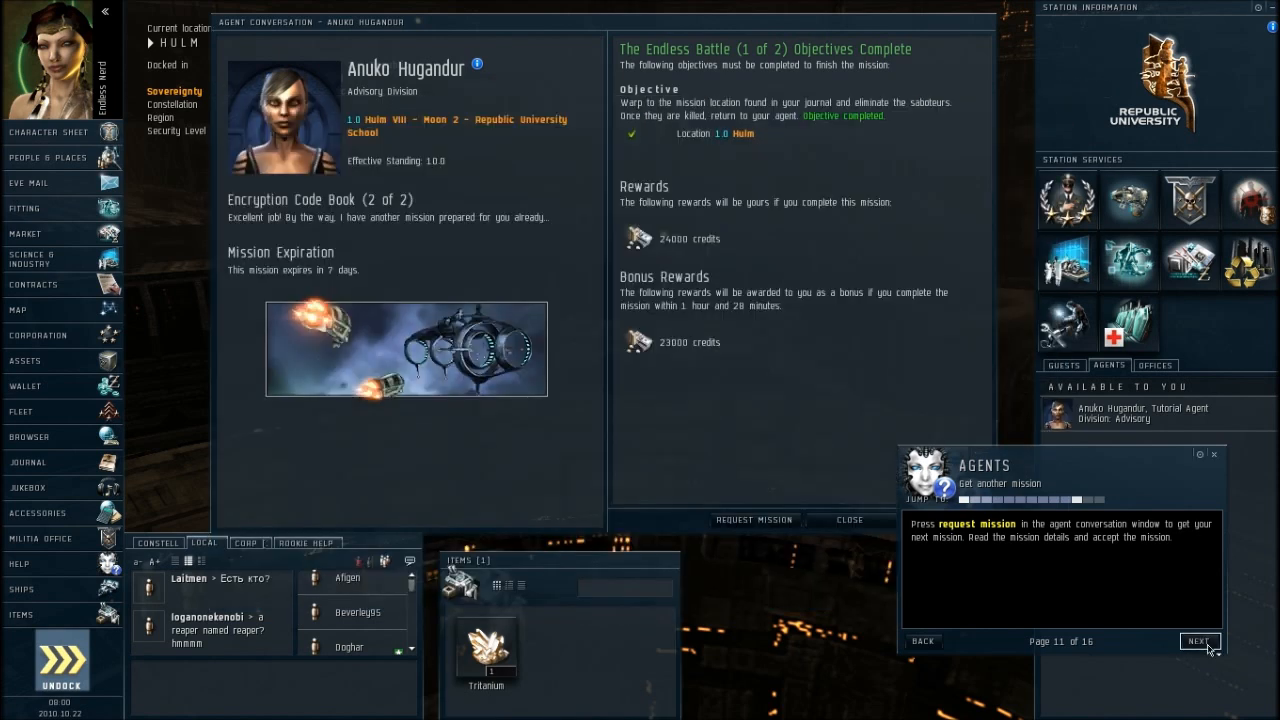
left_click(1200, 640)
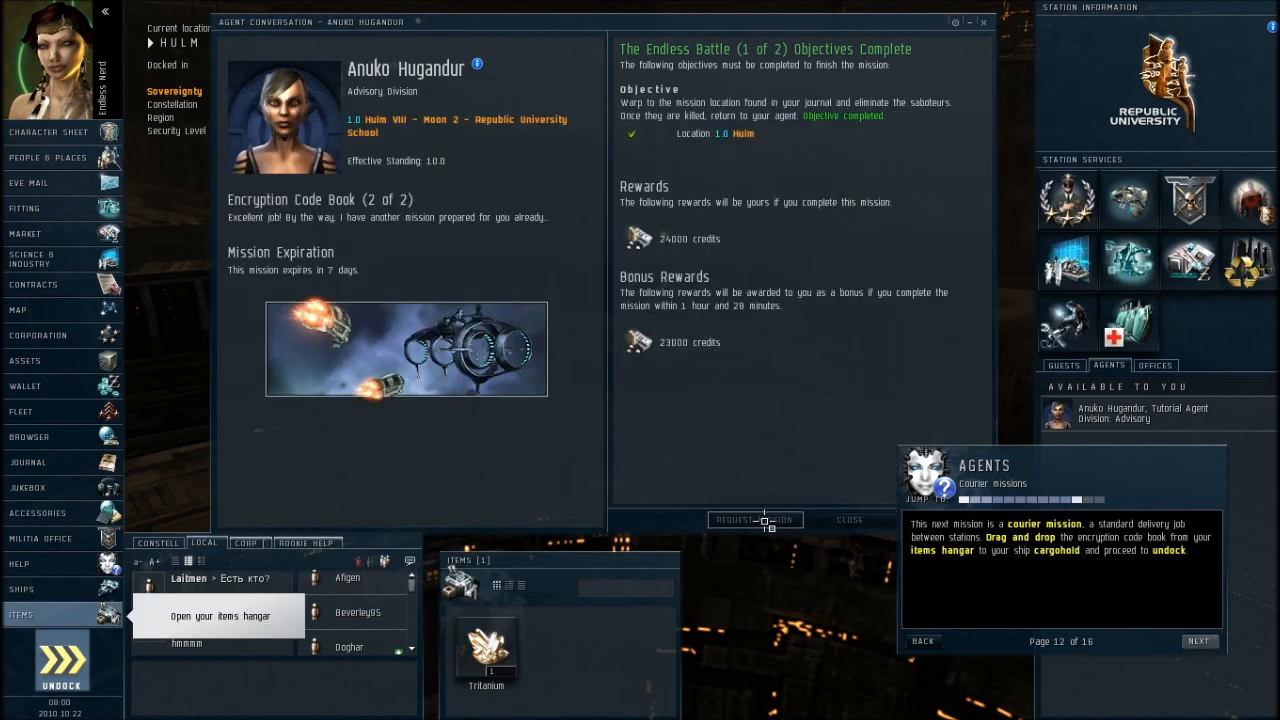
left_click(756, 520)
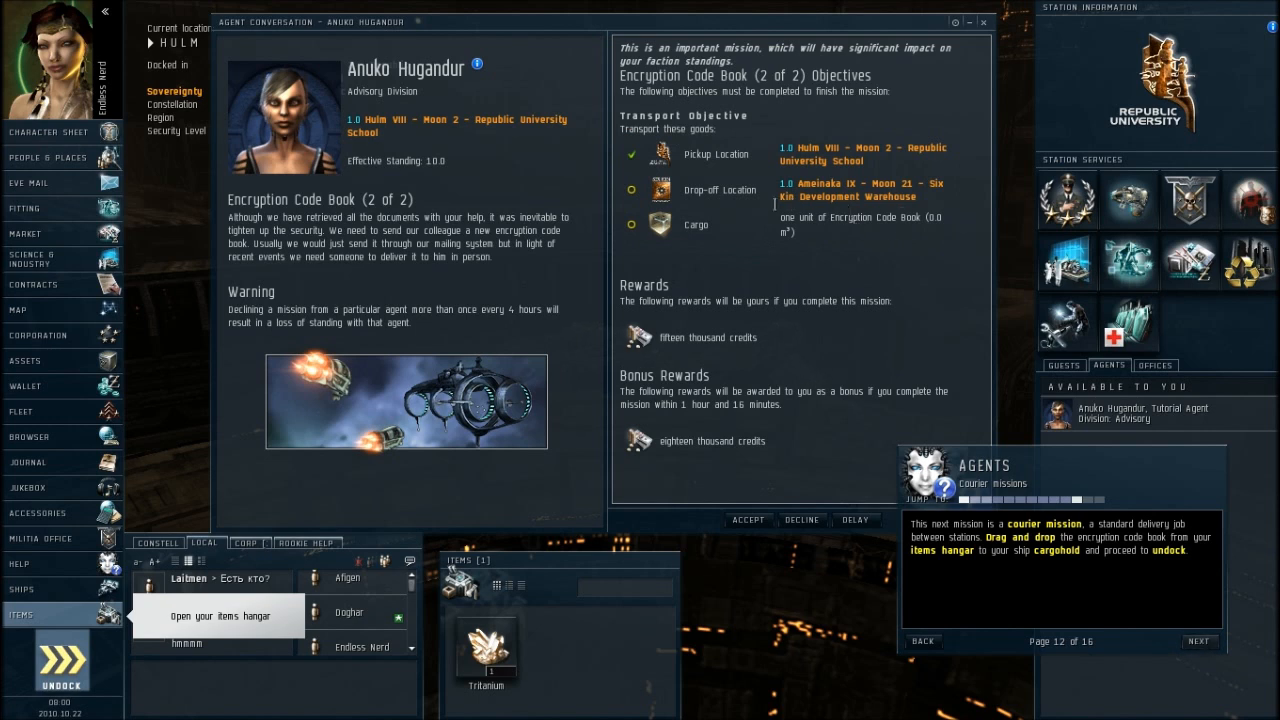
mouse_move(890, 306)
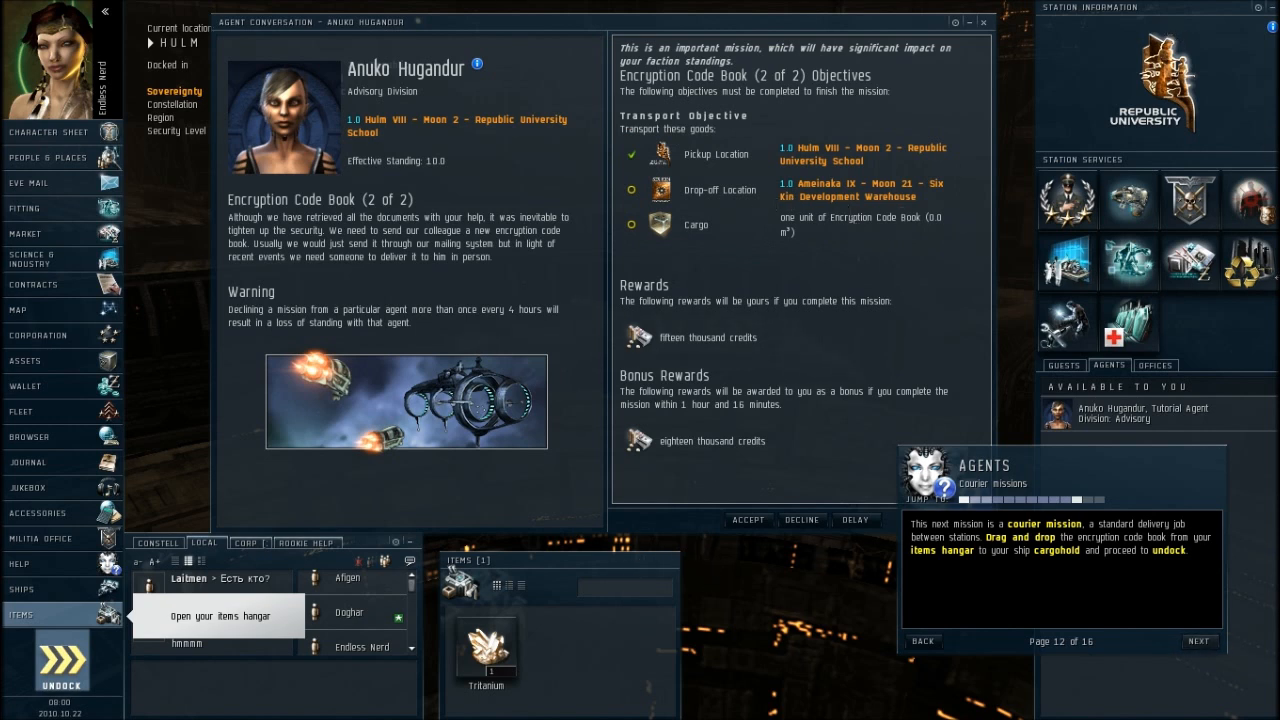
mouse_move(852, 204)
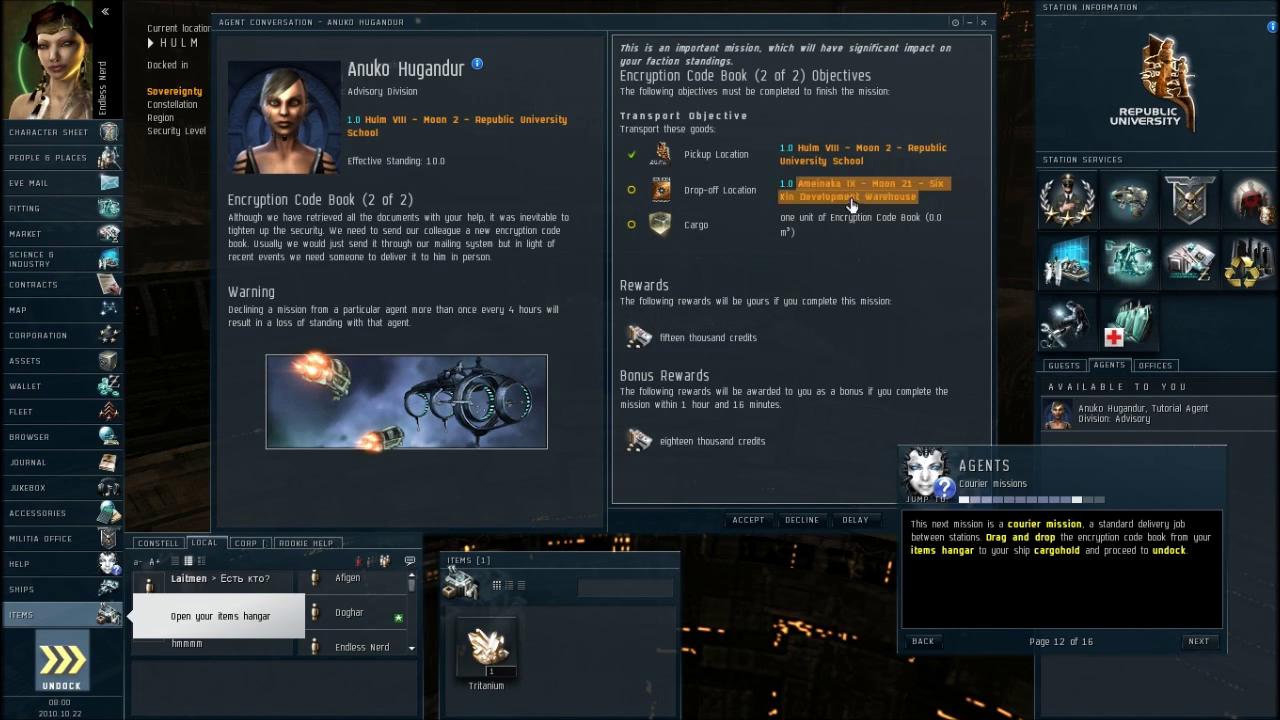
mouse_move(836, 204)
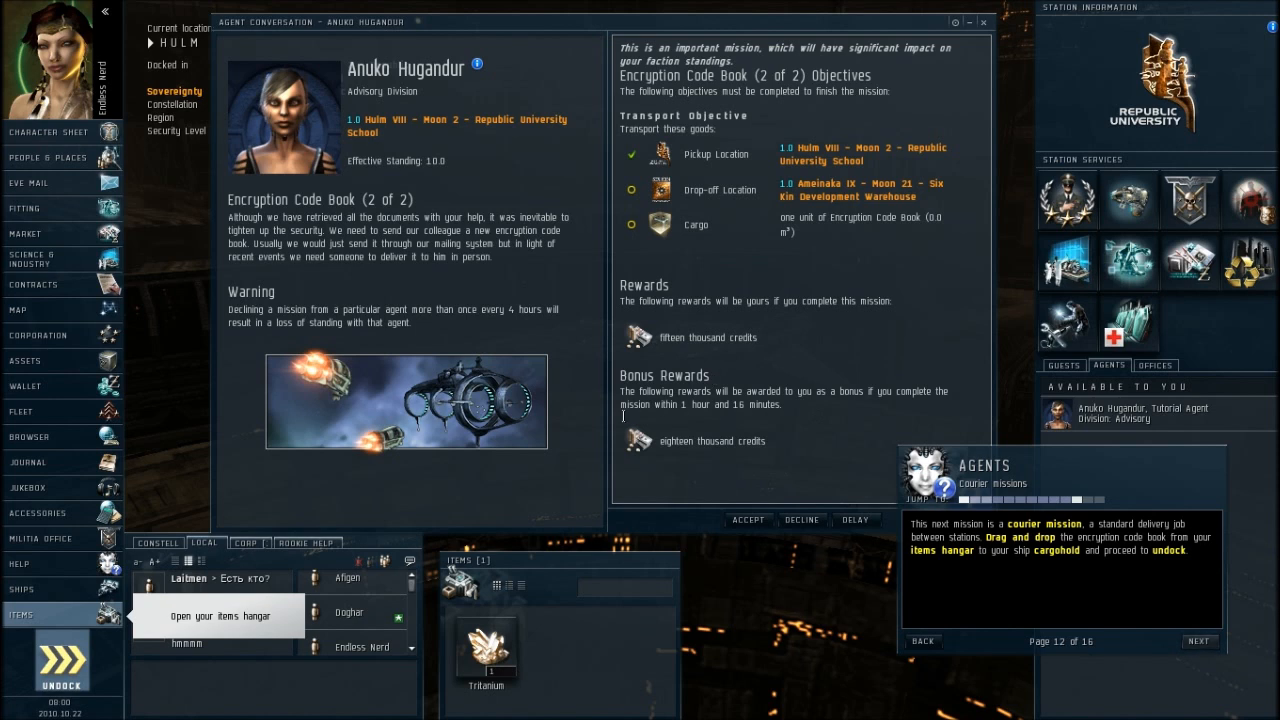
- Accept the Encryption Code Book (2 of 2) courier mission
left_click(748, 520)
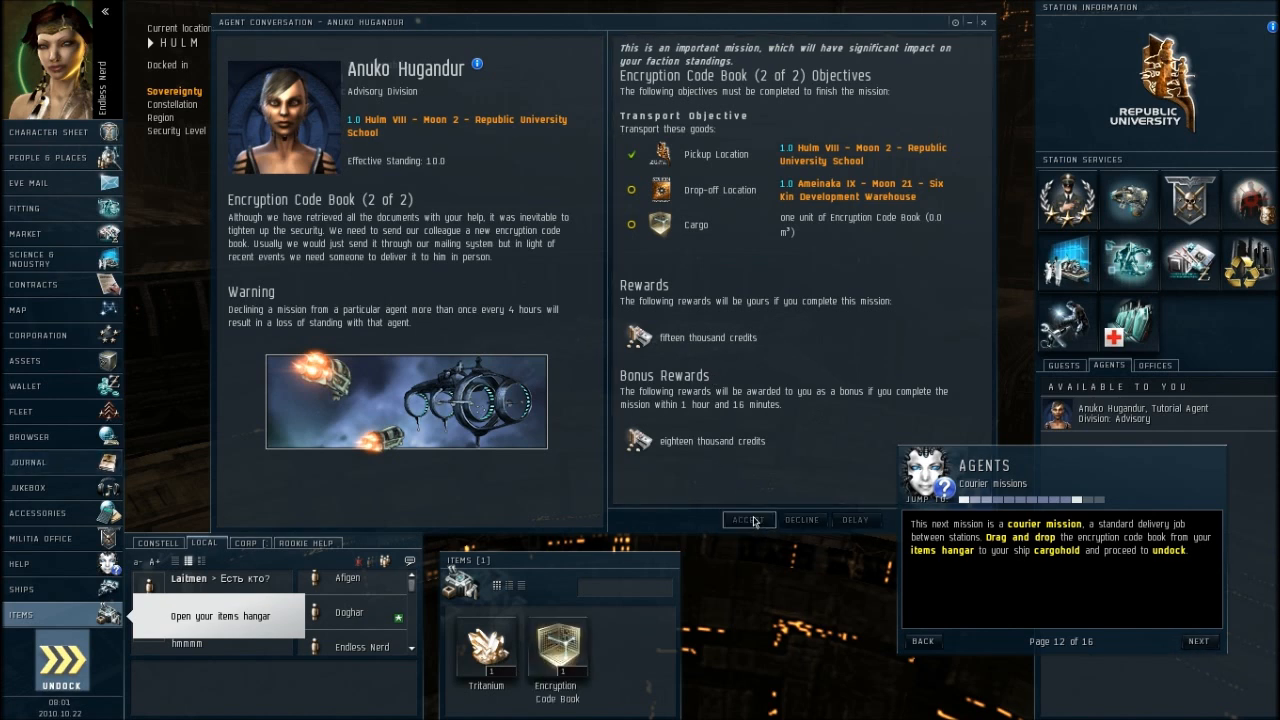
left_click(750, 520)
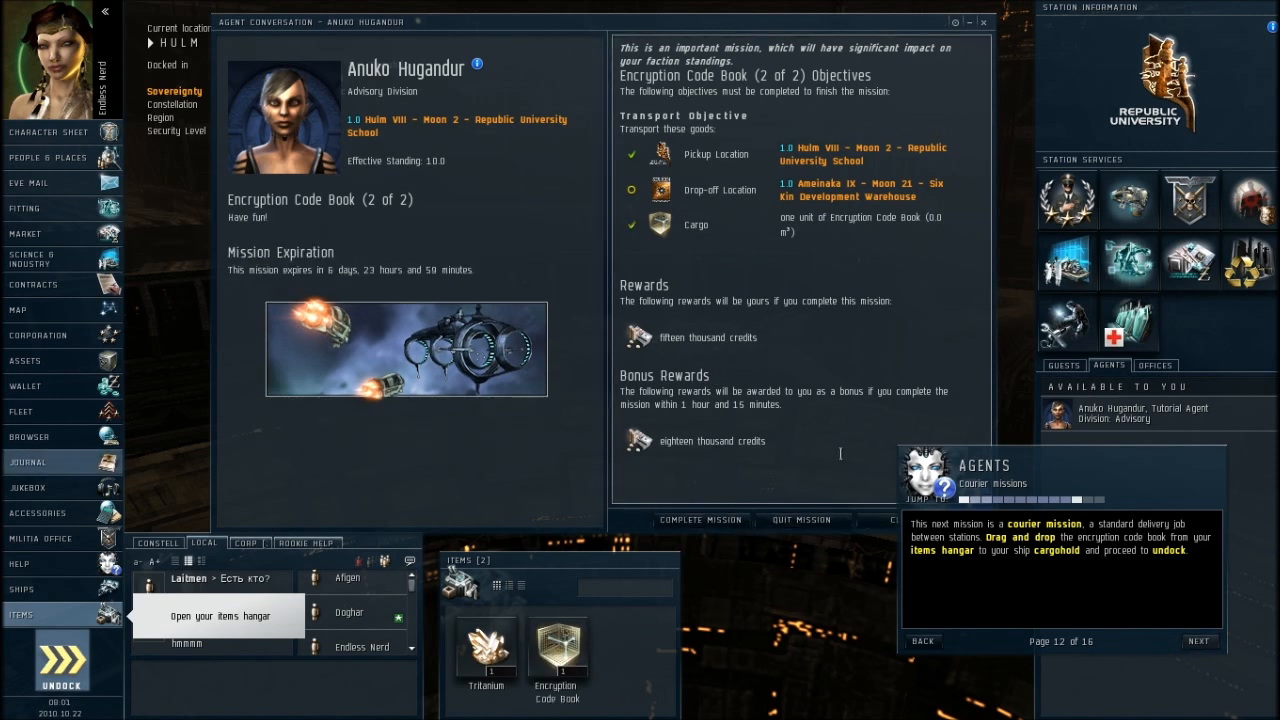
- Move the Encryption Code Book from the Items hangar into the ship's cargo hold and continue the tutorial
left_click(984, 22)
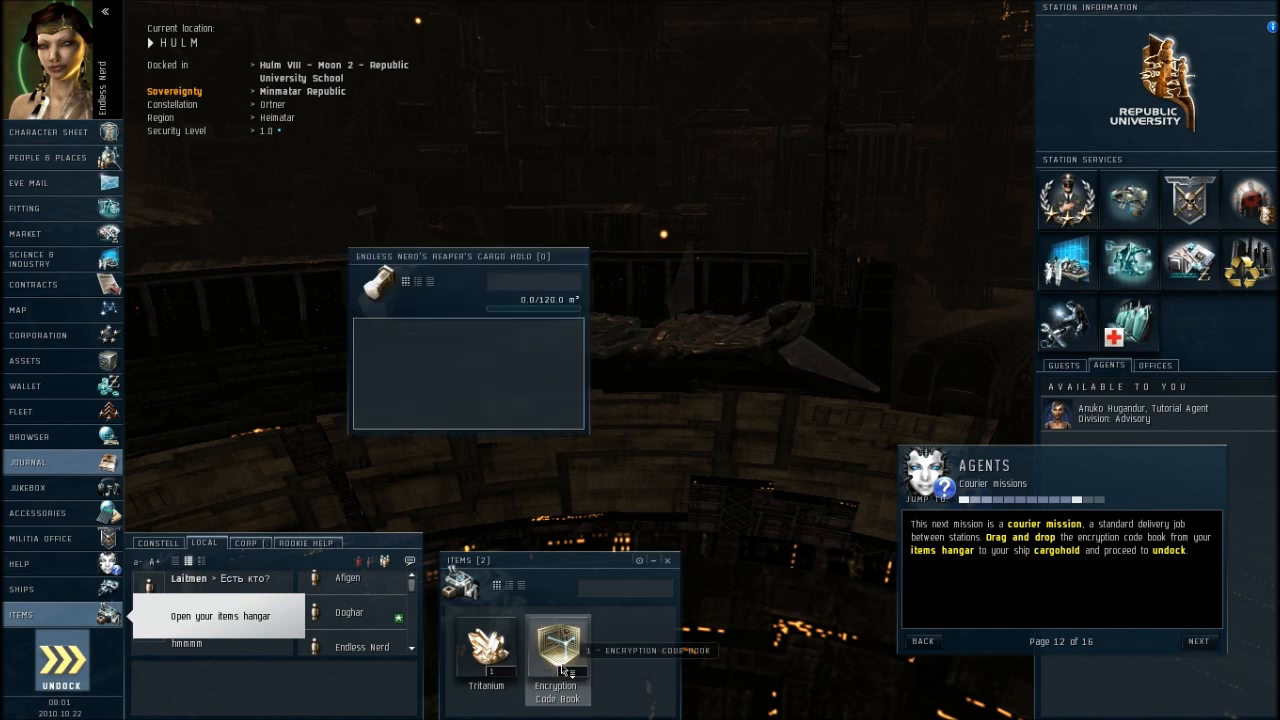
left_click_drag(556, 656, 394, 364)
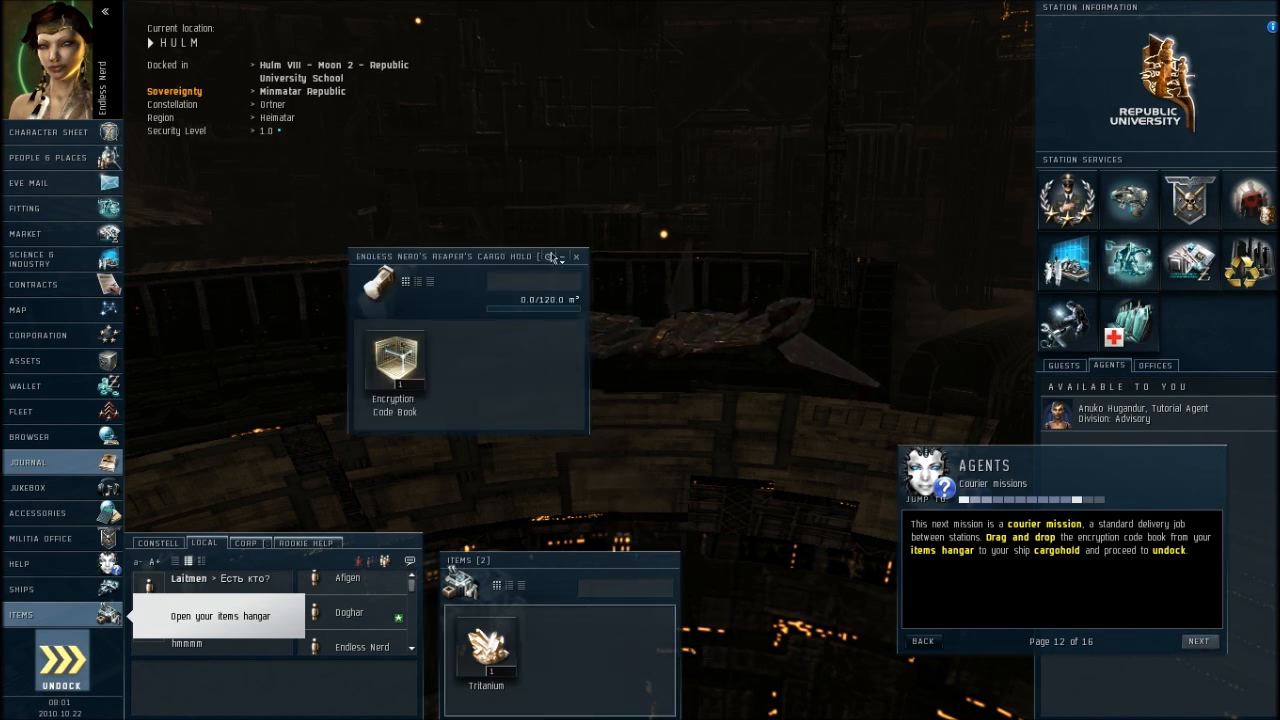
left_click(1200, 640)
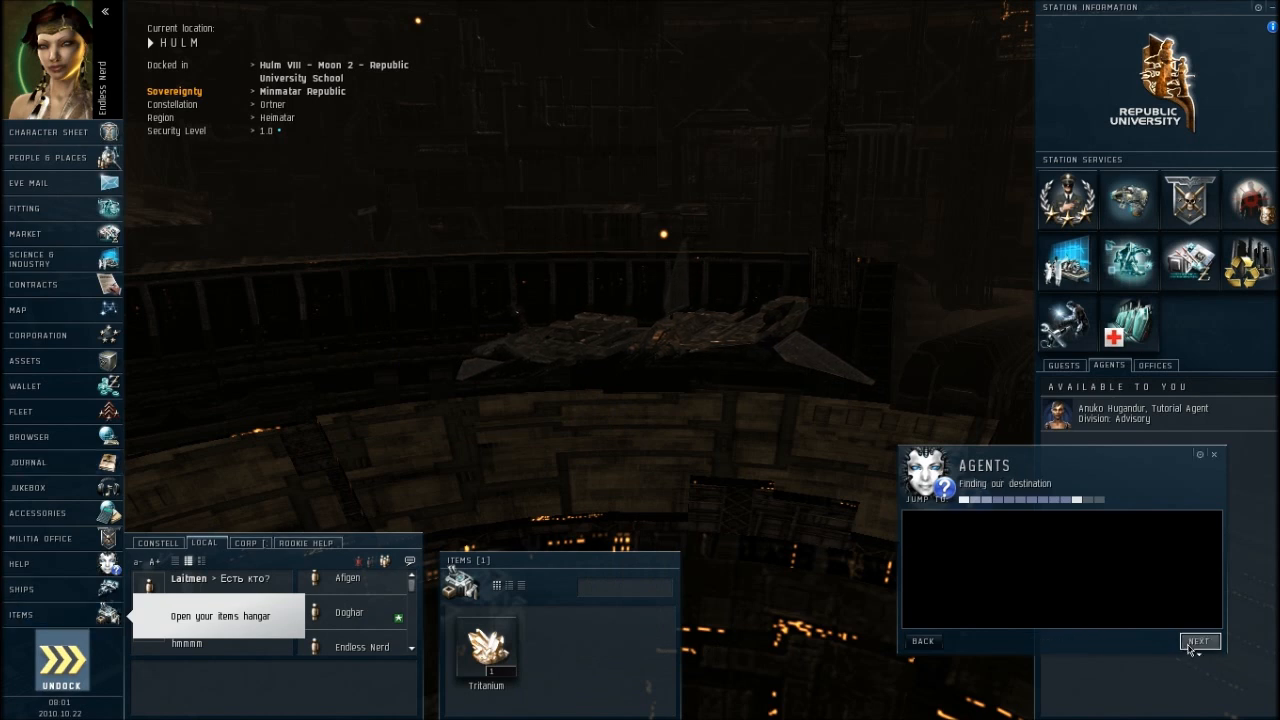
left_click(60, 660)
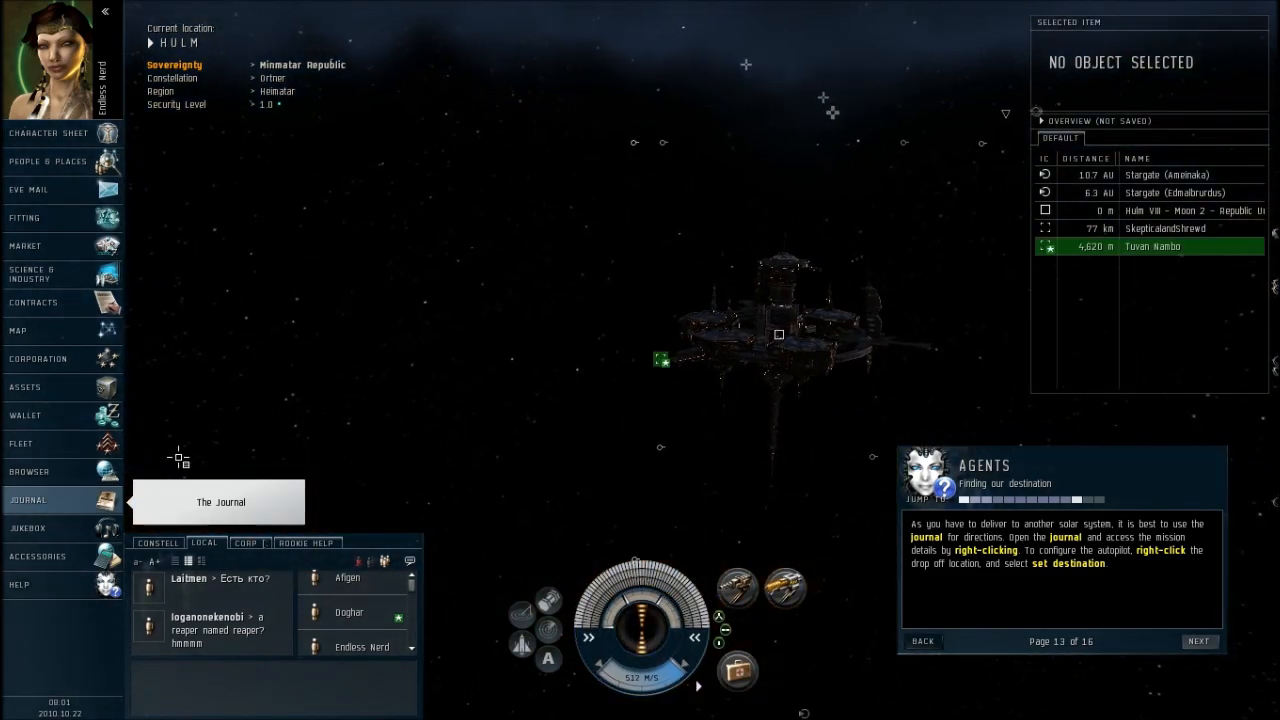
- From the Journal mission entry, set the Ameinaka drop-off station as the route destination
left_click(28, 500)
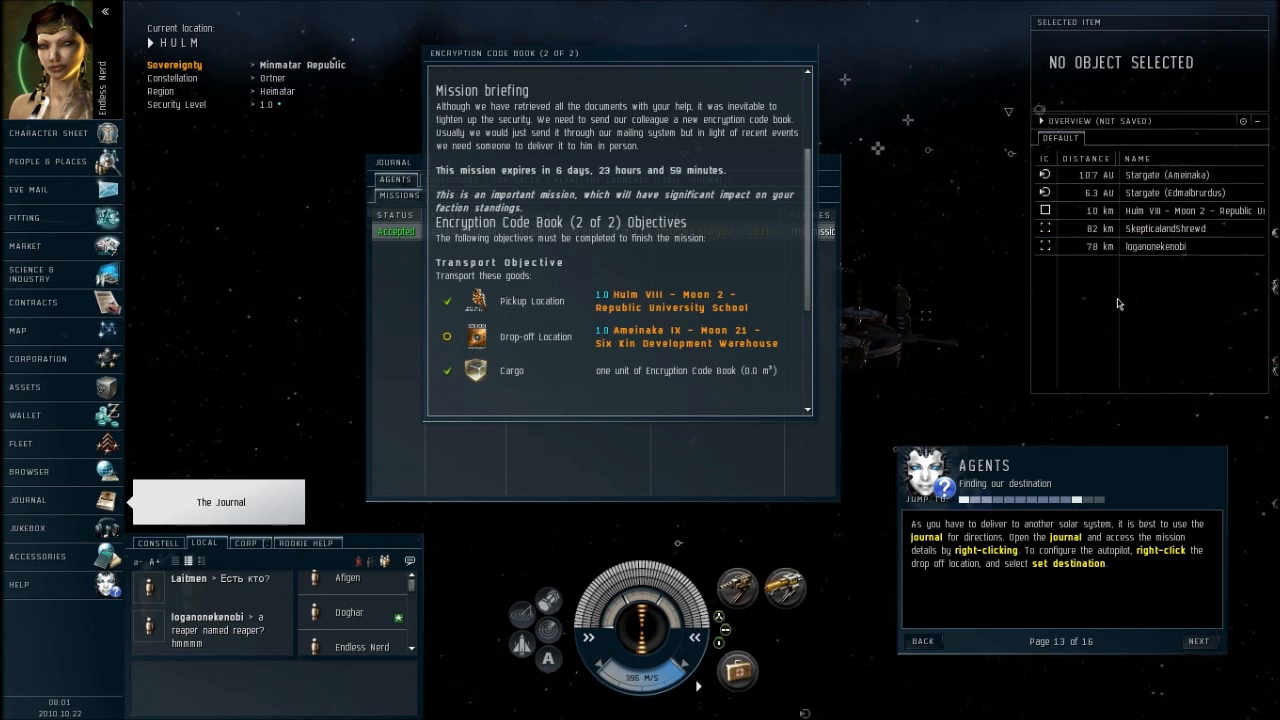
right_click(660, 336)
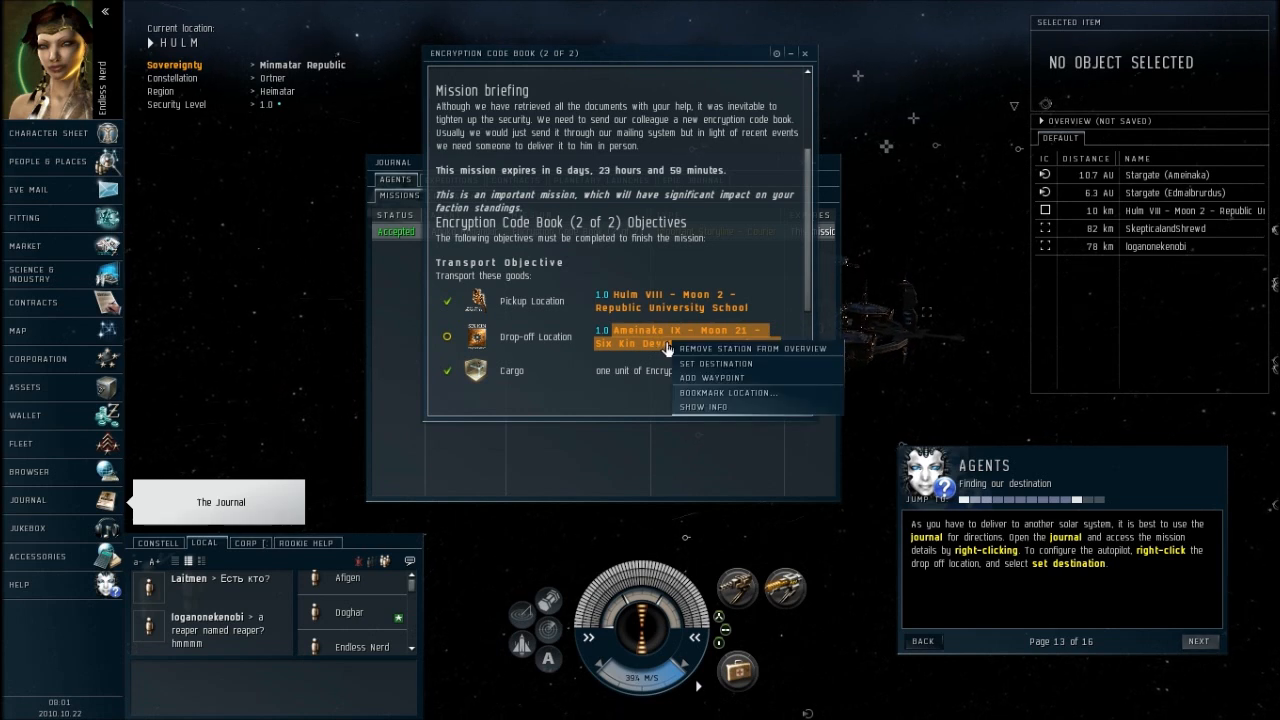
left_click(716, 364)
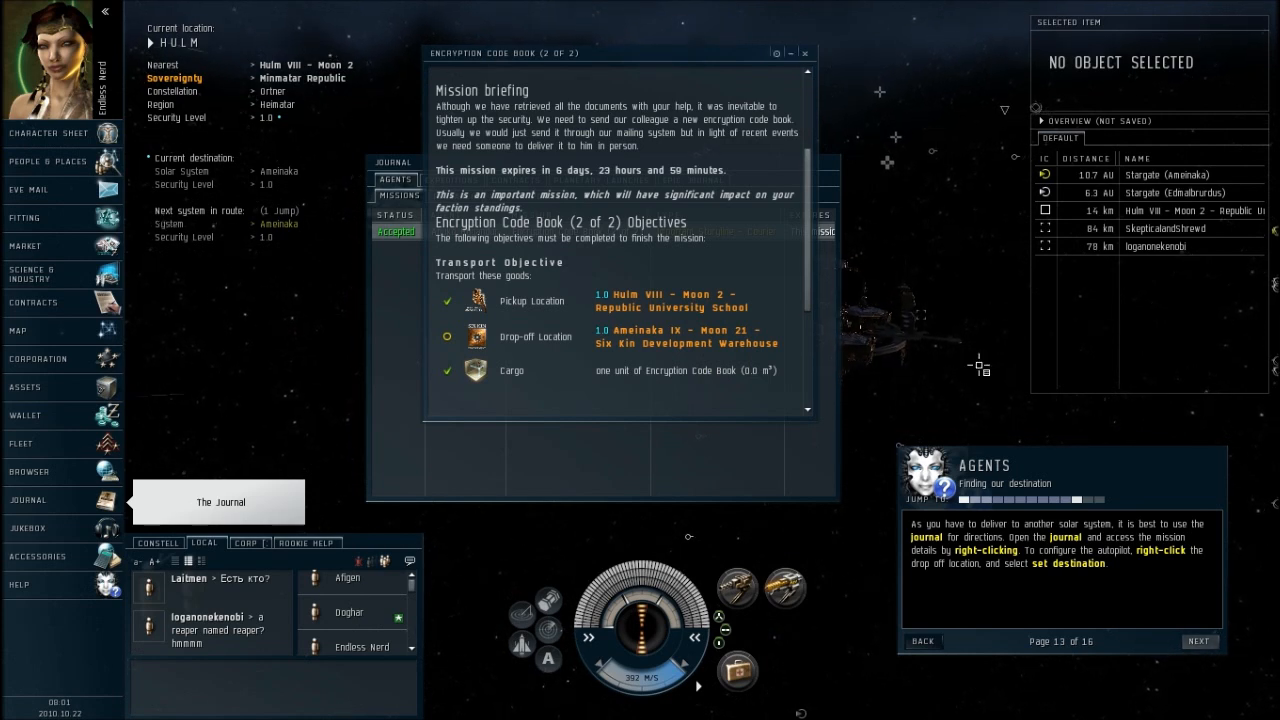
- Engage autopilot toward the destination and close the mission briefing
left_click(1200, 640)
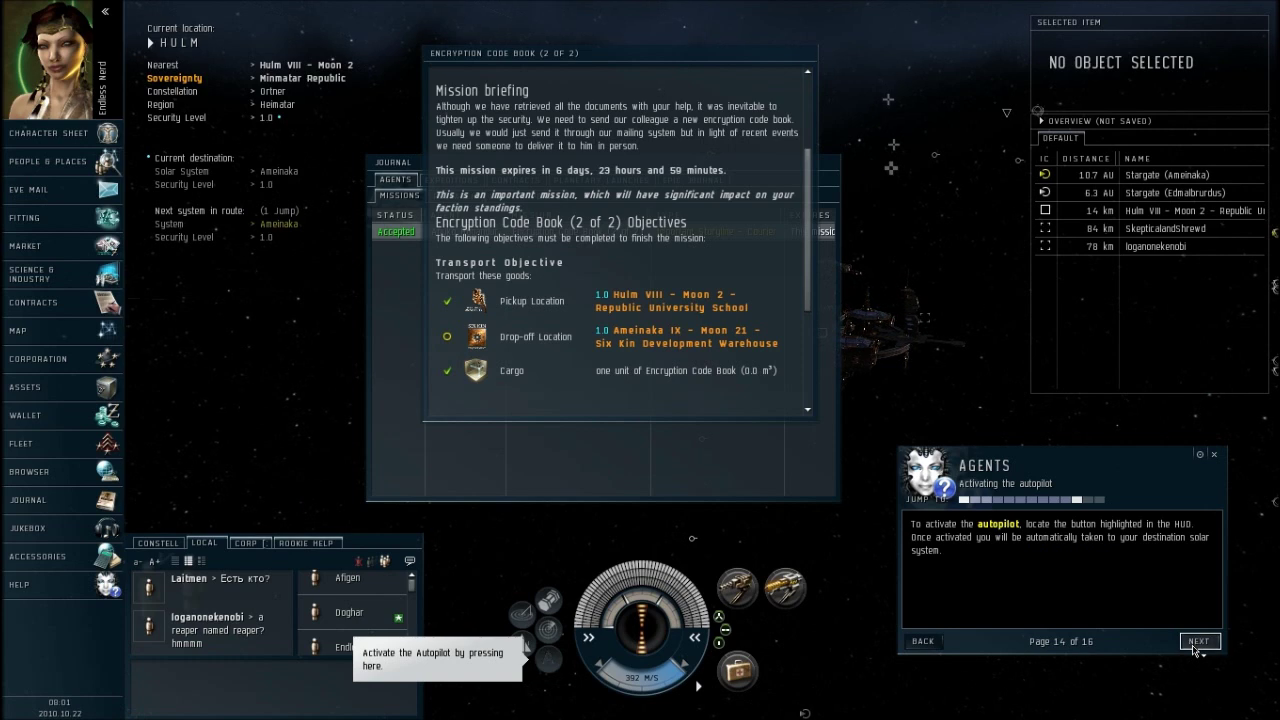
mouse_move(550, 668)
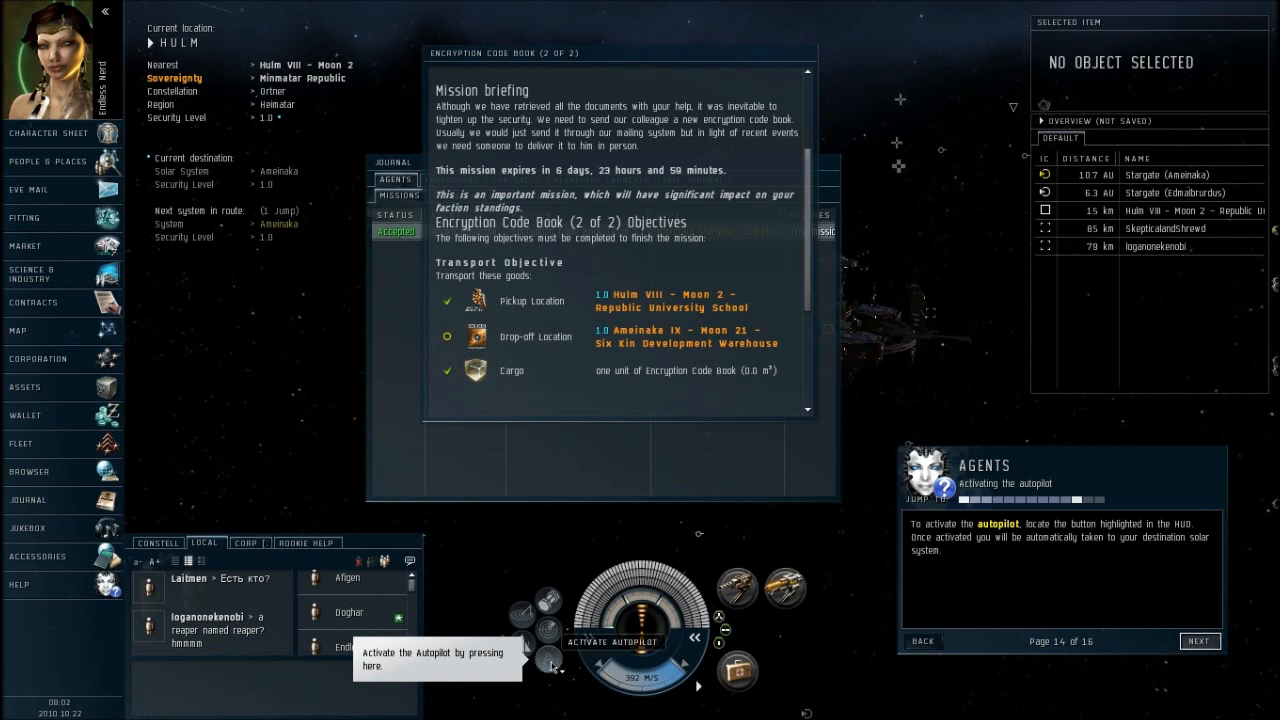
left_click(546, 666)
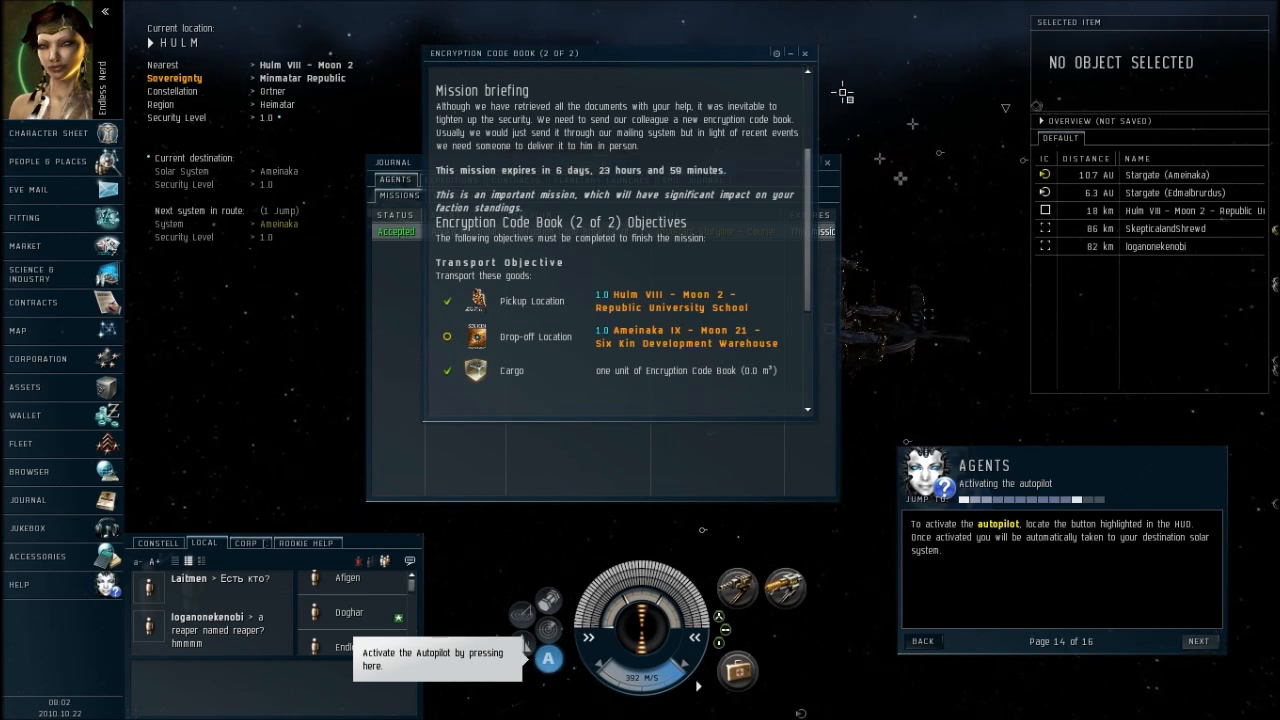
left_click(552, 654)
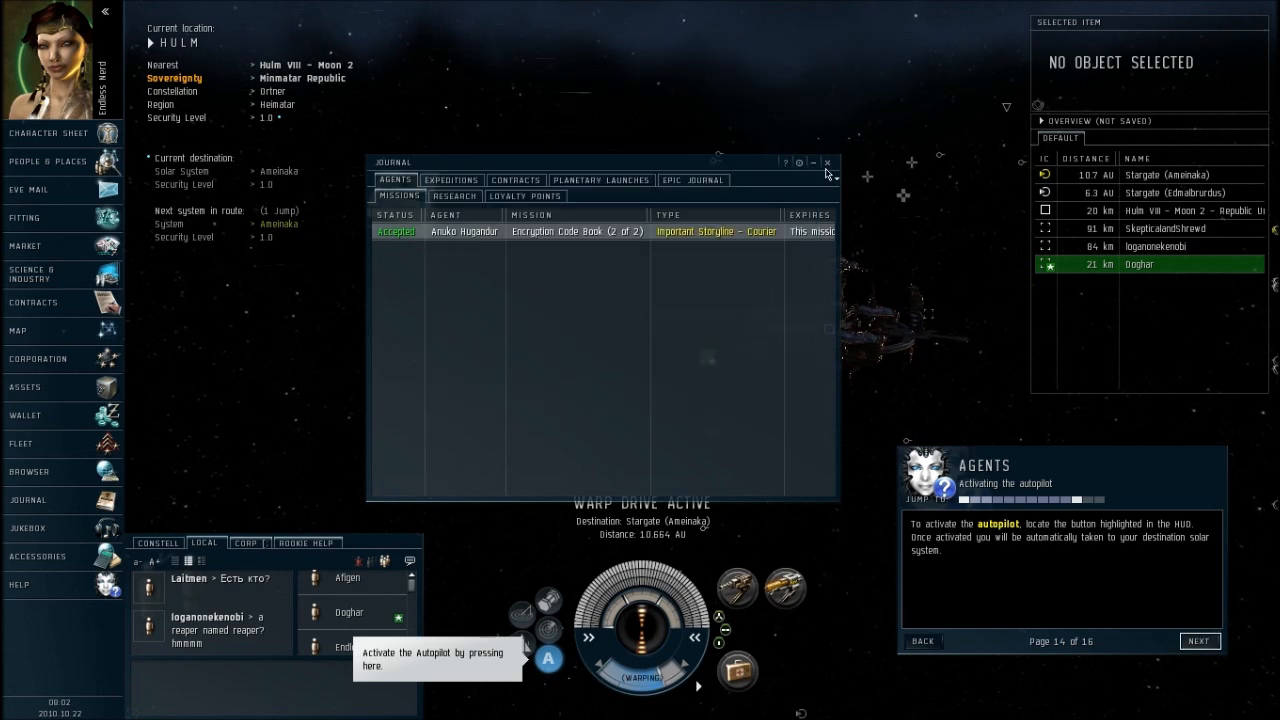
- Close the Journal, let autopilot jump through the Ameinaka stargate, and advance to the docking tutorial page
left_click(828, 162)
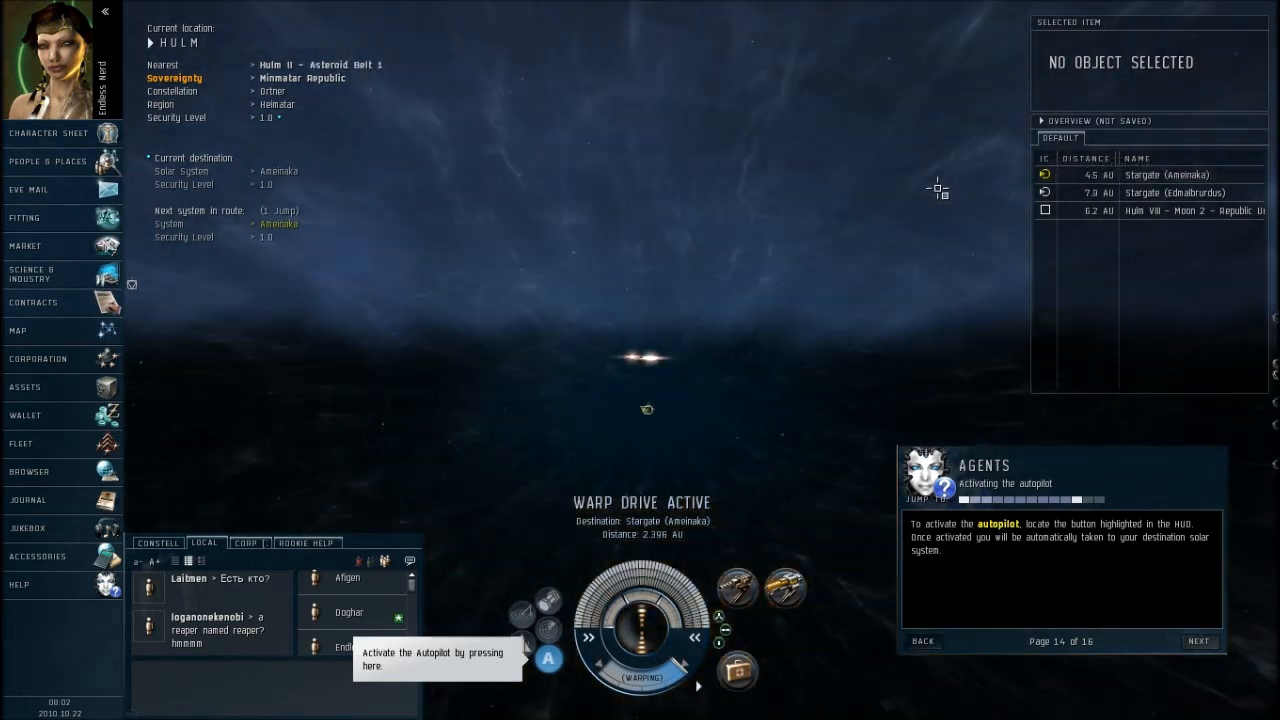
right_click(1164, 174)
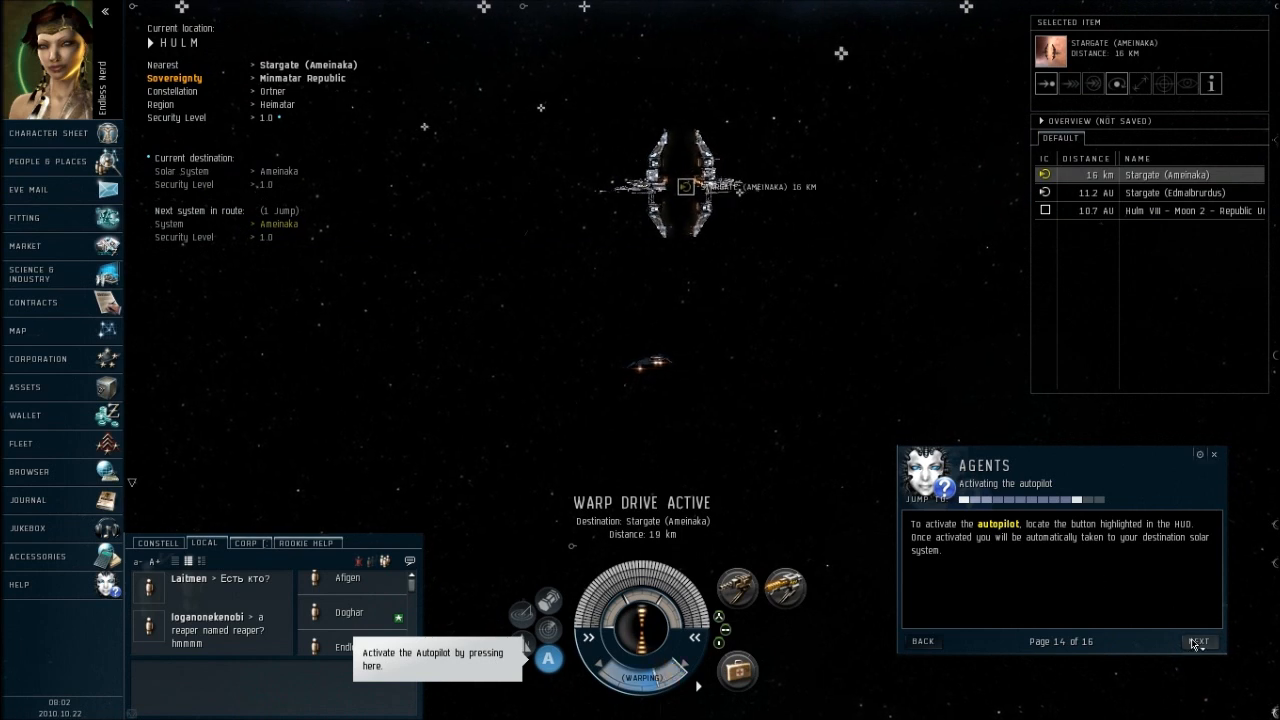
left_click(1200, 640)
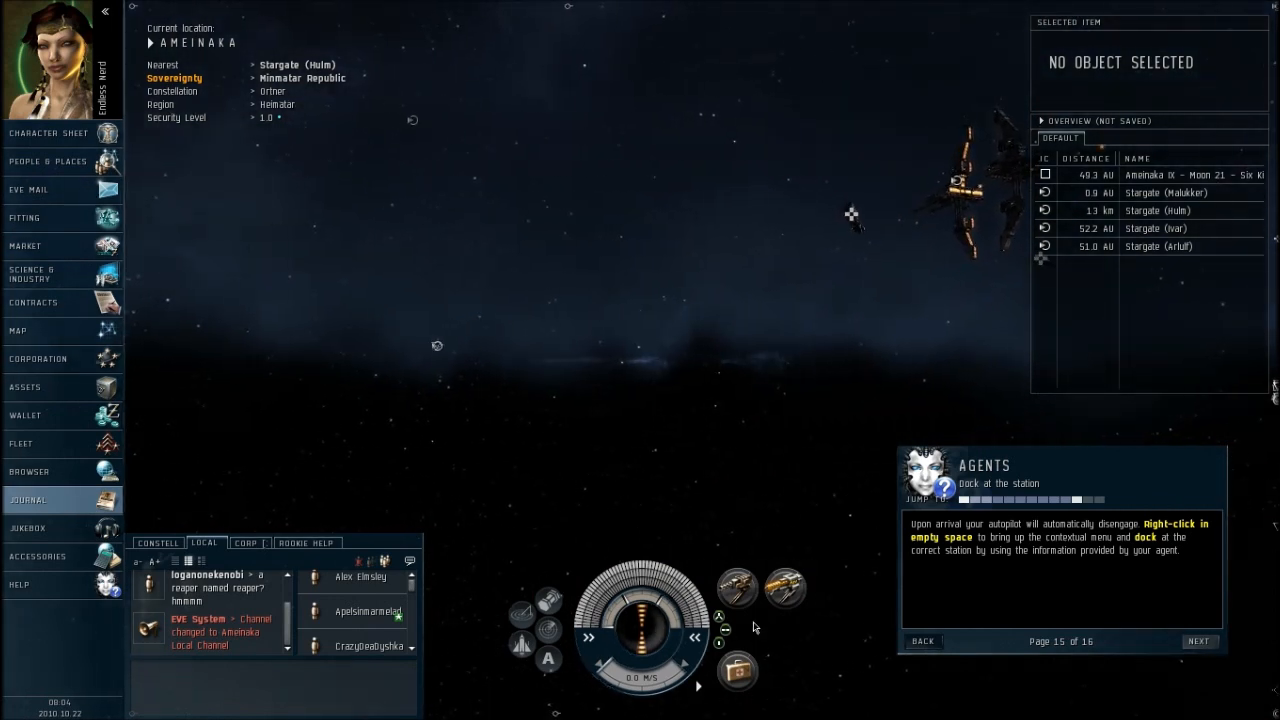
- Let autopilot bring the ship to a stop in the Ameinaka system with the docking page shown
left_click(688, 636)
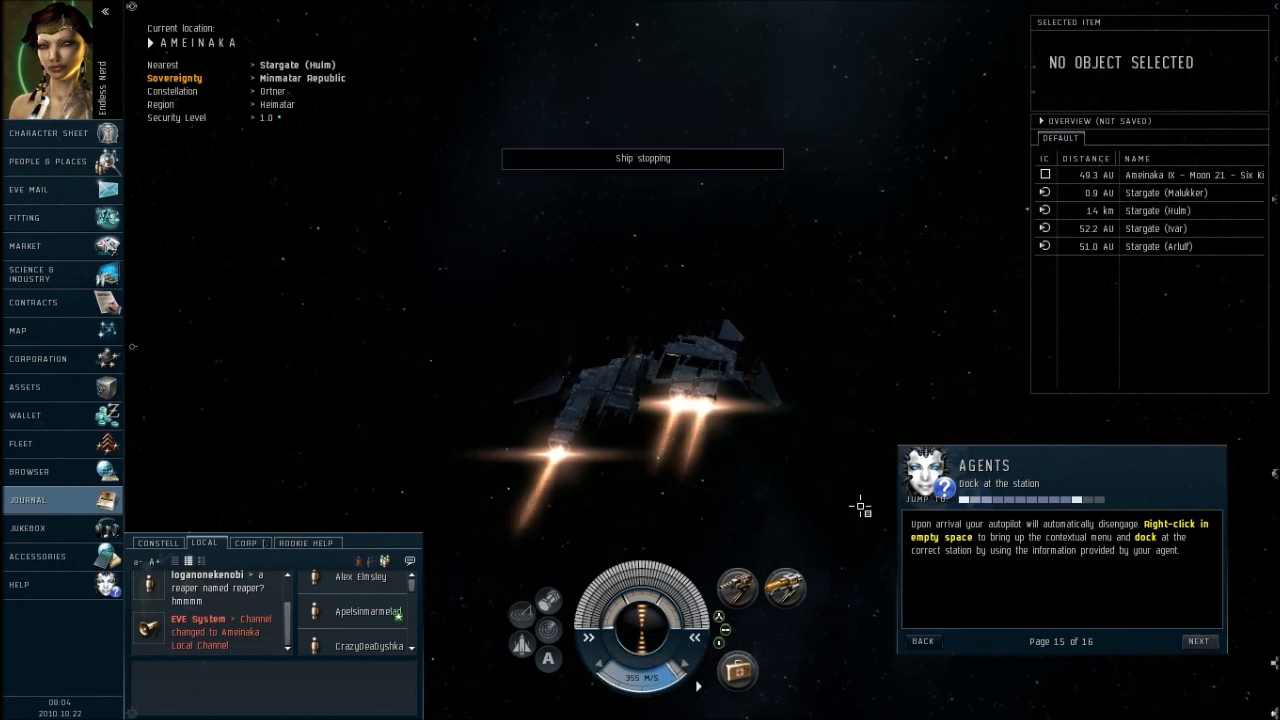
mouse_move(740, 668)
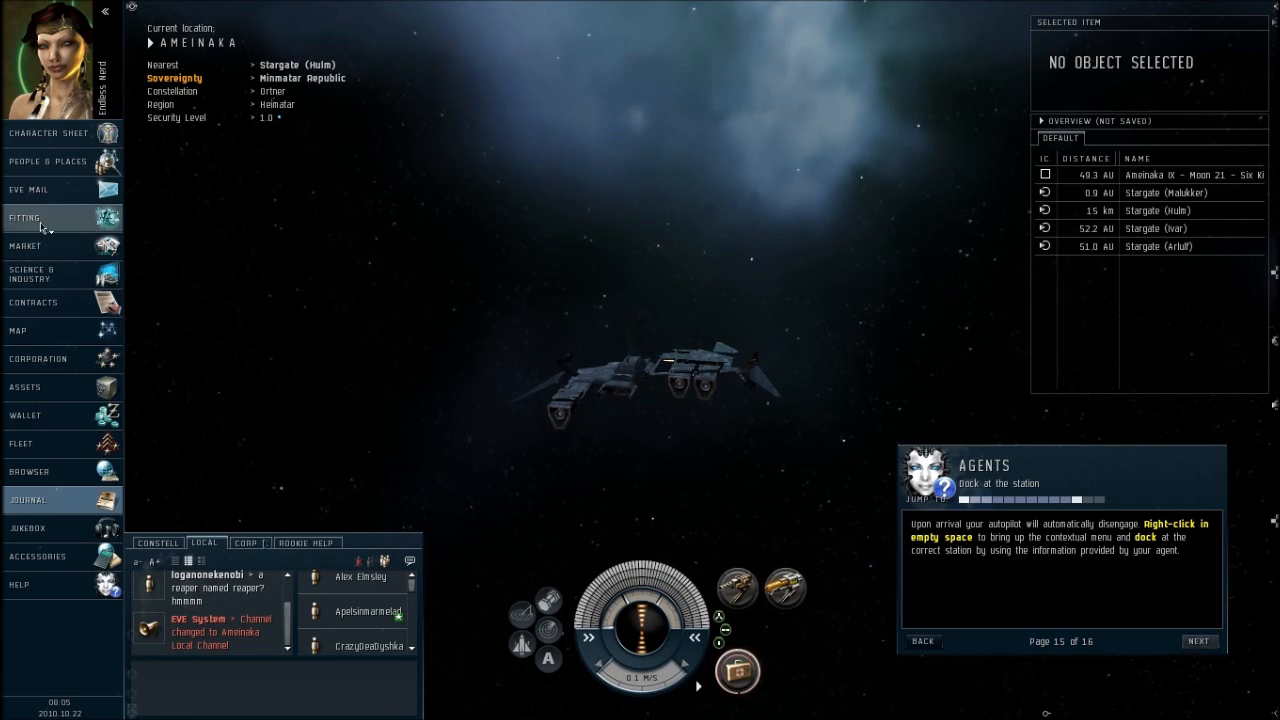
left_click(24, 216)
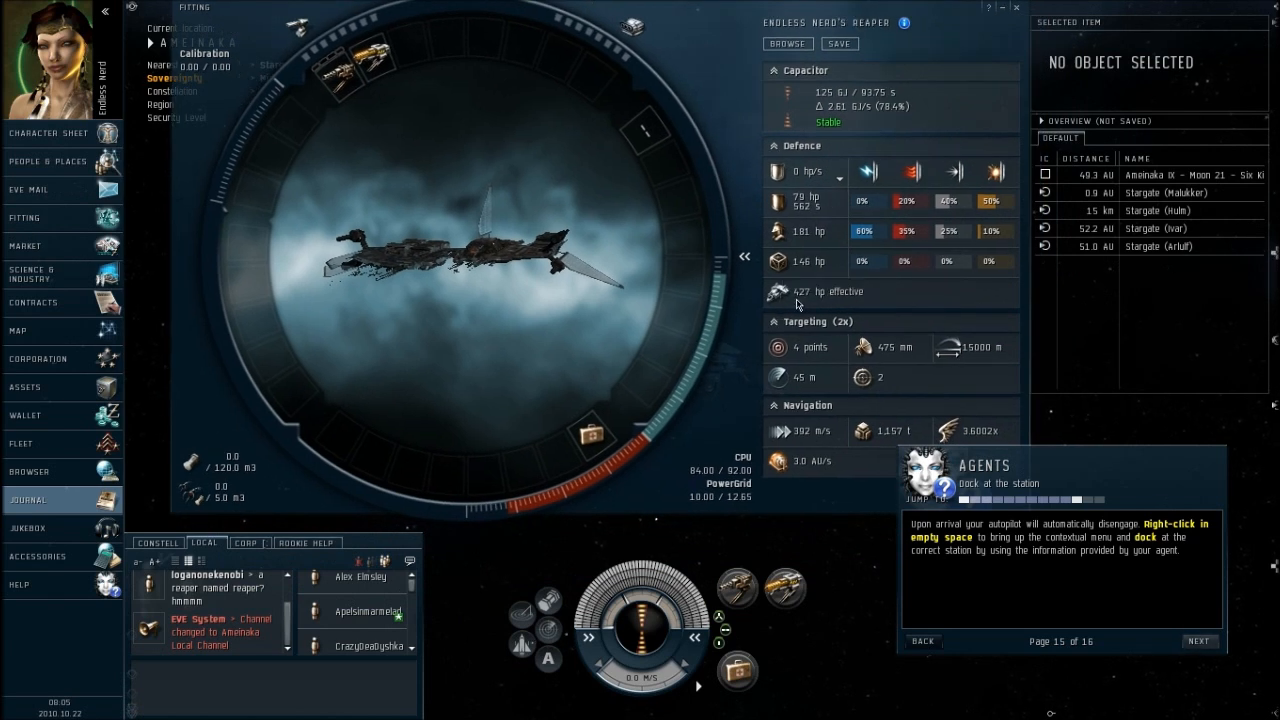
mouse_move(812, 260)
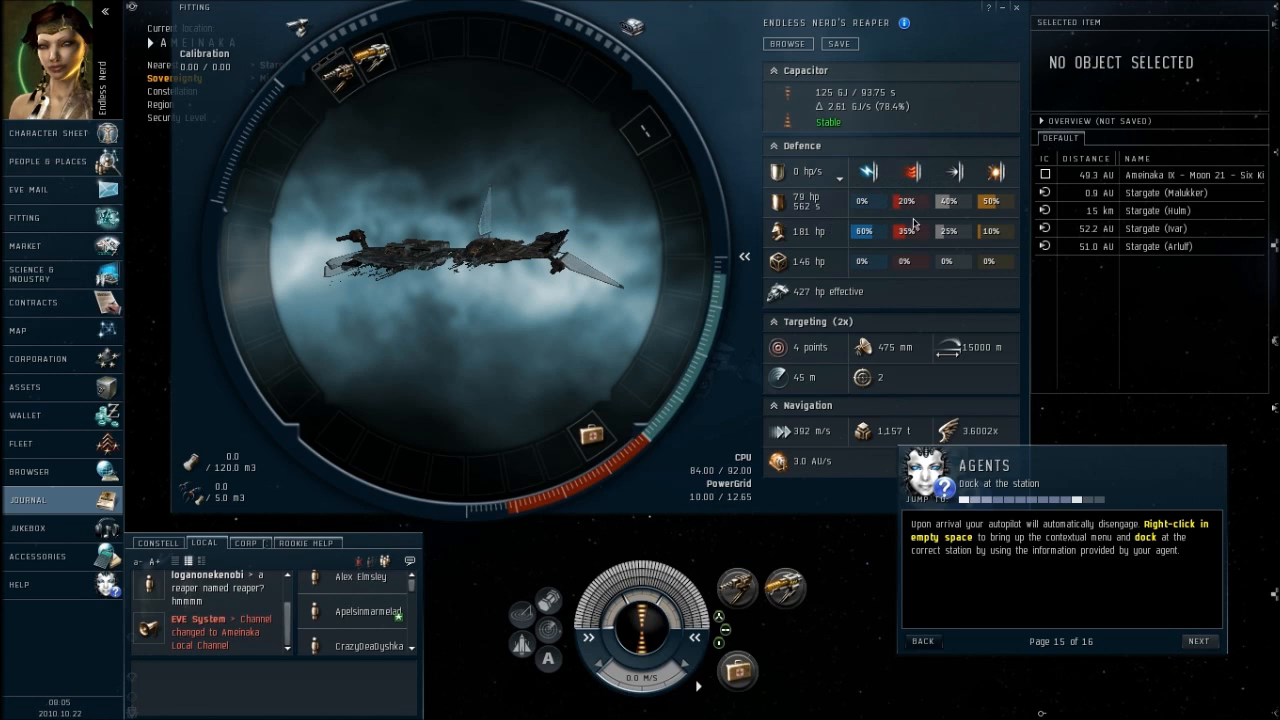
mouse_move(972, 212)
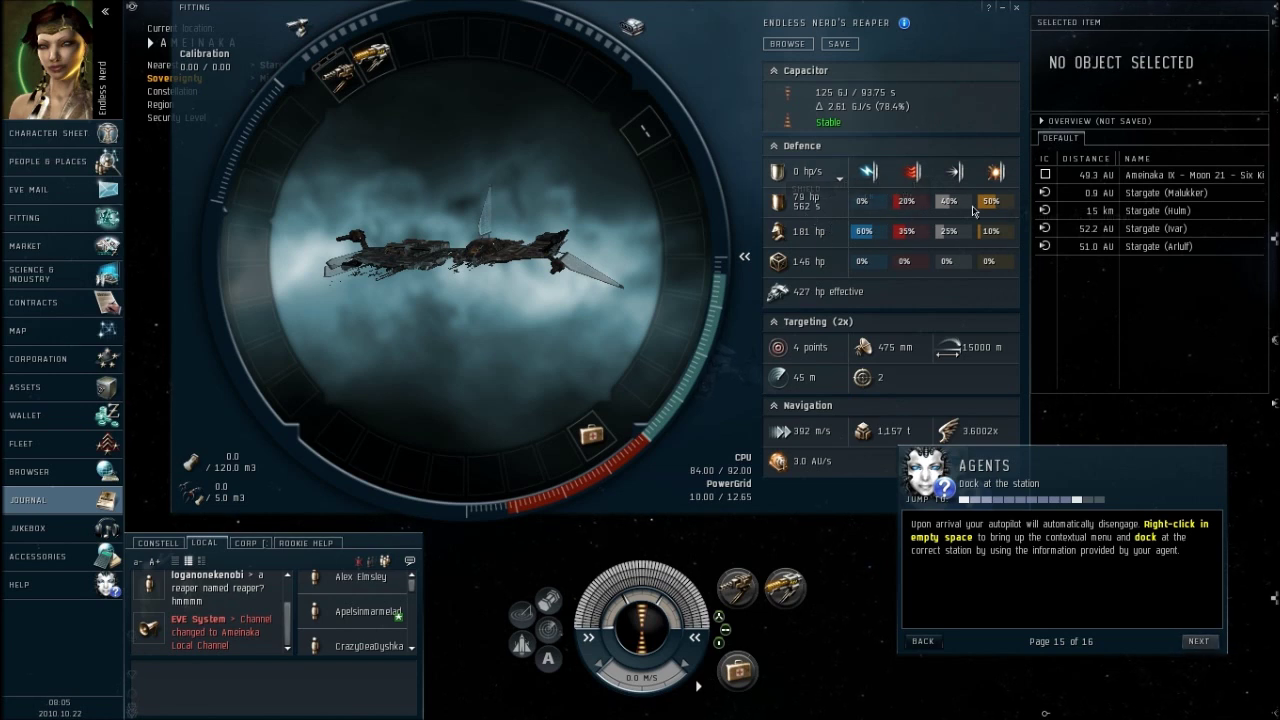
mouse_move(864, 298)
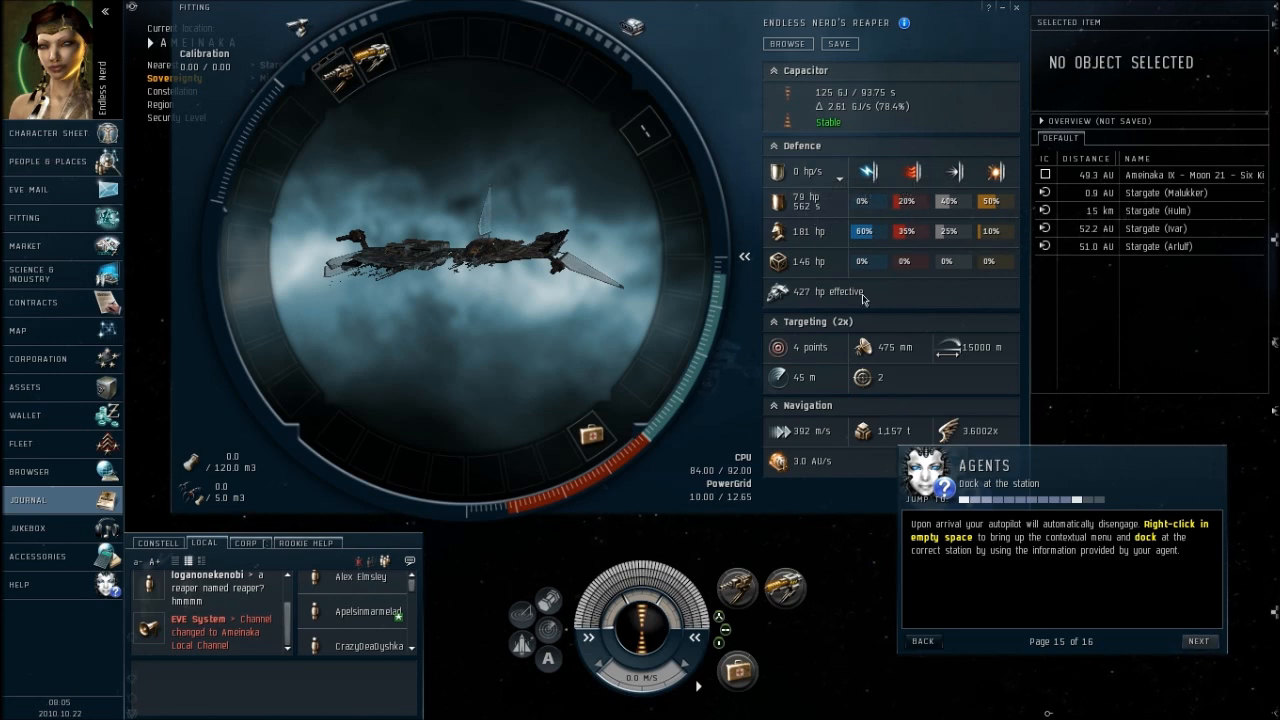
mouse_move(762, 660)
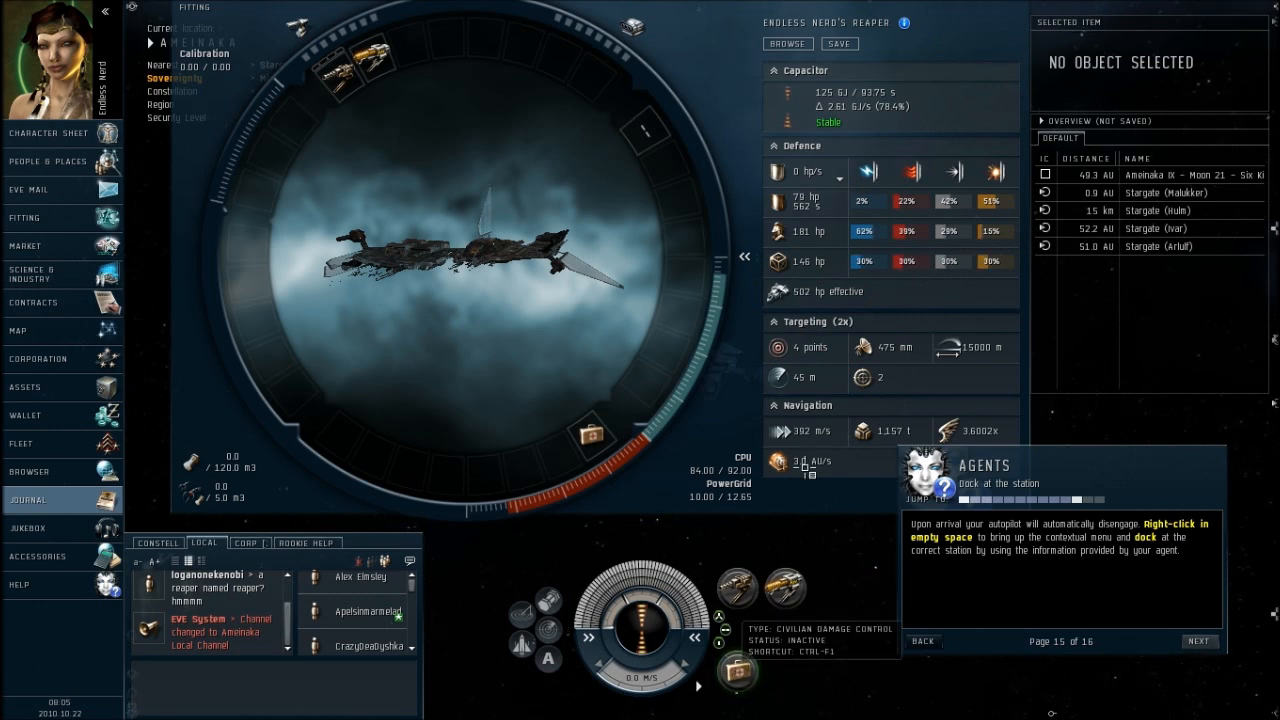
mouse_move(796, 300)
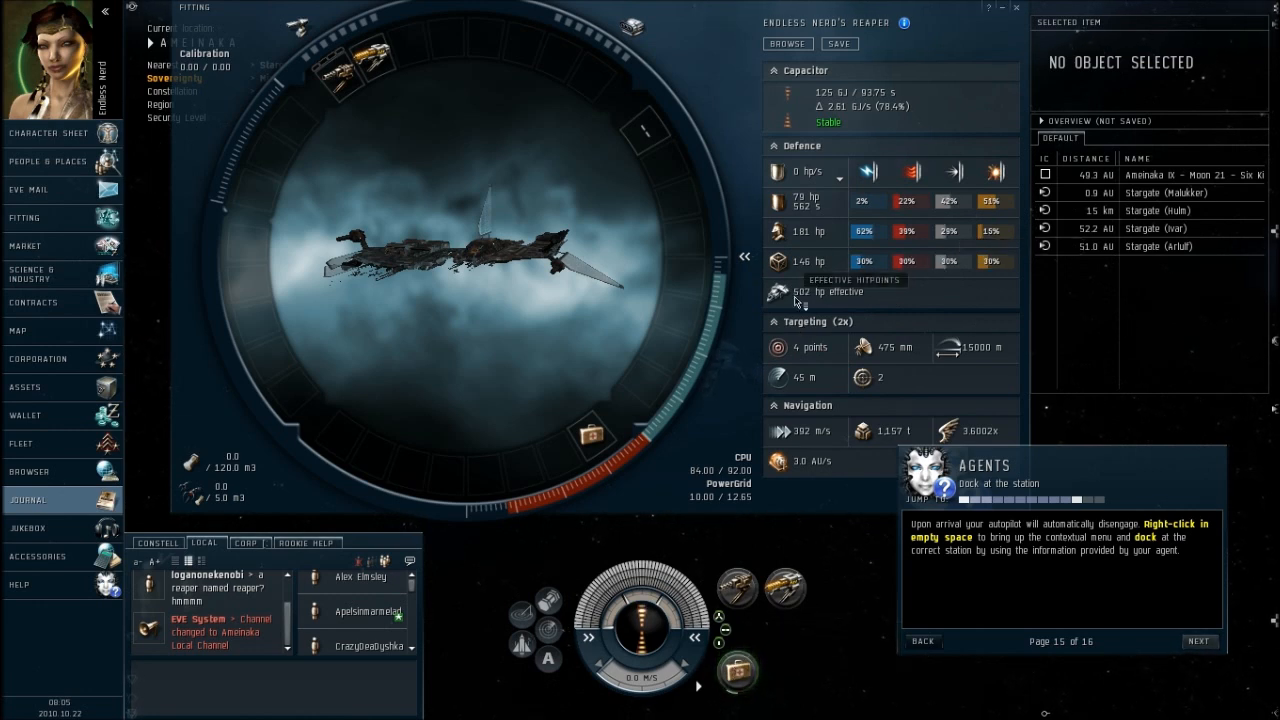
mouse_move(884, 216)
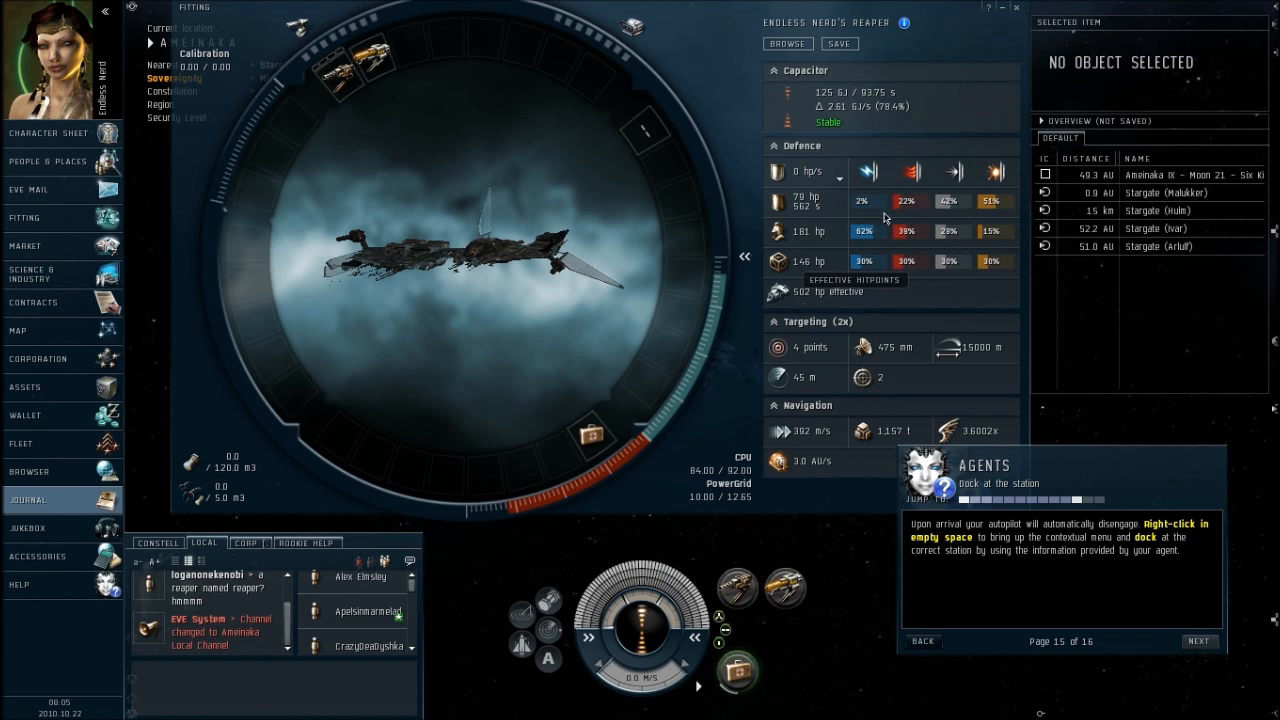
mouse_move(868, 328)
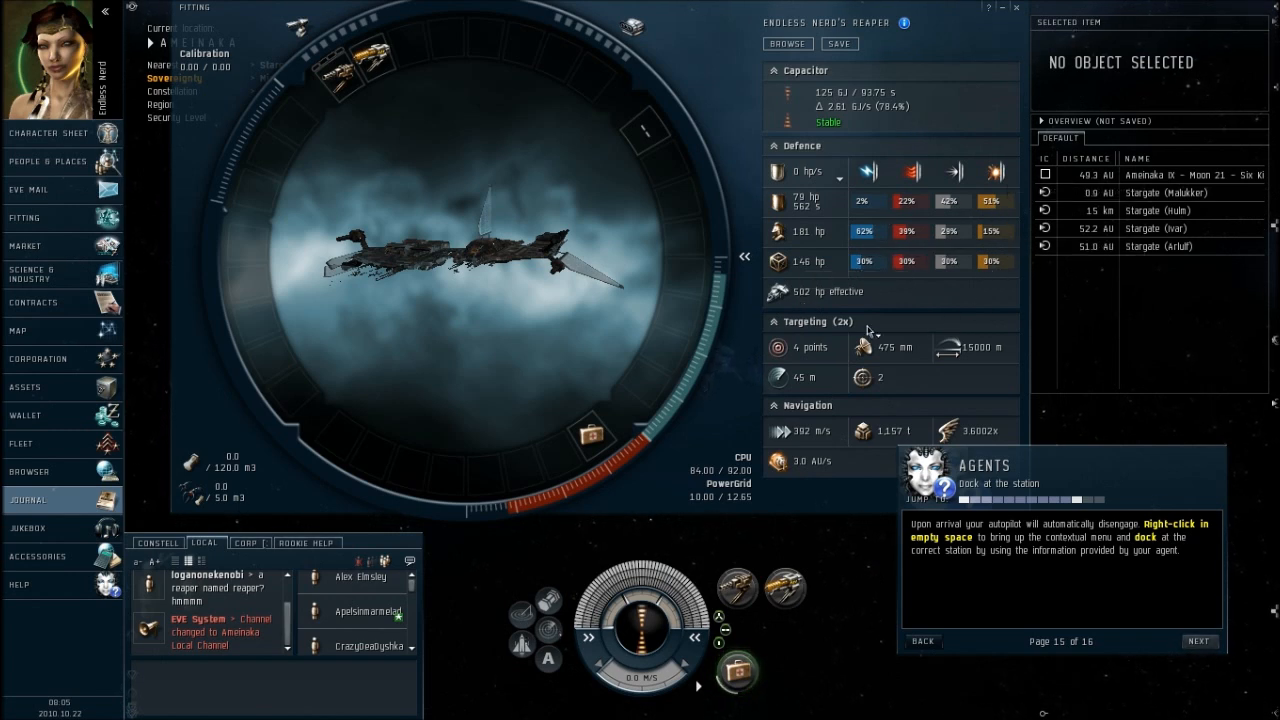
mouse_move(1008, 28)
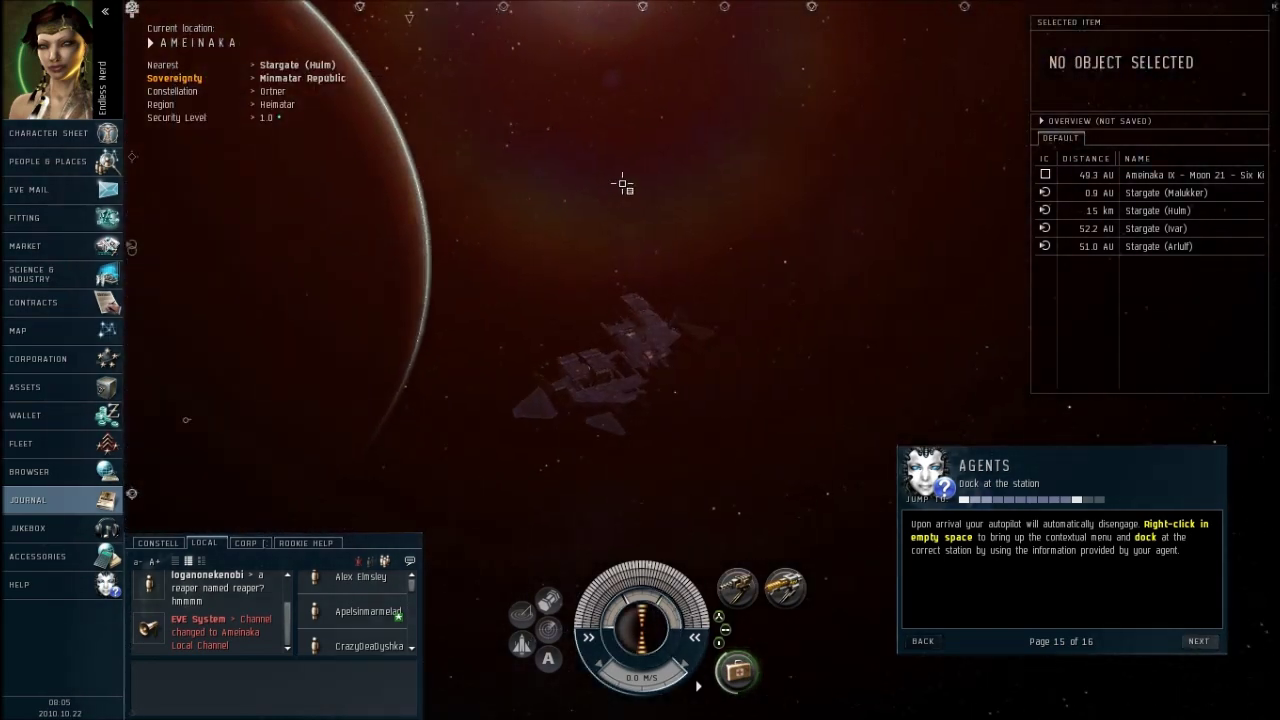
- Warp the ship toward the destination station from the empty-space menu, advancing to Deliver the goods
right_click(624, 184)
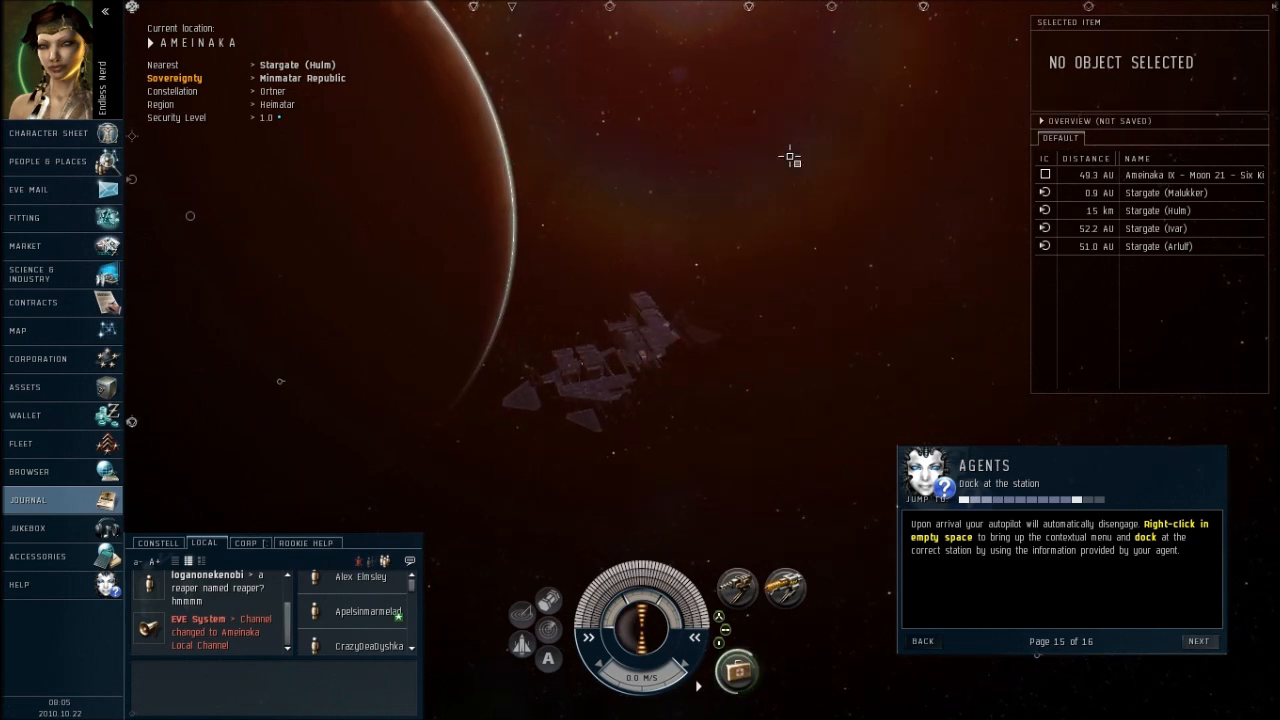
right_click(790, 158)
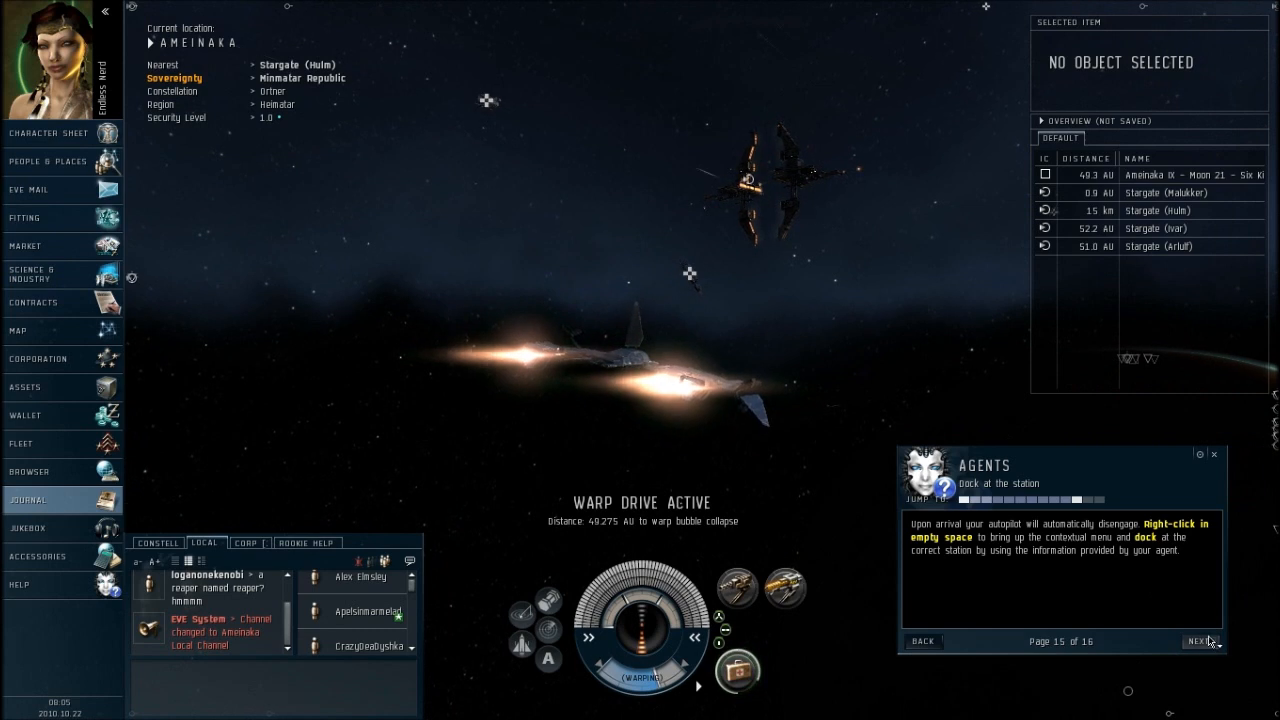
left_click(1200, 640)
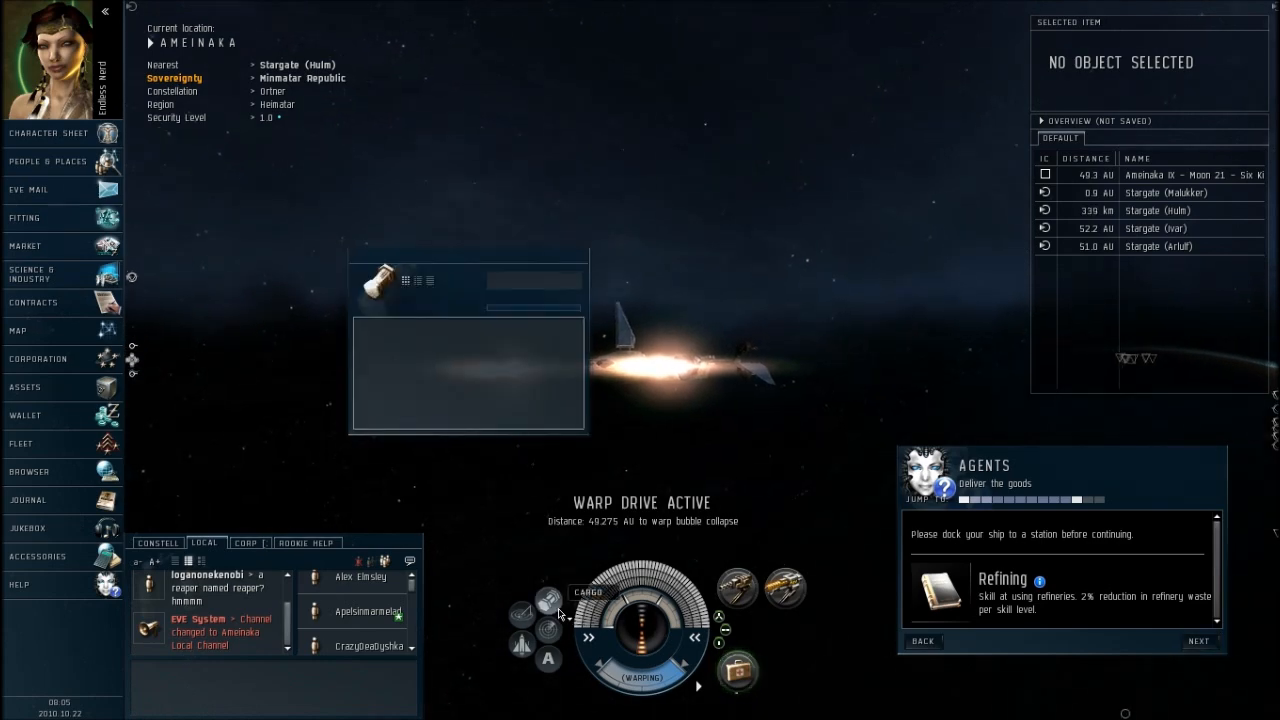
- Attempt to train the Refining skill book from cargo and check its Industry Level 1 prerequisite
right_click(464, 370)
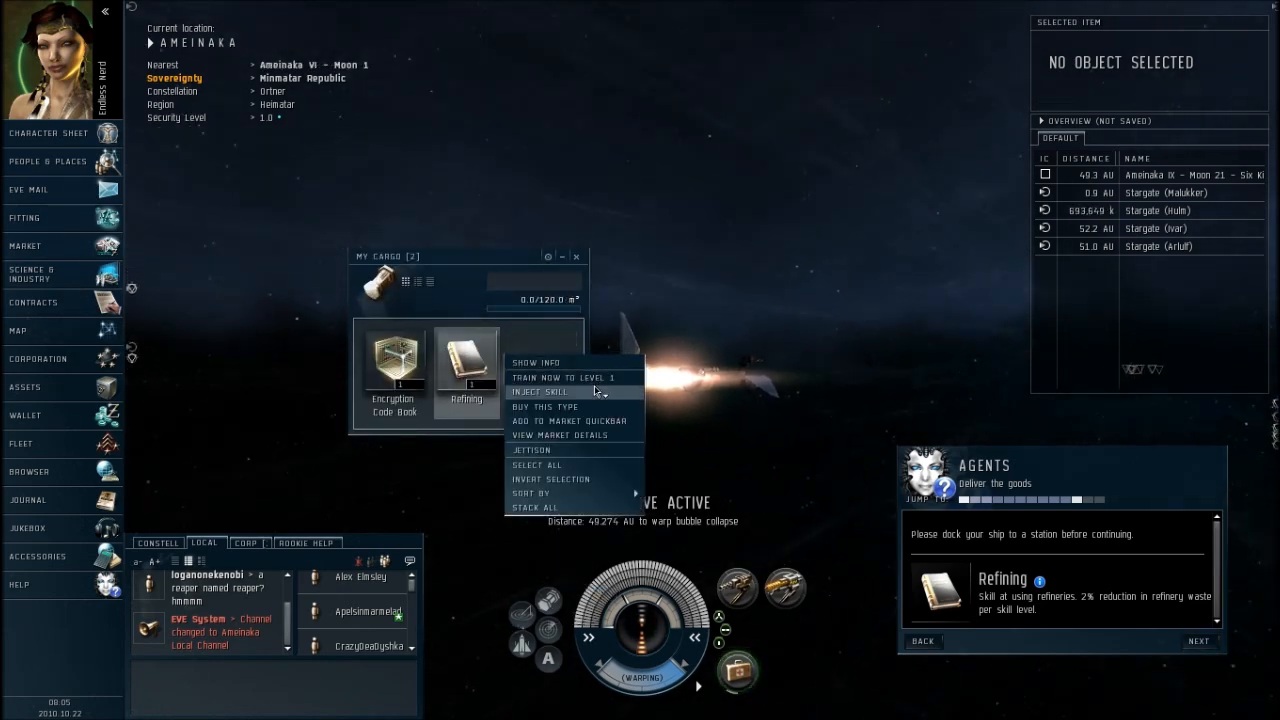
left_click(540, 392)
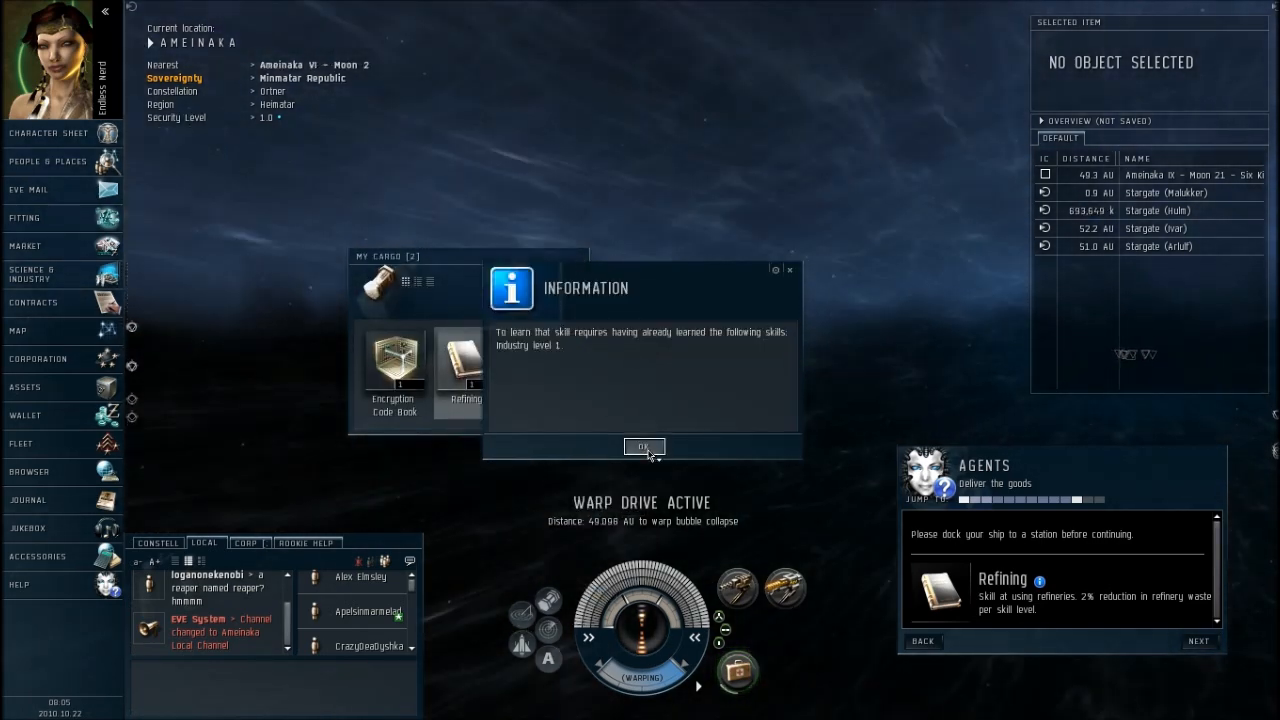
left_click(644, 446)
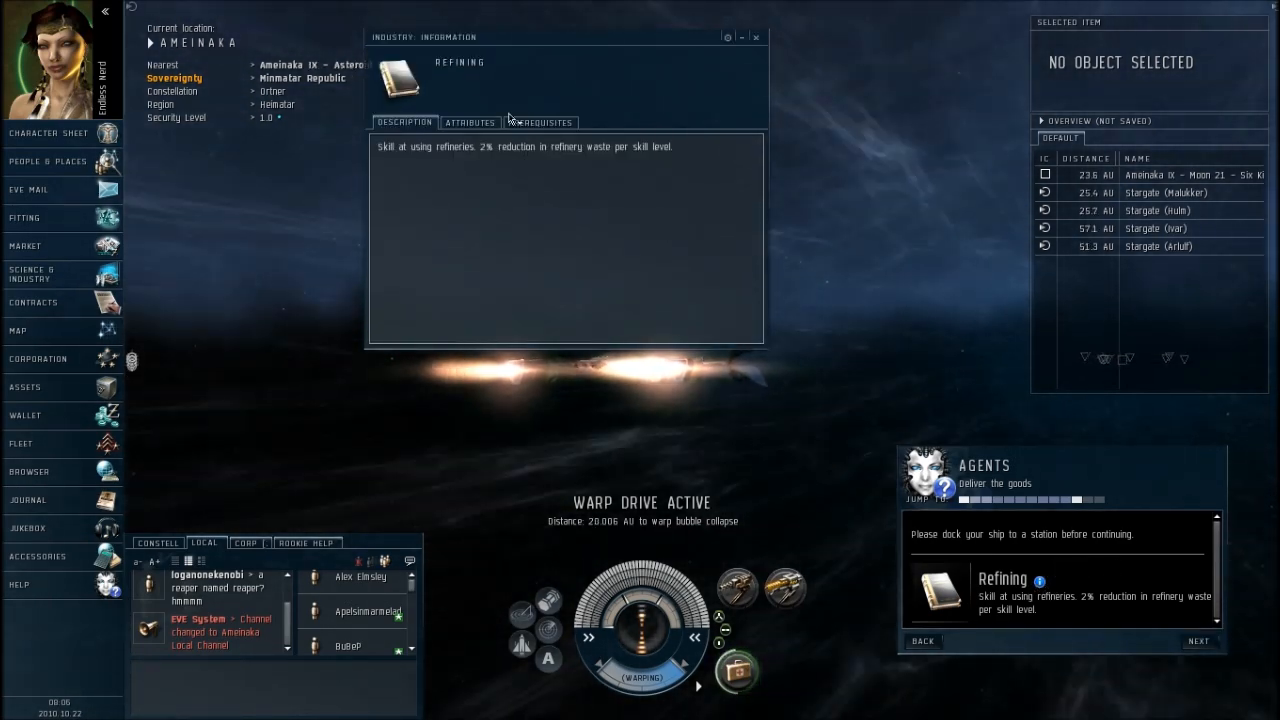
left_click(540, 122)
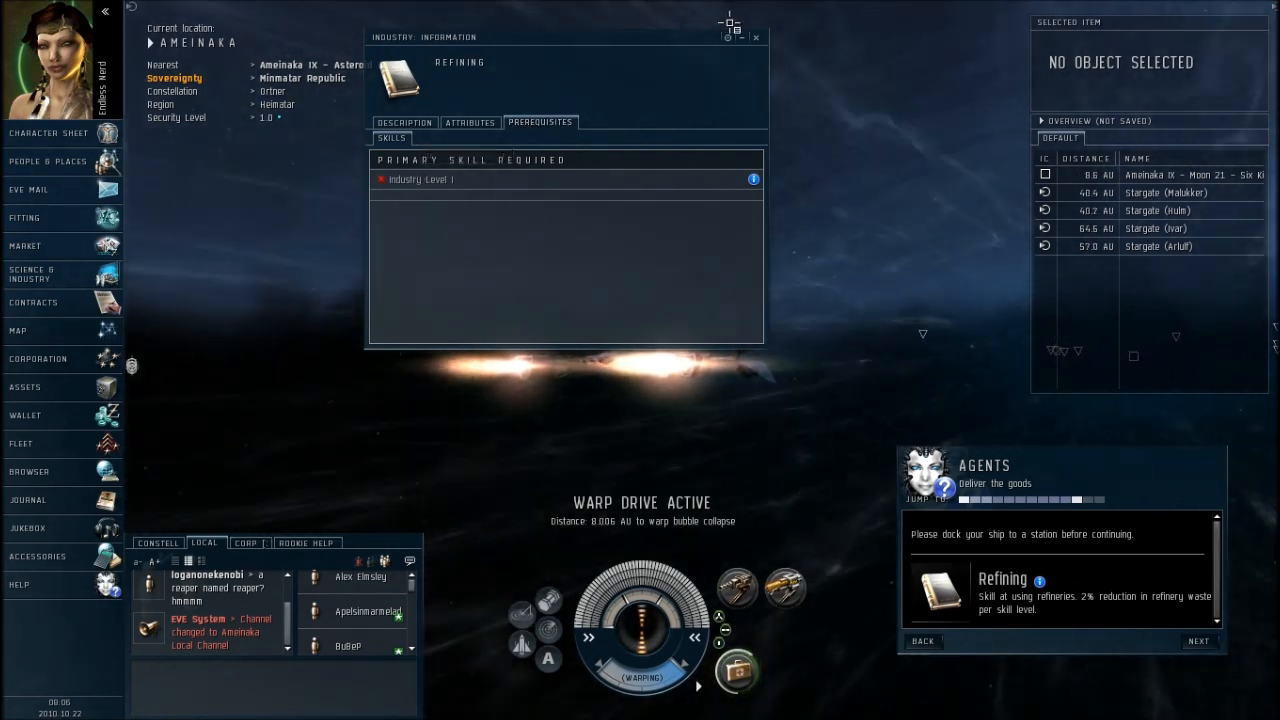
left_click(756, 36)
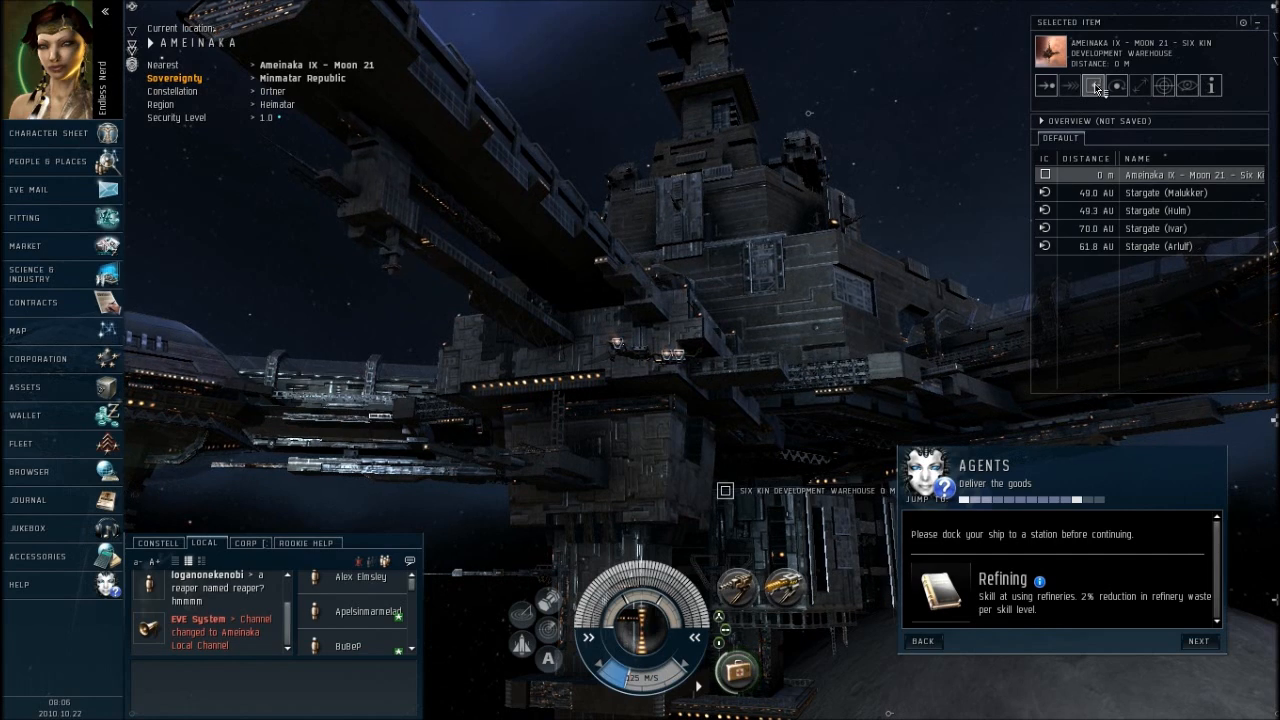
- Dock the ship at the Six Kin Development Warehouse station from the Overview
left_click(1096, 84)
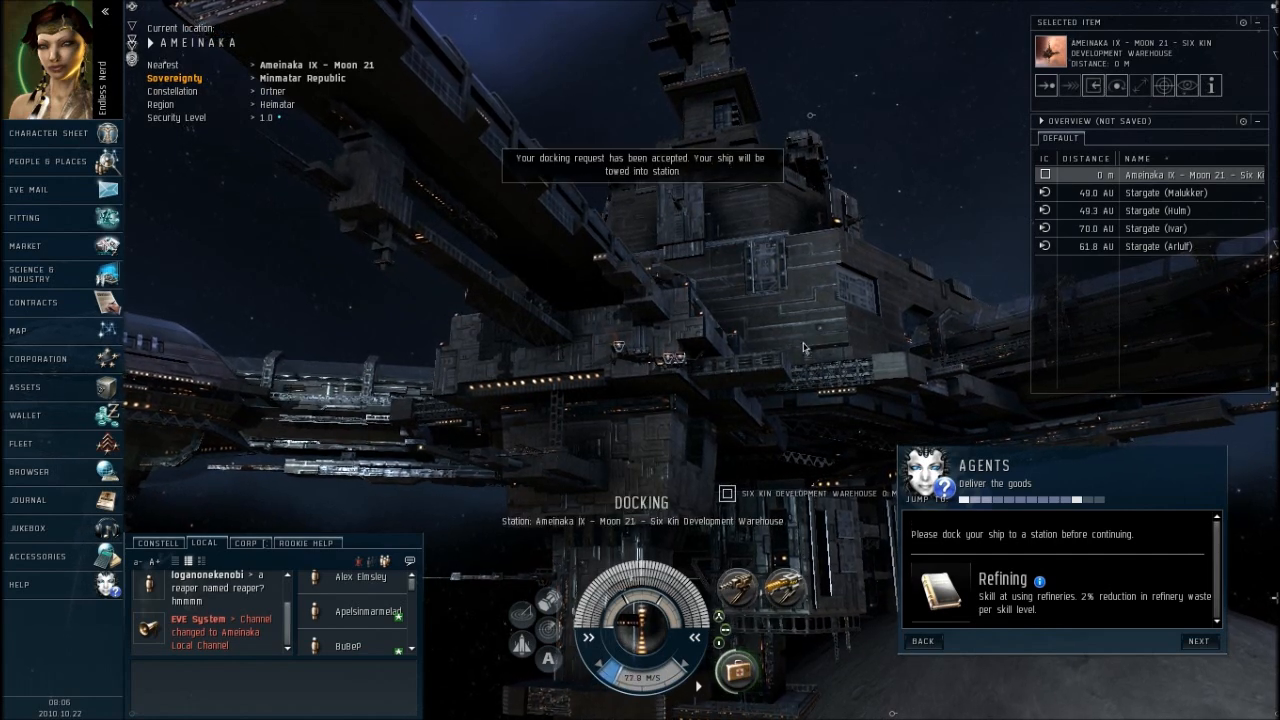
left_click(1198, 640)
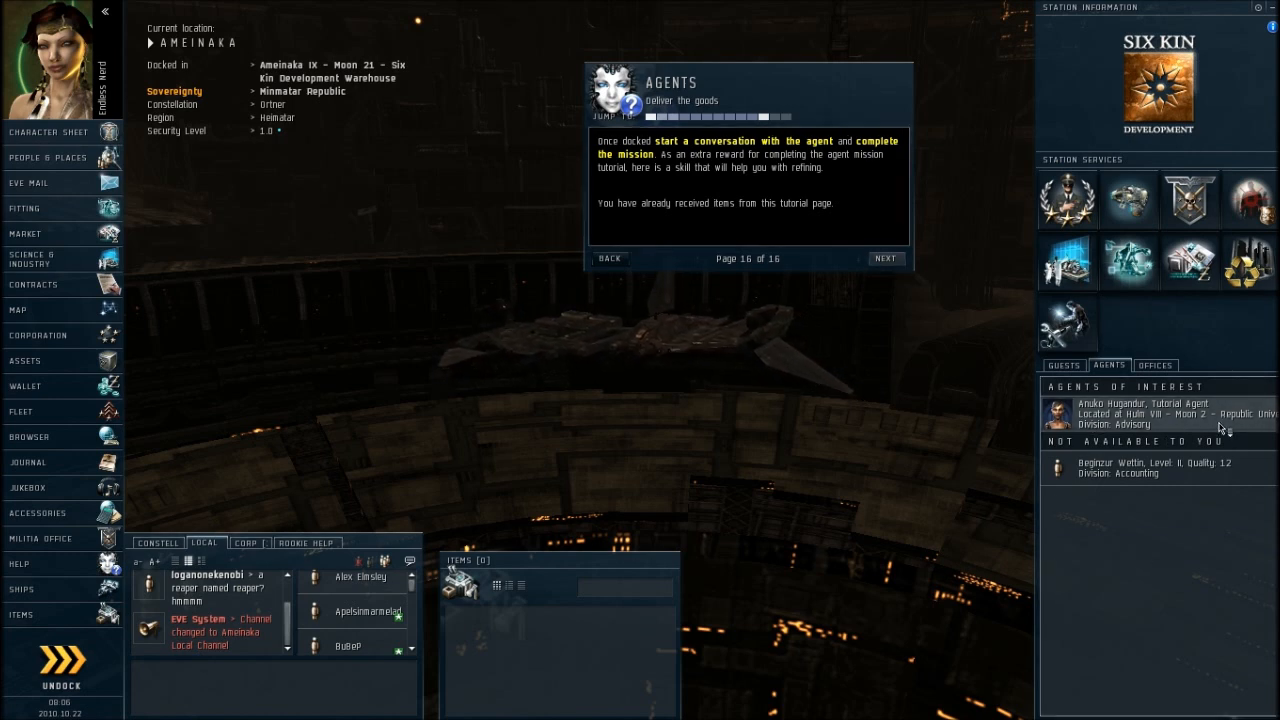
mouse_move(1168, 418)
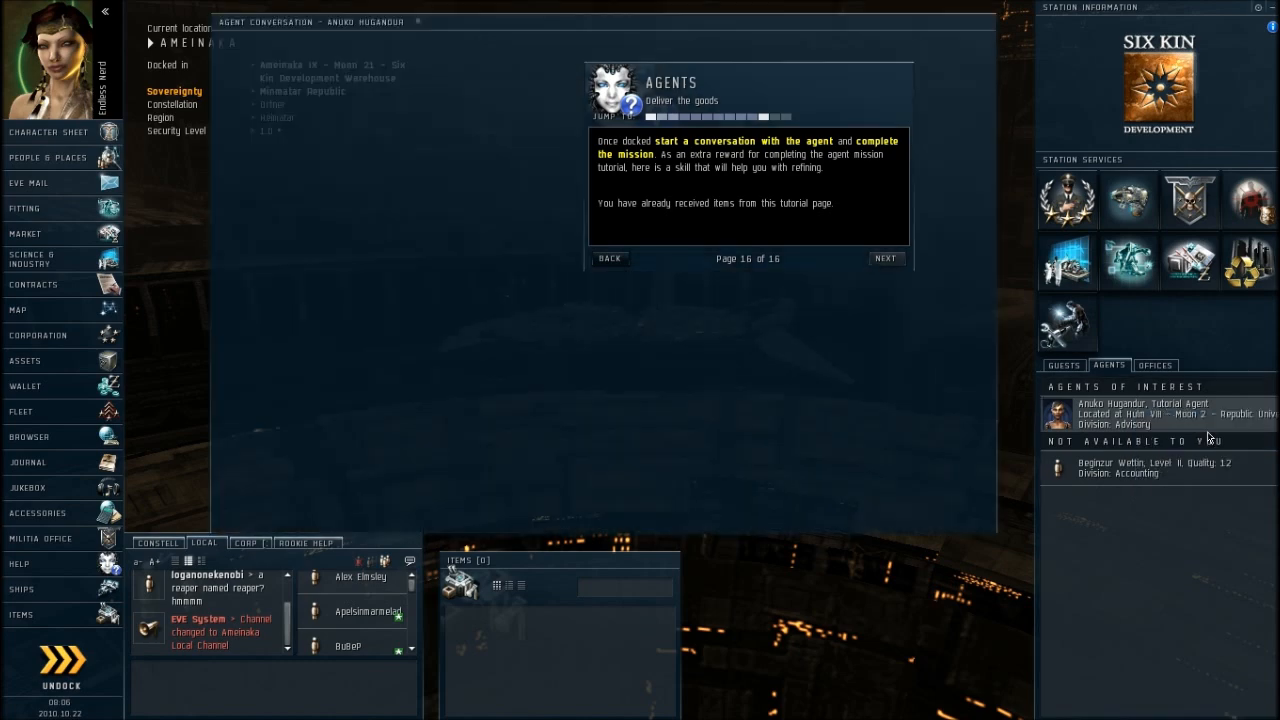
- Complete the Encryption Code Book mission with the agent, end the conversation, and continue to Next Steps
left_click(1156, 412)
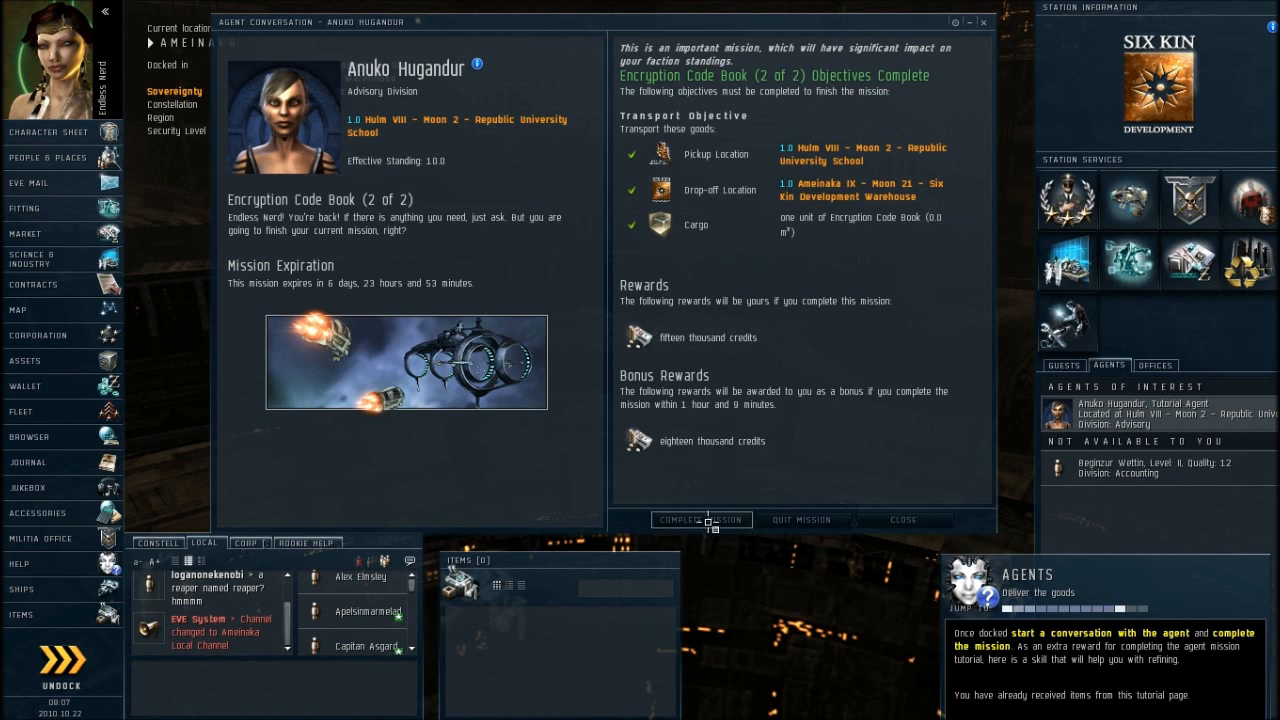
left_click(700, 520)
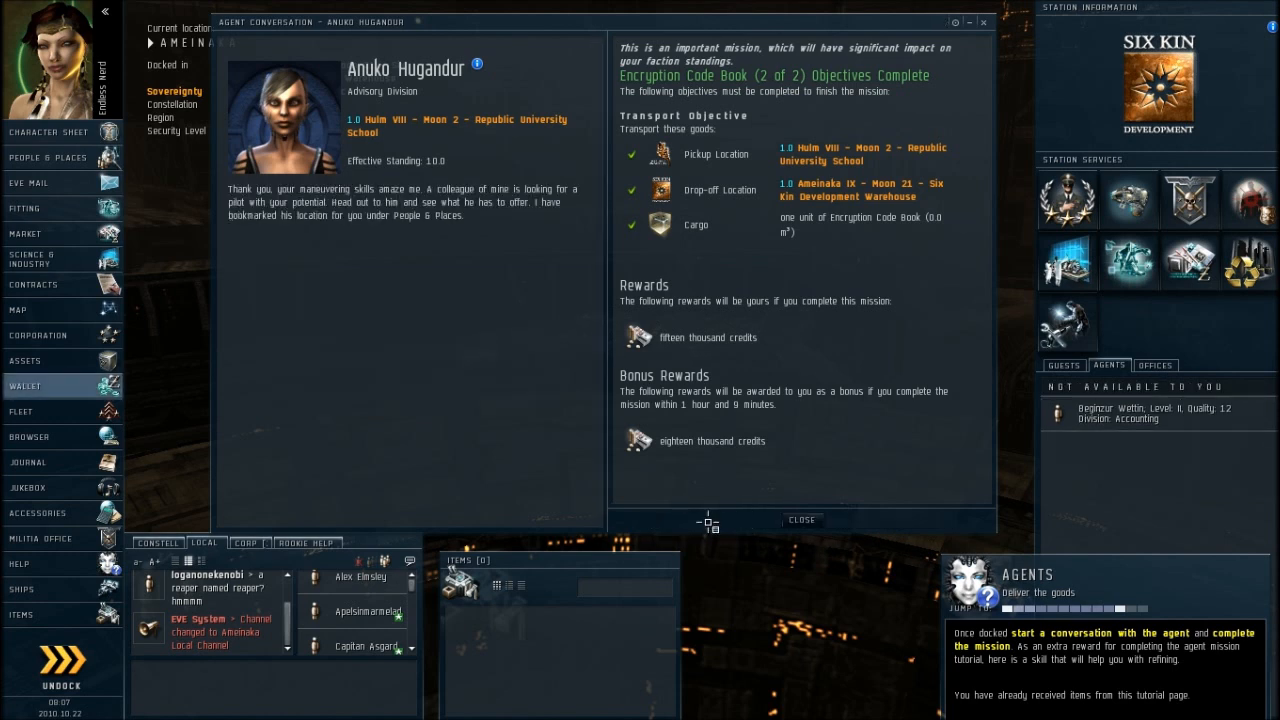
mouse_move(800, 520)
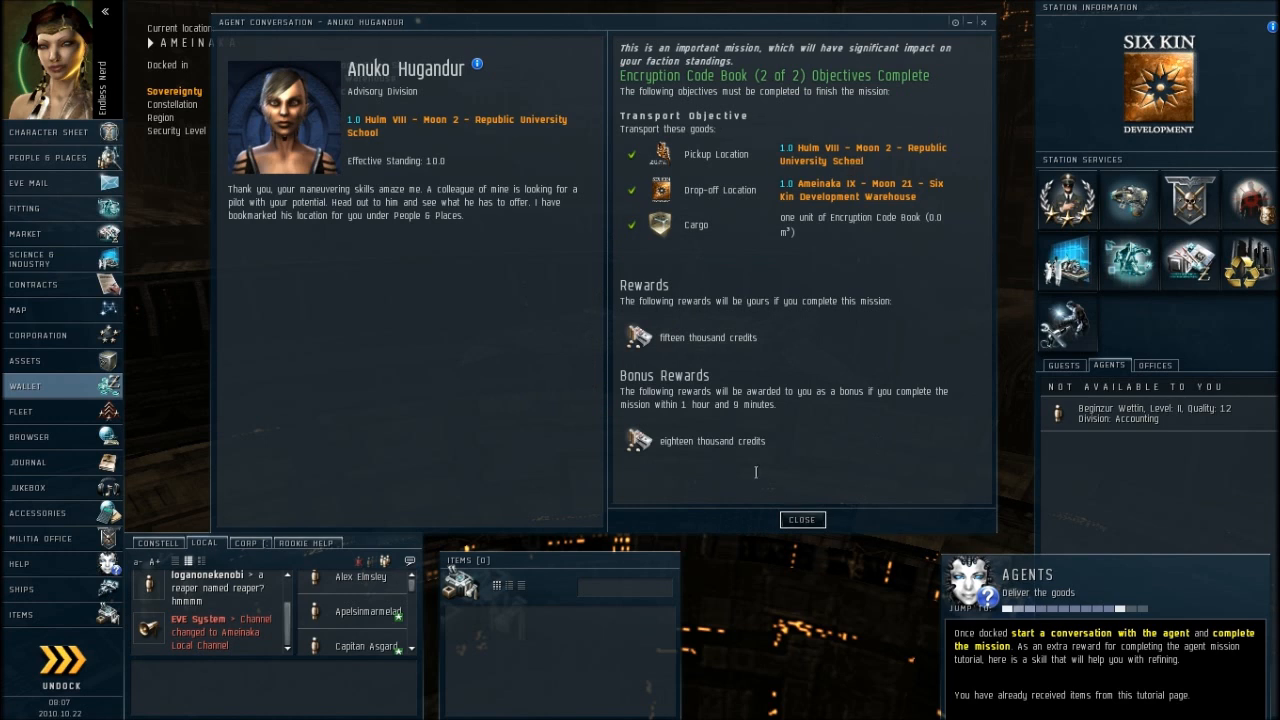
left_click(802, 520)
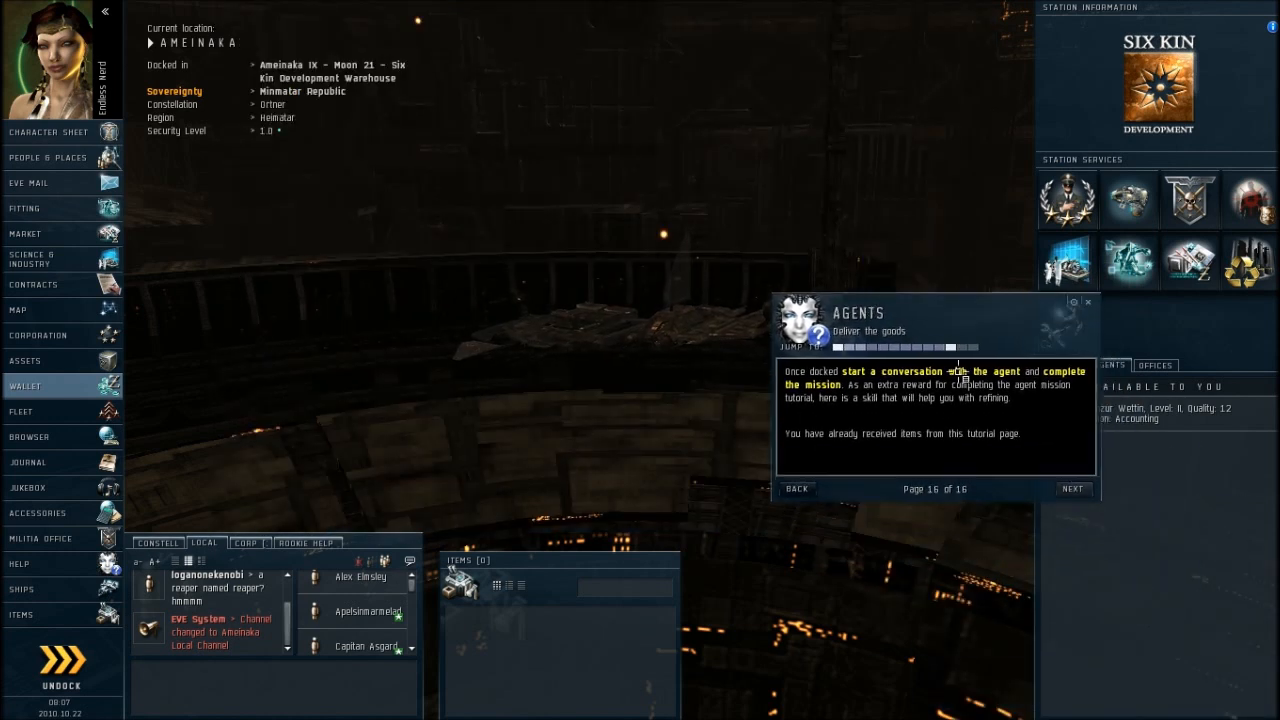
left_click(1072, 488)
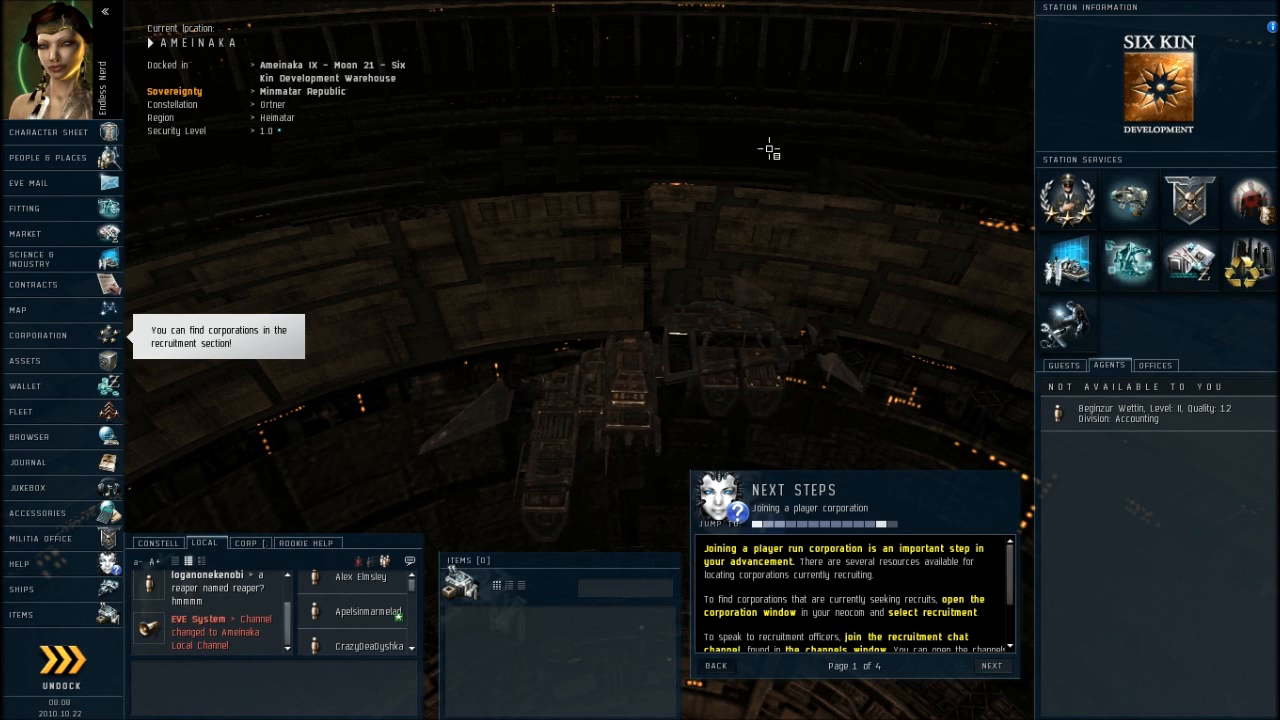
mouse_move(404, 194)
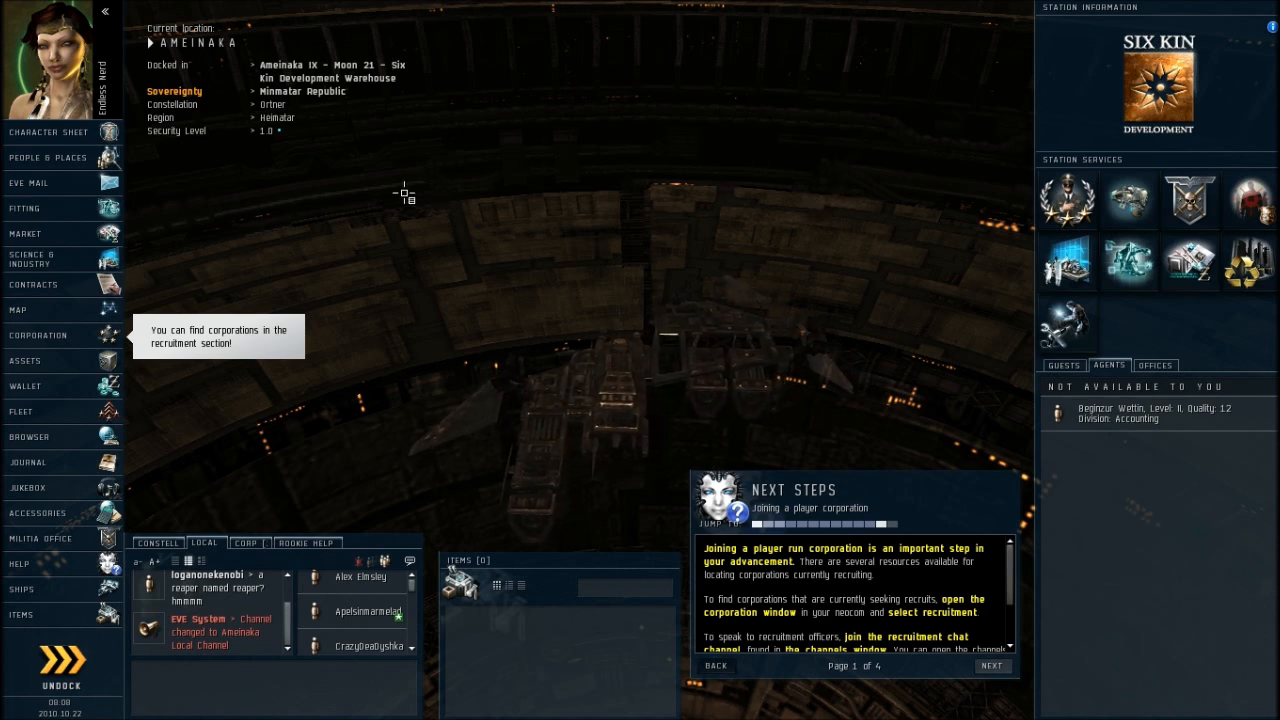